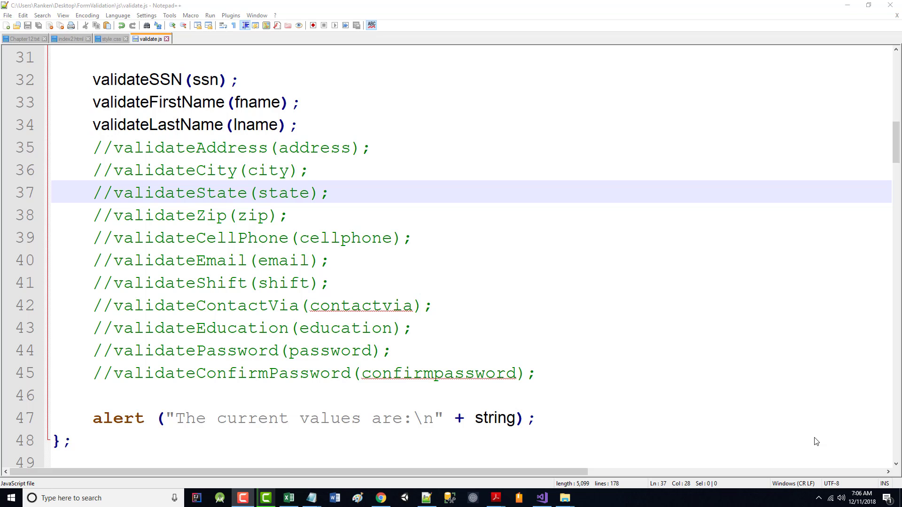
mouse_move(688, 385)
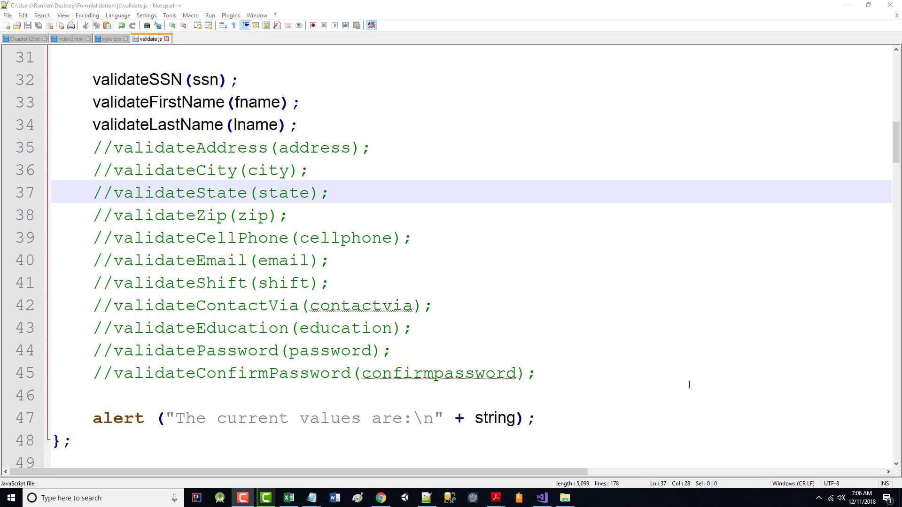
mouse_move(513, 329)
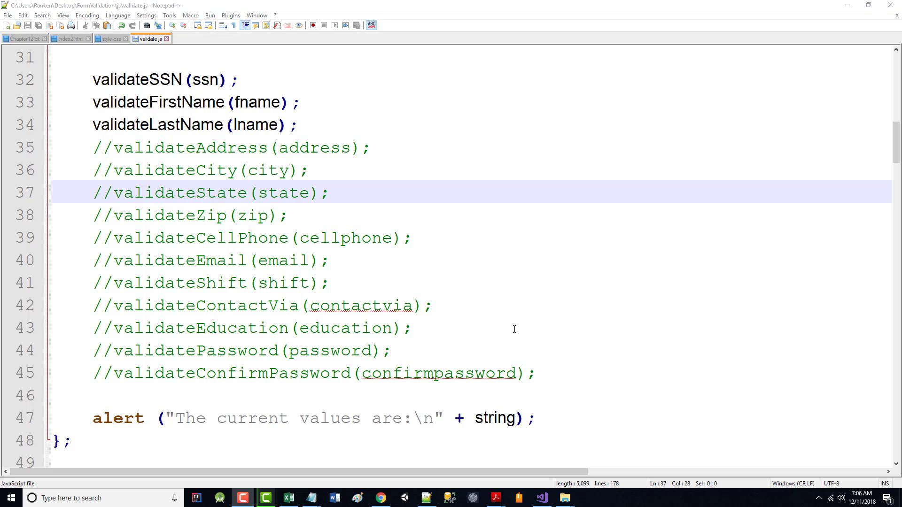
mouse_move(122, 169)
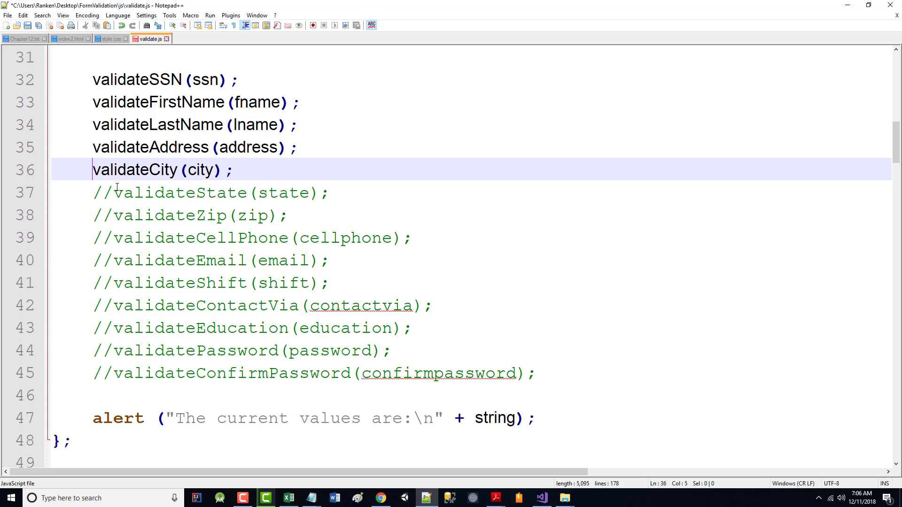
mouse_move(330, 187)
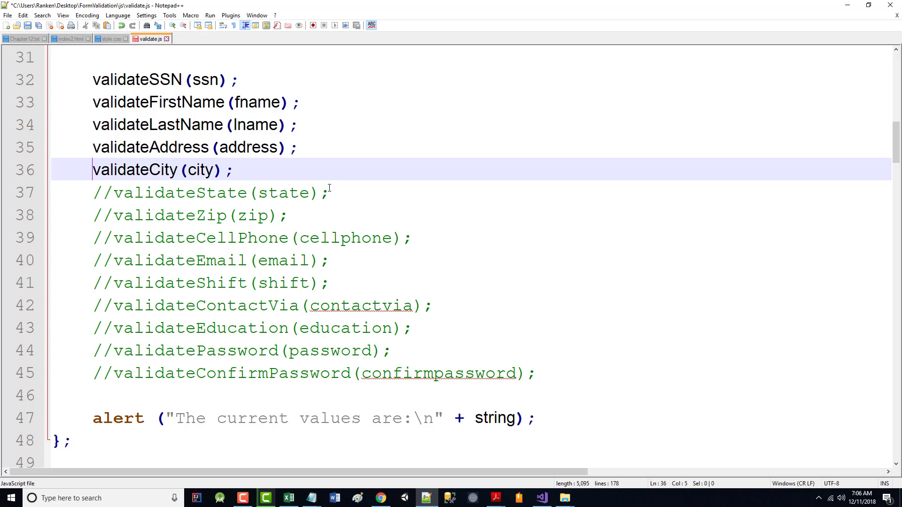
- Paste a copy of the validateLastName function below the original as the base for validateCity
scroll(down, 3)
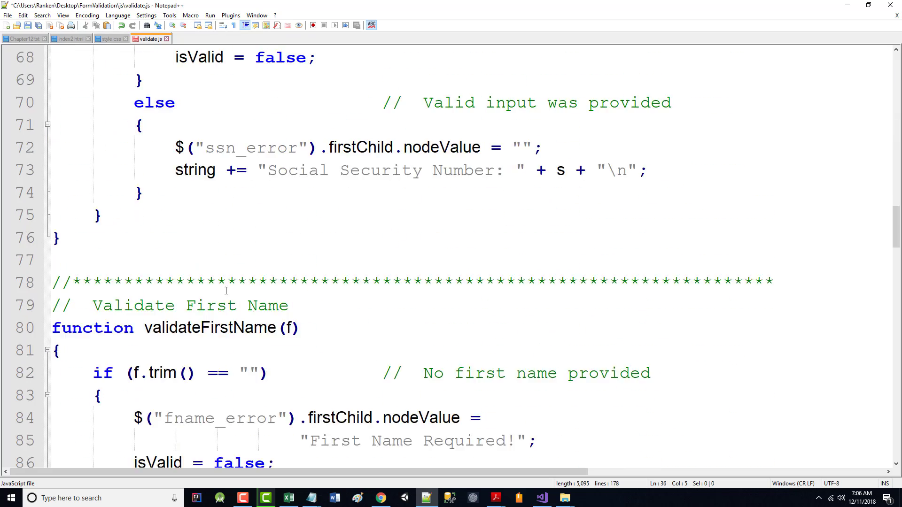
scroll(down, 3)
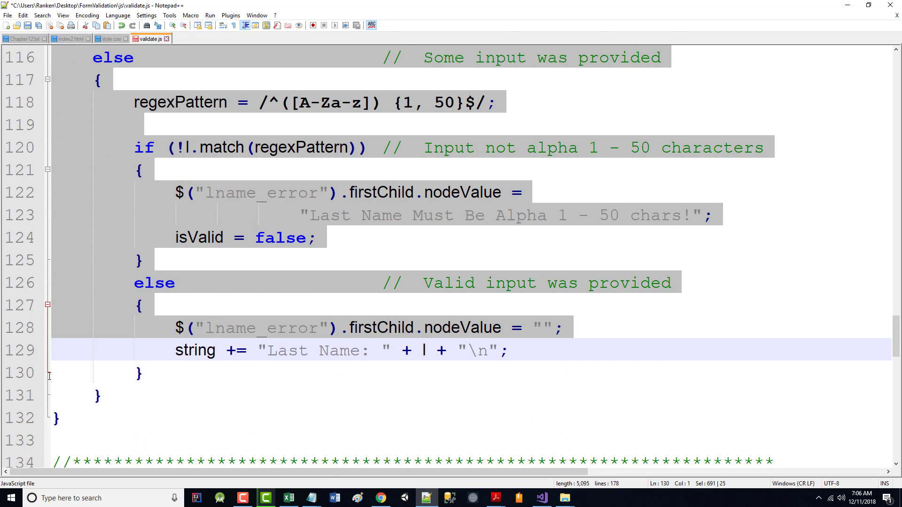
scroll(down, 3)
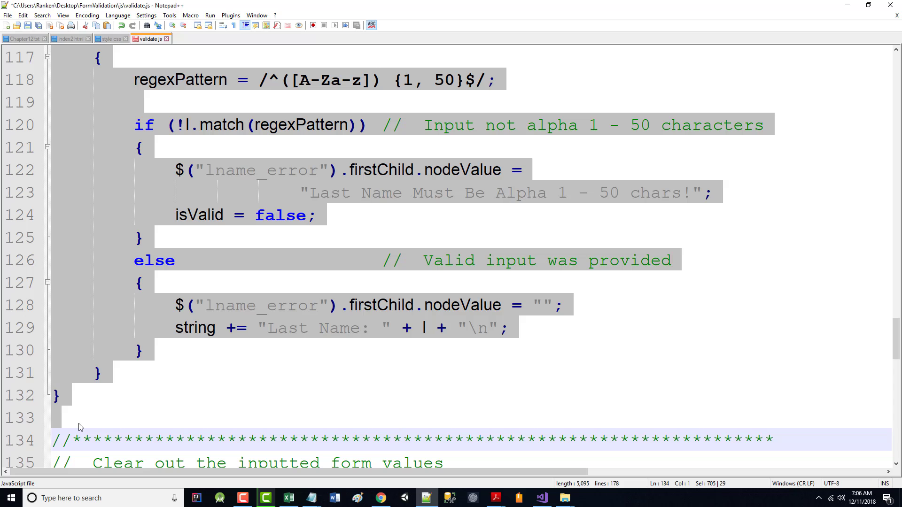
click(56, 439)
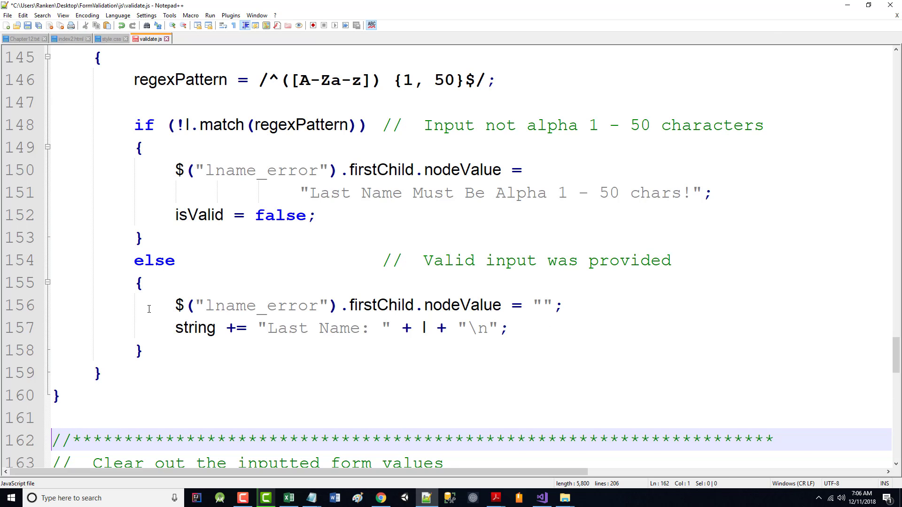
scroll(up, 3)
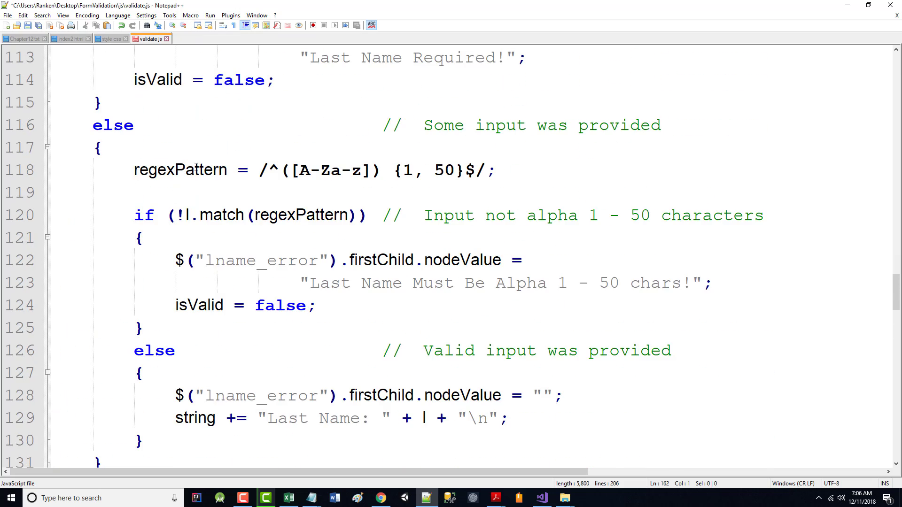
scroll(down, 3)
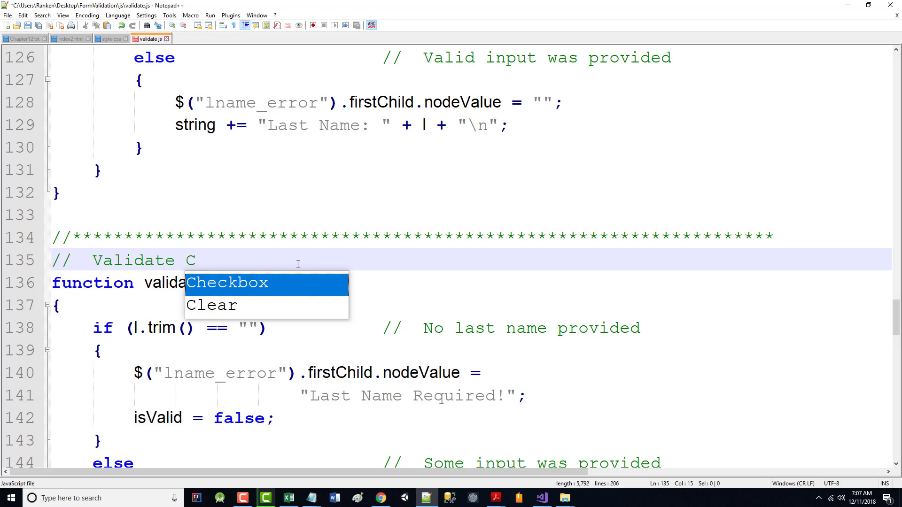
- Rename the copy to validateCity(c), using c.trim() and the message City Required!
text(ity)
click(471, 284)
text(C)
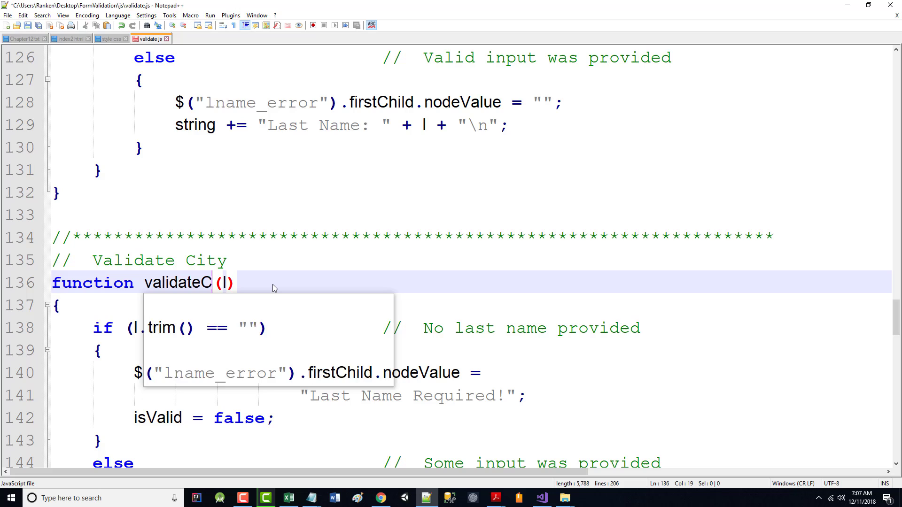
text(ity)
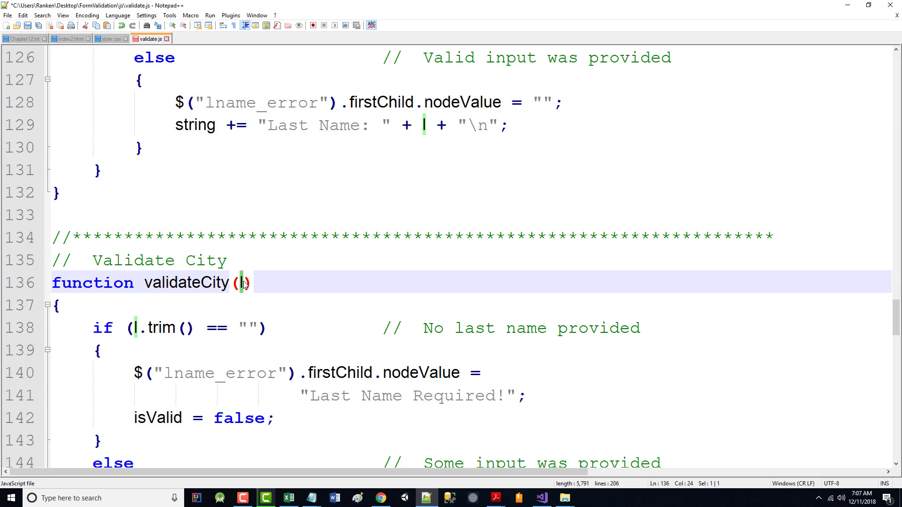
text(c)
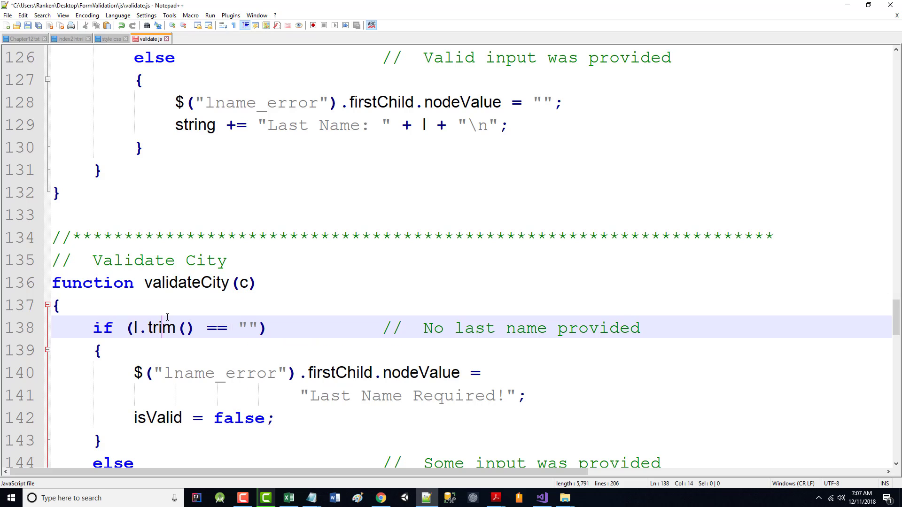
scroll(down, 3)
text(City)
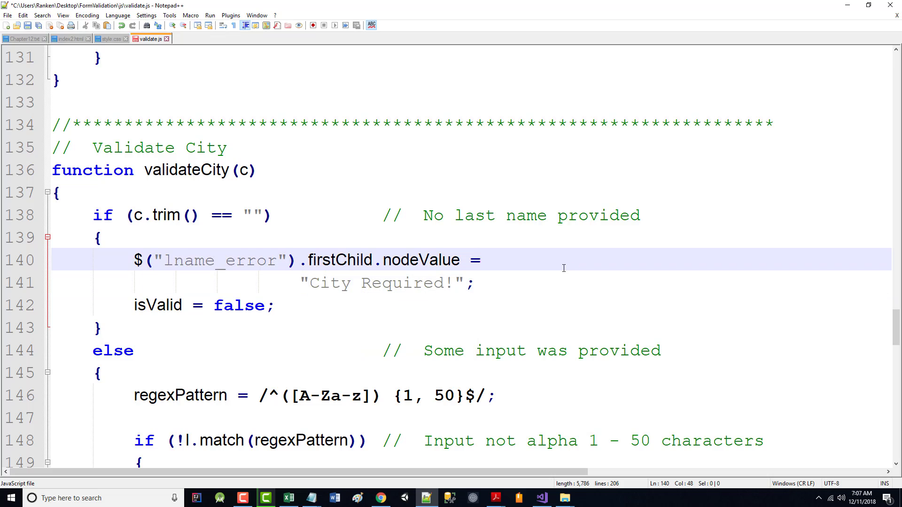
- Duplicate the in-progress validateCity(c) block directly below the original in validate.js
scroll(up, 3)
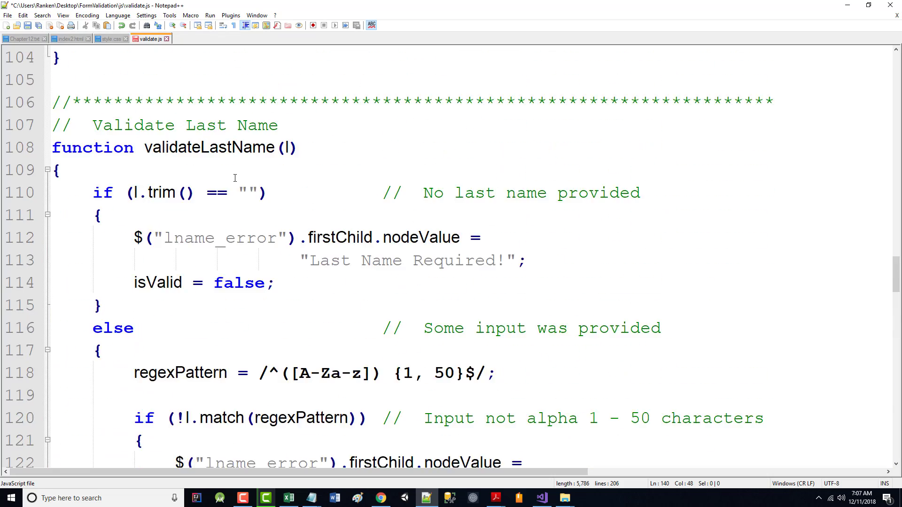
scroll(up, 3)
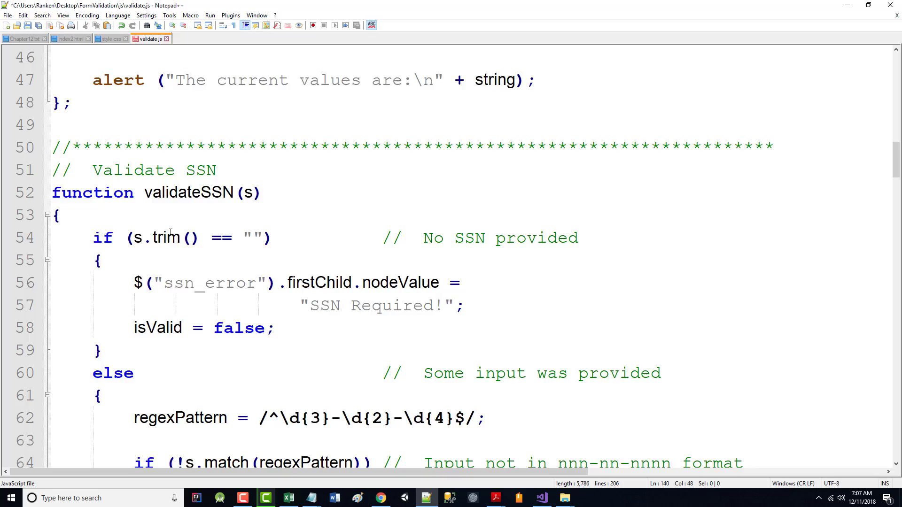
scroll(up, 3)
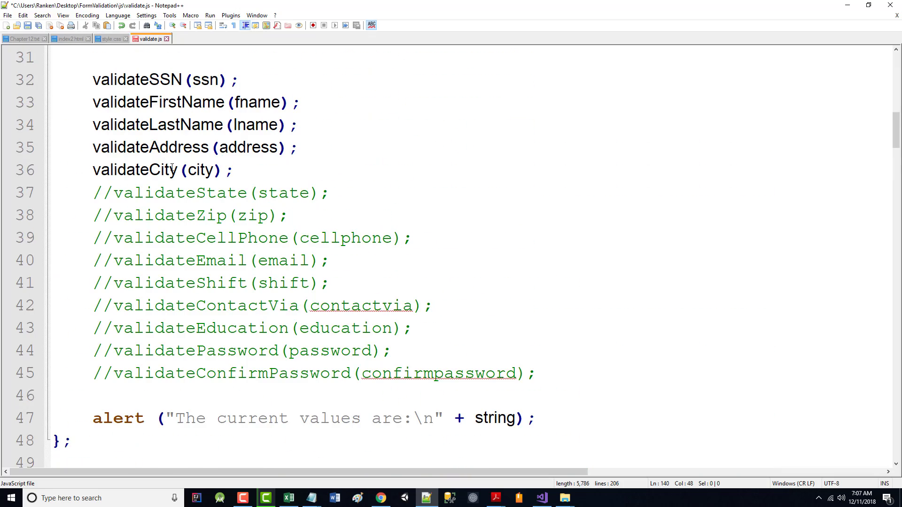
scroll(down, 3)
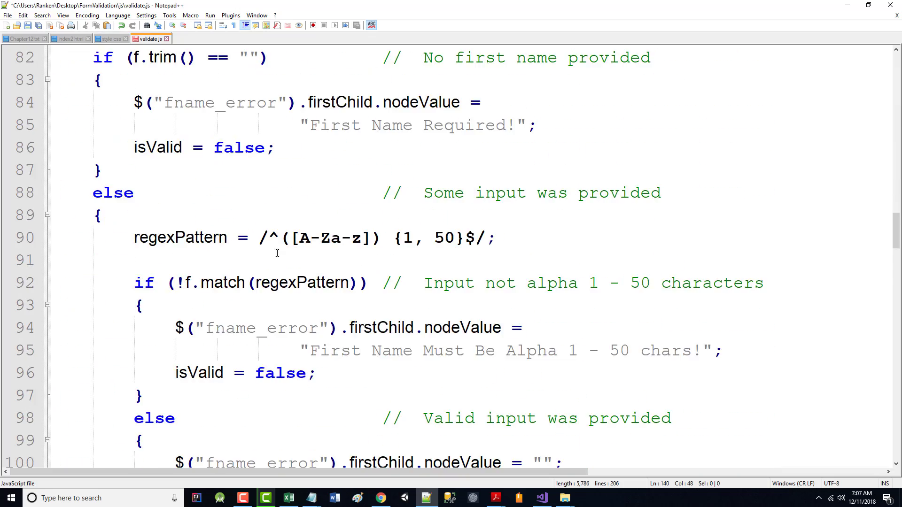
scroll(down, 3)
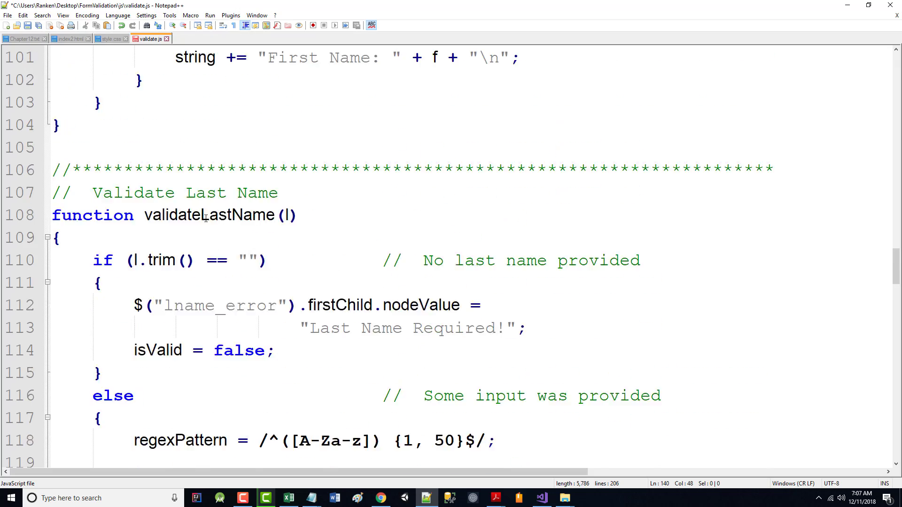
scroll(down, 3)
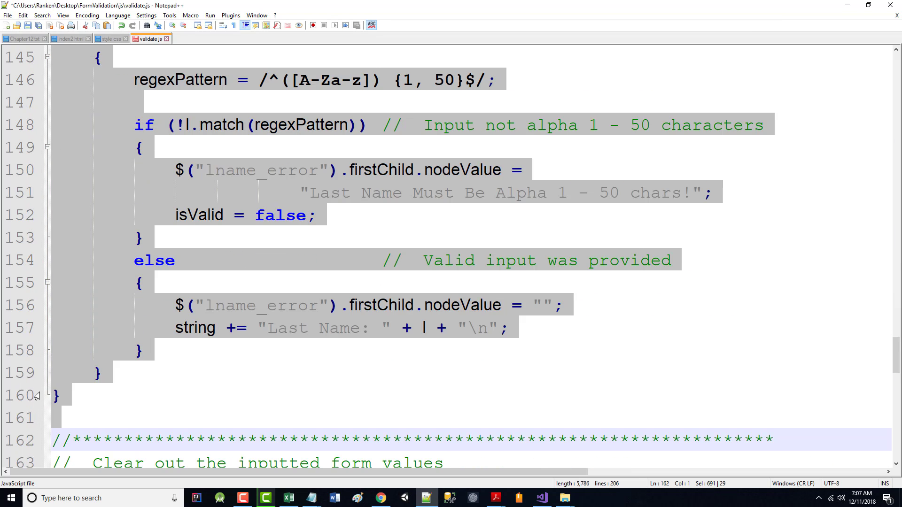
scroll(up, 3)
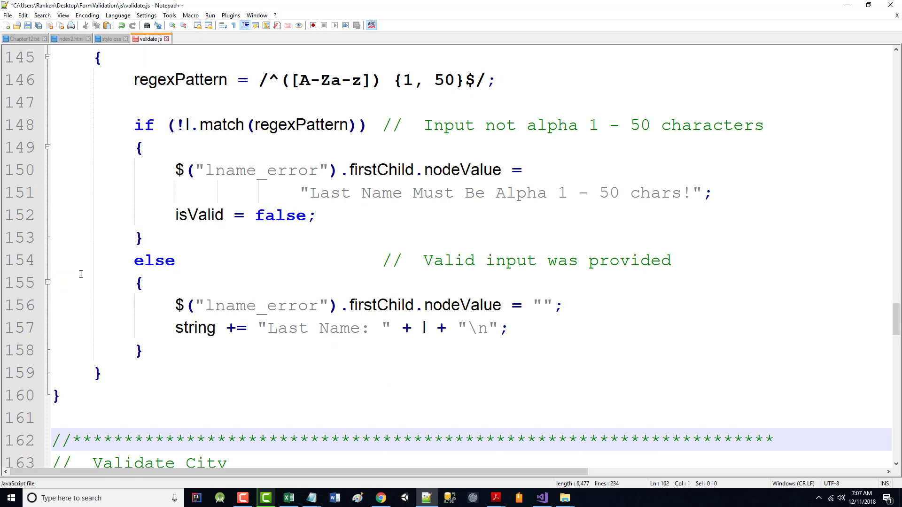
scroll(up, 3)
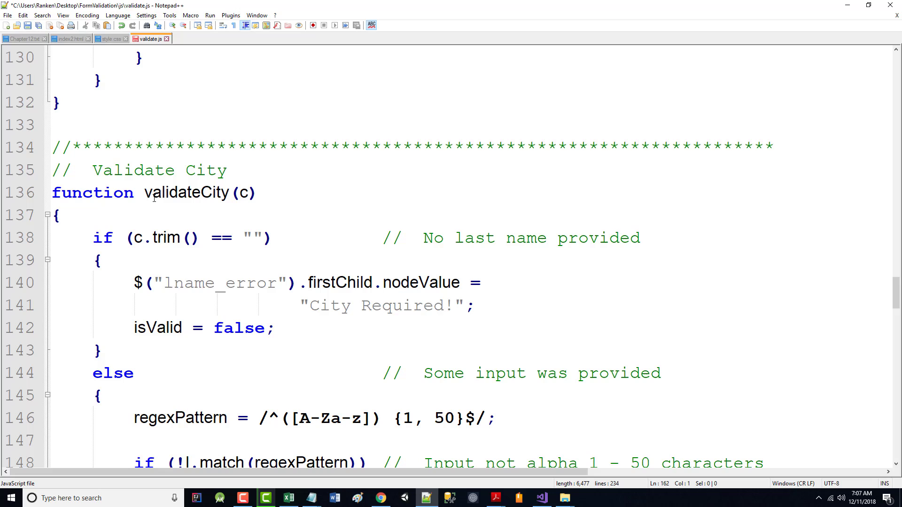
- Rename the pasted copy to validateAddress(a), using a.trim(), address_error and Address Required!
text(Address)
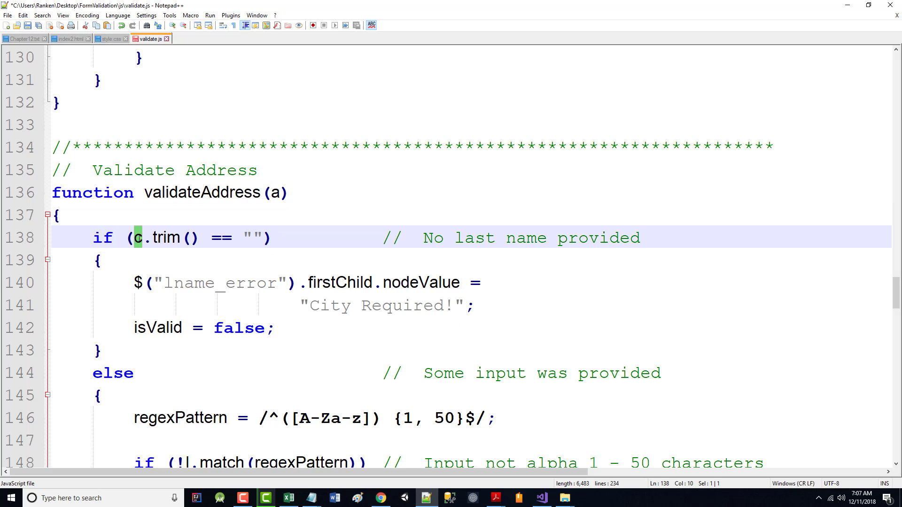
text(a)
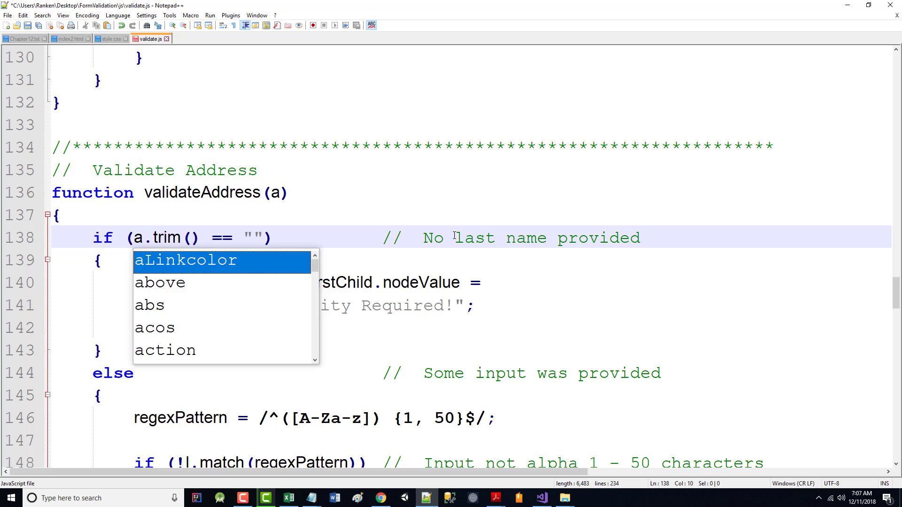
text(address)
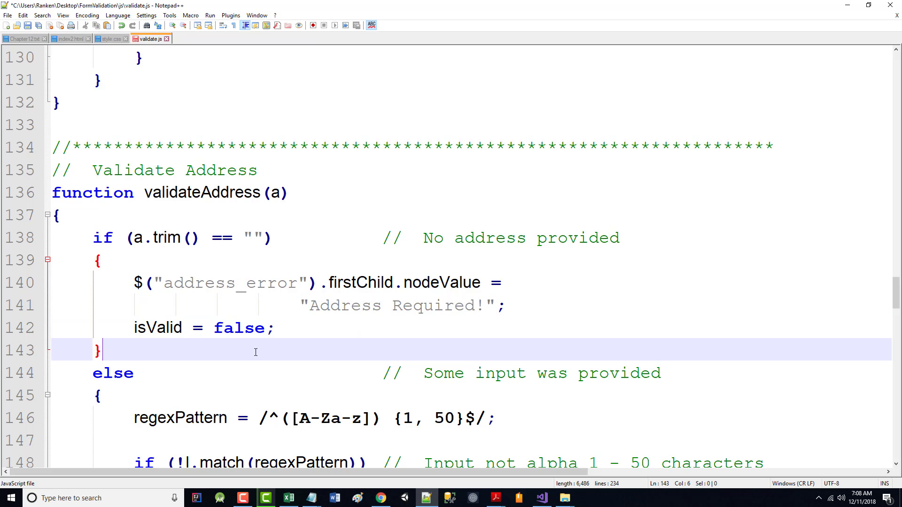
scroll(down, 3)
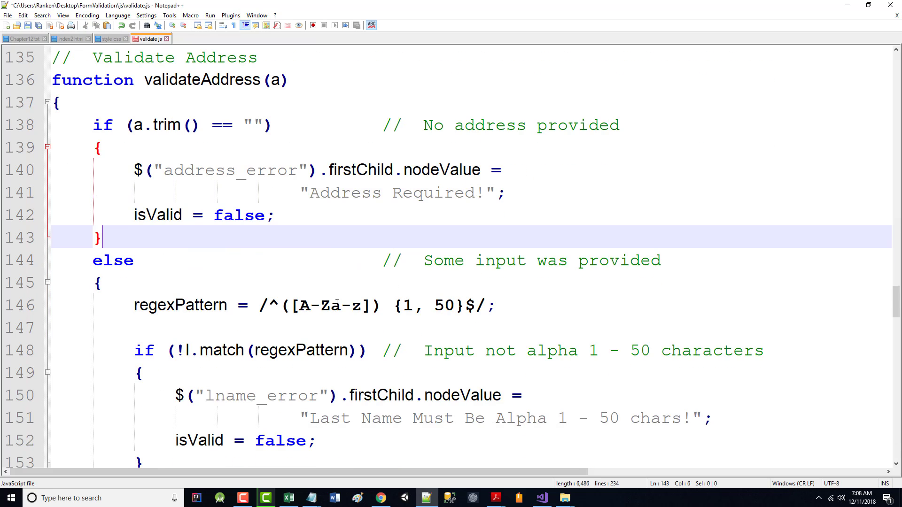
- Change the address pattern check and its error message from a 50 to a 75 character maximum
double_click(439, 304)
text(a)
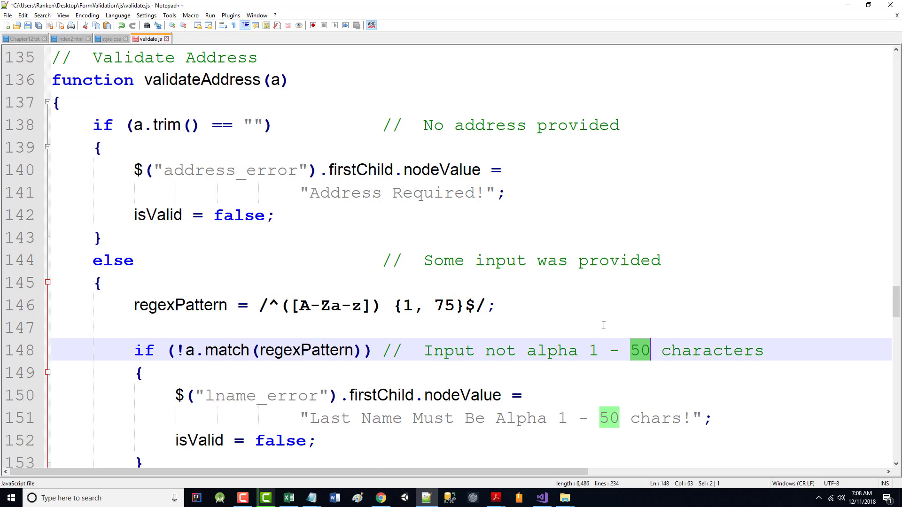
text(75)
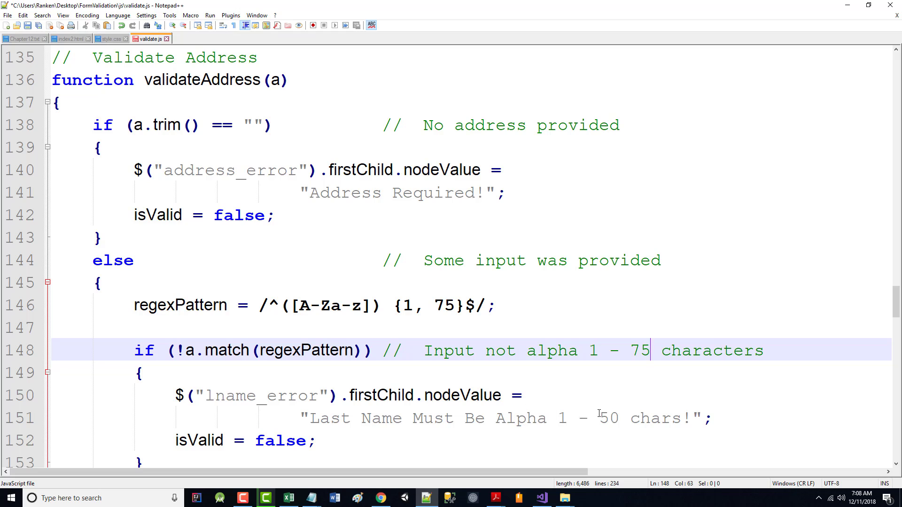
double_click(607, 418)
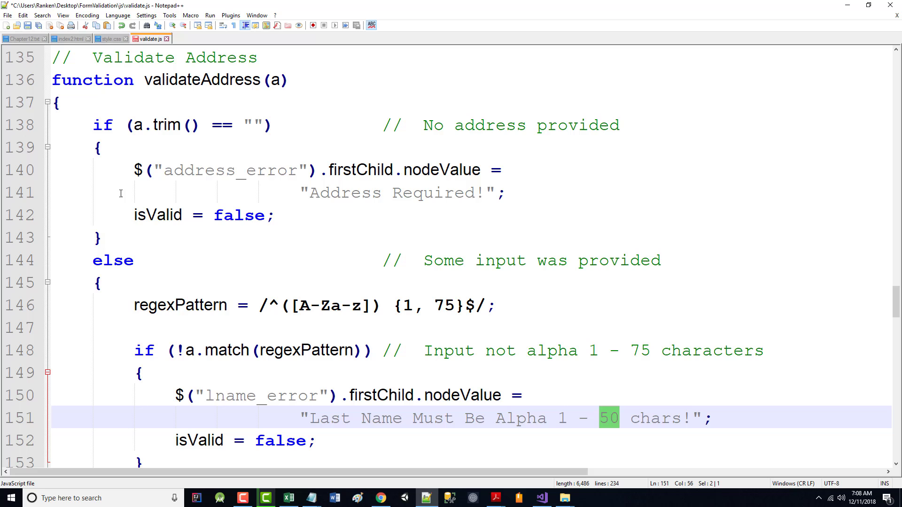
scroll(up, 3)
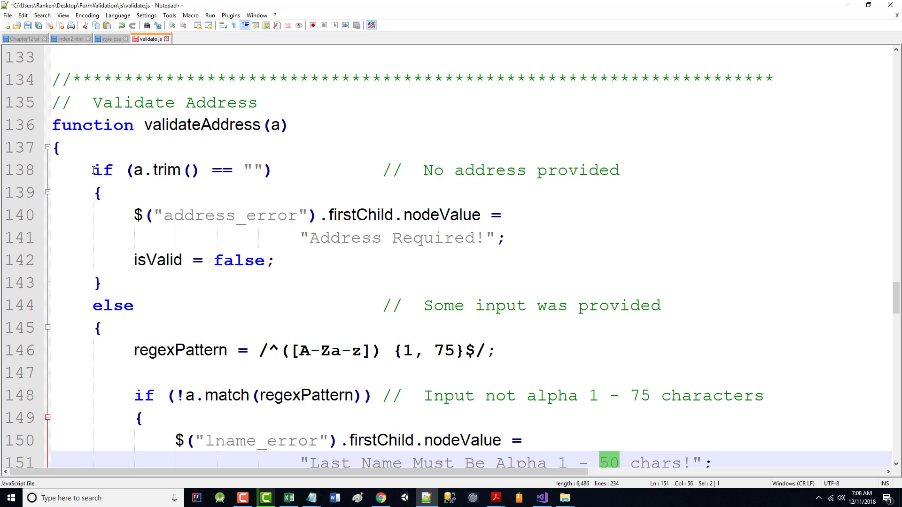
scroll(down, 3)
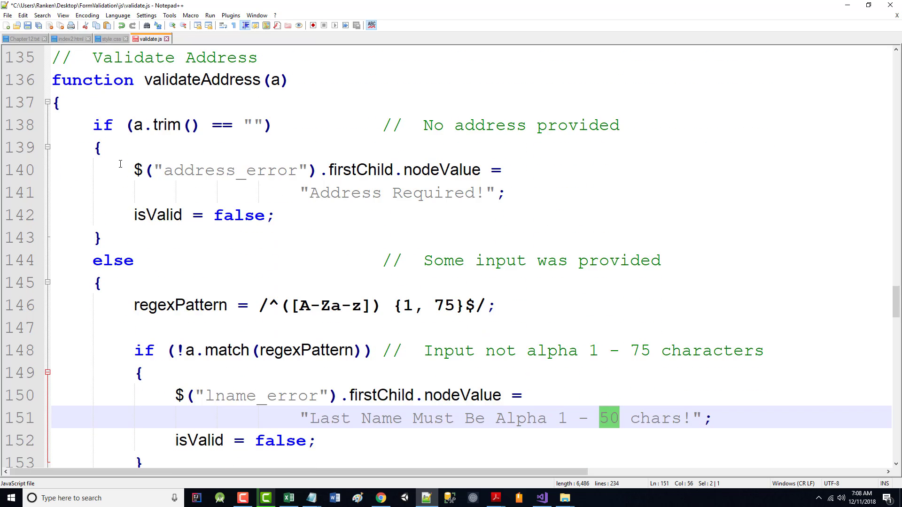
scroll(down, 3)
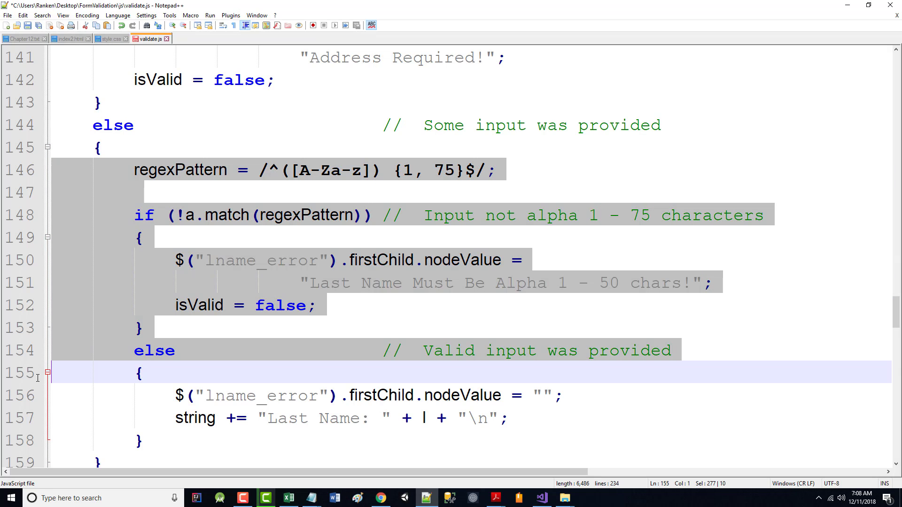
- Delete the regex block so validateAddress's else branch just clears address_error and appends a to string
key(Delete)
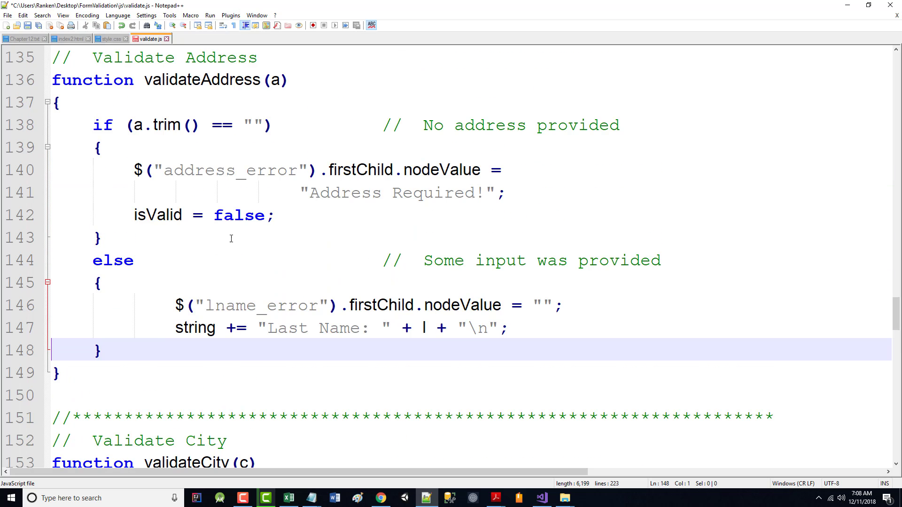
mouse_move(201, 217)
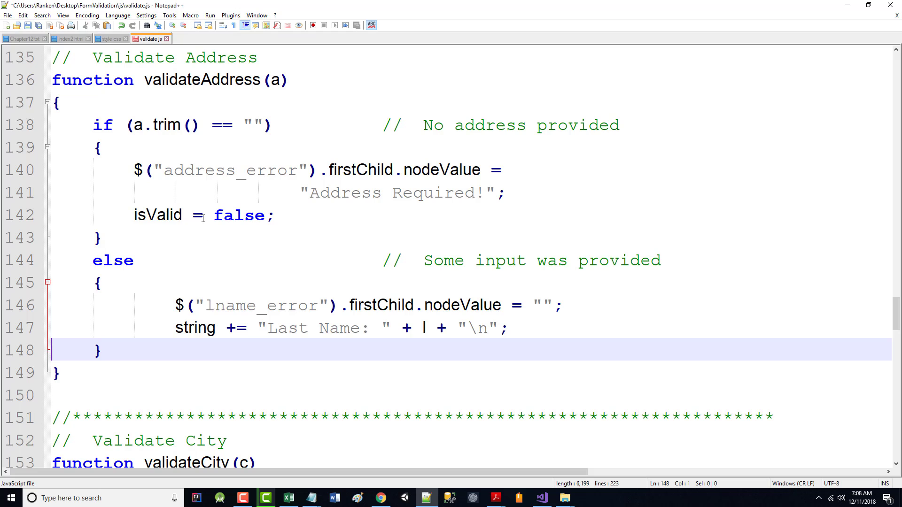
mouse_move(206, 304)
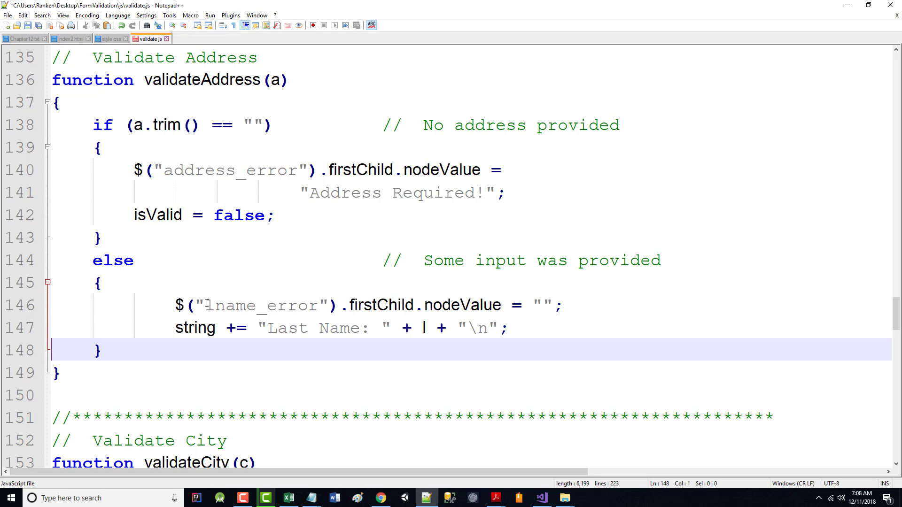
text(address)
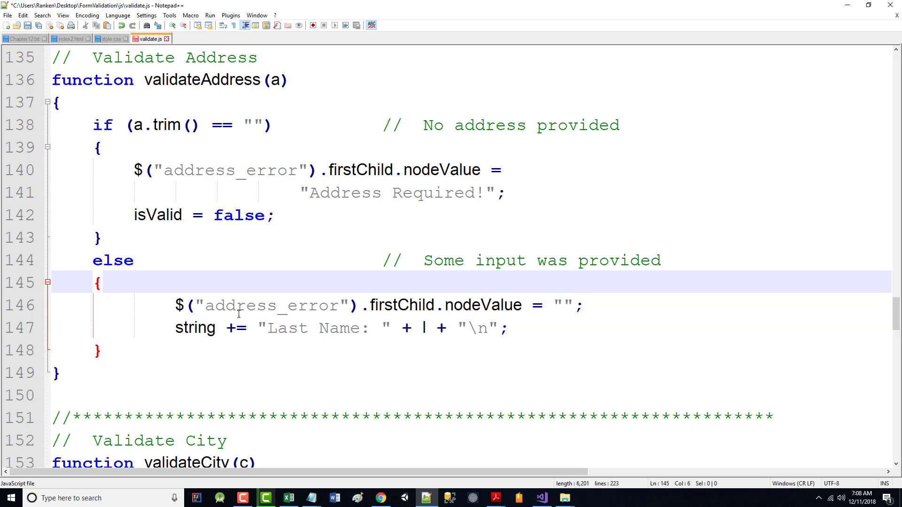
text(a)
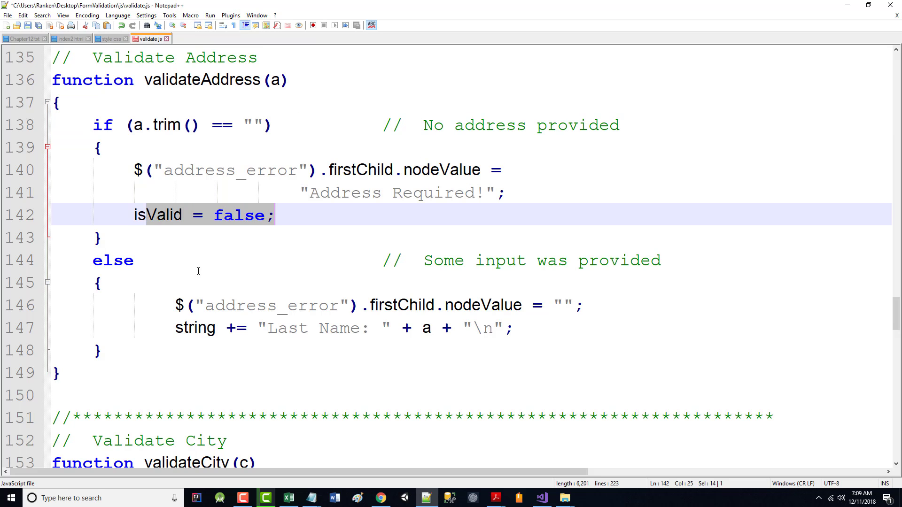
click(112, 305)
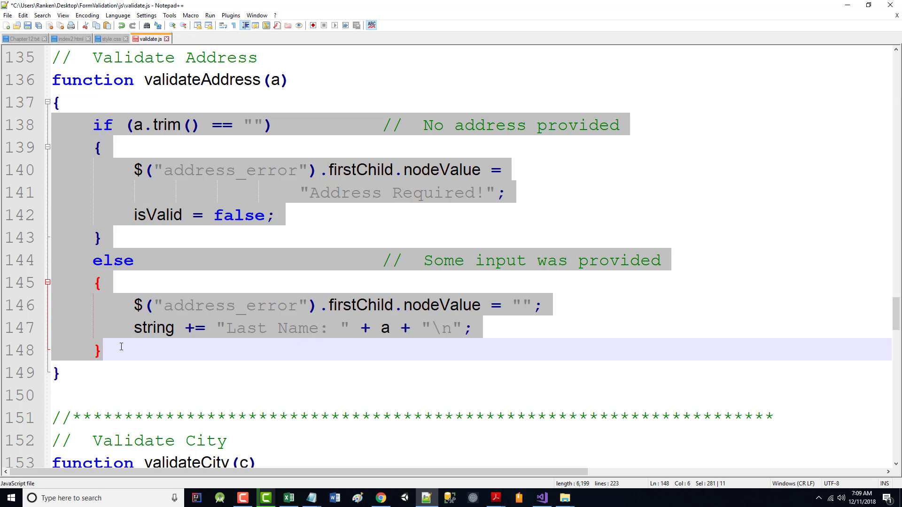
- Rework the copied address body into validateCity, checking c.trim() with the message City Required!
scroll(down, 3)
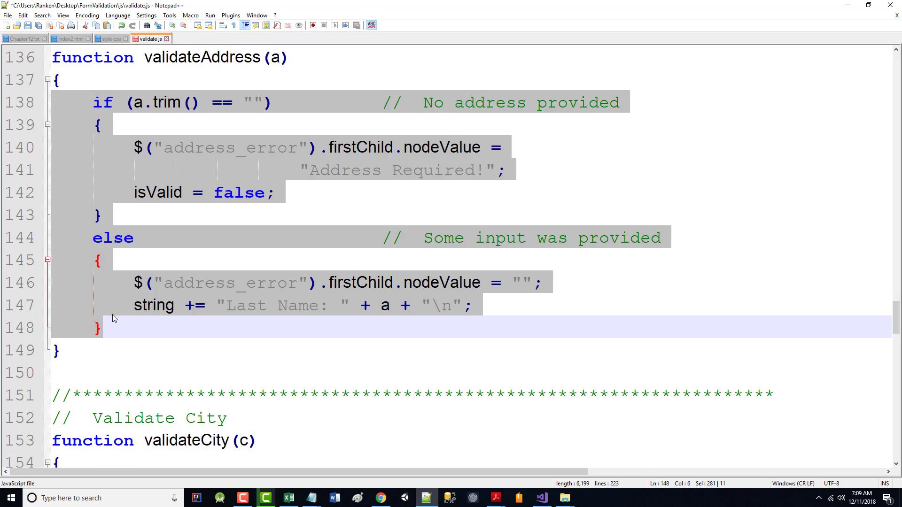
scroll(down, 3)
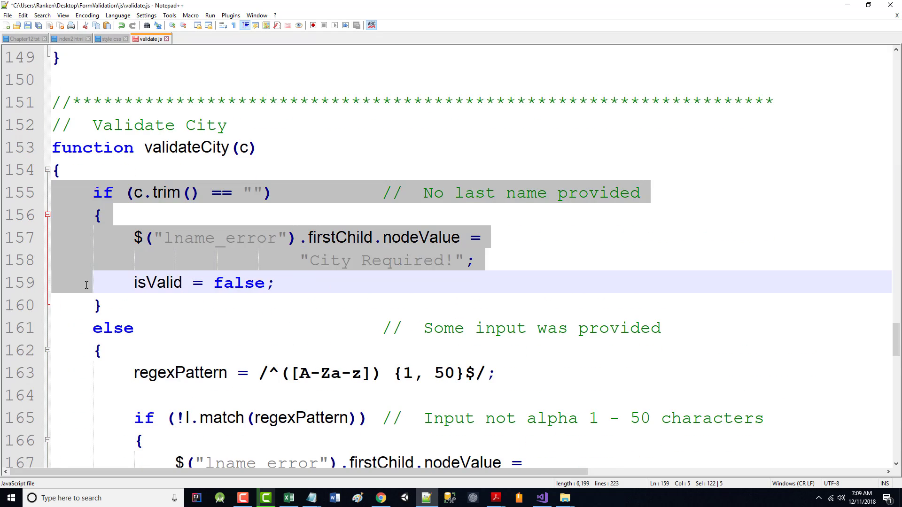
scroll(down, 3)
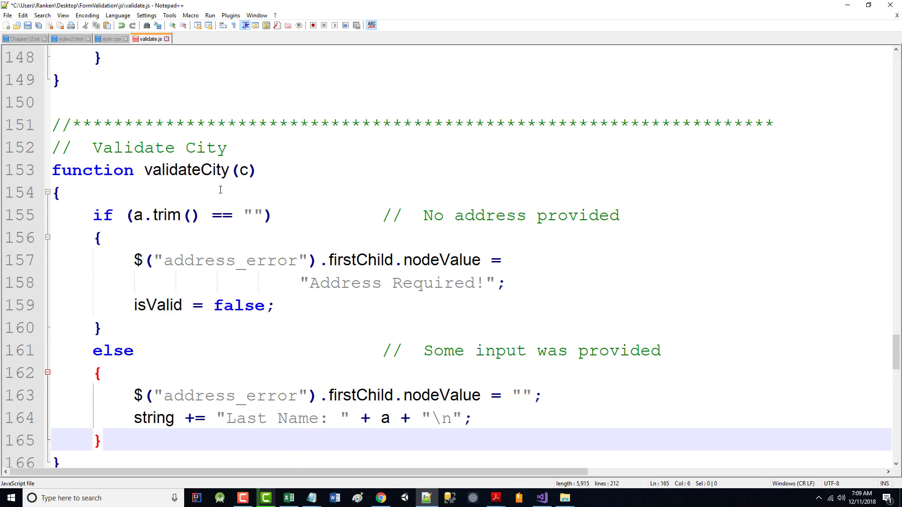
text(c)
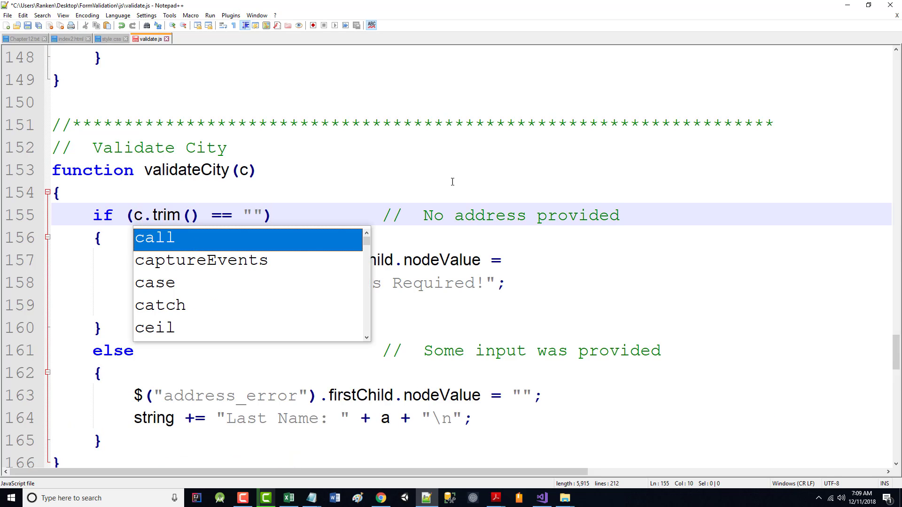
text(city)
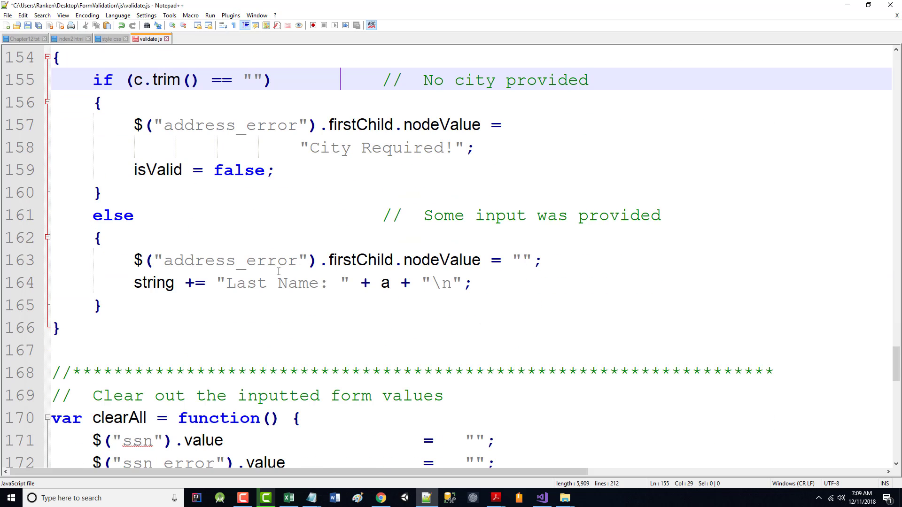
mouse_move(188, 173)
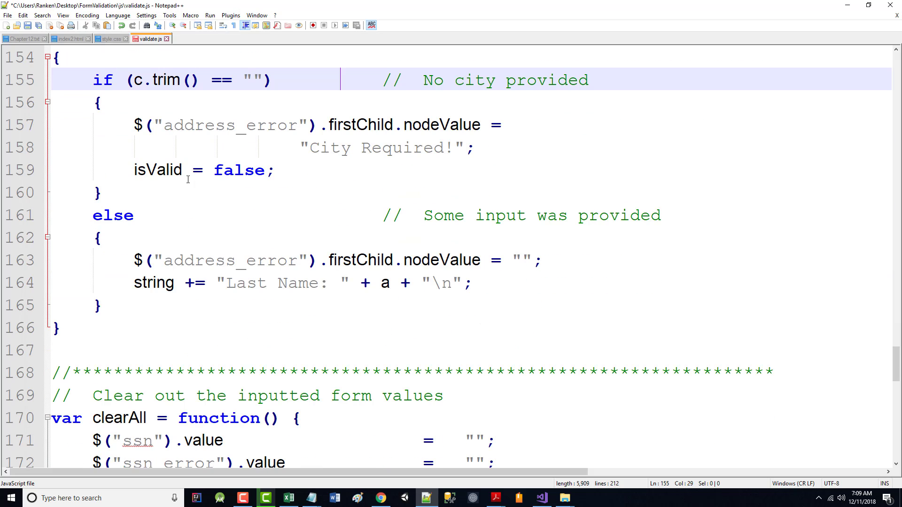
scroll(up, 3)
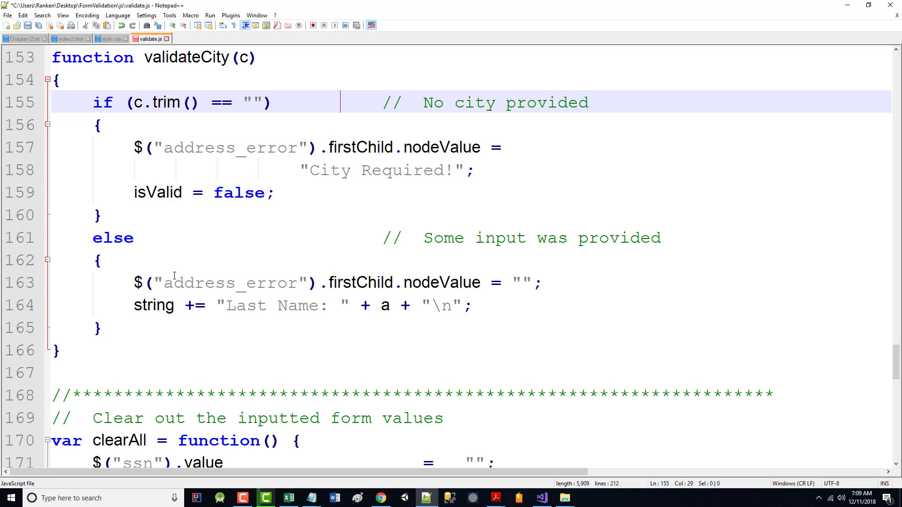
- Rename address_error to city_error in both branches of validateCity
click(173, 283)
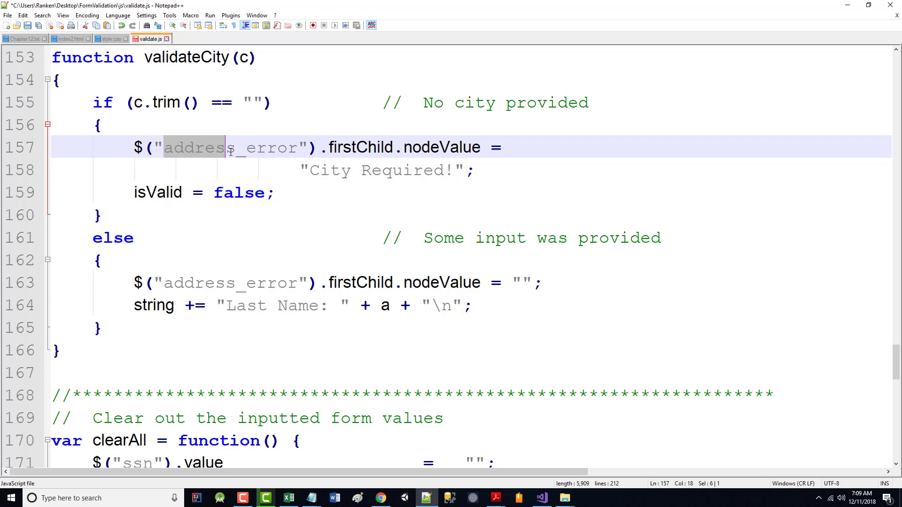
text(city)
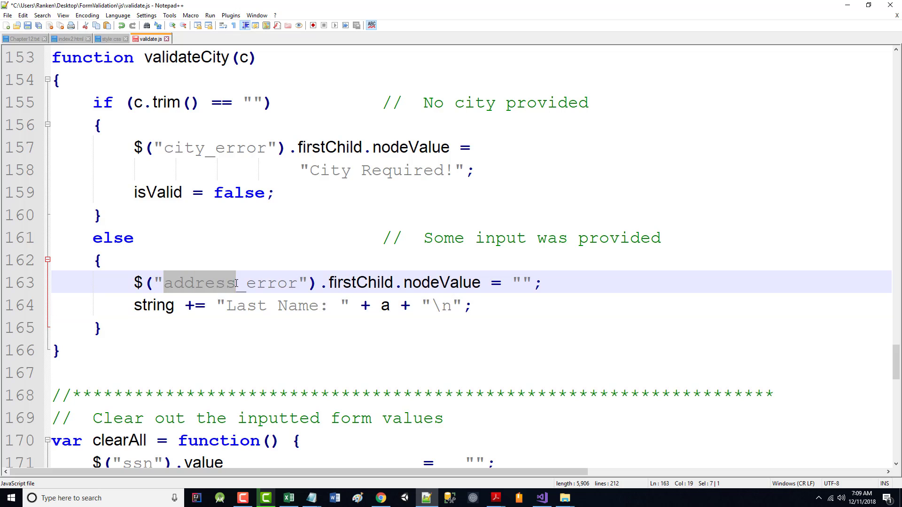
text(city)
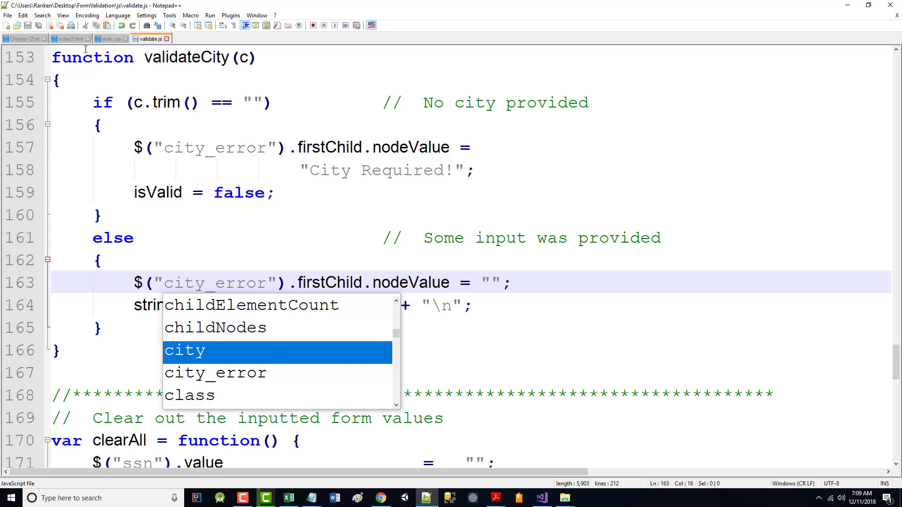
- Launch index2.html in Chrome, submit the empty form to see the required messages, then return to the editor
click(209, 15)
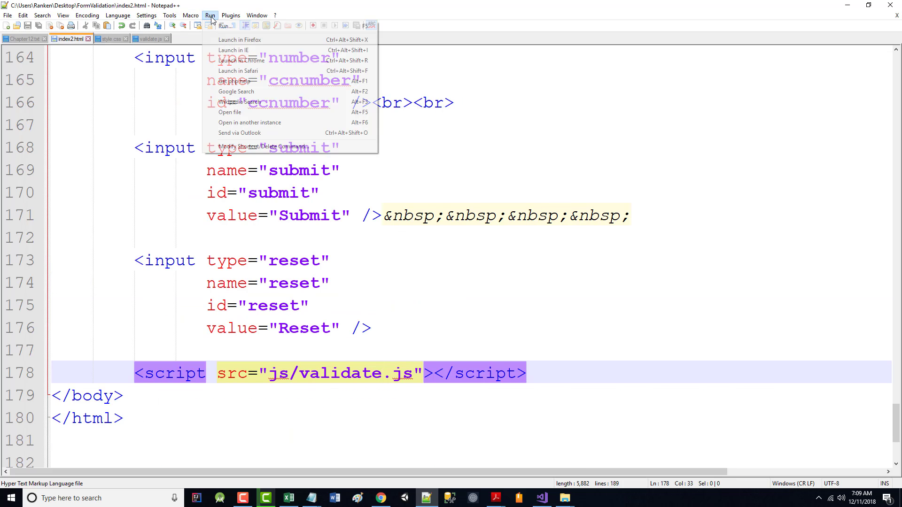
click(240, 60)
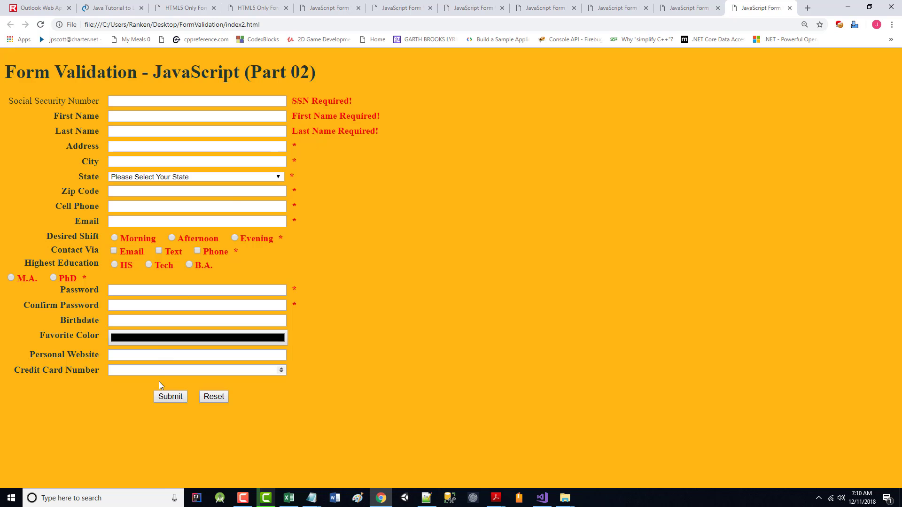
click(170, 397)
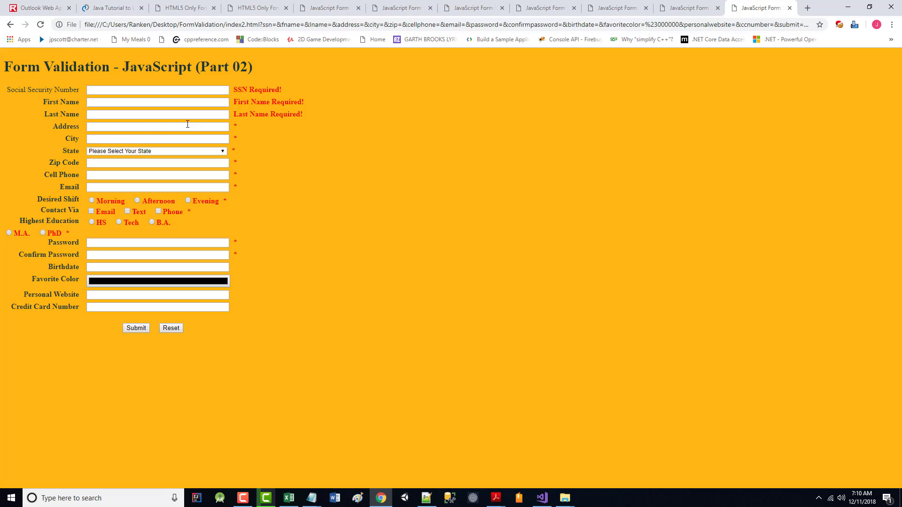
mouse_move(690, 121)
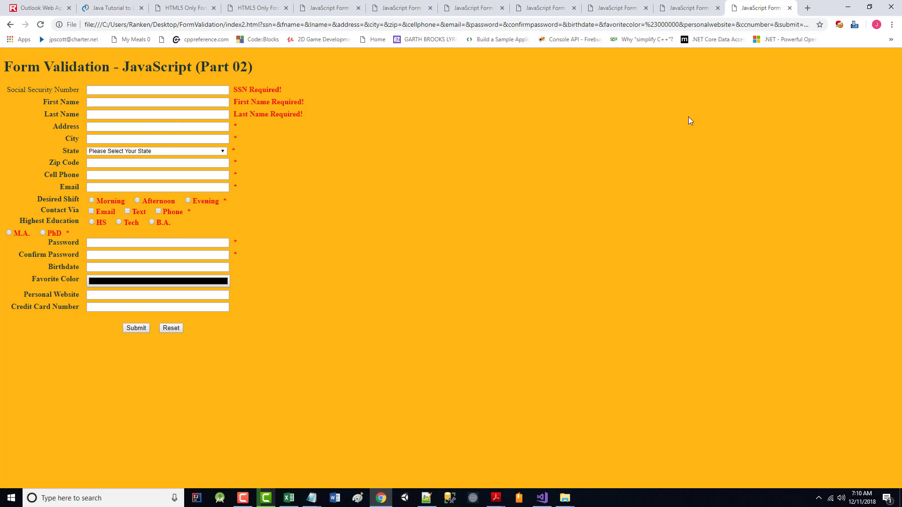
mouse_move(847, 7)
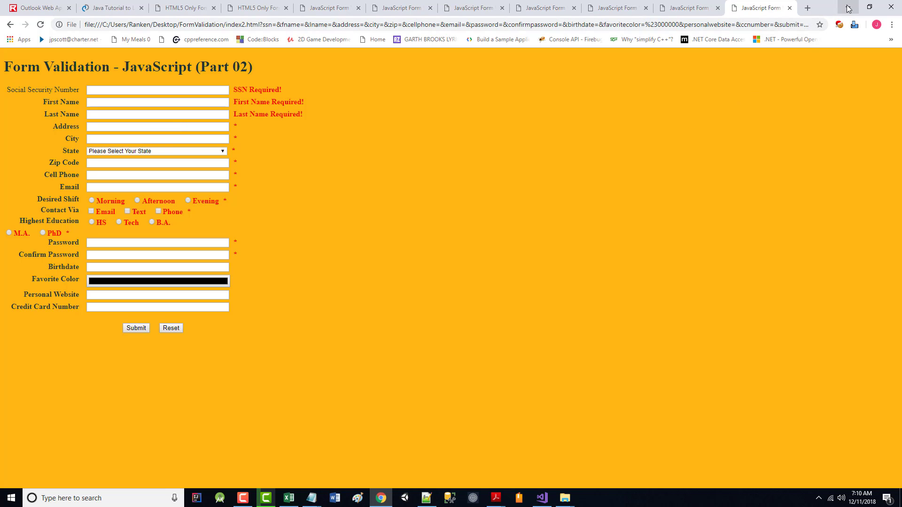
click(426, 498)
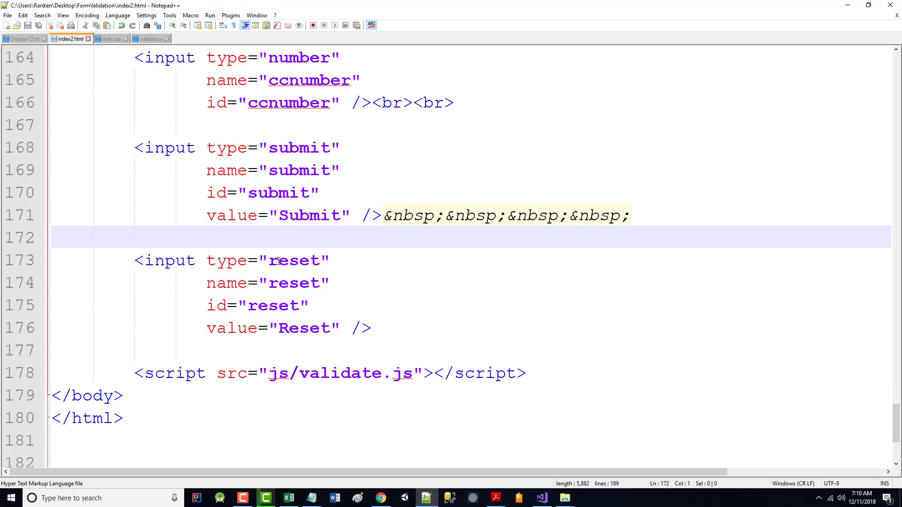
scroll(up, 3)
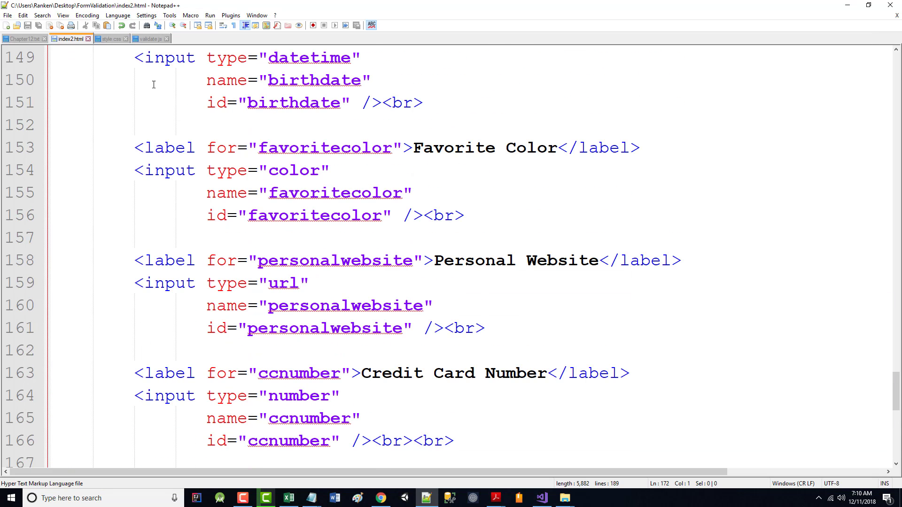
click(148, 38)
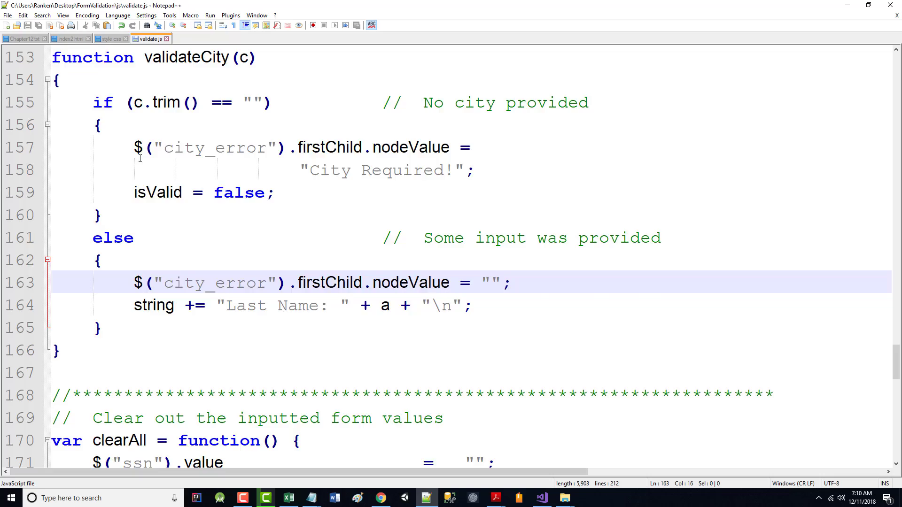
scroll(up, 3)
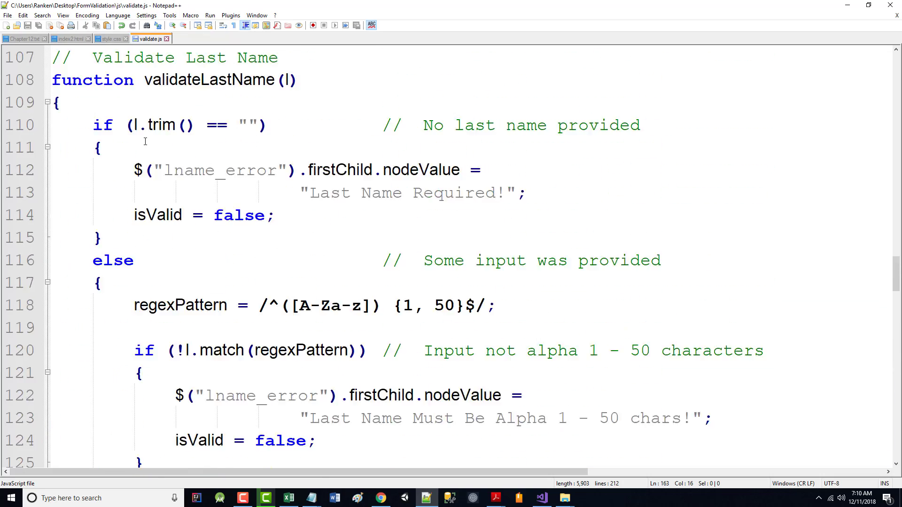
scroll(up, 3)
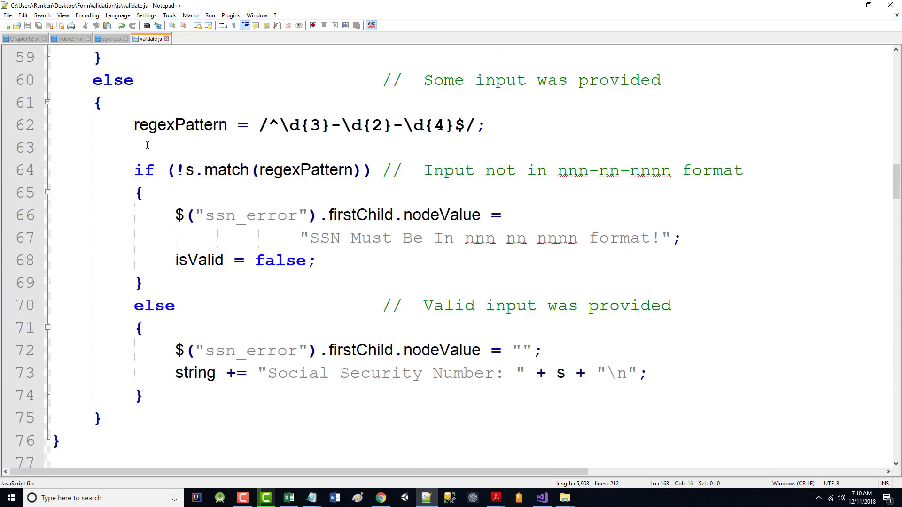
scroll(up, 3)
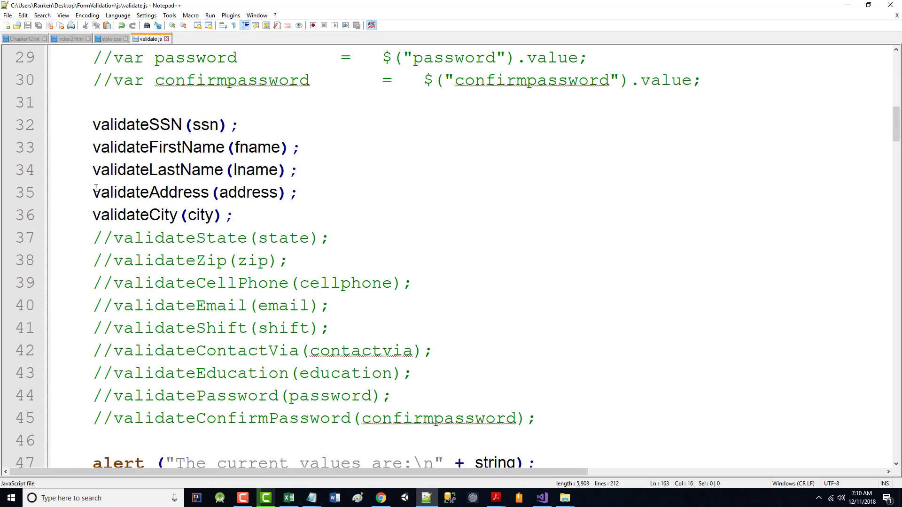
click(95, 215)
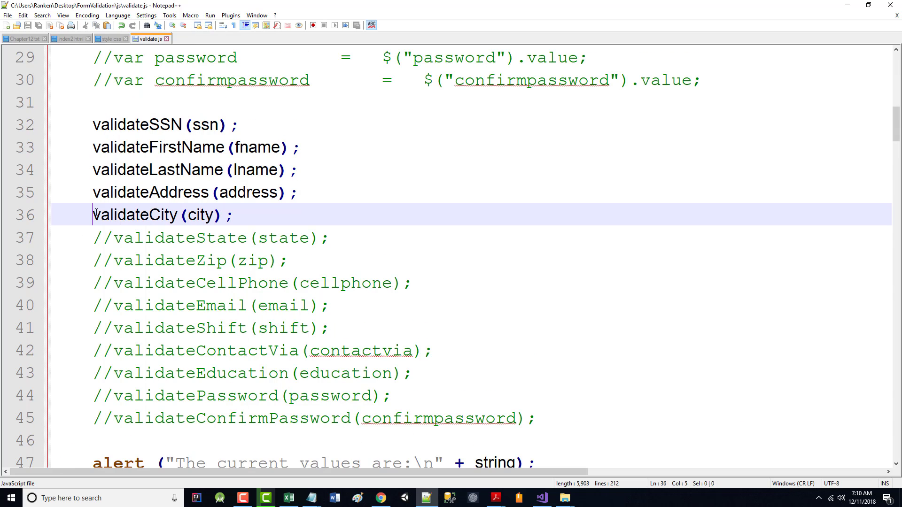
scroll(down, 3)
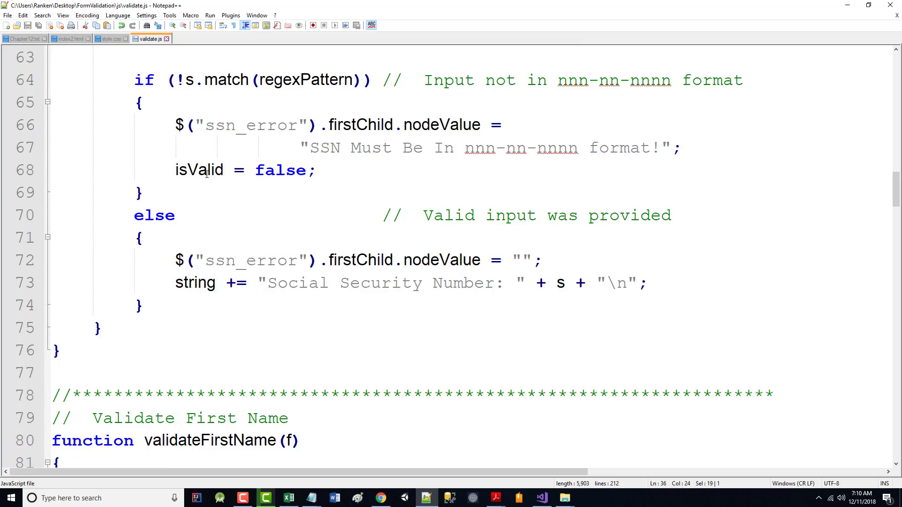
scroll(down, 3)
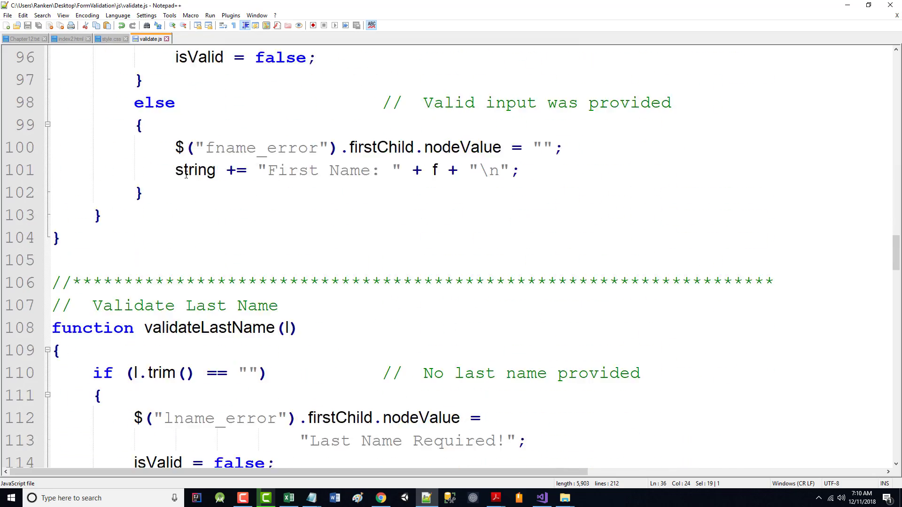
scroll(down, 3)
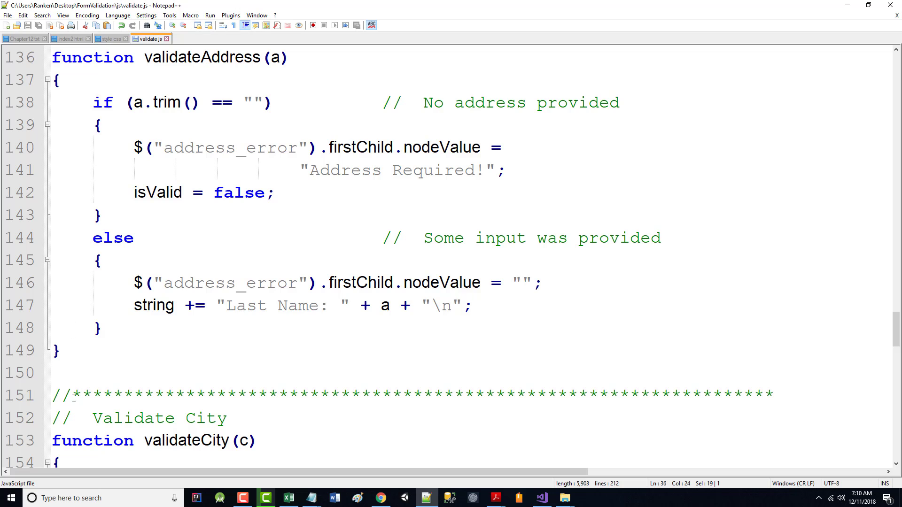
mouse_move(99, 98)
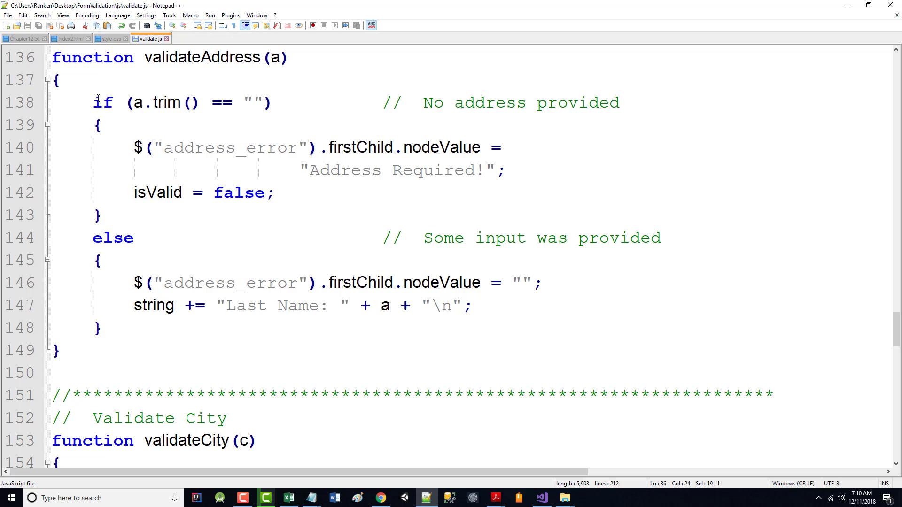
mouse_move(142, 136)
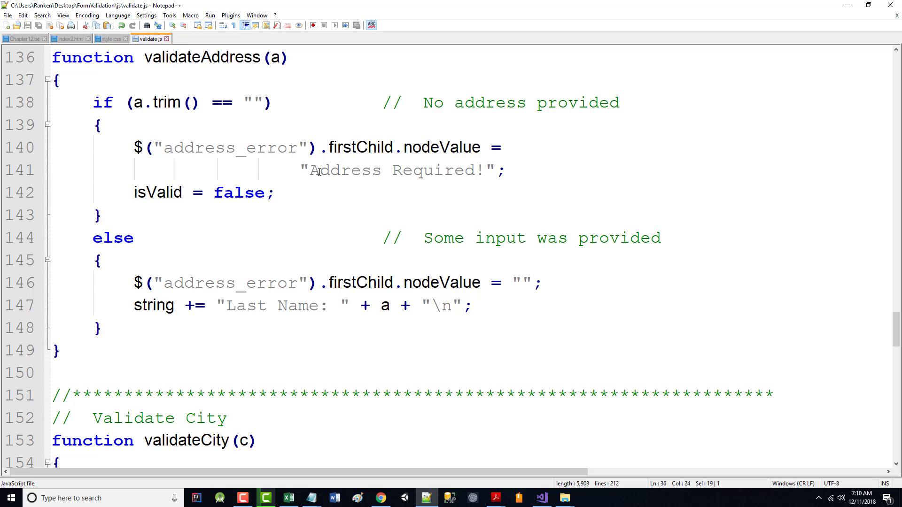
mouse_move(277, 247)
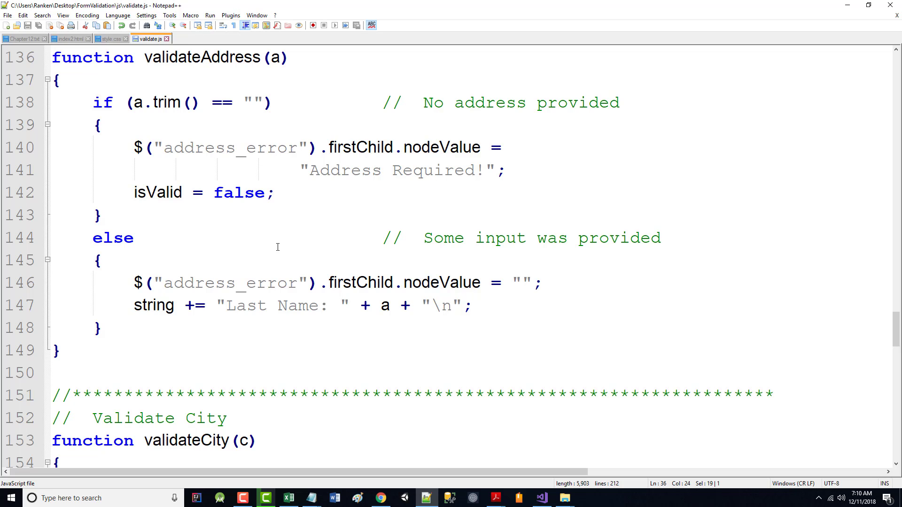
mouse_move(482, 285)
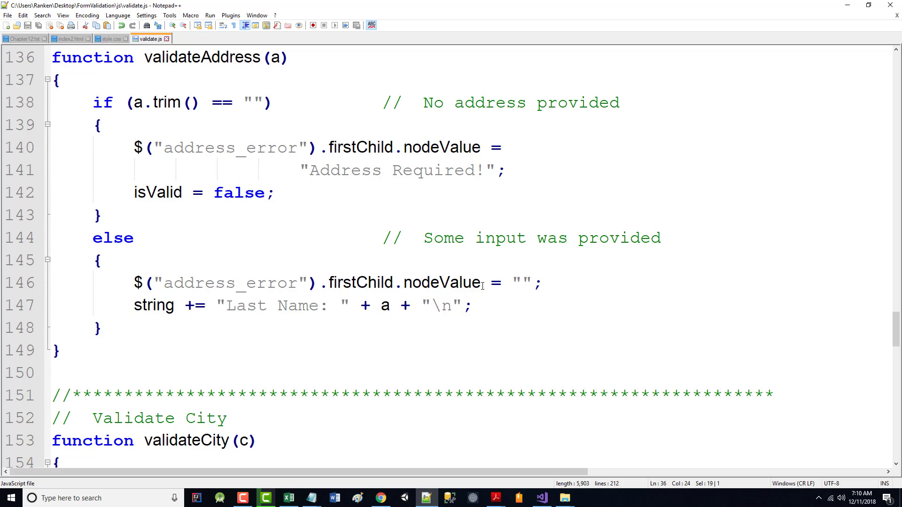
- Output an Address: label in validateAddress and a City: label built from c in validateCity
click(227, 305)
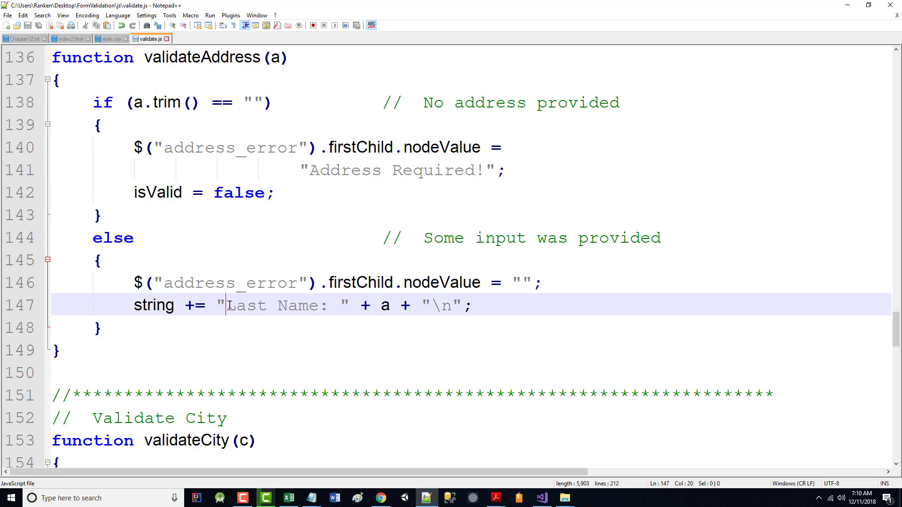
text(Address)
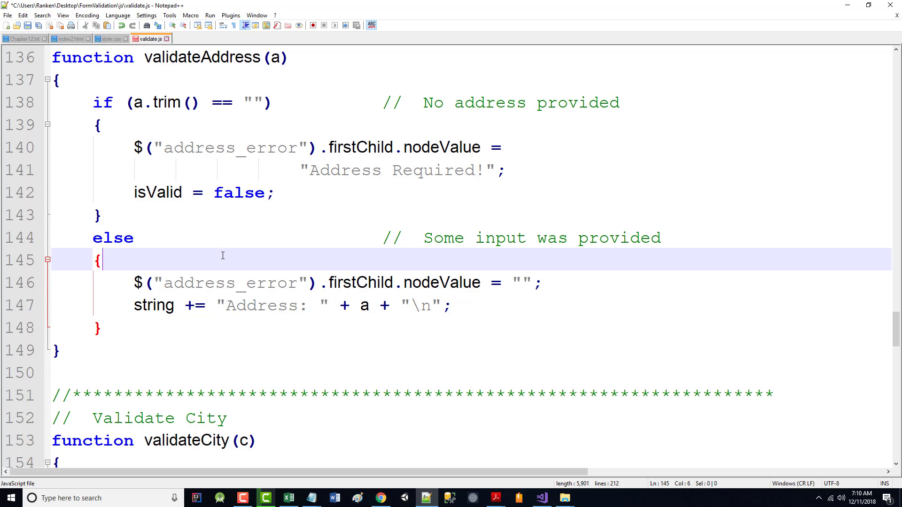
scroll(down, 3)
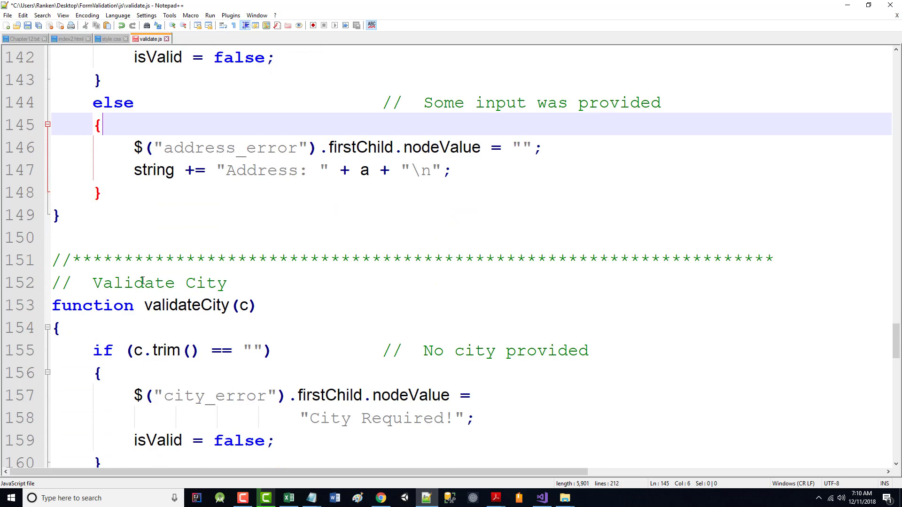
scroll(down, 3)
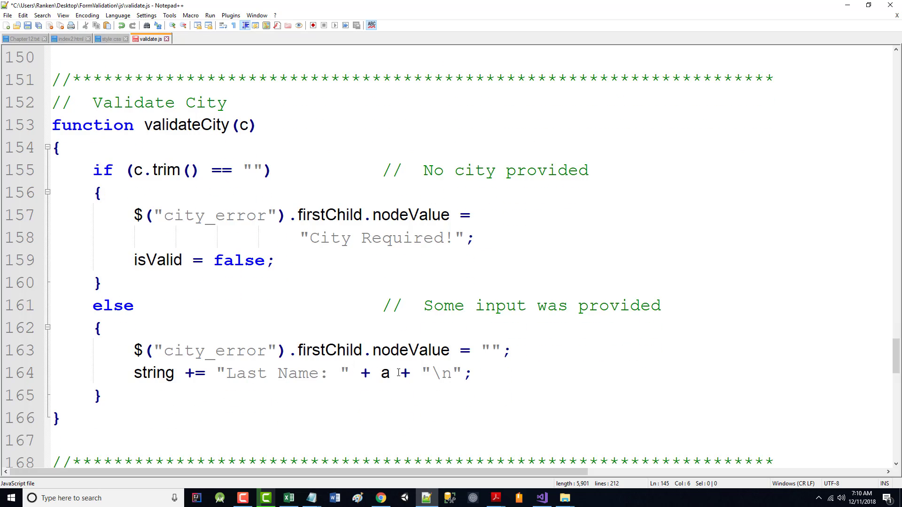
double_click(384, 373)
text(c)
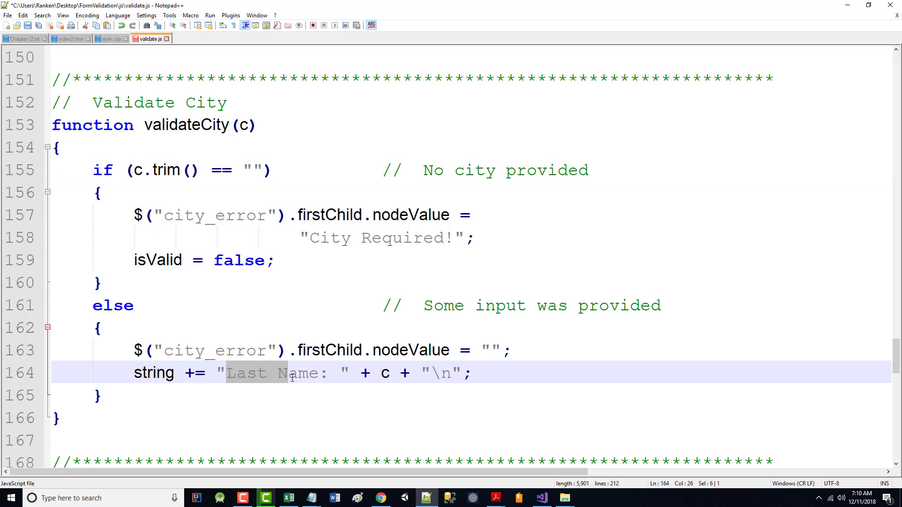
text(City)
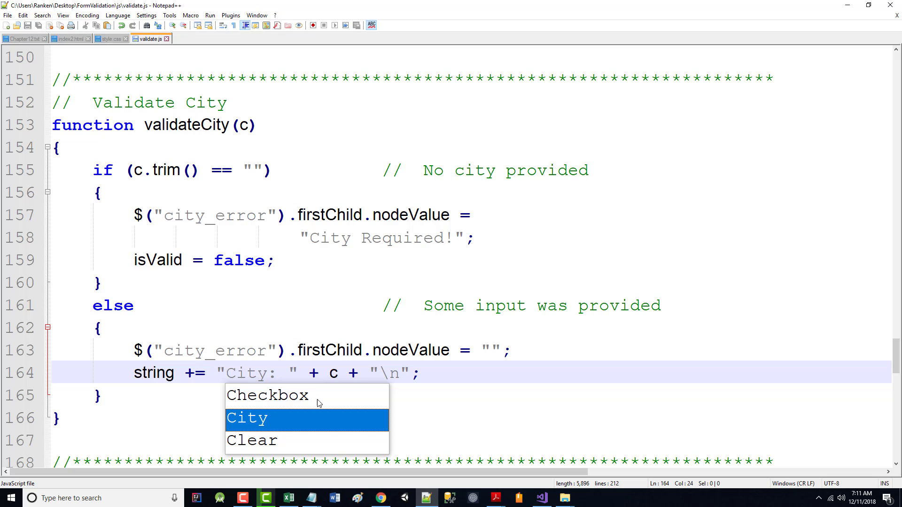
- Switch to the form in Chrome and resubmit it to rerun validation
click(380, 498)
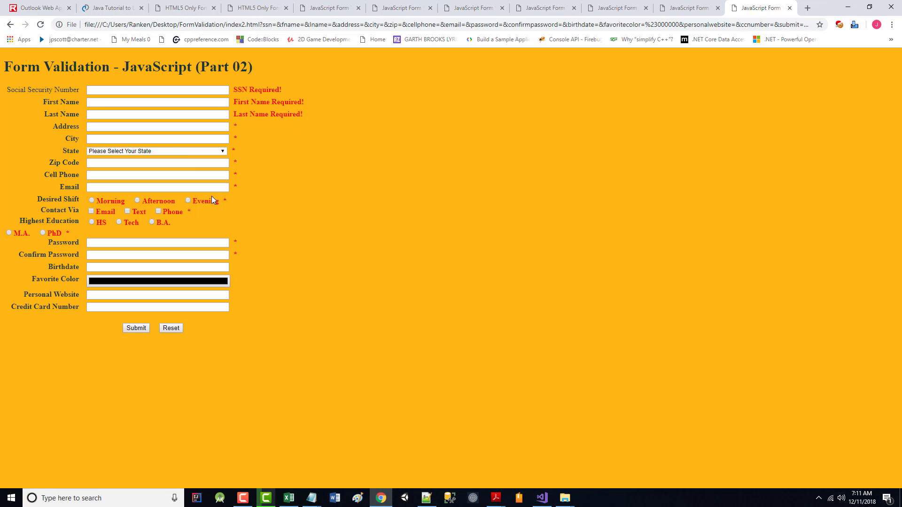
click(40, 24)
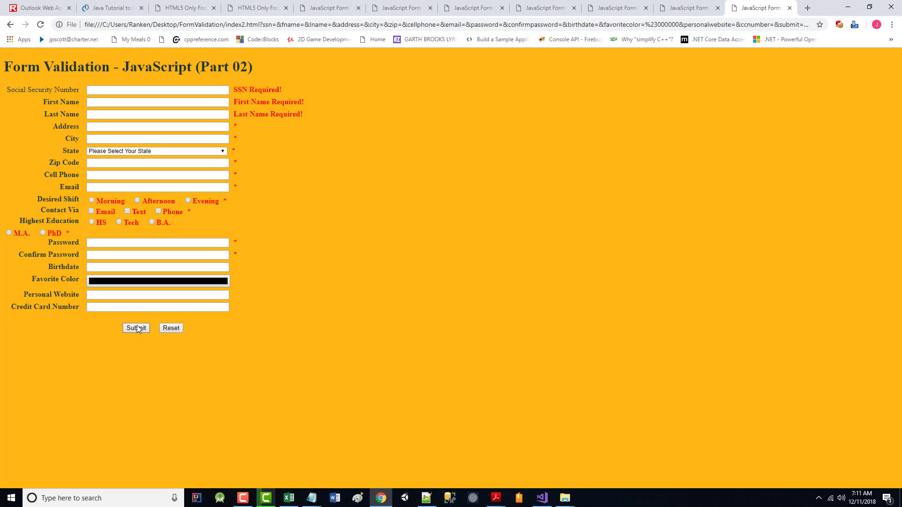
mouse_move(402, 485)
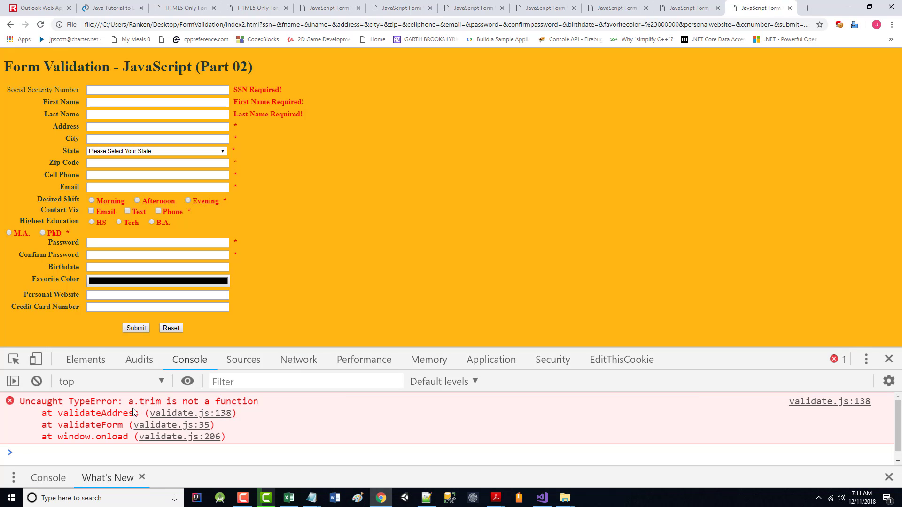
mouse_move(244, 403)
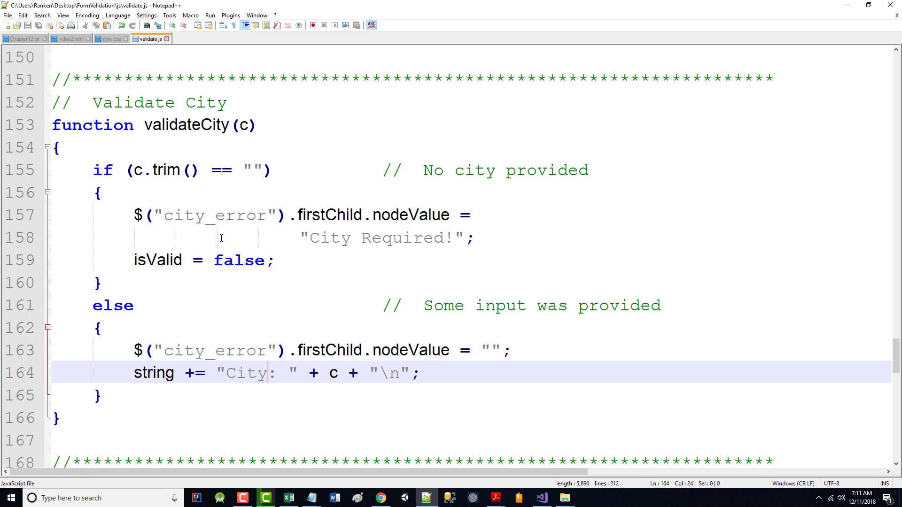
scroll(up, 3)
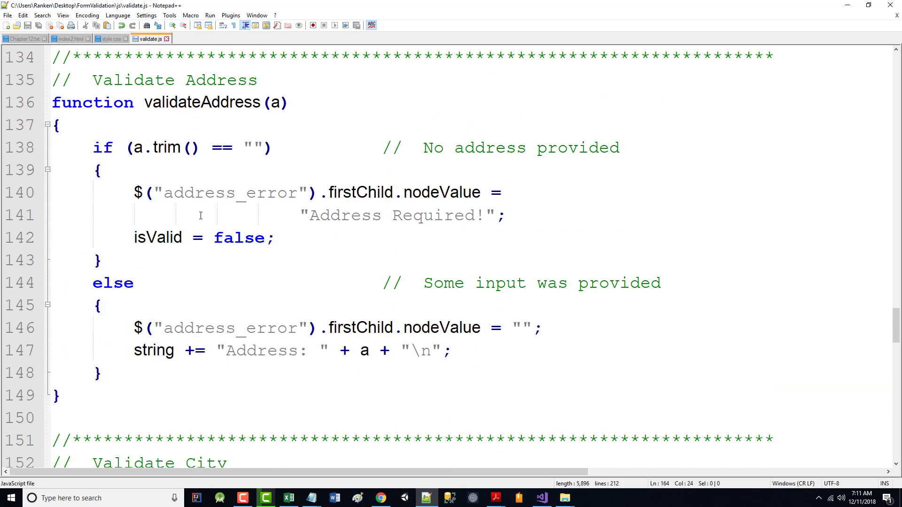
scroll(down, 3)
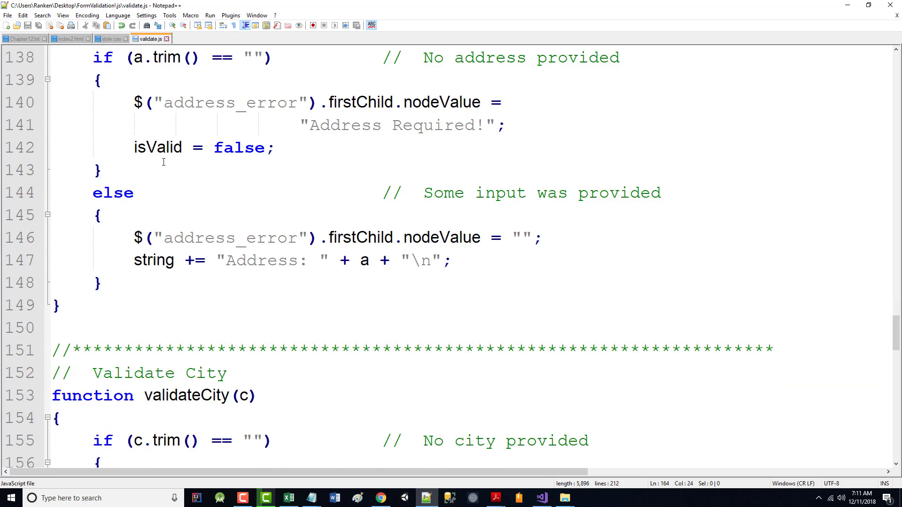
scroll(up, 3)
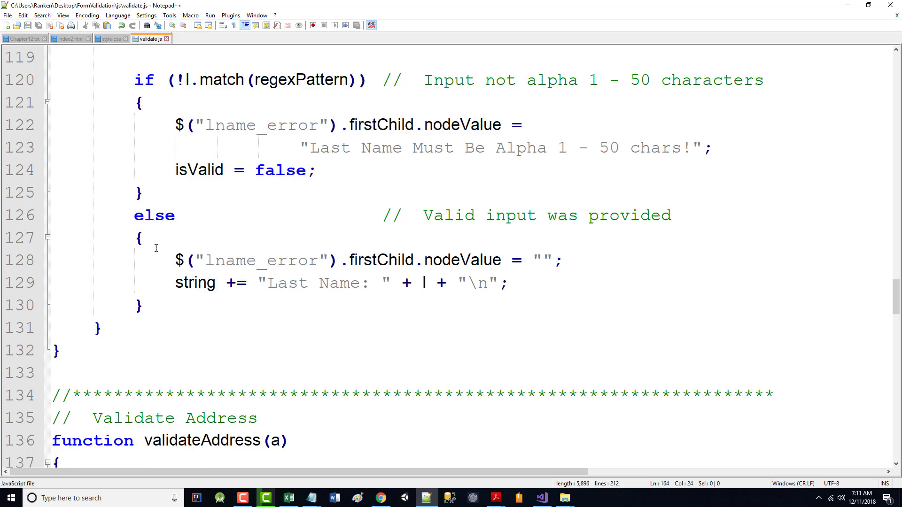
scroll(up, 3)
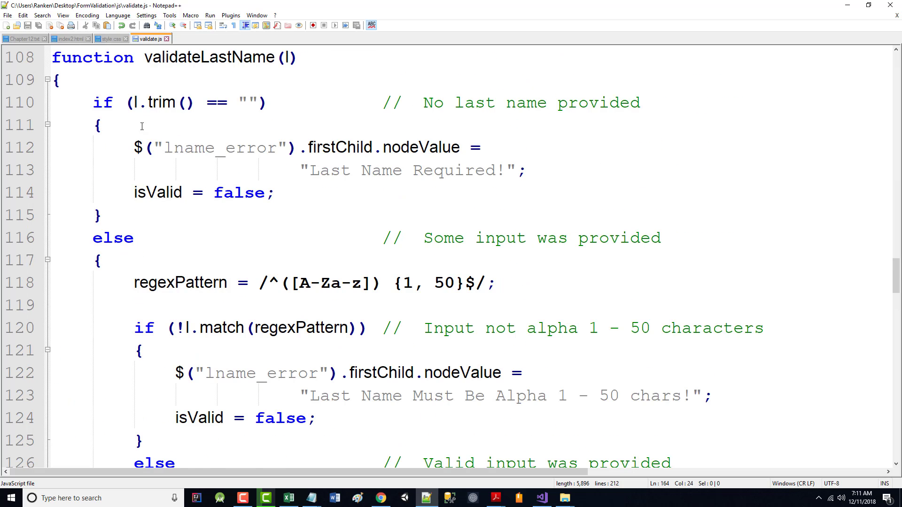
scroll(down, 3)
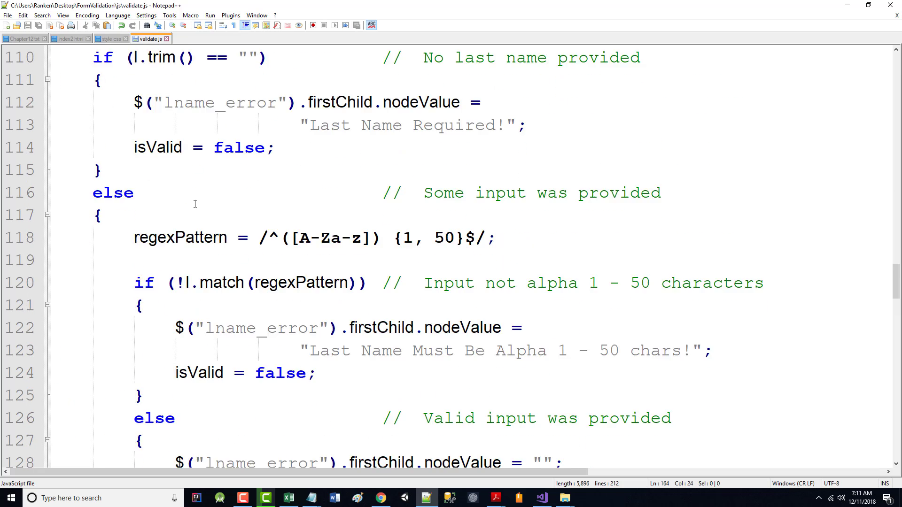
scroll(down, 3)
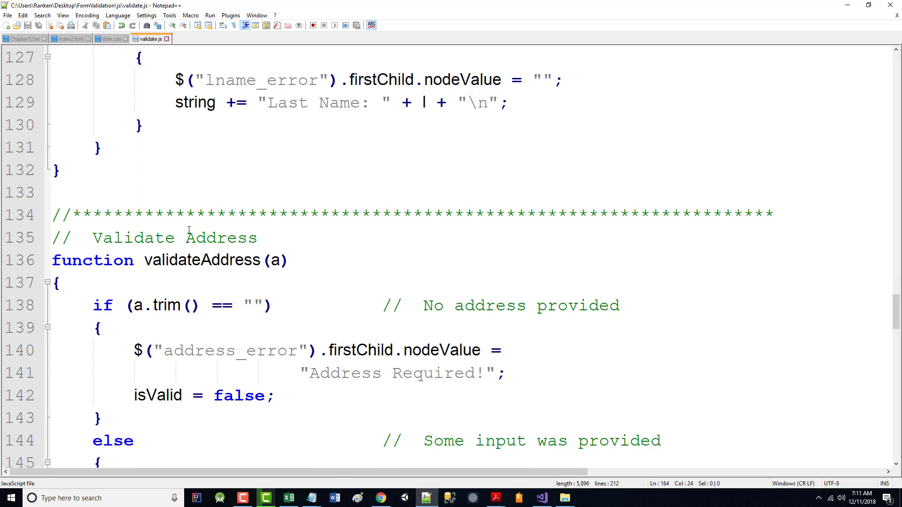
scroll(down, 3)
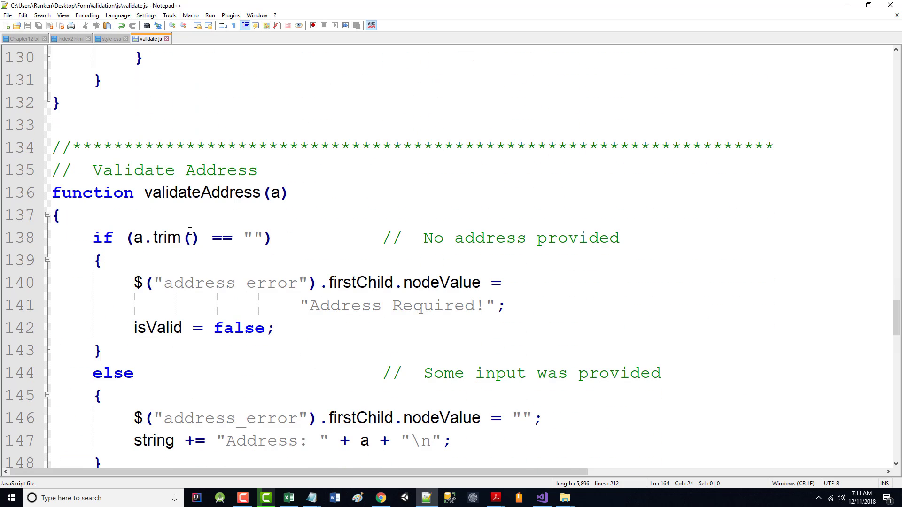
mouse_move(147, 260)
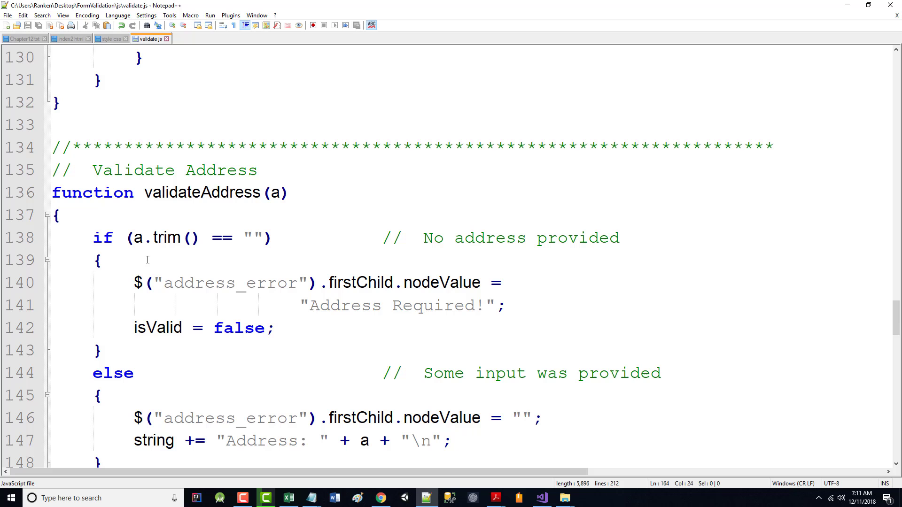
scroll(up, 3)
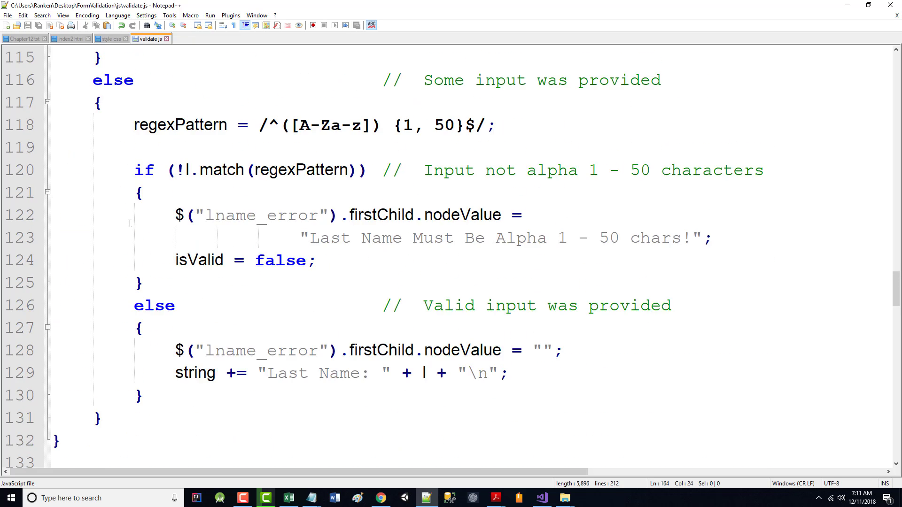
scroll(up, 3)
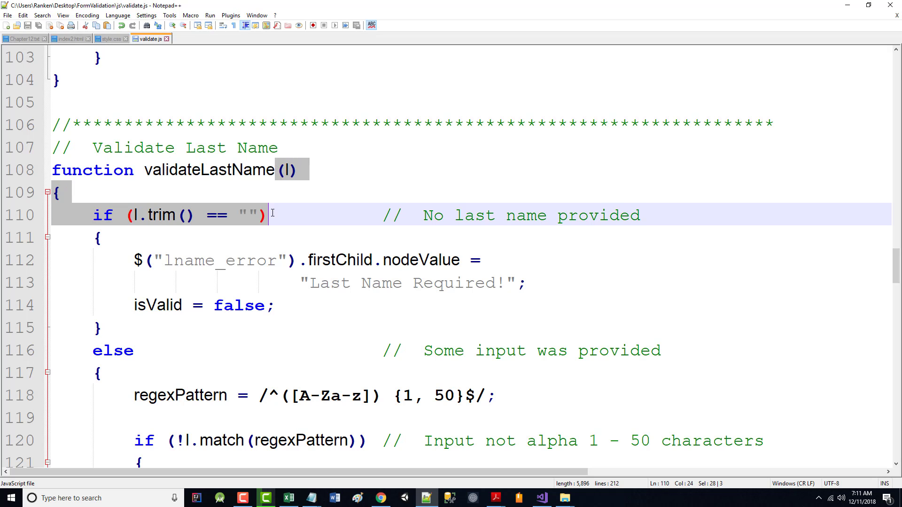
scroll(down, 3)
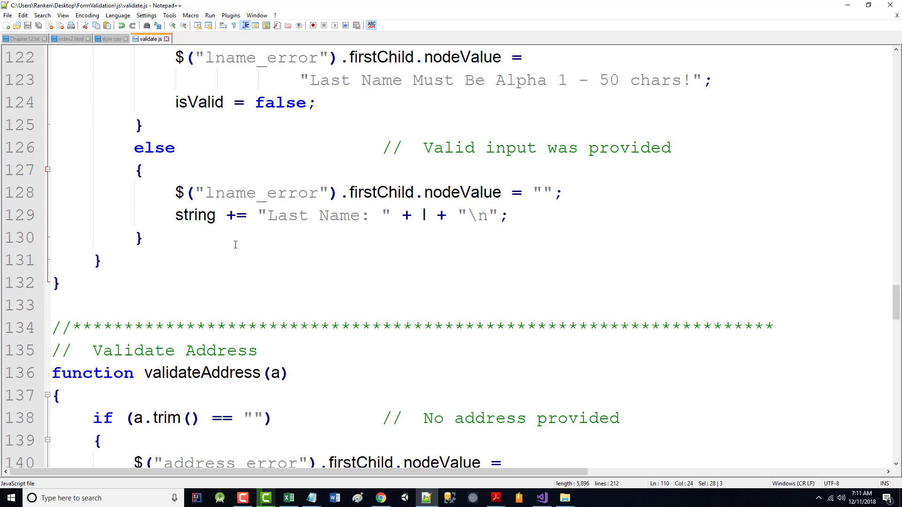
scroll(up, 3)
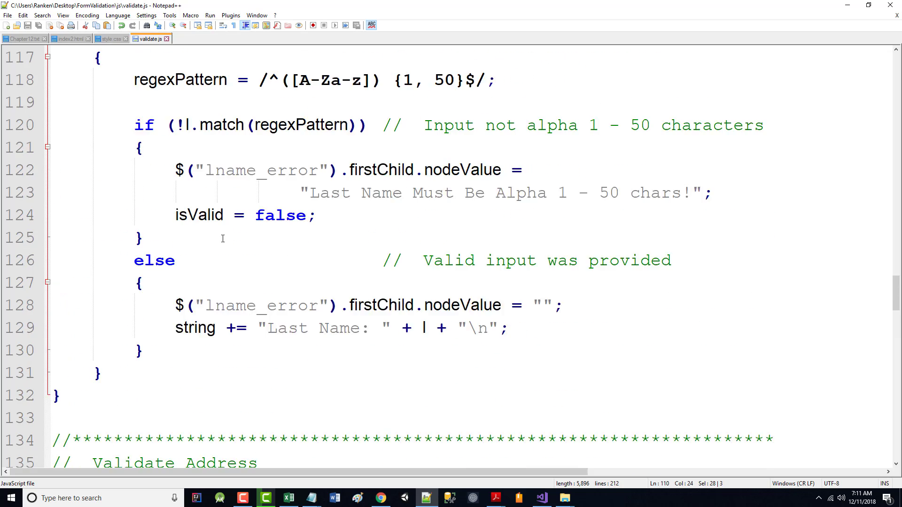
scroll(down, 3)
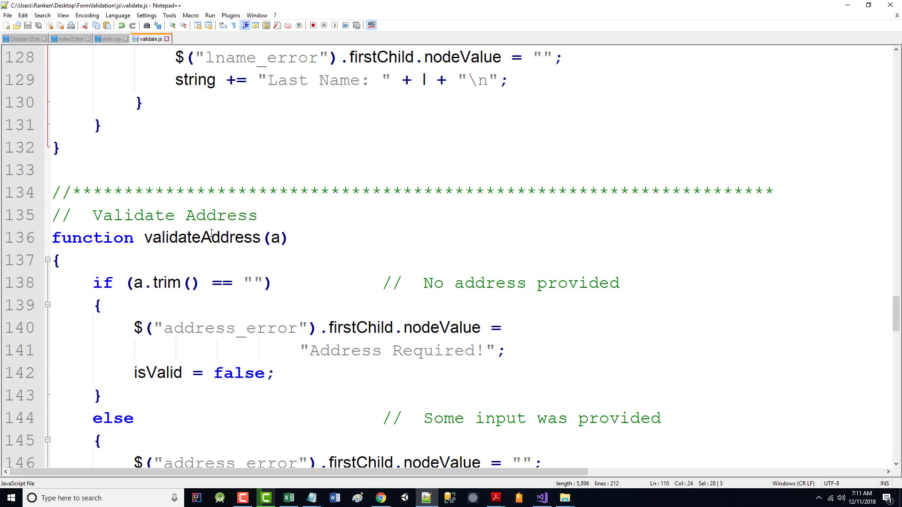
- Re-enter parameter a in validateAddress, then launch index2.html in Chrome
click(271, 282)
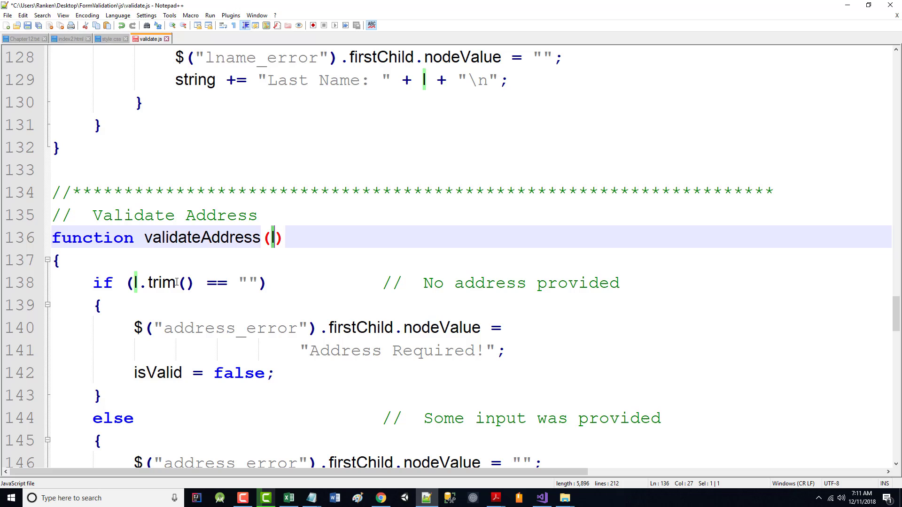
text(a)
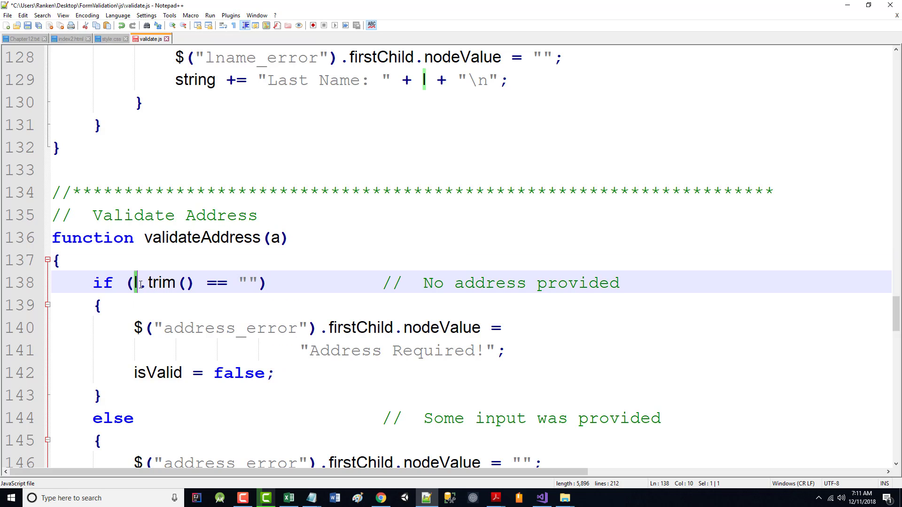
text(a)
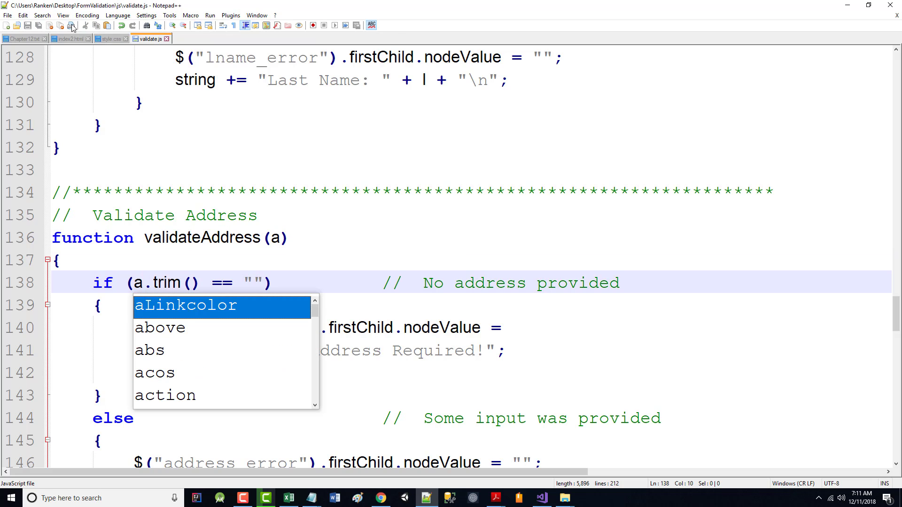
click(68, 39)
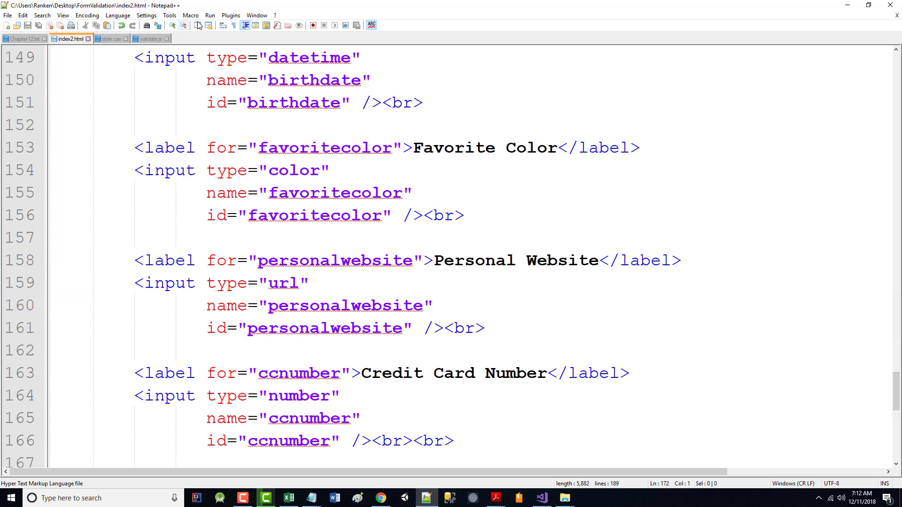
click(210, 15)
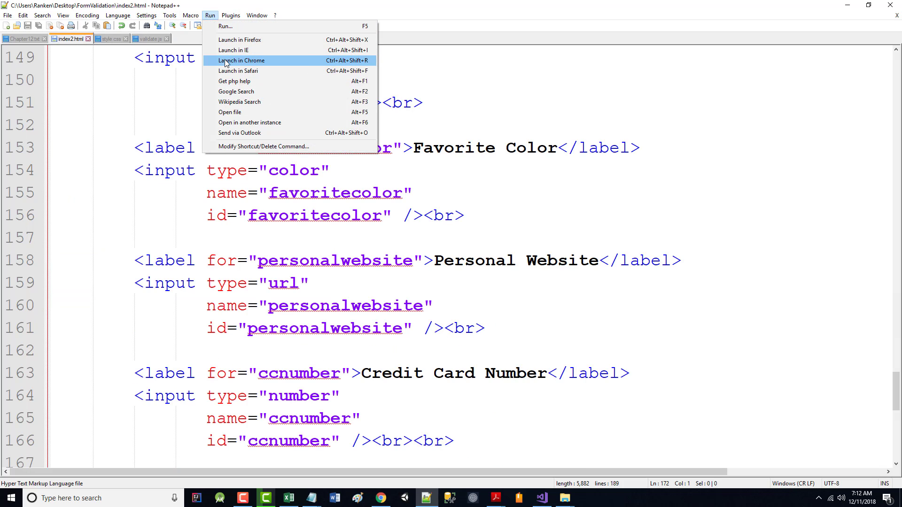
click(240, 60)
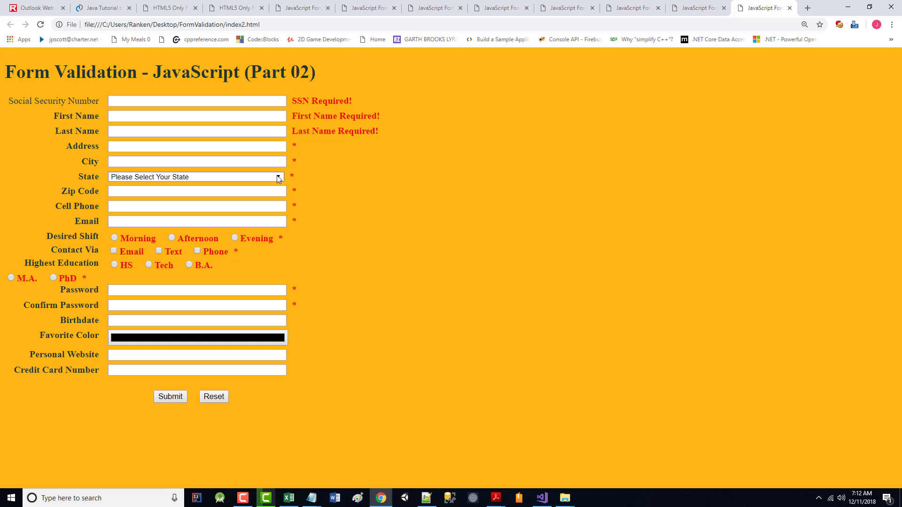
- Submit the blank form, view the 'a.trim is not a function' console error in DevTools, then return to Notepad++
click(170, 396)
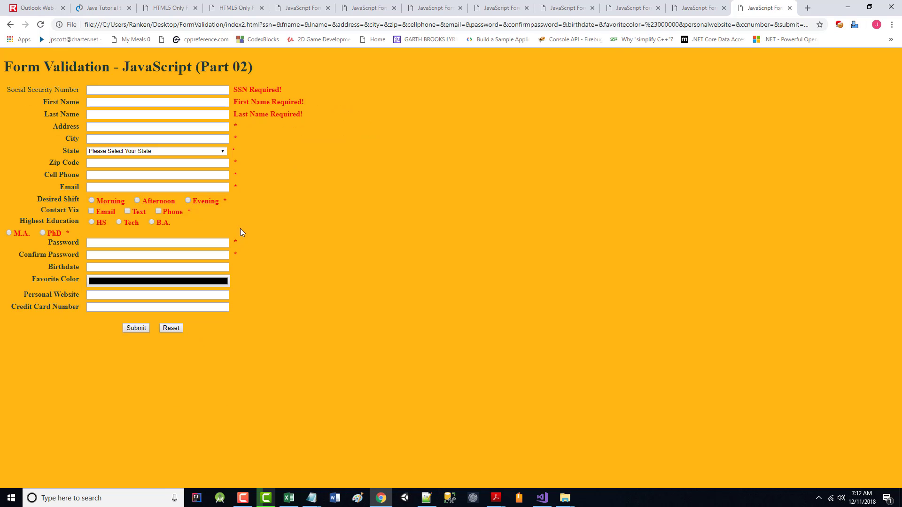
mouse_move(453, 489)
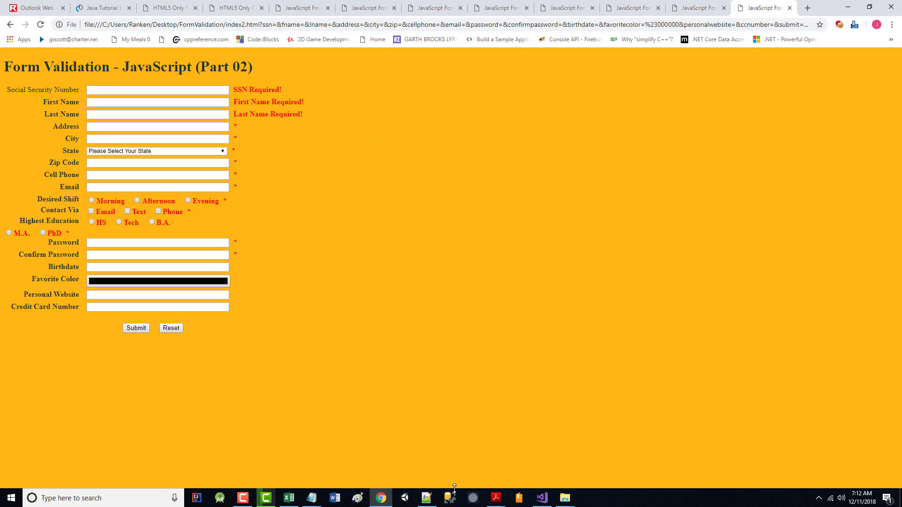
mouse_move(354, 459)
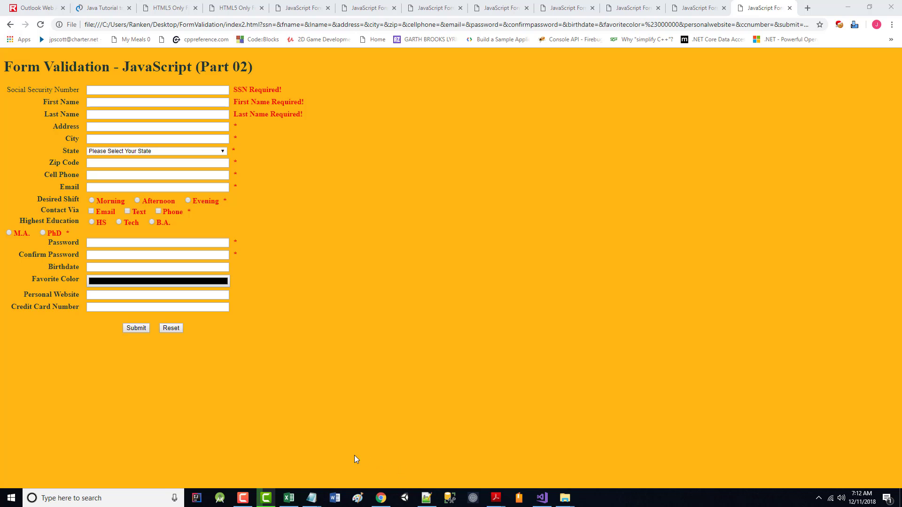
mouse_move(439, 490)
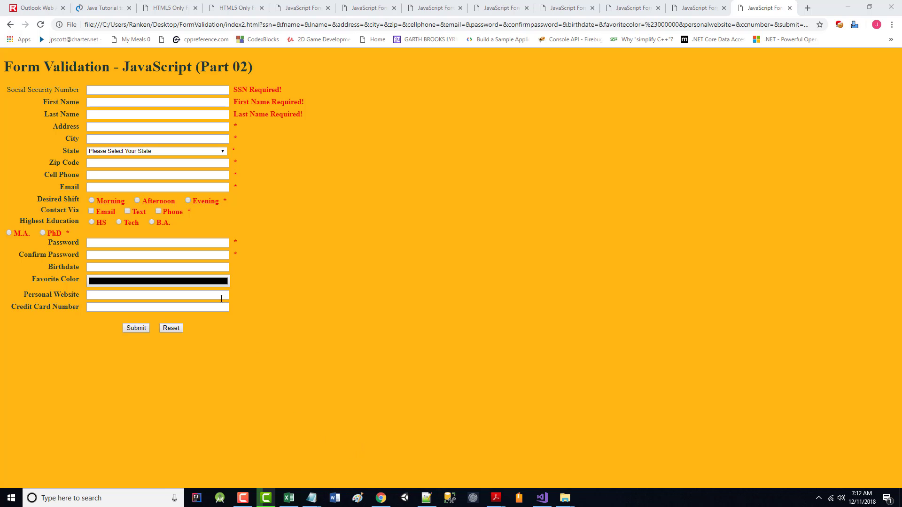
mouse_move(372, 424)
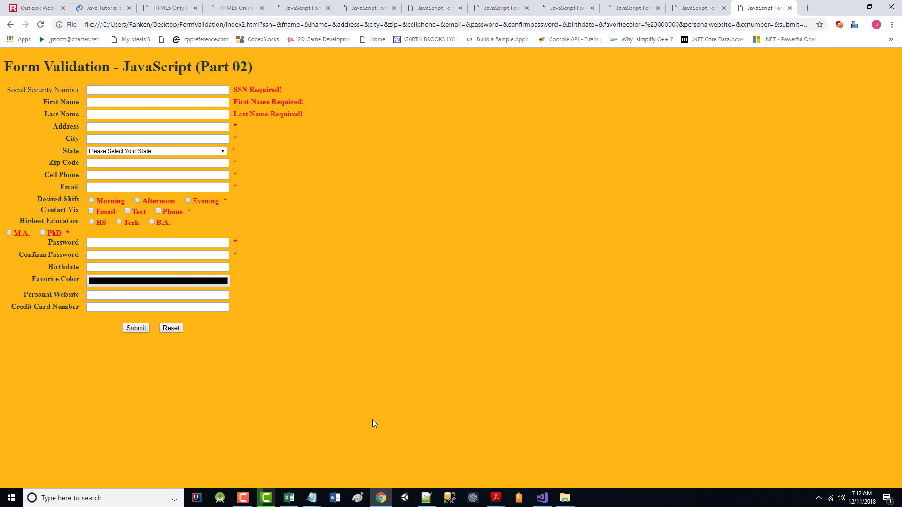
key(F12)
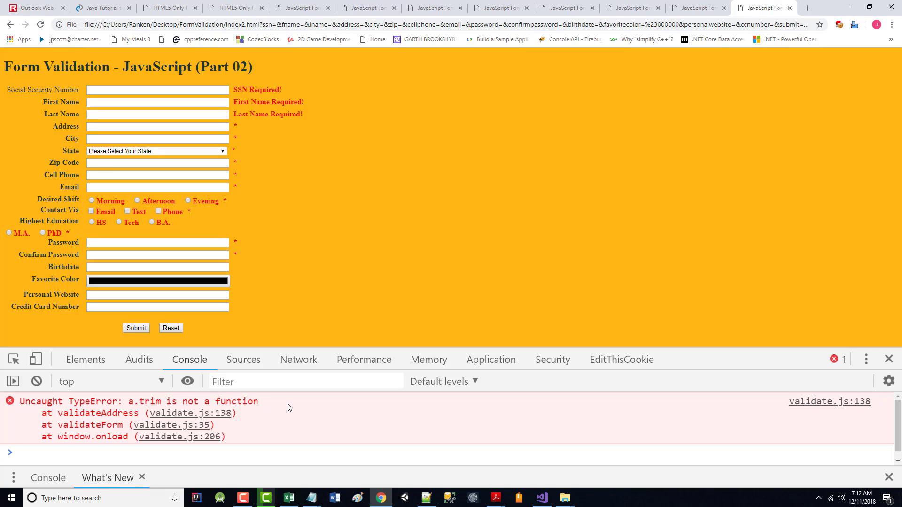
mouse_move(308, 432)
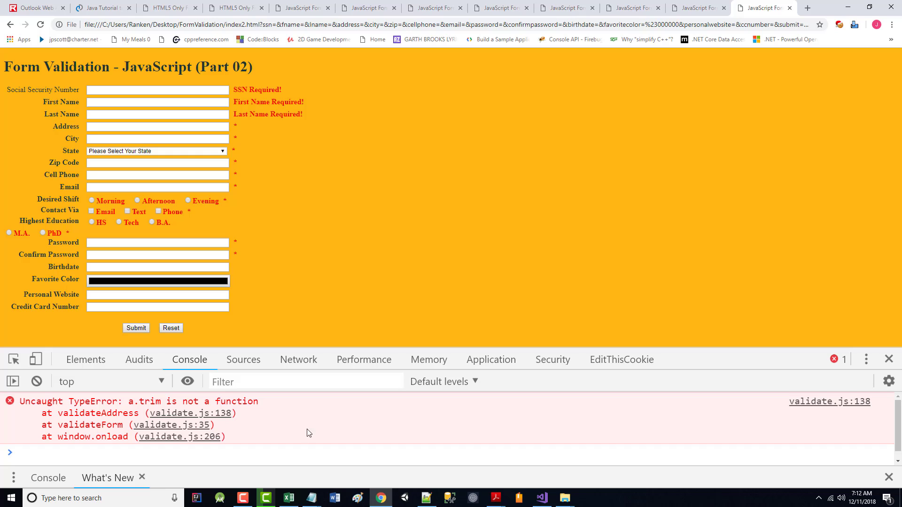
mouse_move(173, 425)
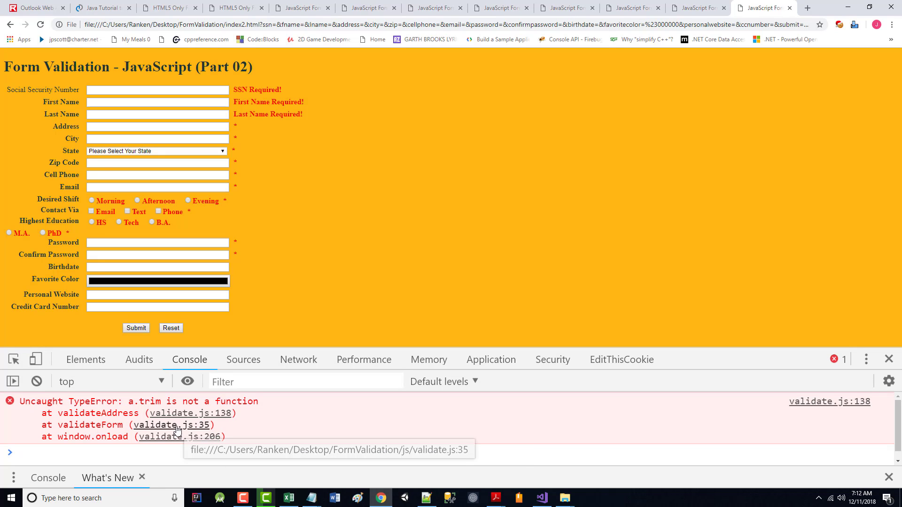
mouse_move(206, 441)
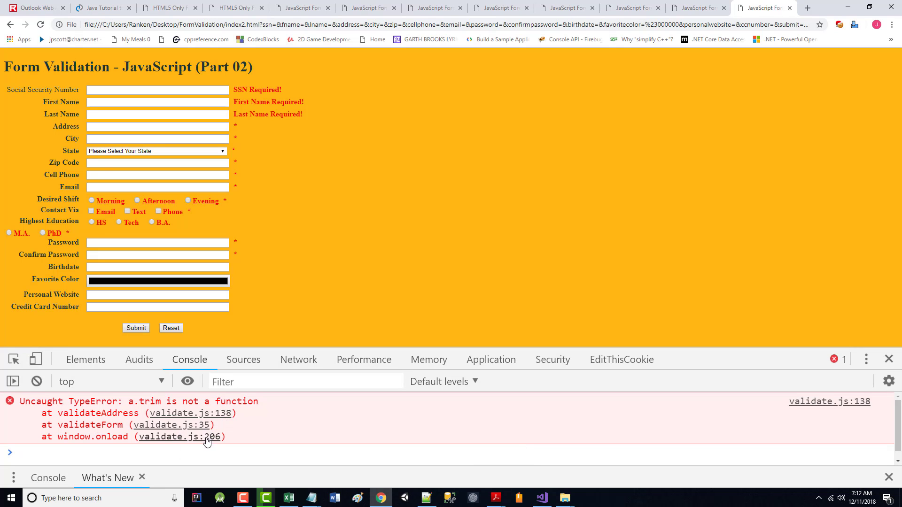
mouse_move(401, 263)
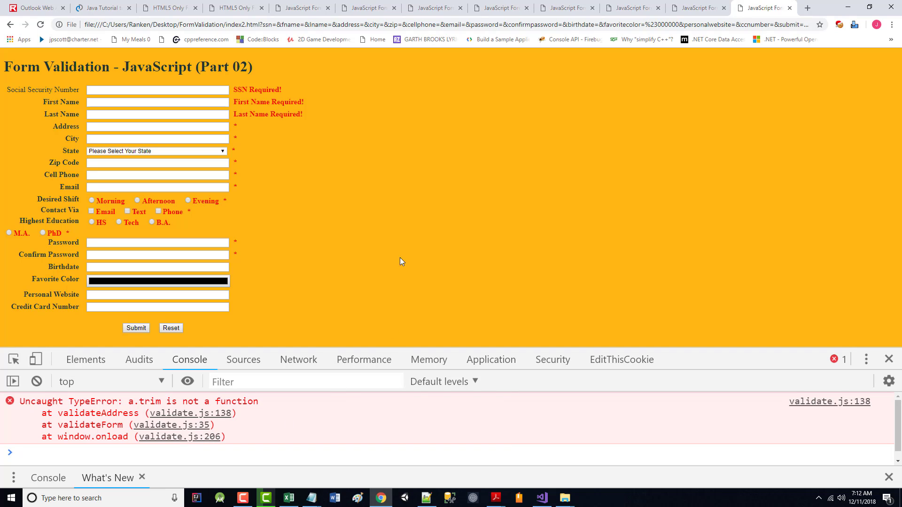
mouse_move(850, 7)
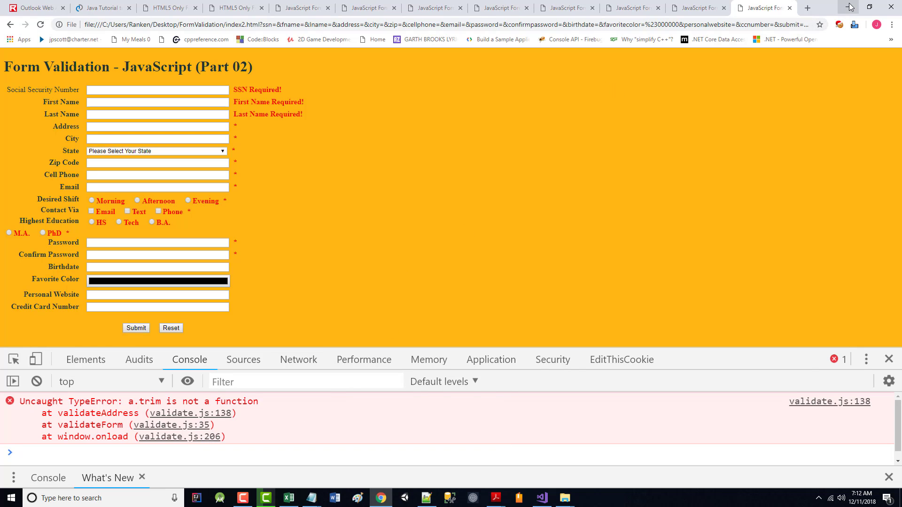
click(424, 497)
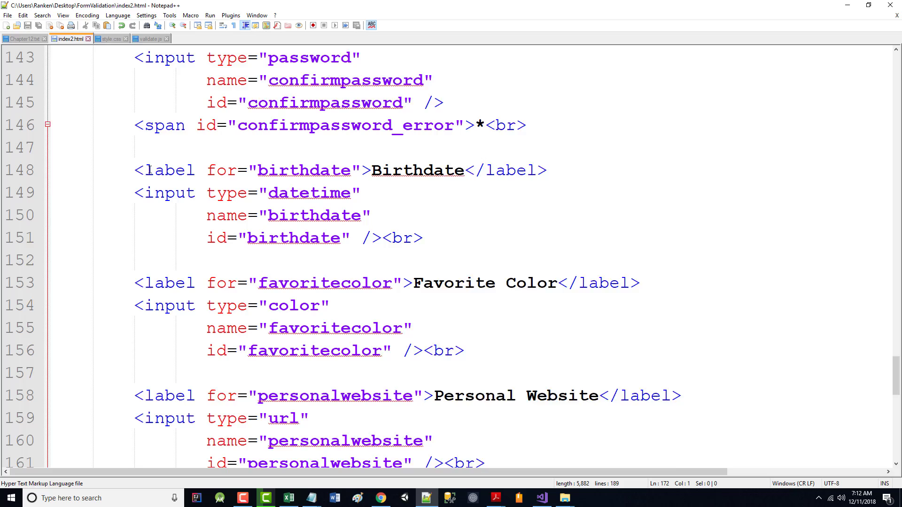
- Return to validate.js and scroll through it from validateAddress down to the window.onload handler
click(148, 39)
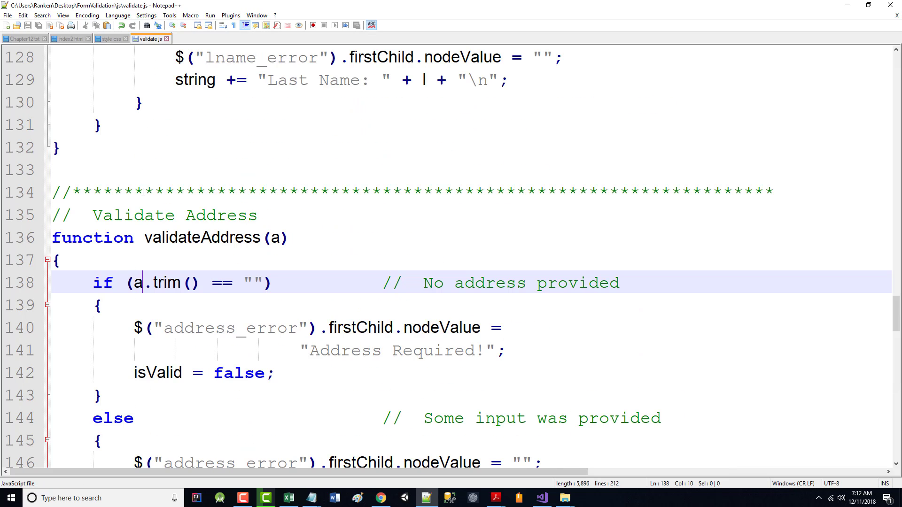
scroll(up, 3)
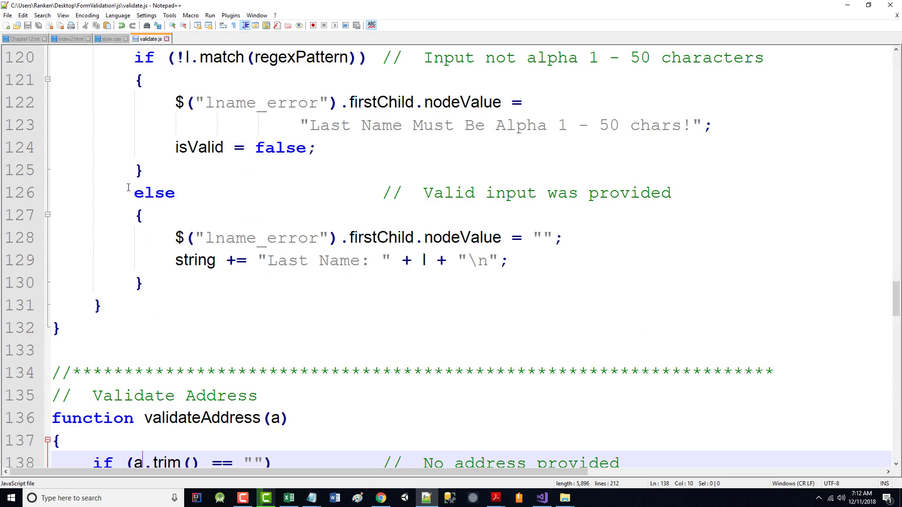
scroll(up, 3)
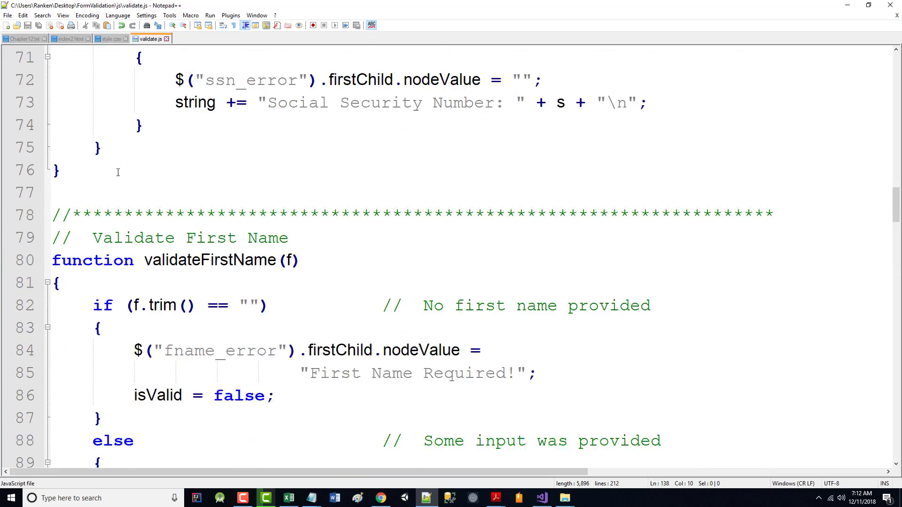
scroll(up, 3)
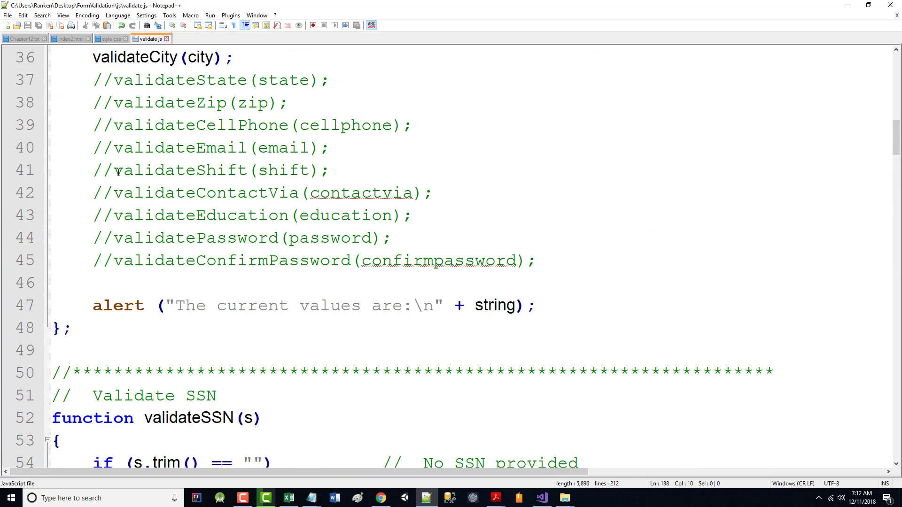
scroll(up, 3)
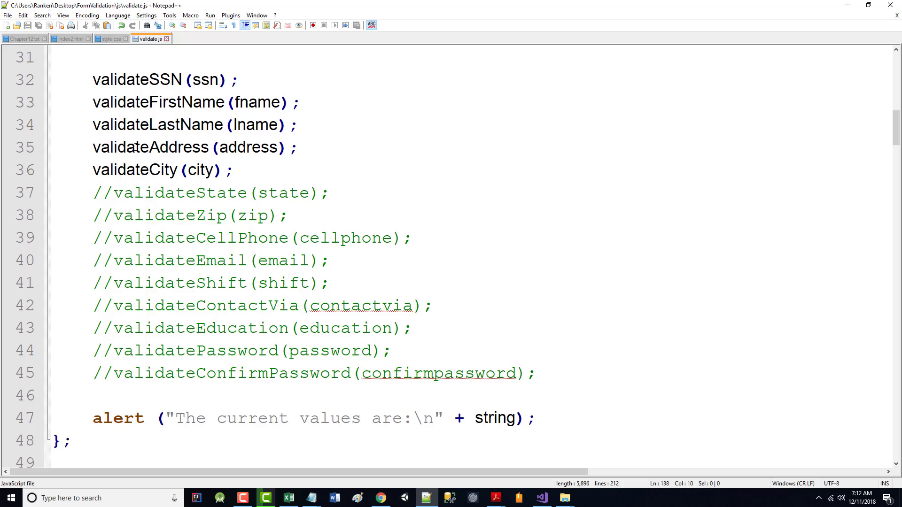
scroll(down, 3)
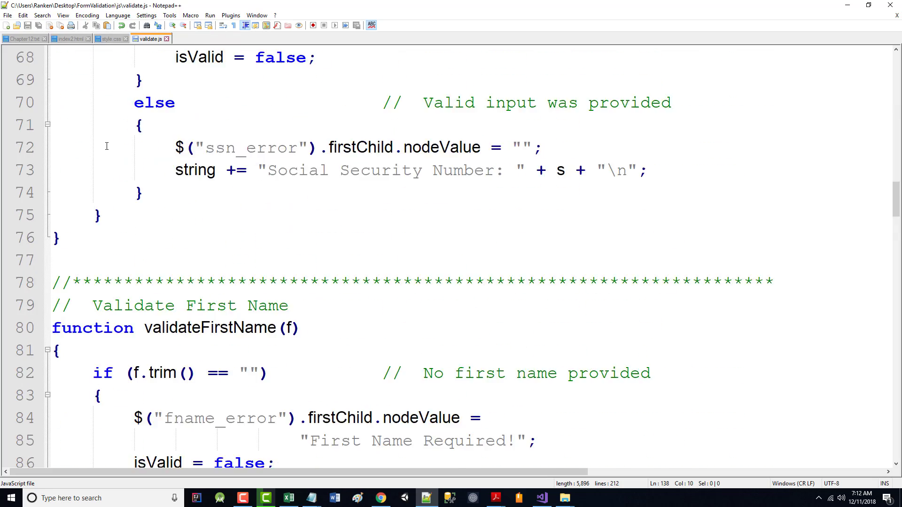
scroll(down, 3)
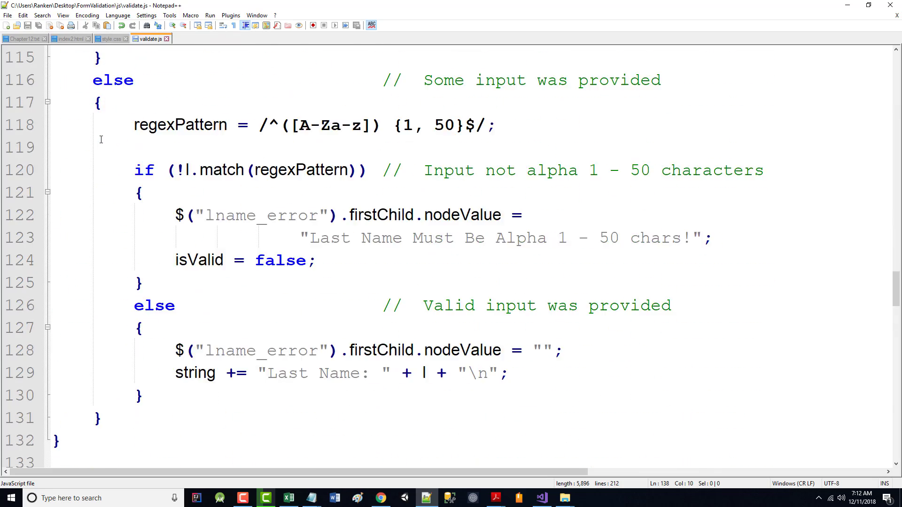
scroll(down, 3)
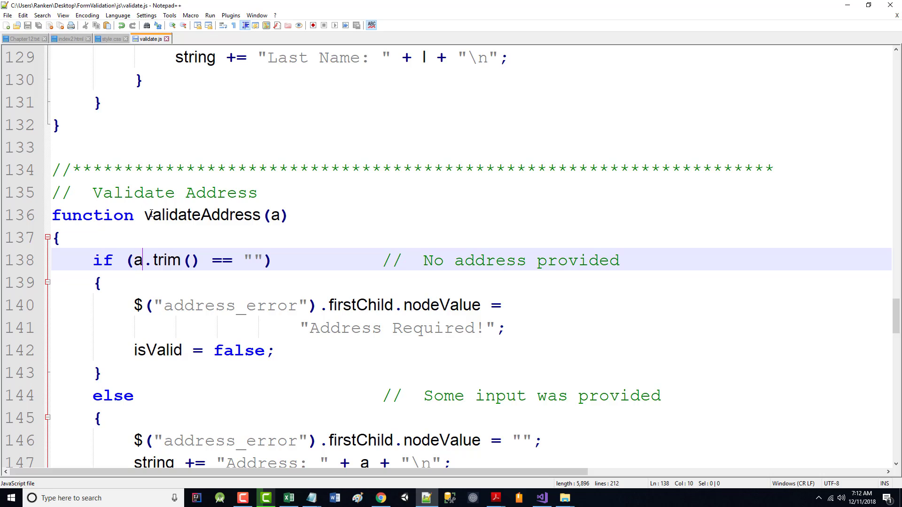
scroll(down, 3)
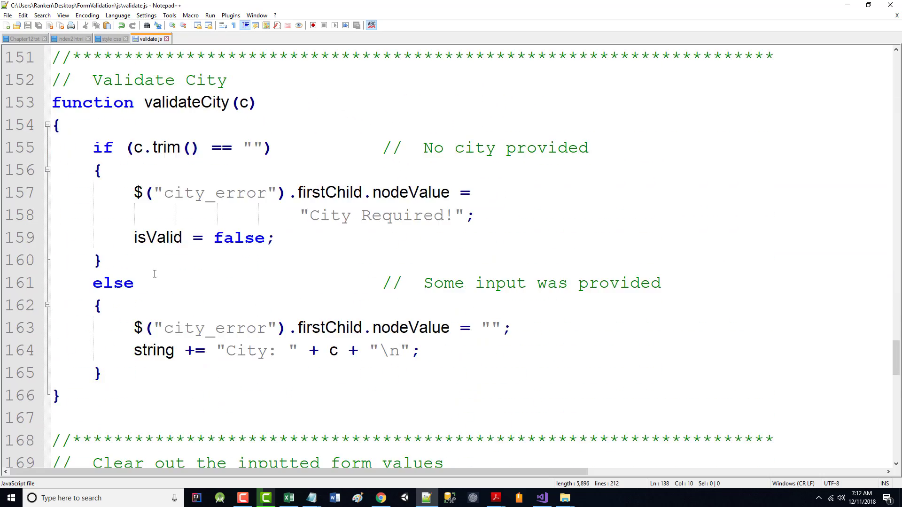
scroll(down, 3)
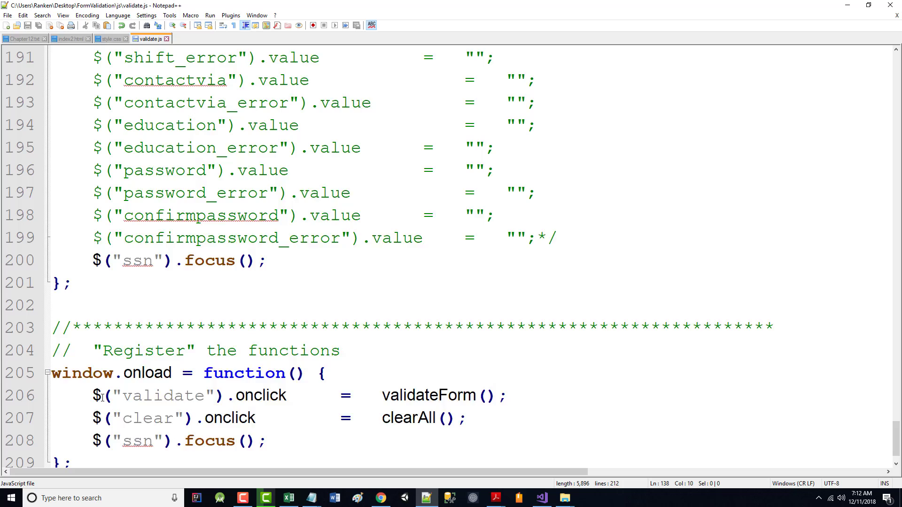
scroll(down, 3)
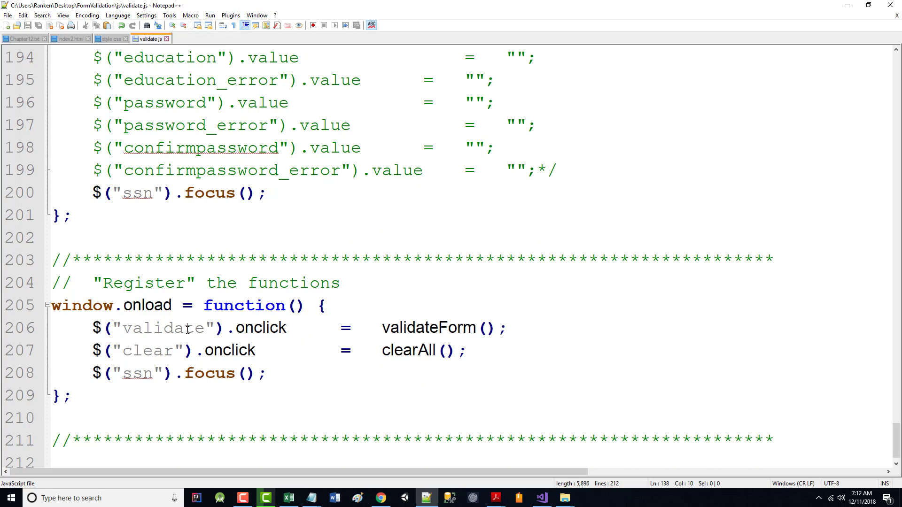
mouse_move(255, 337)
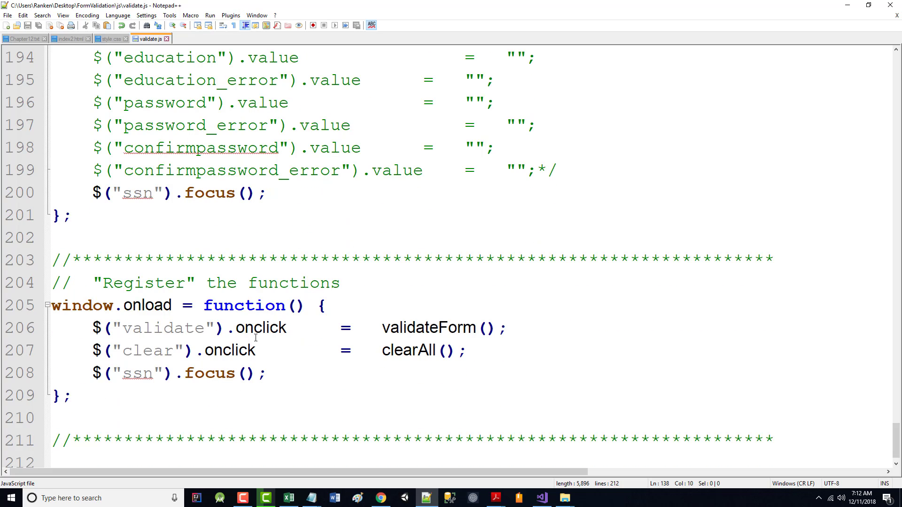
mouse_move(347, 336)
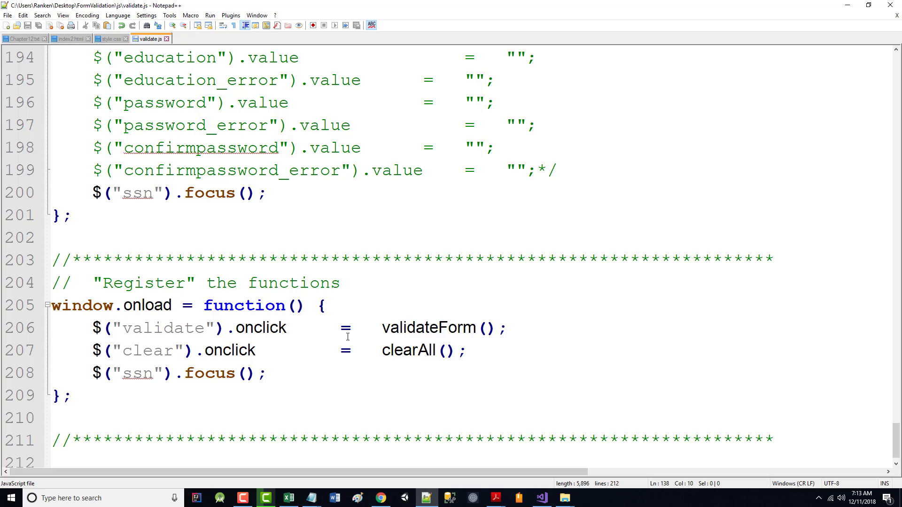
scroll(up, 3)
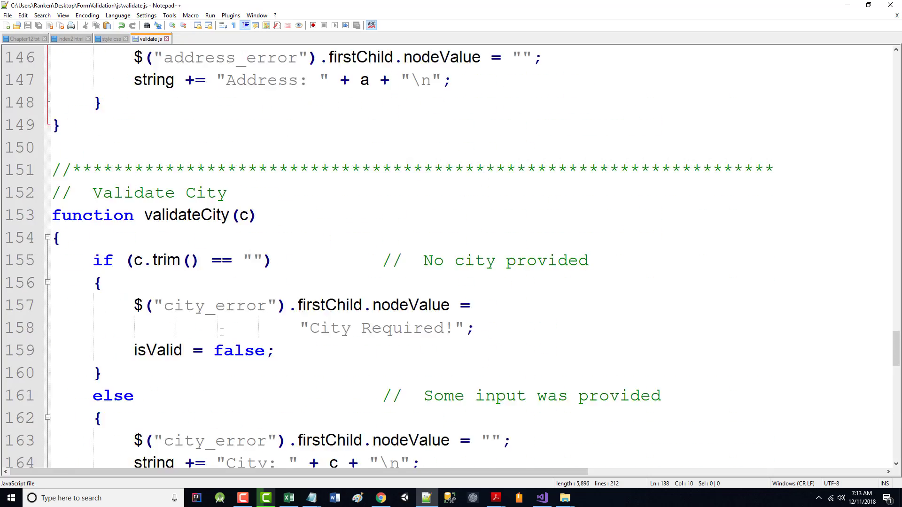
scroll(up, 3)
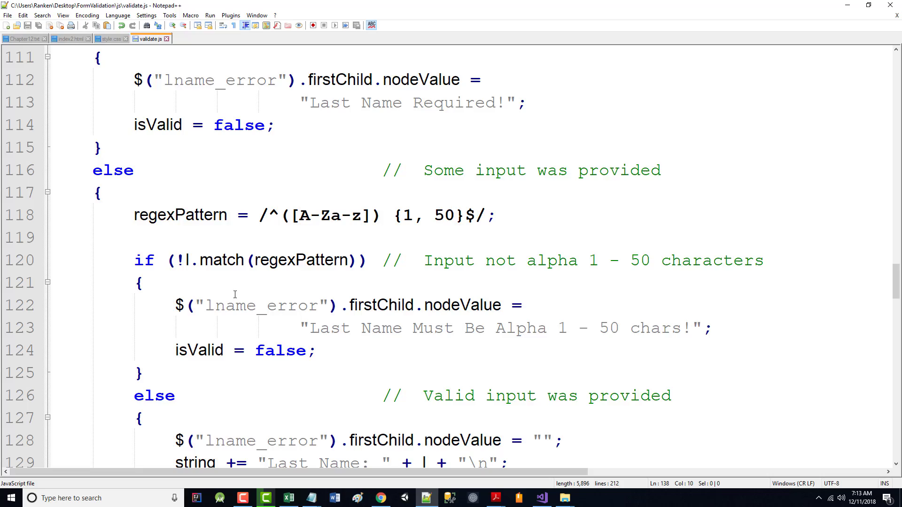
scroll(up, 3)
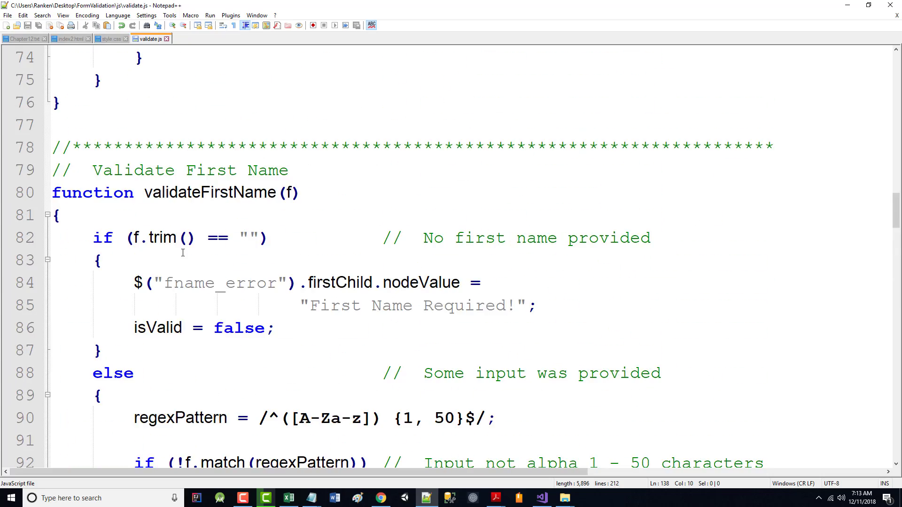
scroll(down, 3)
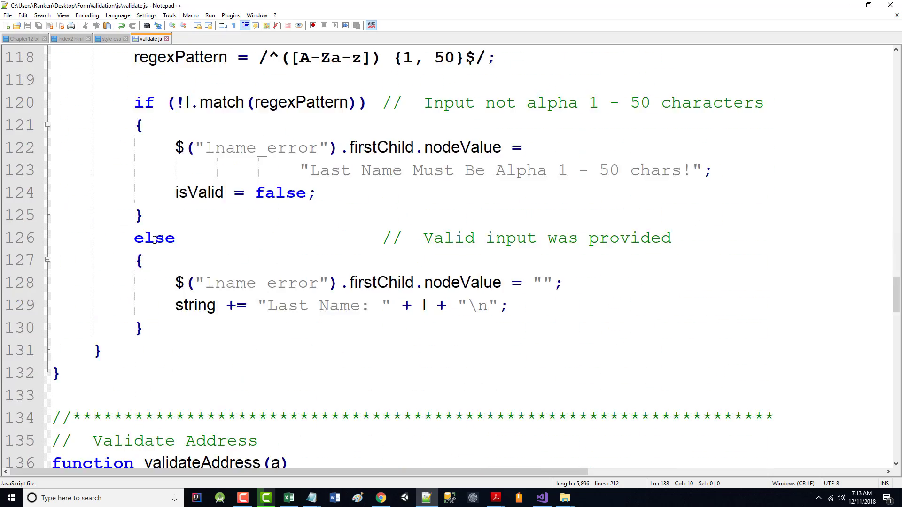
scroll(down, 3)
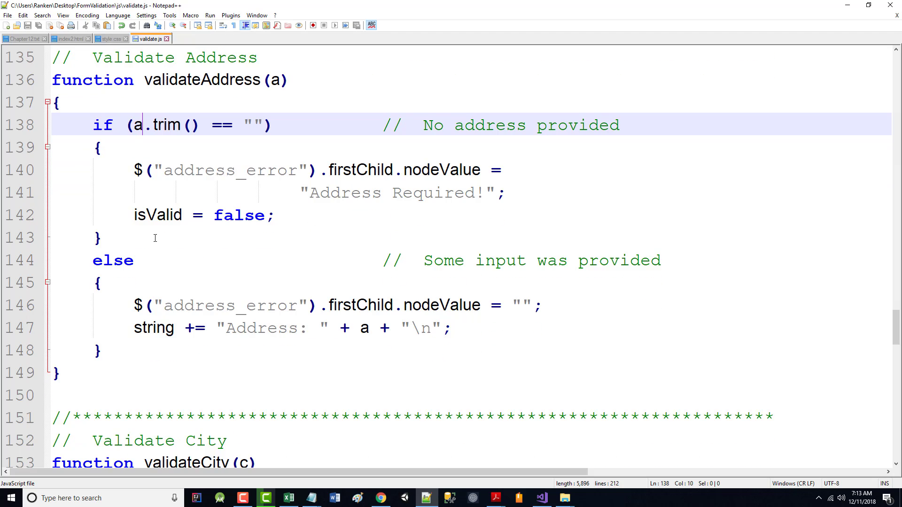
scroll(up, 3)
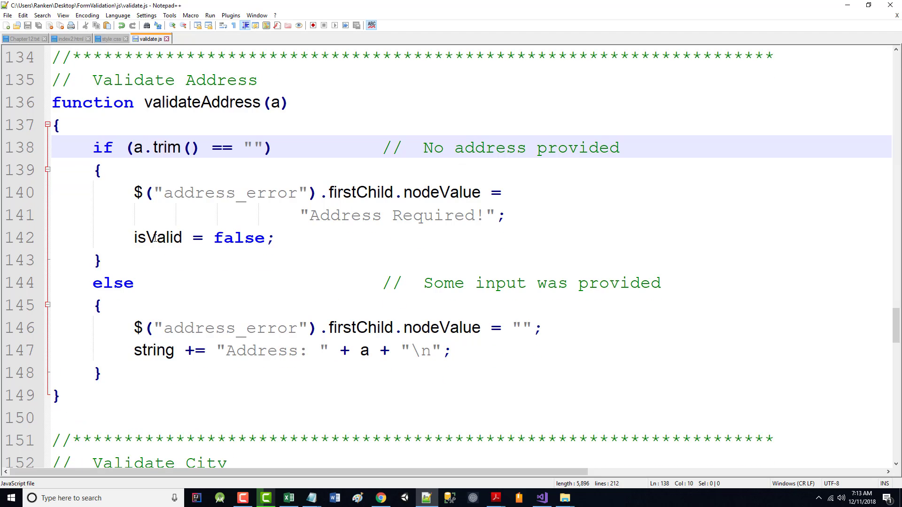
click(142, 147)
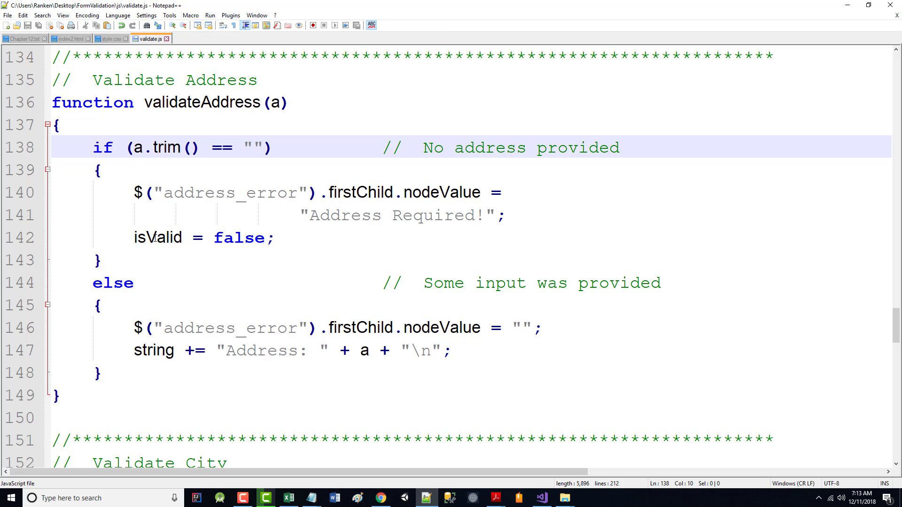
click(141, 147)
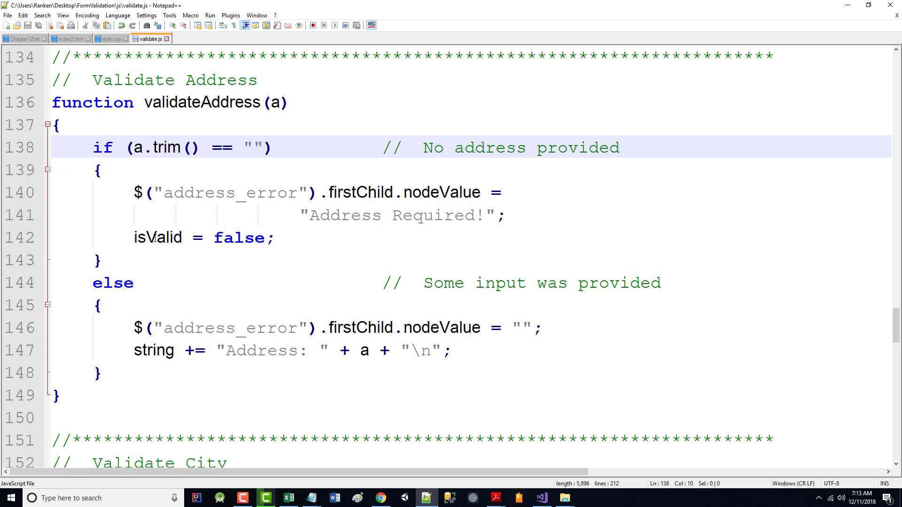
mouse_move(209, 320)
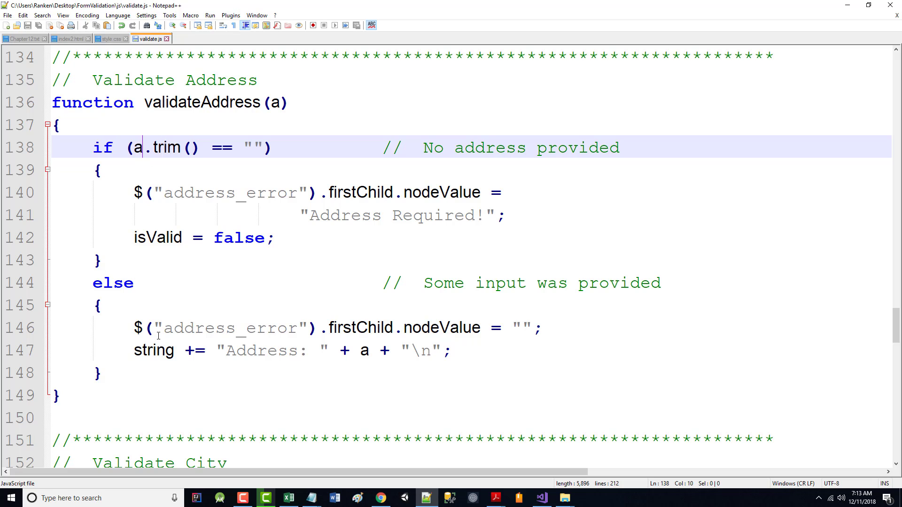
scroll(up, 3)
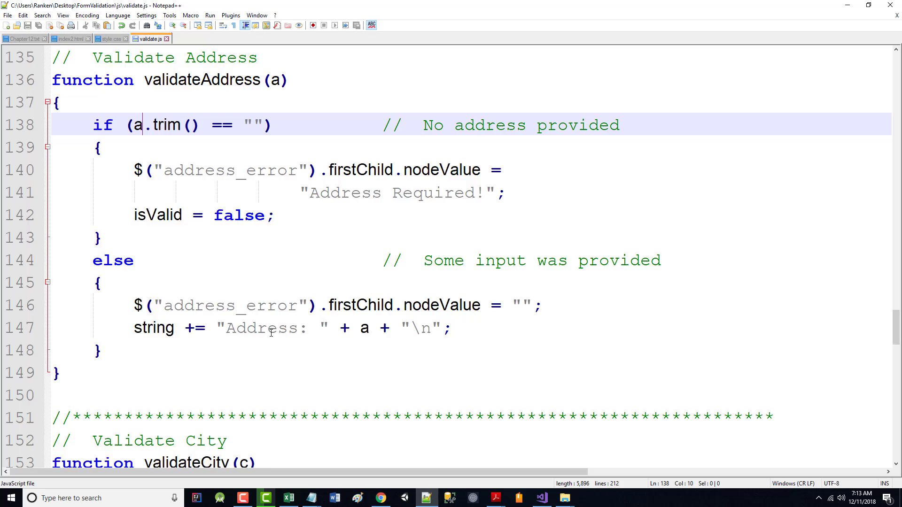
scroll(down, 3)
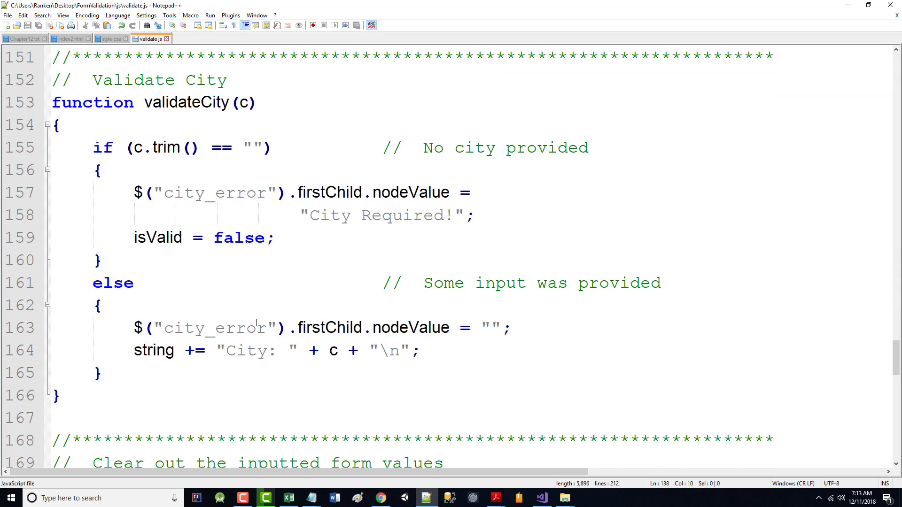
mouse_move(238, 126)
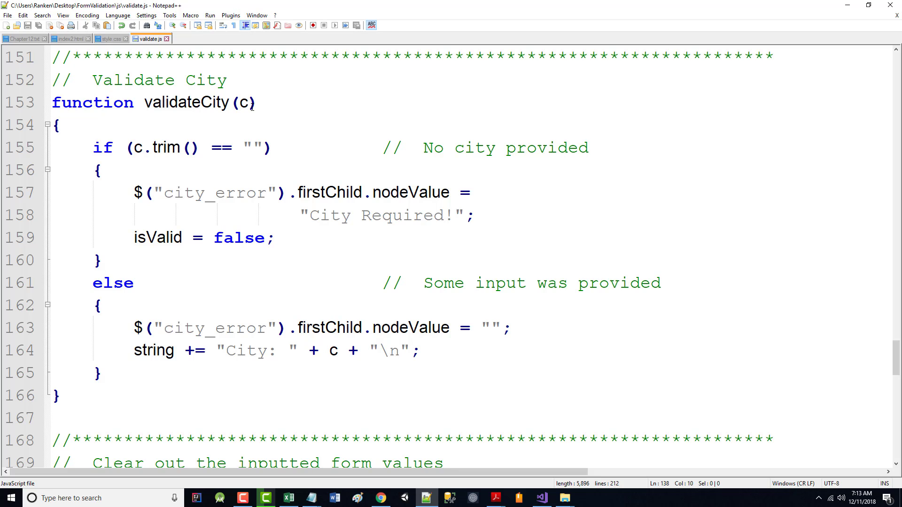
mouse_move(281, 149)
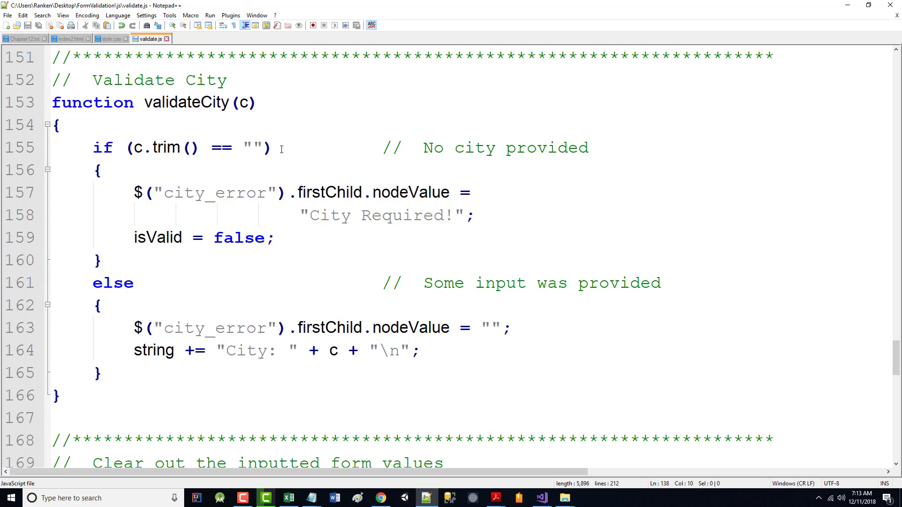
mouse_move(168, 192)
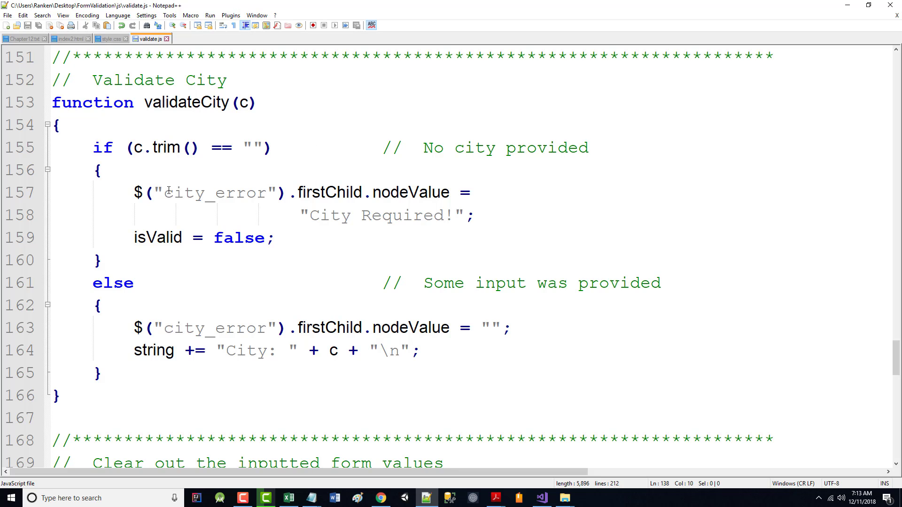
mouse_move(457, 219)
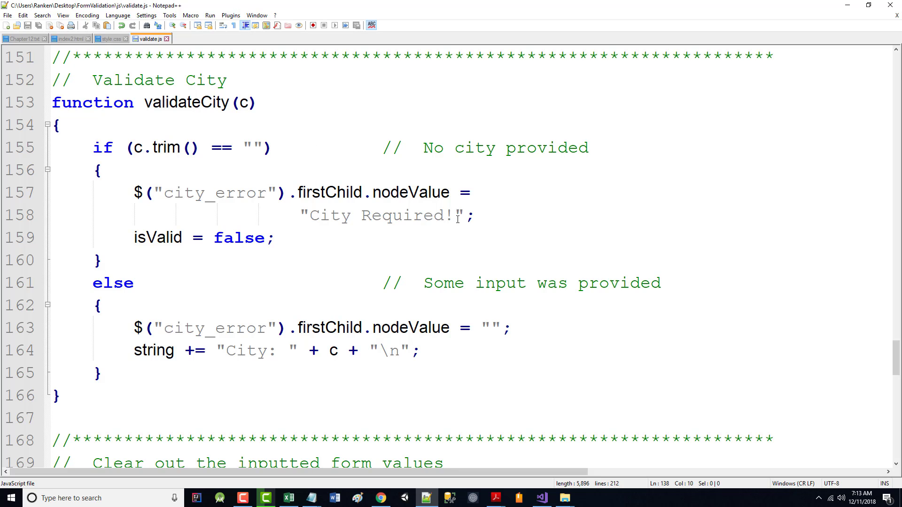
mouse_move(242, 266)
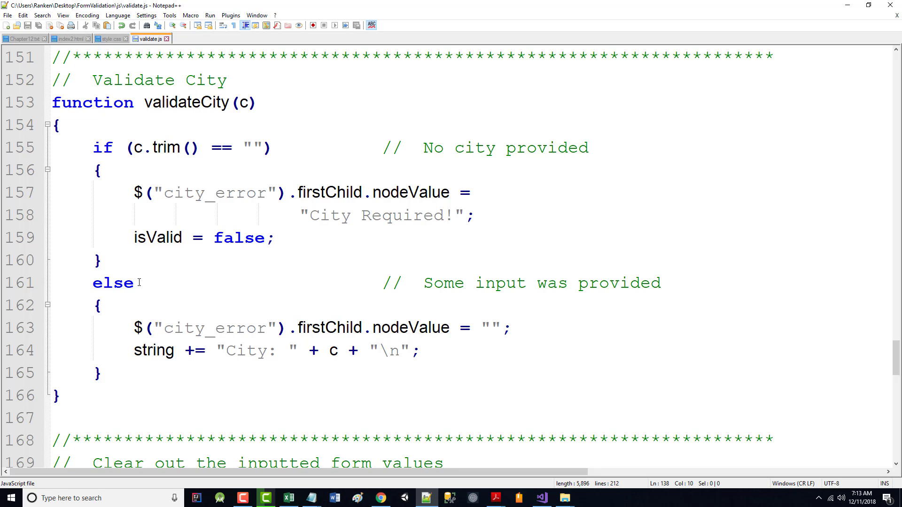
mouse_move(221, 342)
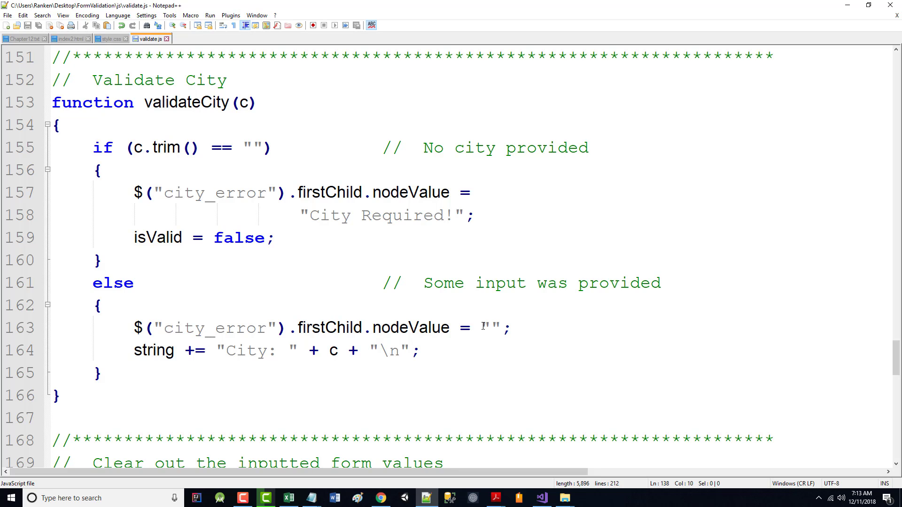
mouse_move(161, 343)
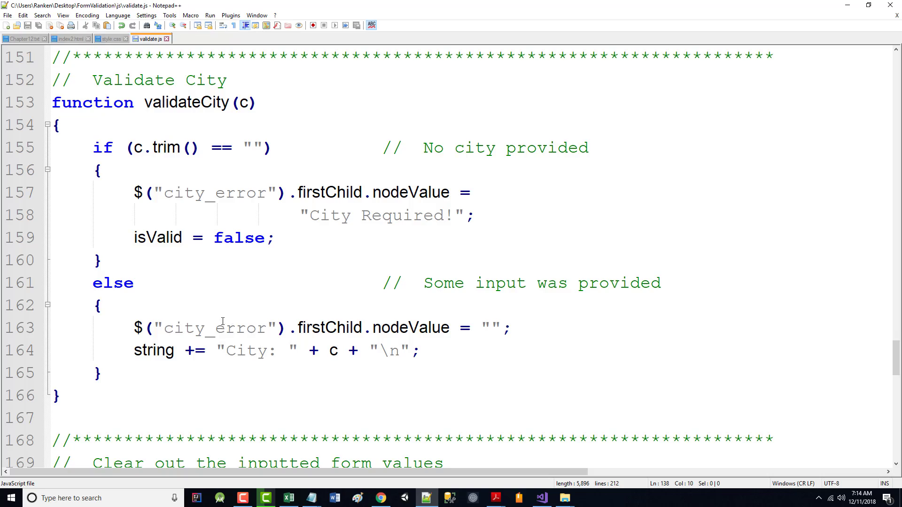
- Scroll up to the validation call list where validateState(state) sits
scroll(up, 3)
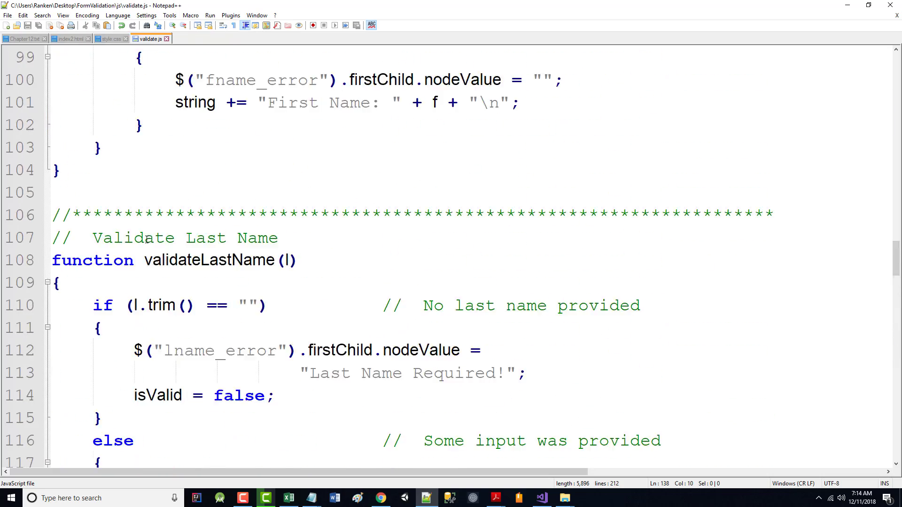
scroll(up, 3)
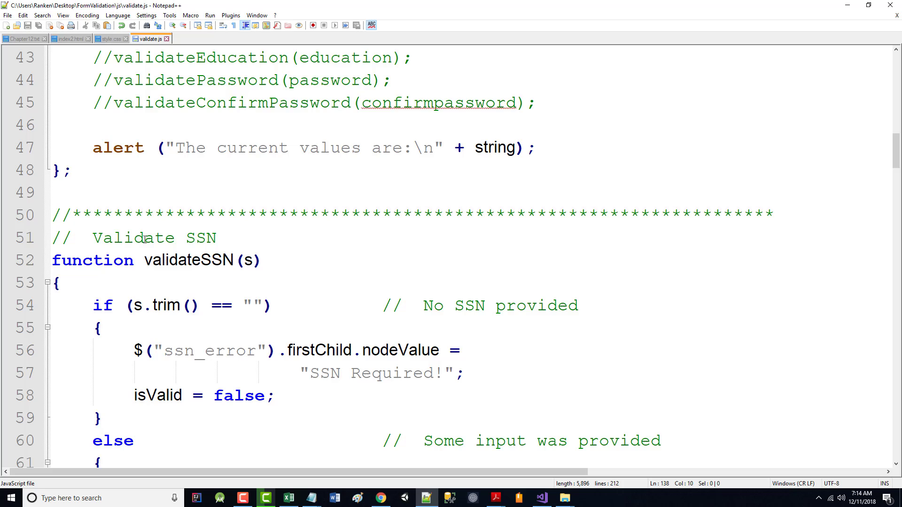
scroll(up, 3)
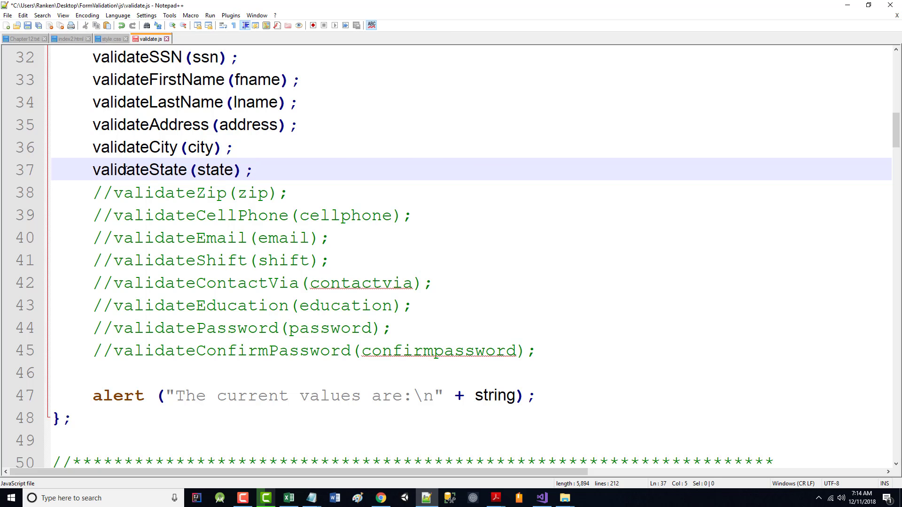
- Duplicate the validateCity(c) function block directly below the original
click(99, 170)
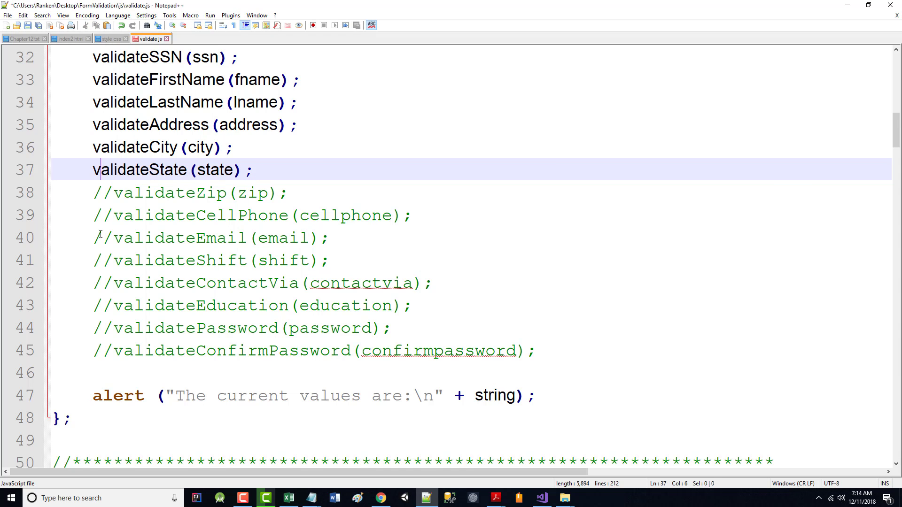
scroll(down, 3)
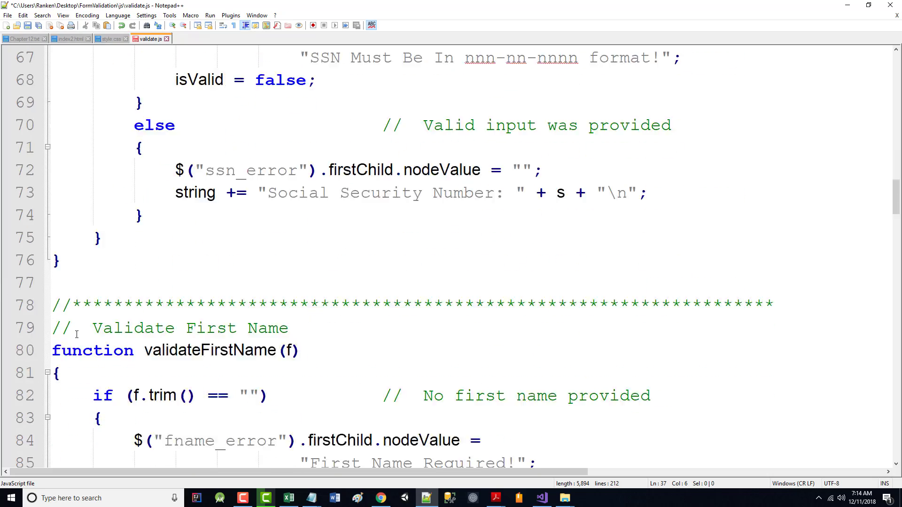
scroll(down, 3)
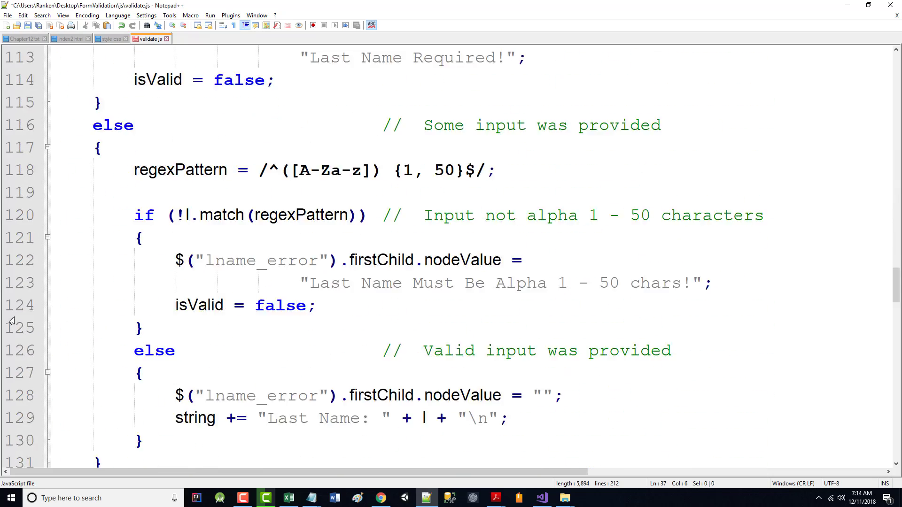
scroll(down, 3)
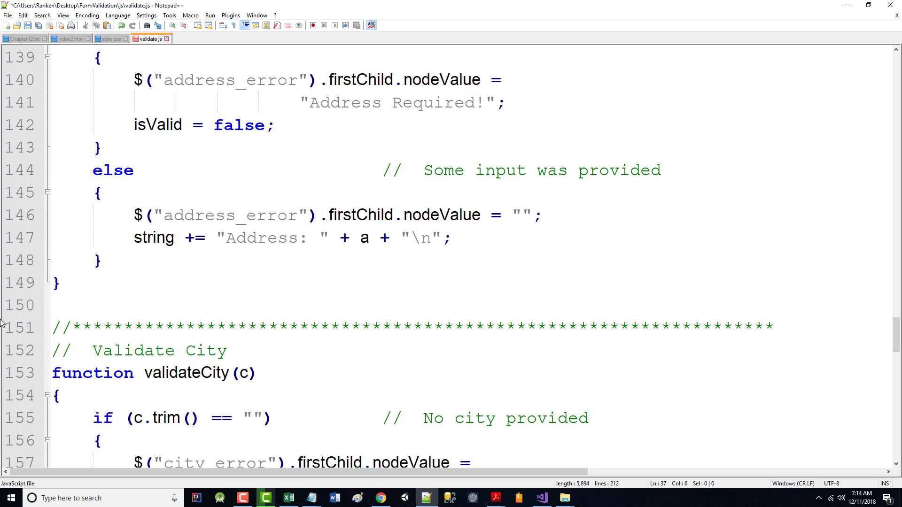
scroll(up, 3)
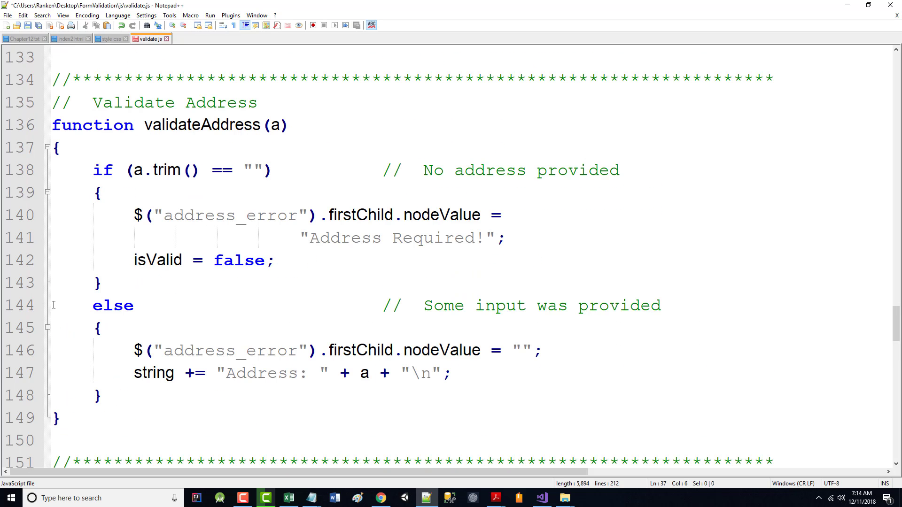
scroll(down, 3)
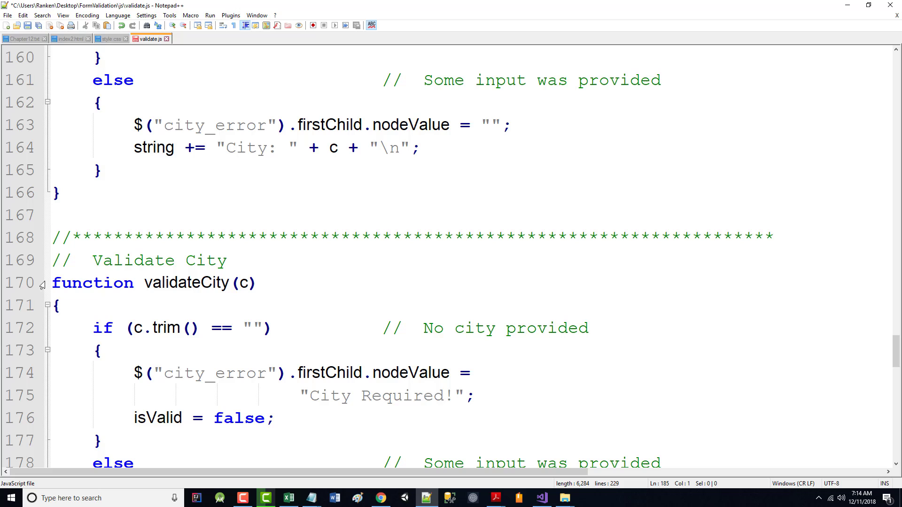
- Rename the copy to validateState(s) under a Validate State comment and empty its body
text(St)
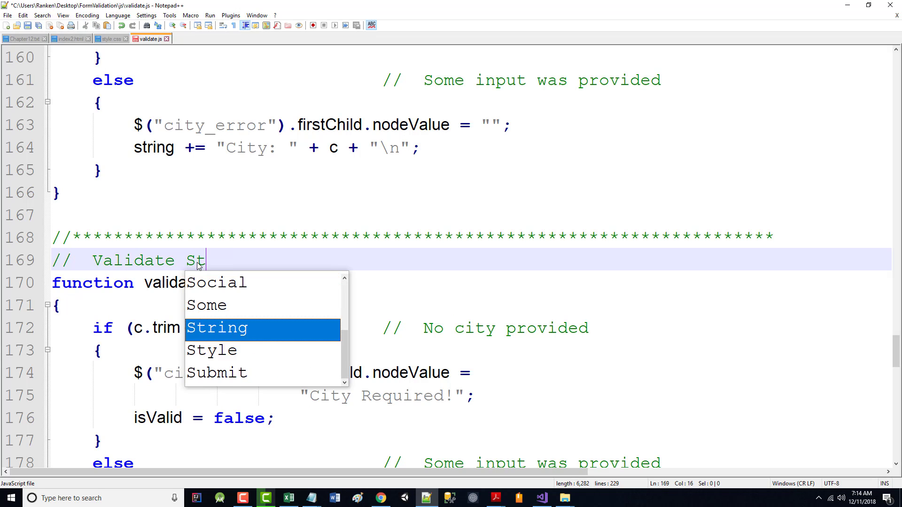
text(ate)
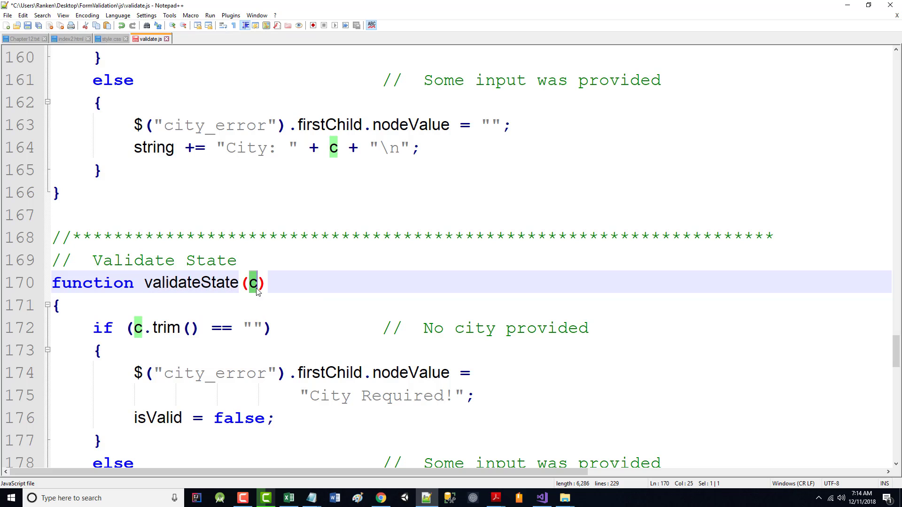
text(s)
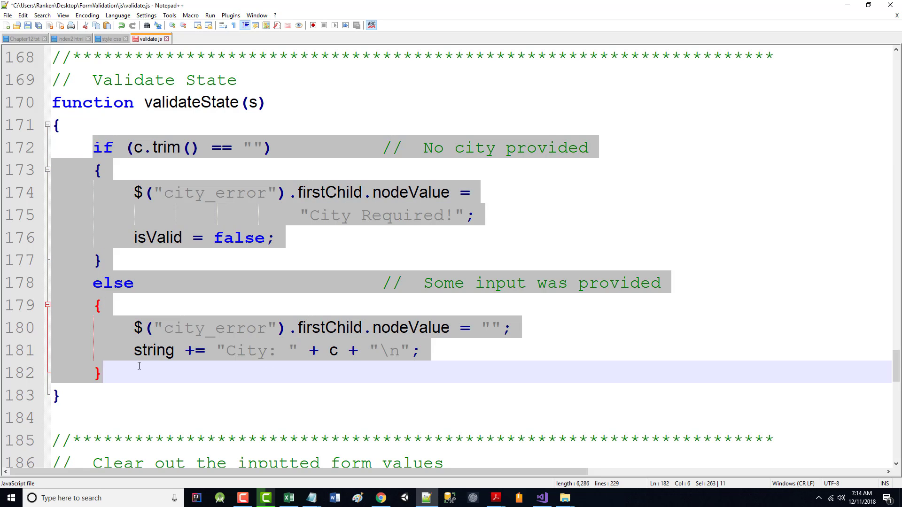
key(Delete)
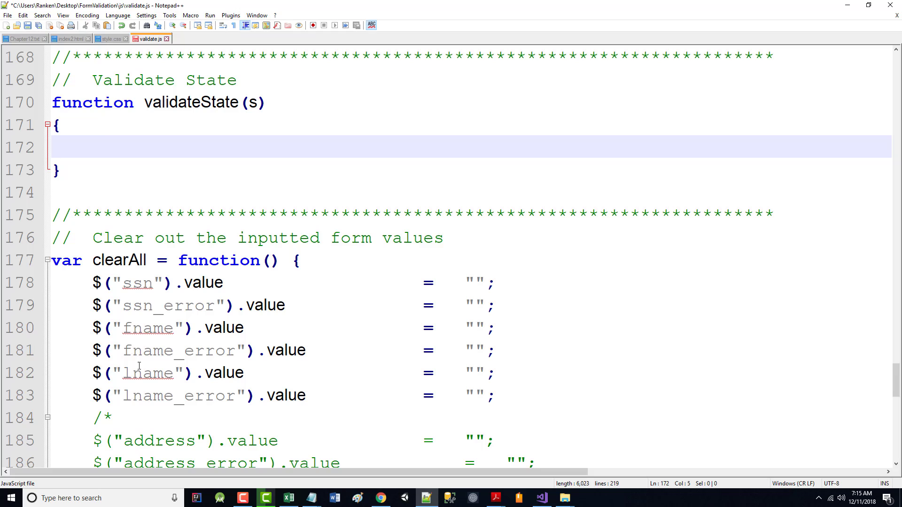
- Begin the if with the test s == "Please Select Your City"
text(if (9)
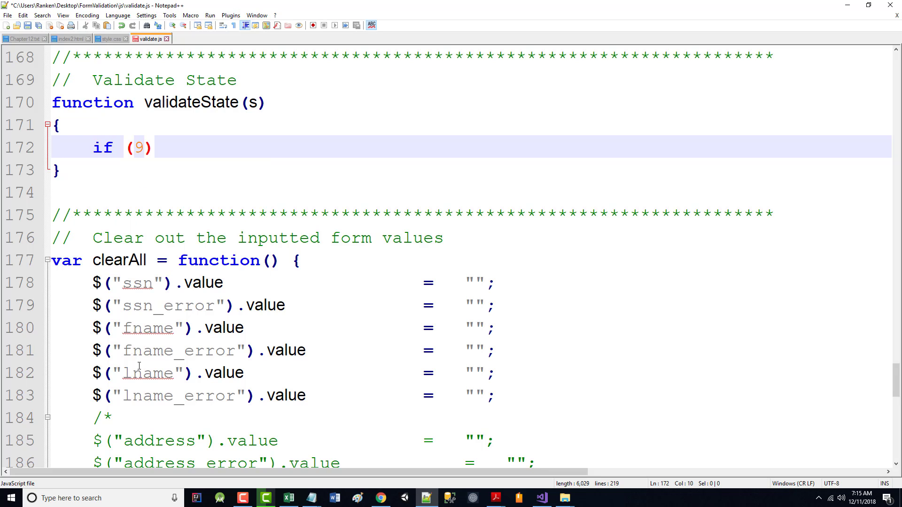
text(s =)
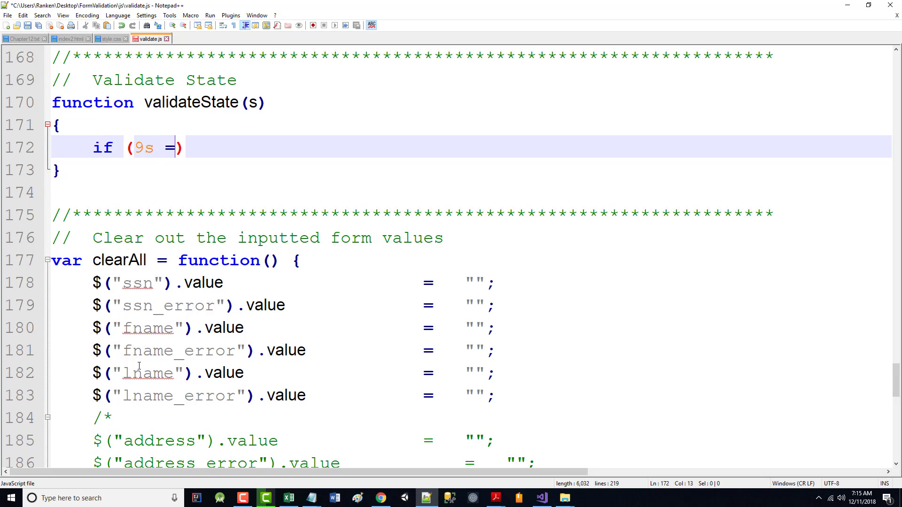
key(Backspace)
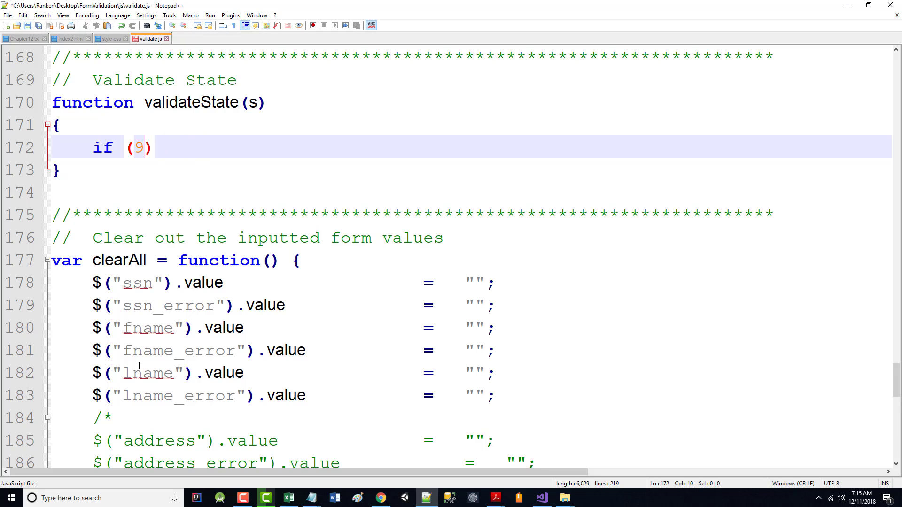
text(s)
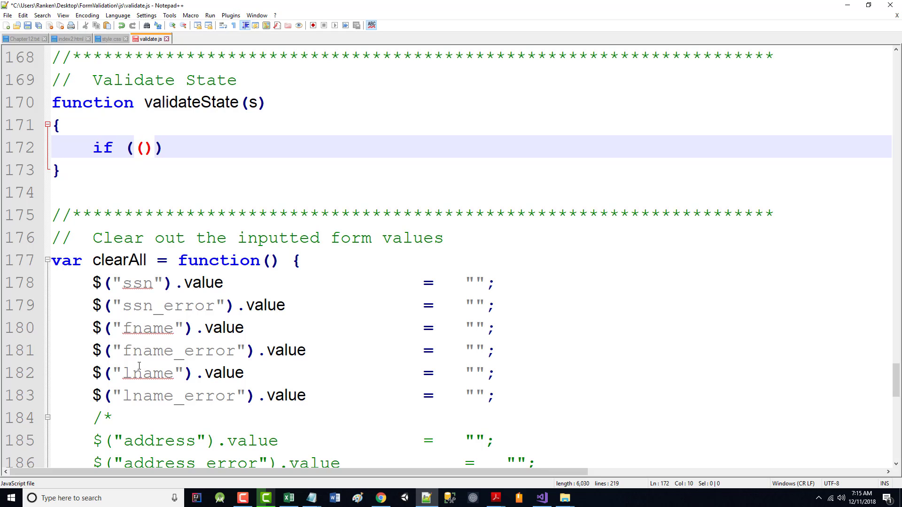
text(s ==)
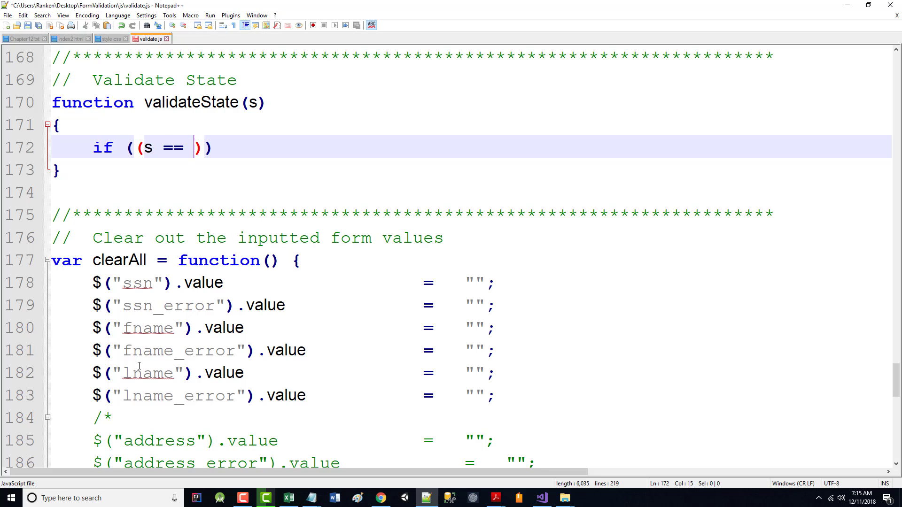
text("P)
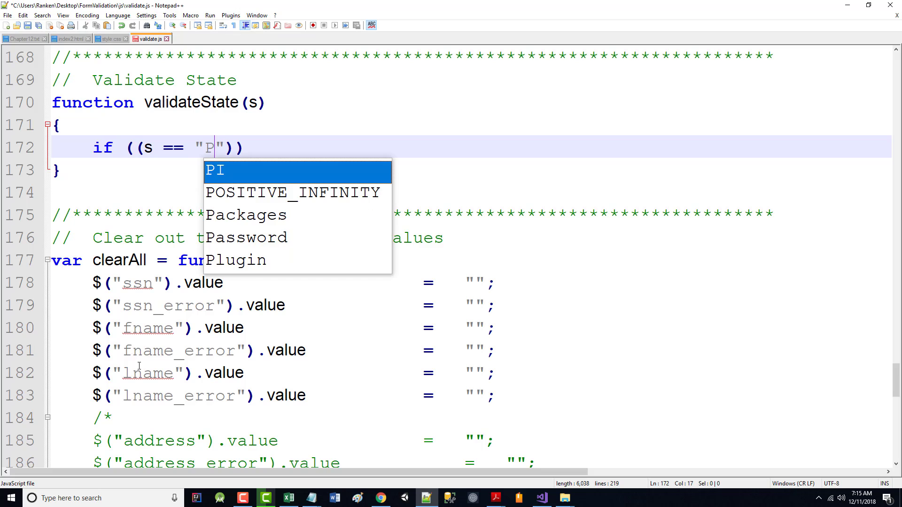
text(lease)
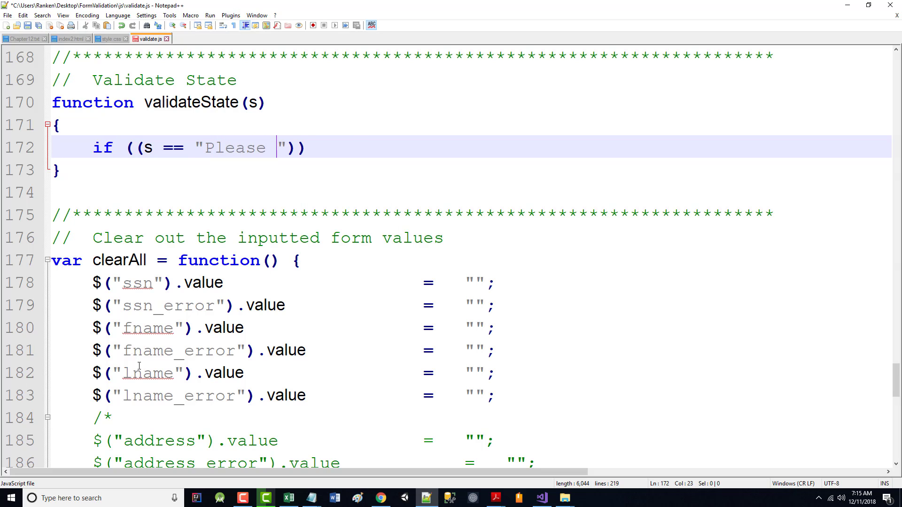
text(Select Your City)
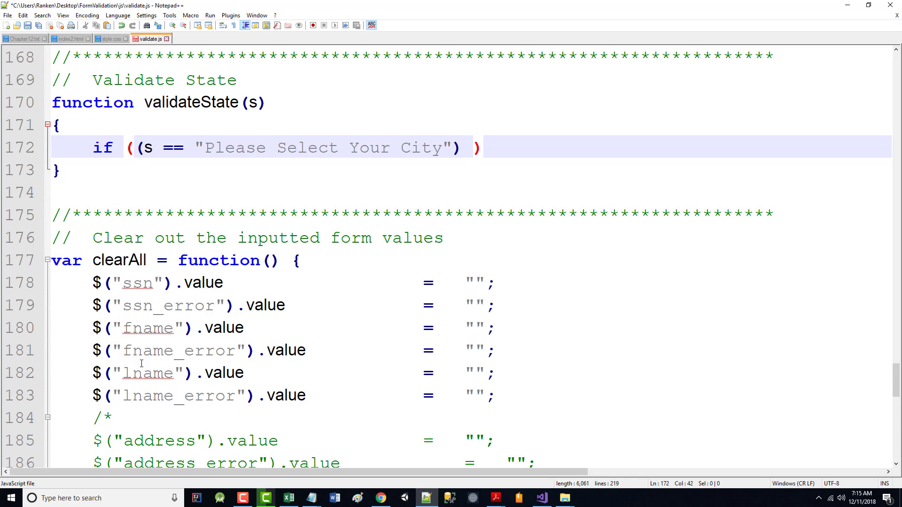
- Add the || alternative checking s.trim() against an empty string
text(|| ())
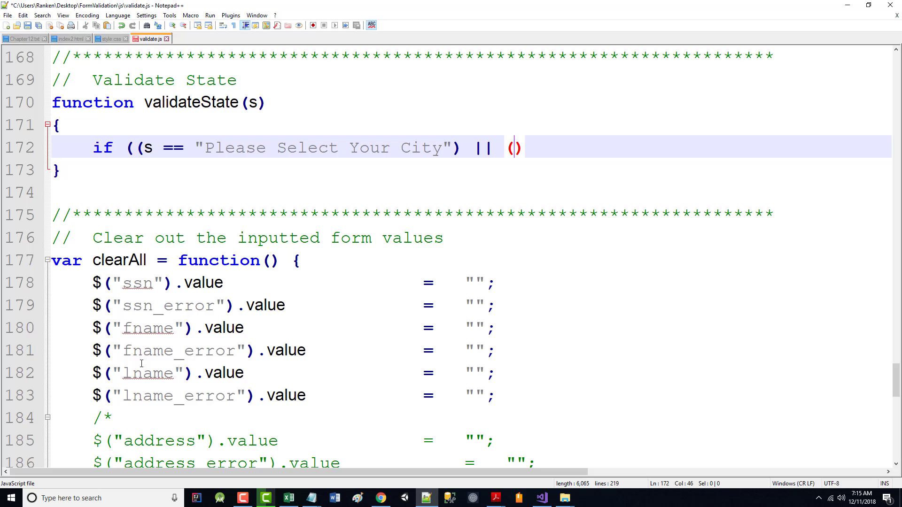
text(s.tr)
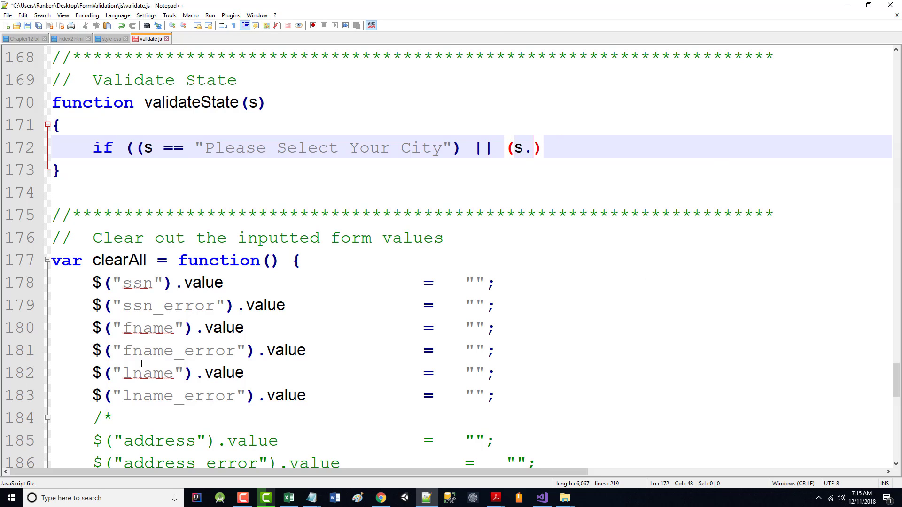
text(== "")
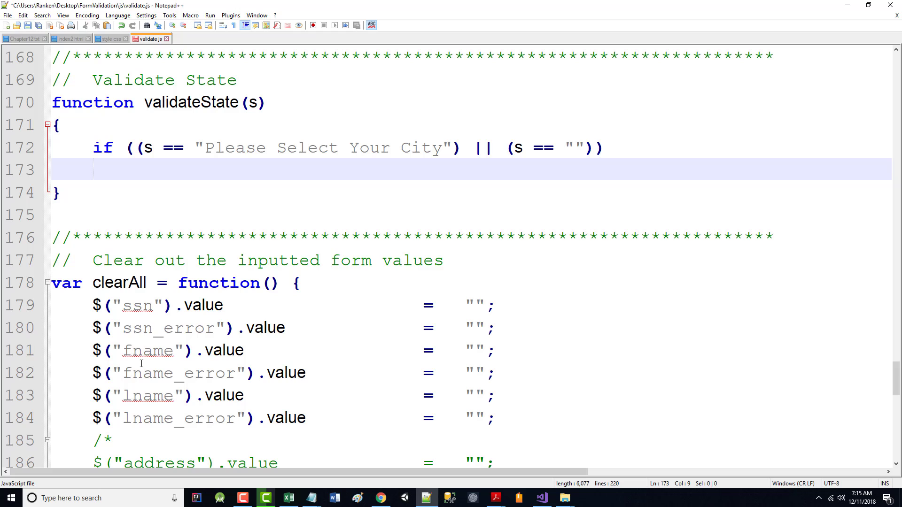
- Inside the if, set $("state_error").firstChild.nodeValue to "State Name Required" and start the else
text({)
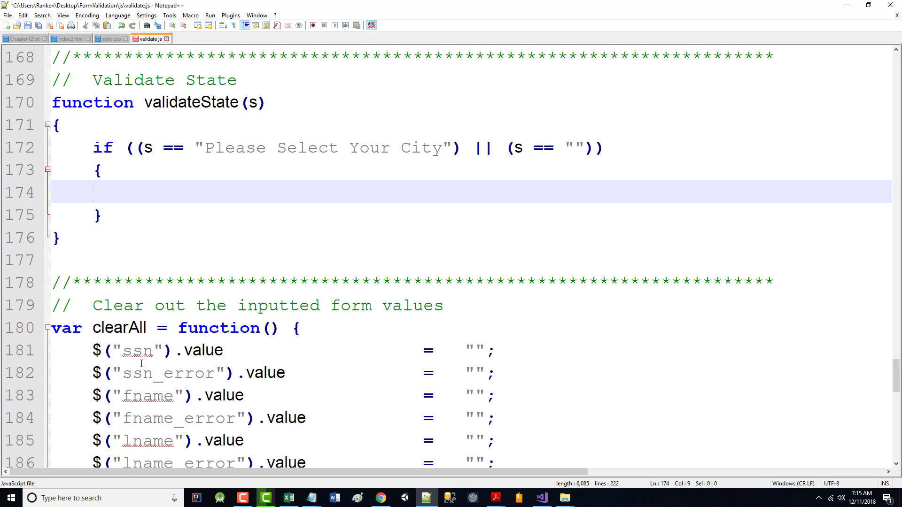
text($("state_error")
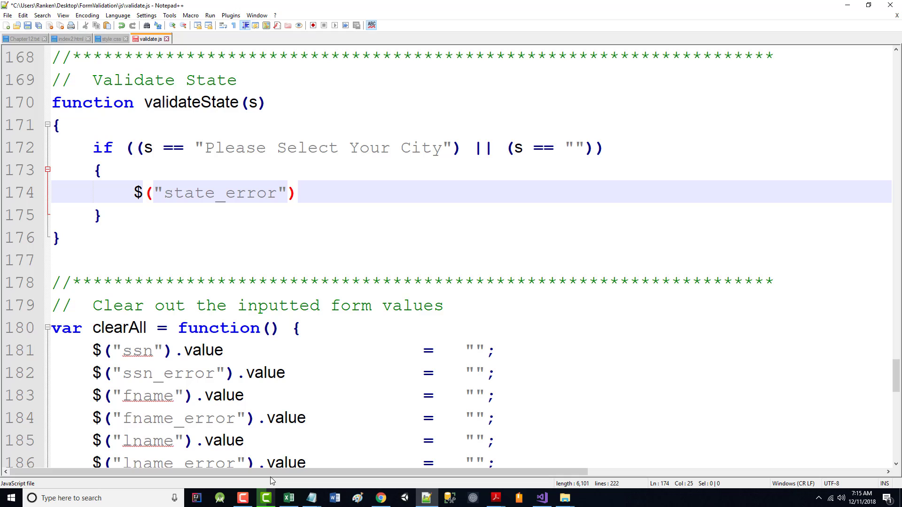
text(.firstCh)
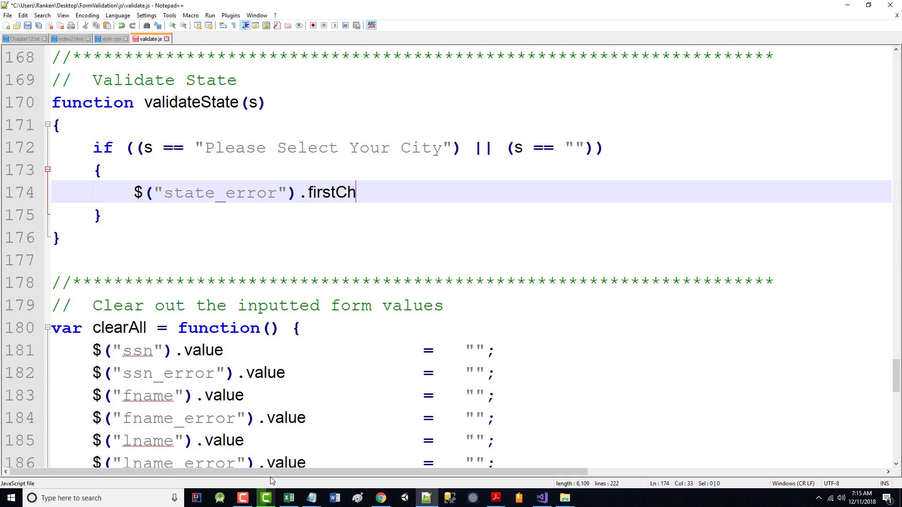
text(ild.)
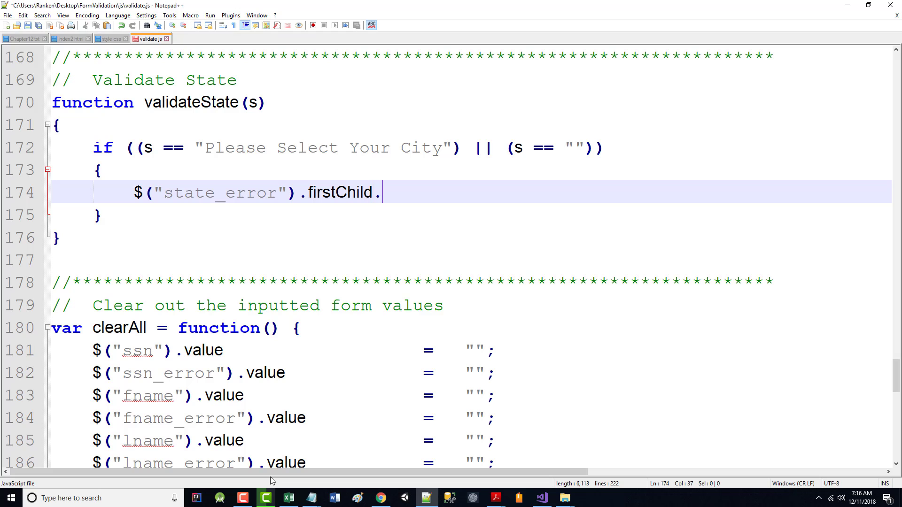
text(nodeValue =)
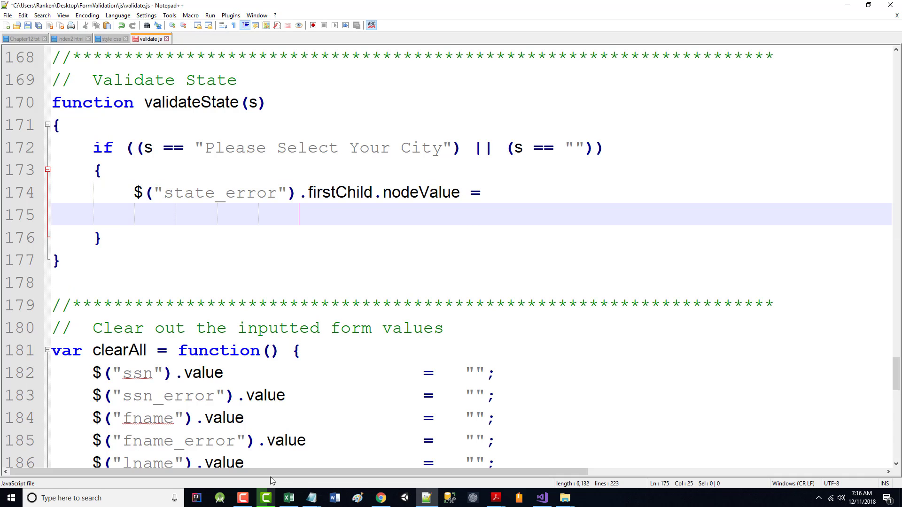
text("State N")
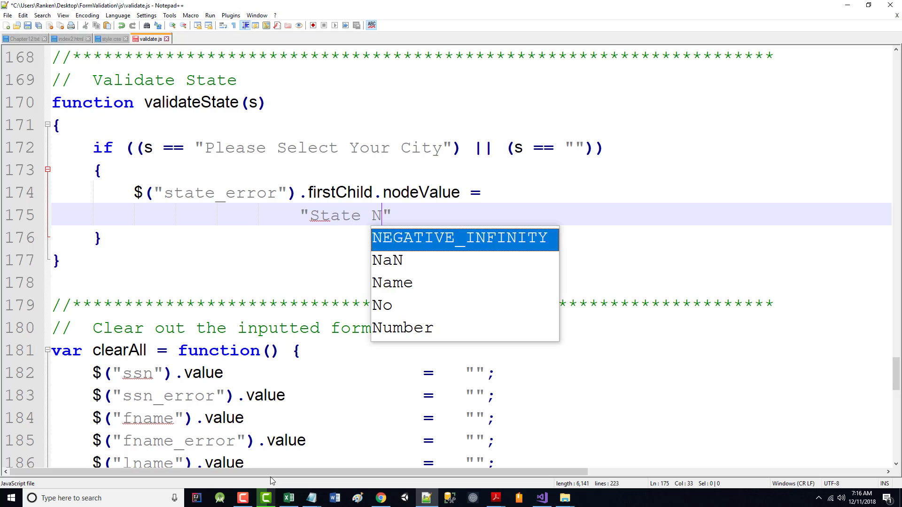
text(ame Required)
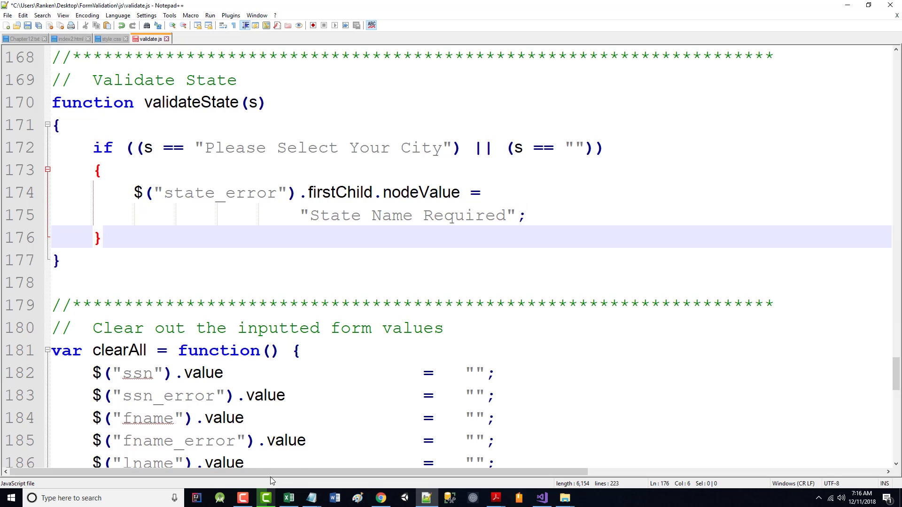
text(e;)
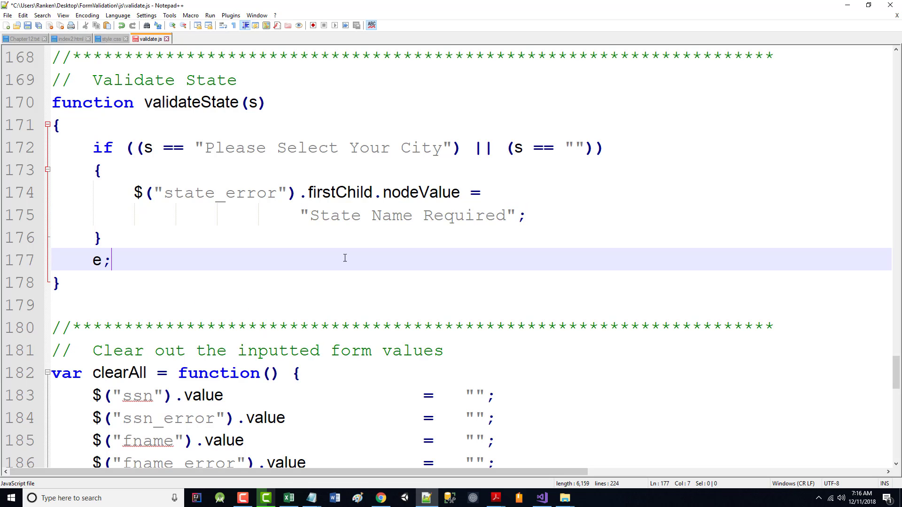
text(lse)
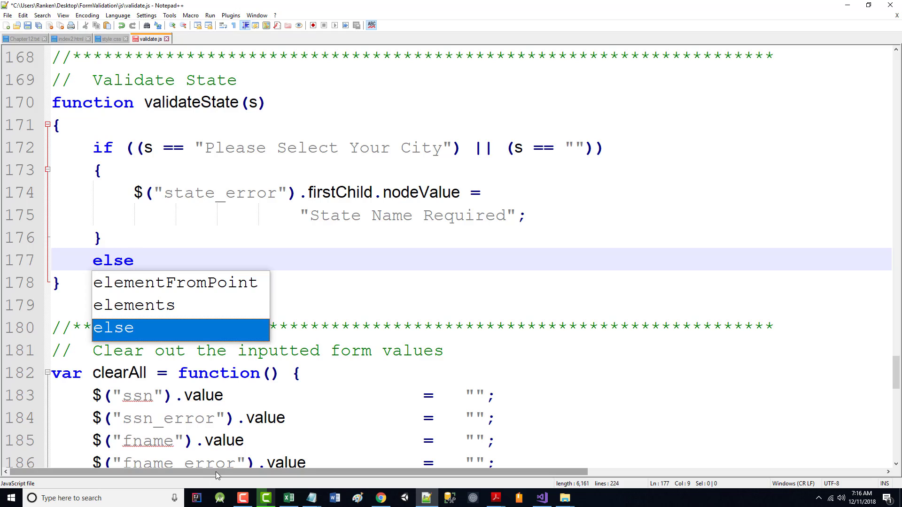
mouse_move(620, 170)
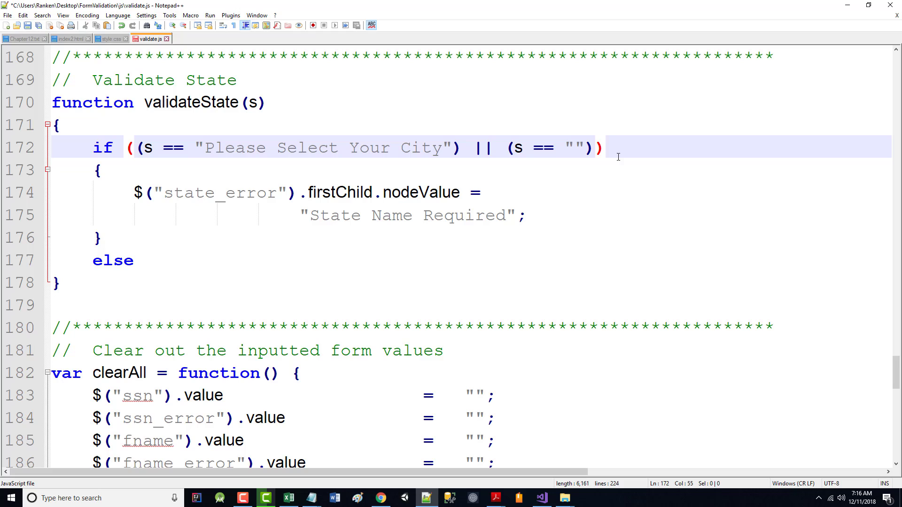
- Write a // No state chosen comment and cut it from the condition line
text(// No)
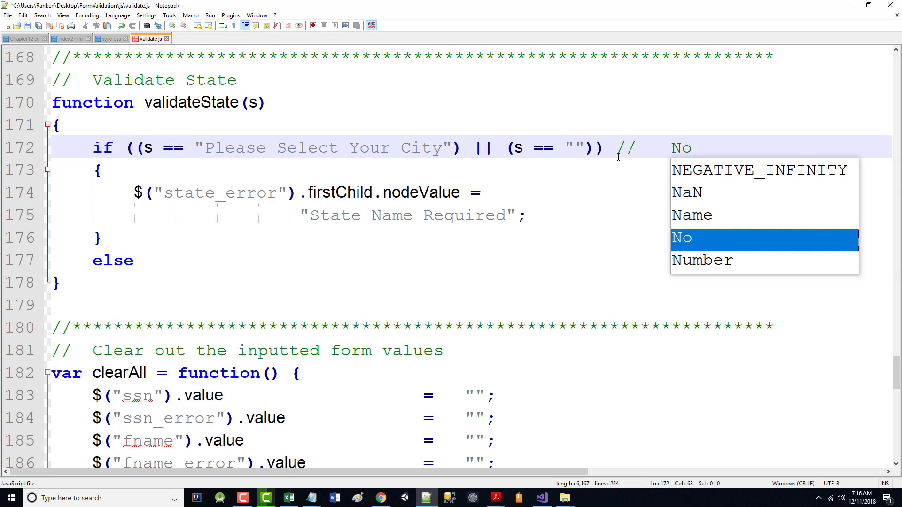
text(state cho)
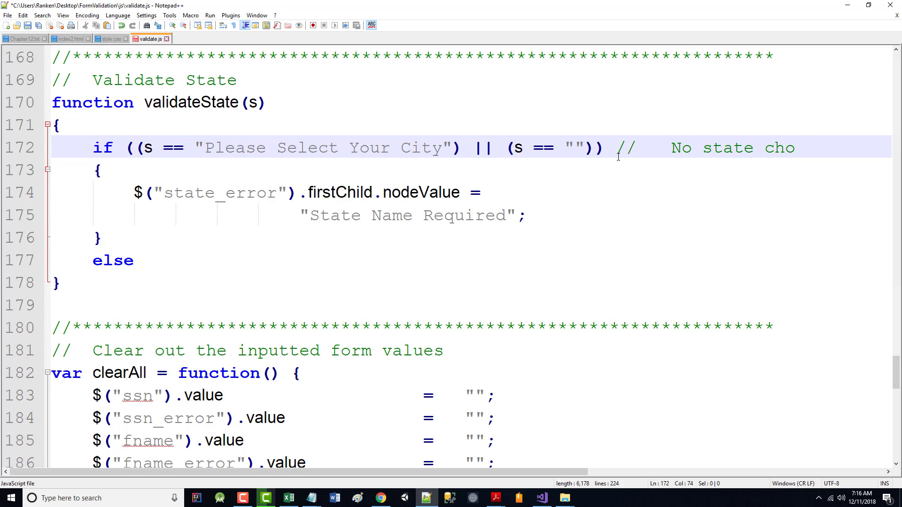
text(en)
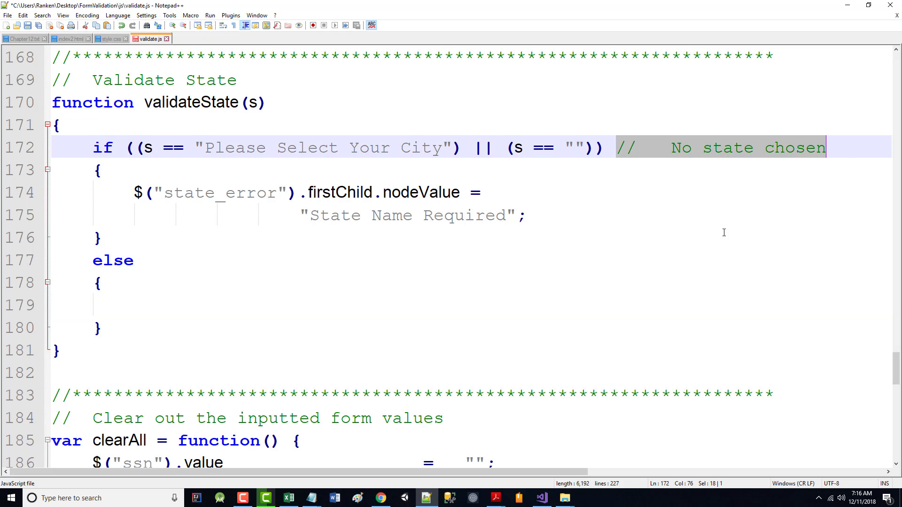
key(Delete)
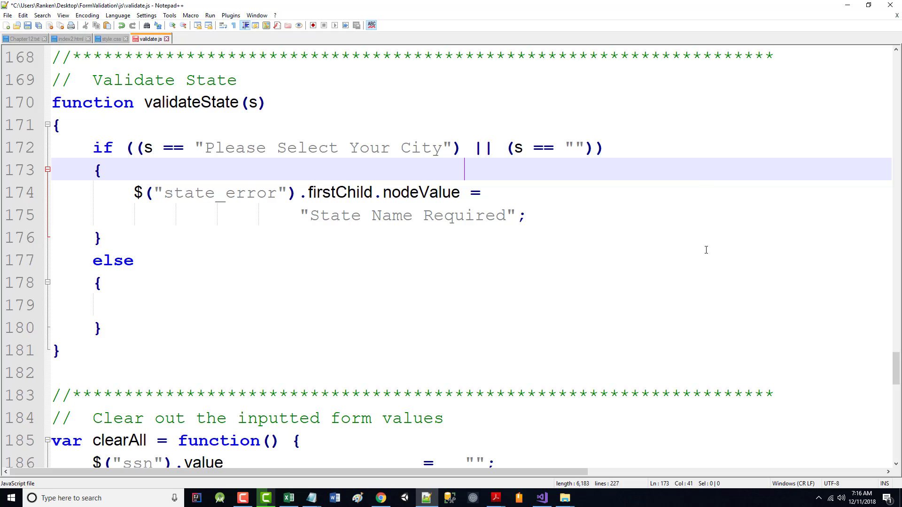
- Label the if brace "No state chosen" and the braced else "State chosen"
text(//  No state chosen)
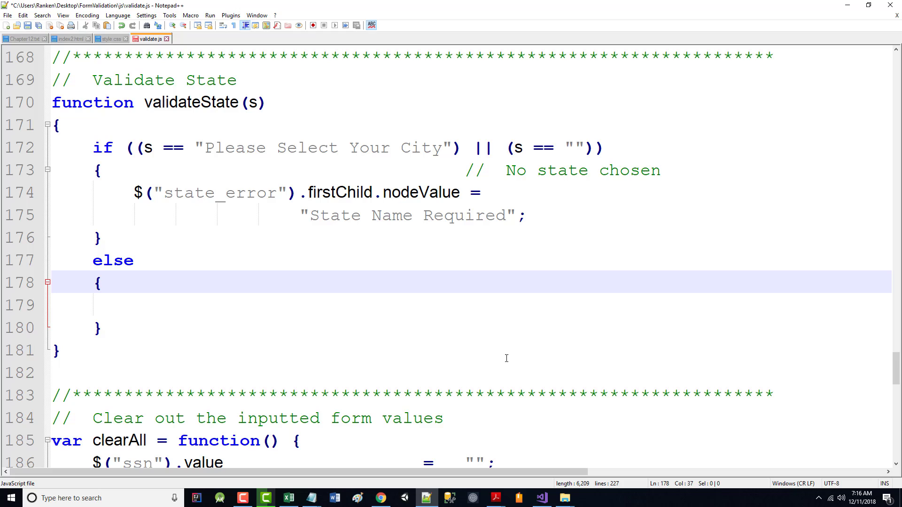
text(//  No state chosen)
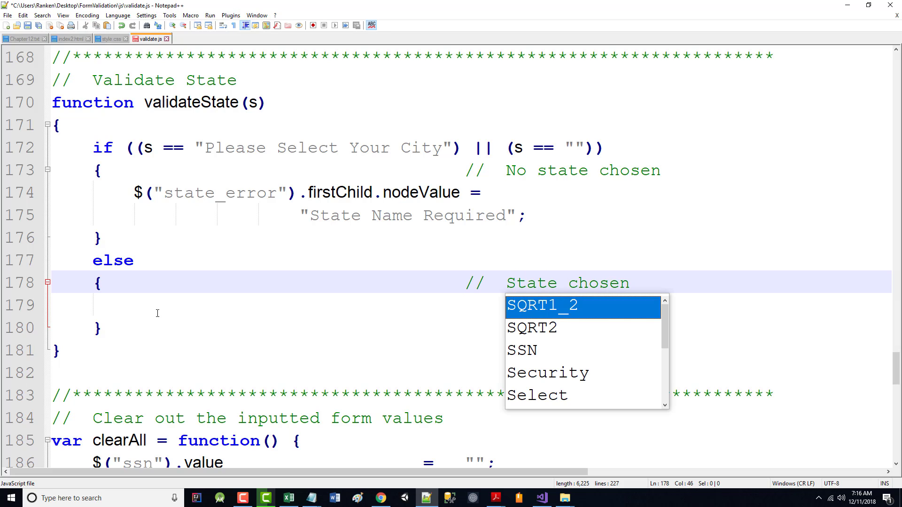
key(Escape)
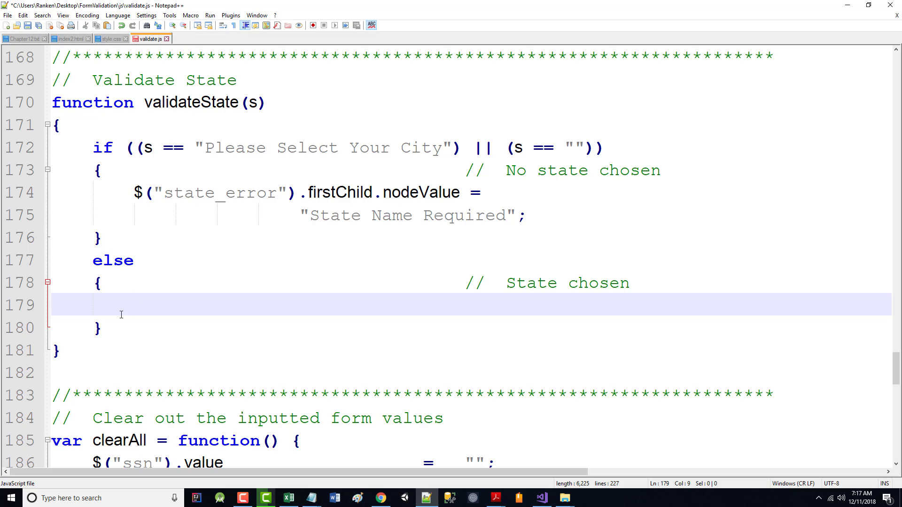
- In the else branch, change the copied string line to append "State: " plus s
scroll(up, 3)
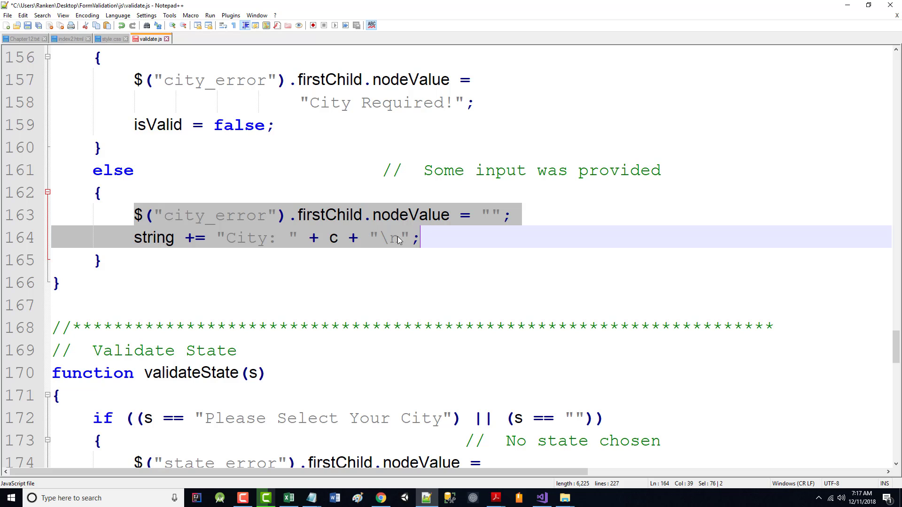
scroll(down, 3)
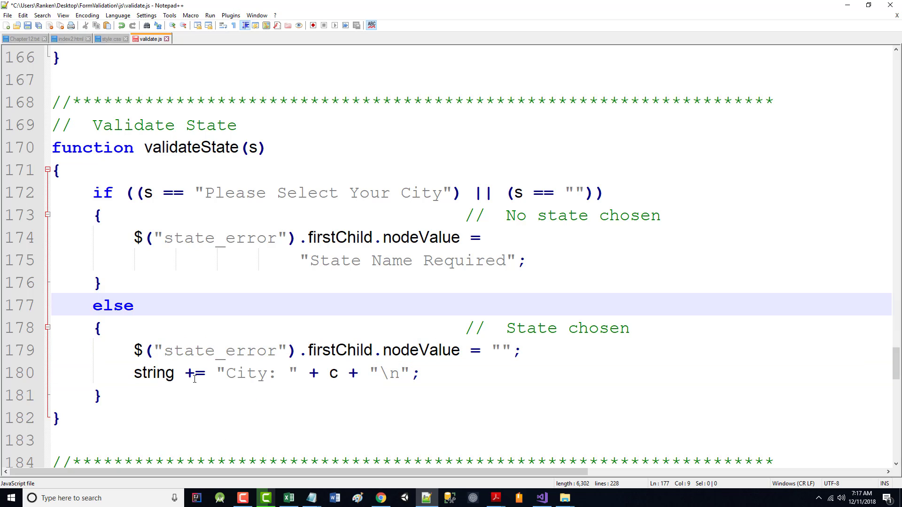
double_click(245, 373)
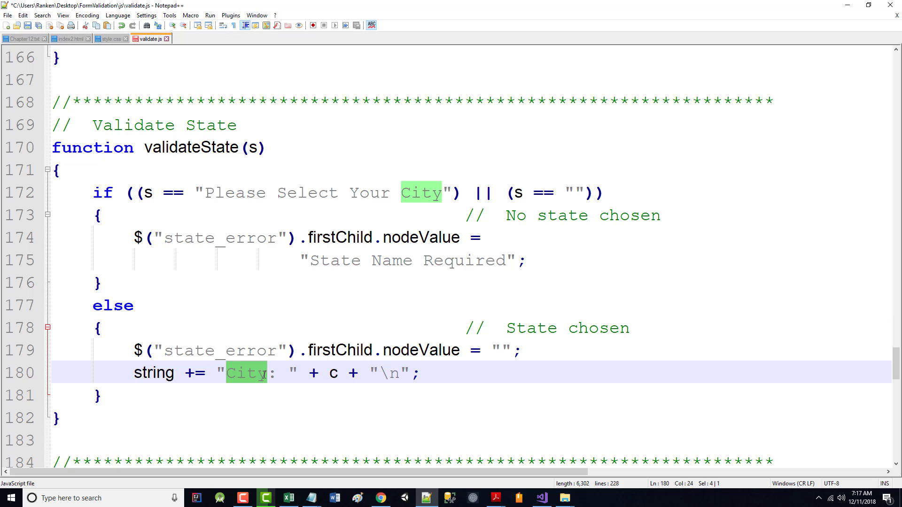
text(State)
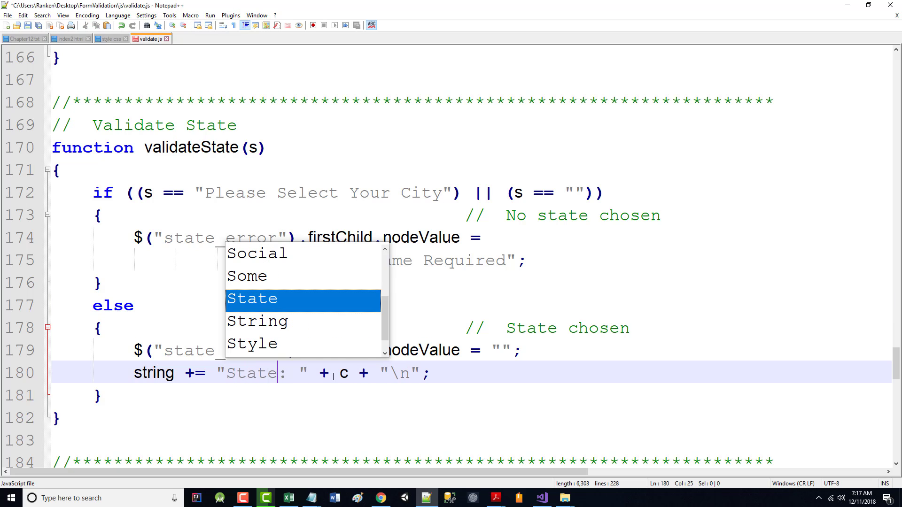
text(s)
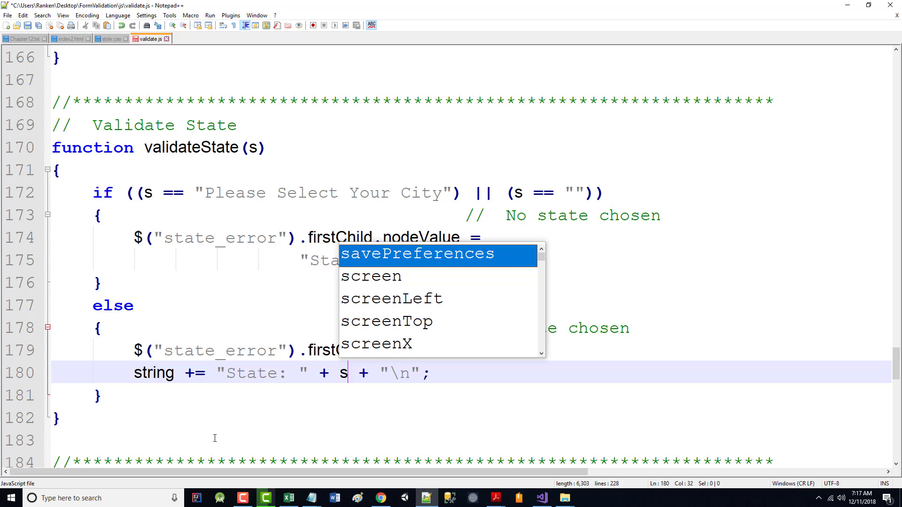
mouse_move(178, 463)
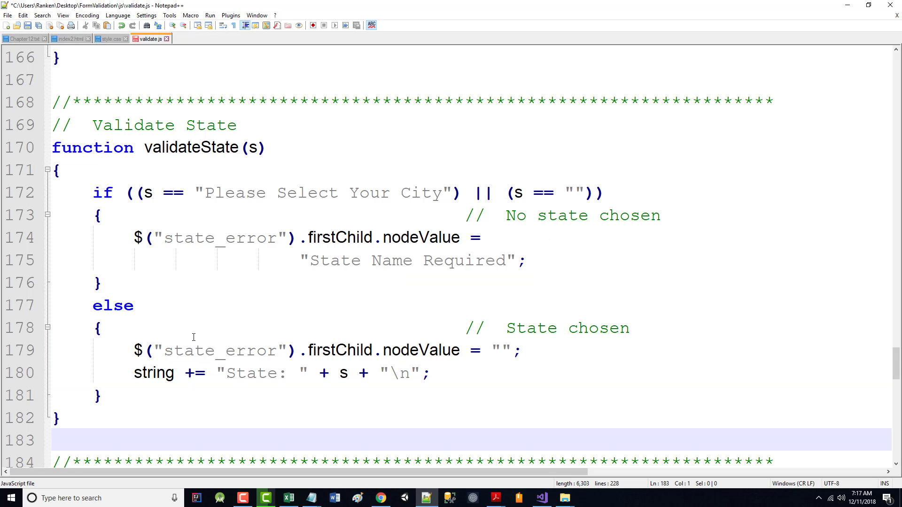
mouse_move(33, 39)
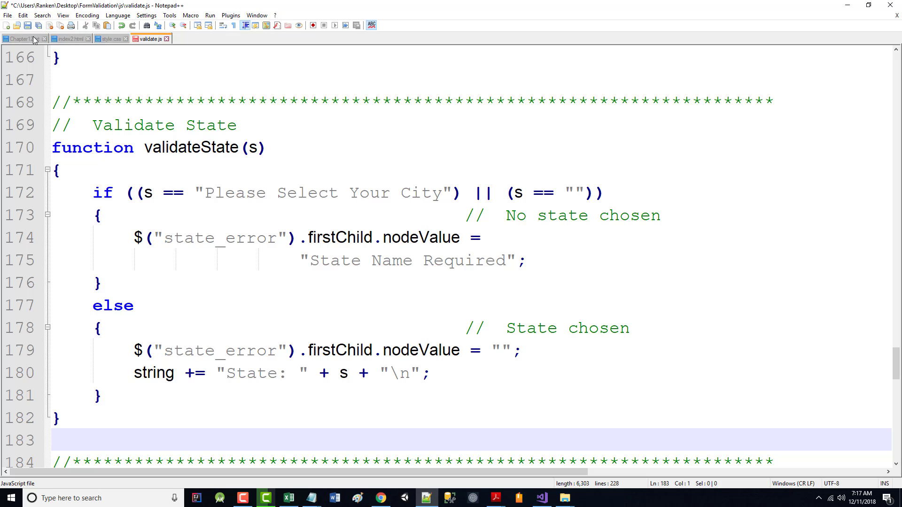
- Save the script and switch to the index2.html form markup
click(27, 24)
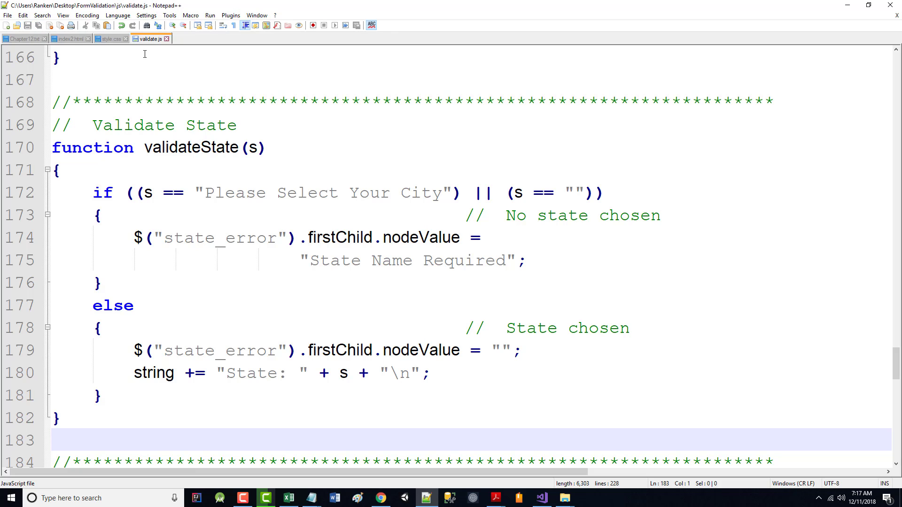
mouse_move(118, 15)
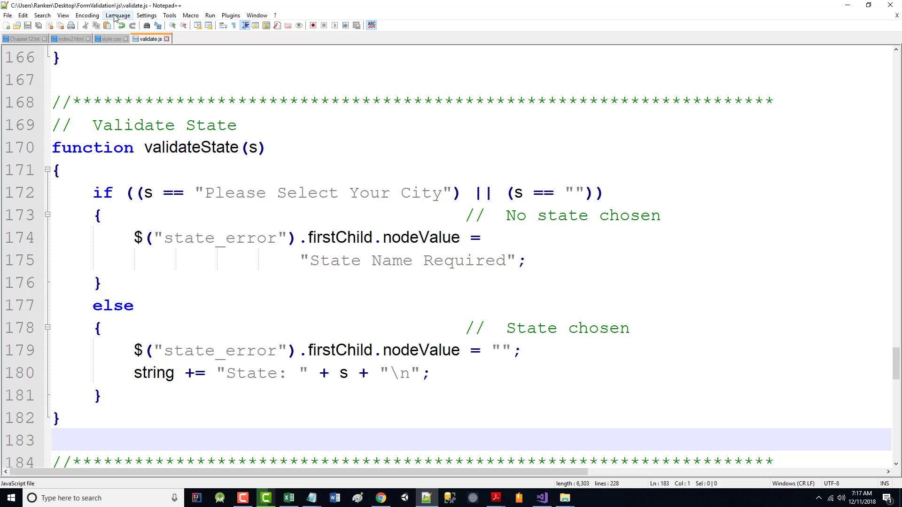
mouse_move(175, 21)
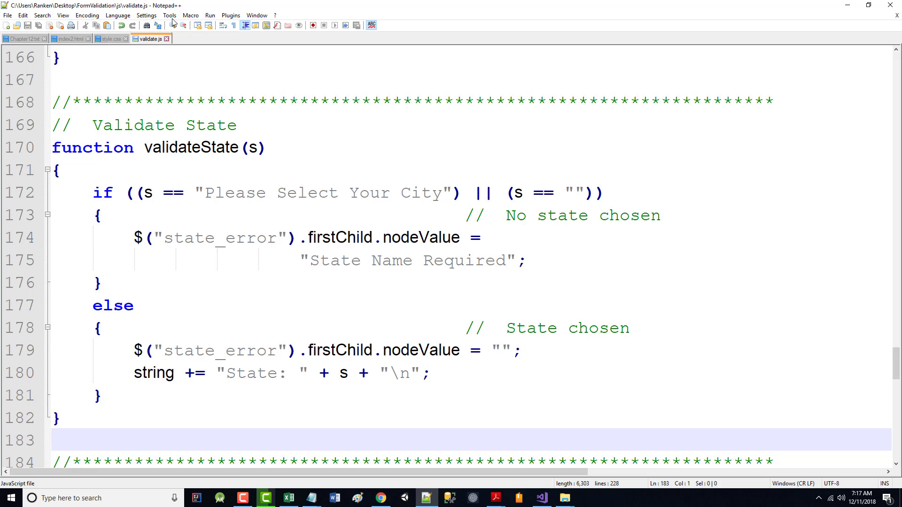
click(68, 39)
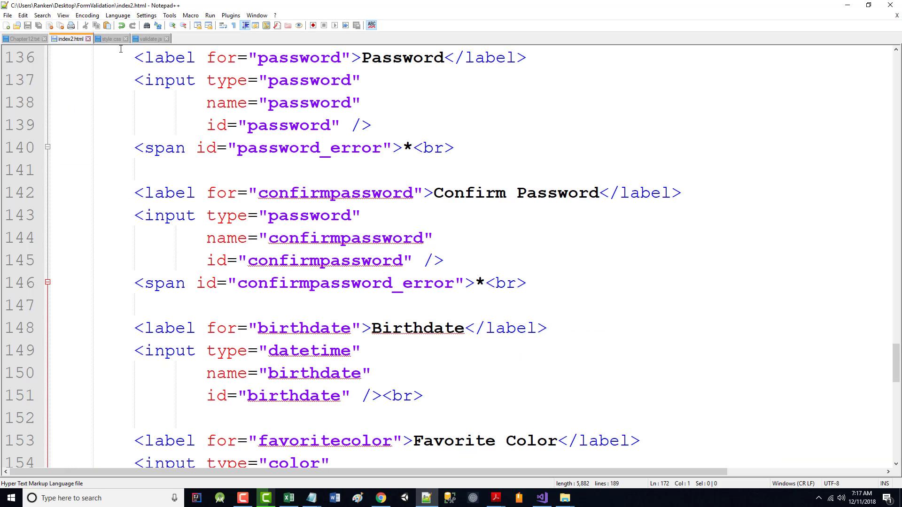
click(209, 15)
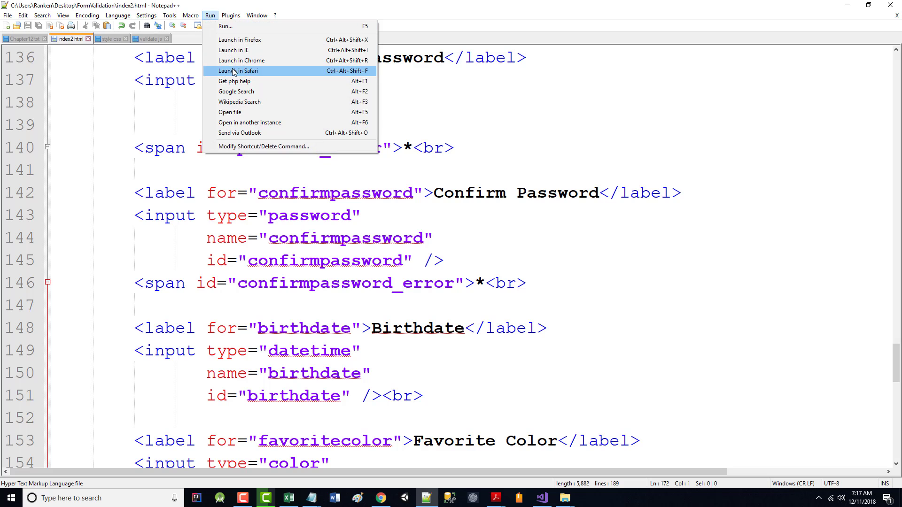
click(241, 60)
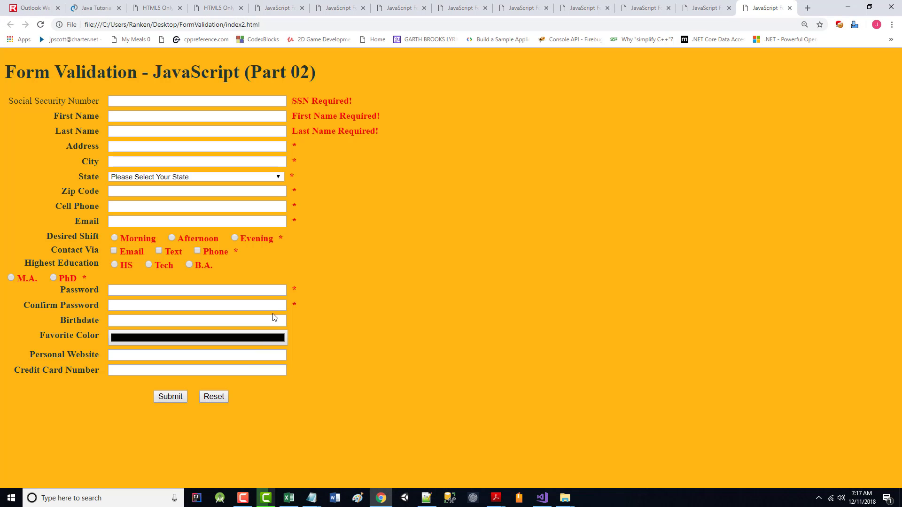
click(170, 397)
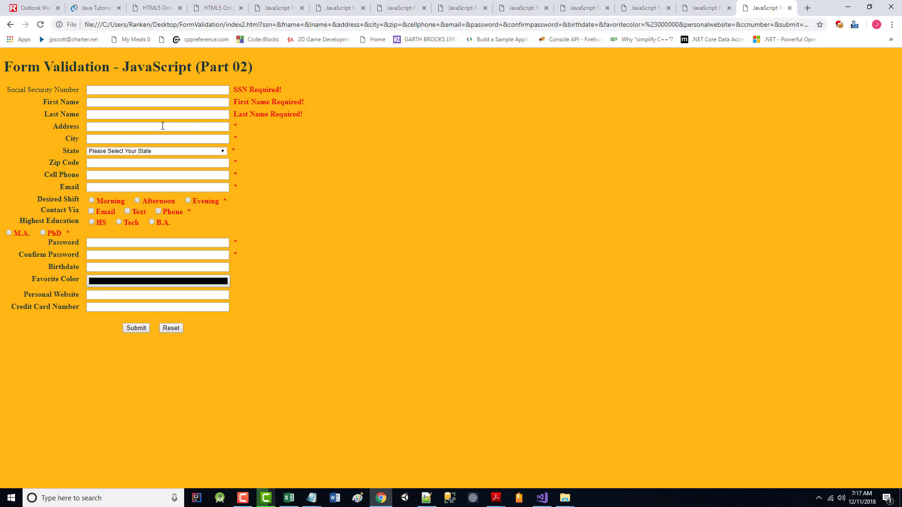
mouse_move(240, 138)
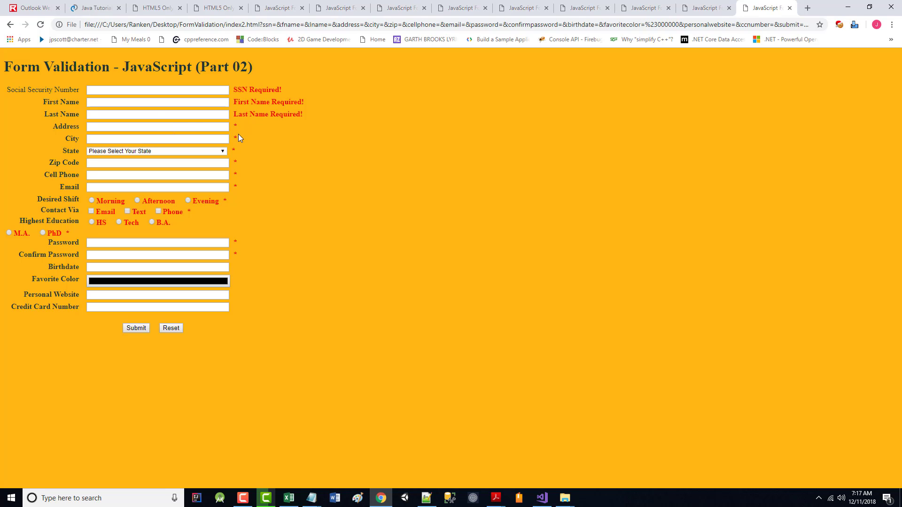
mouse_move(274, 216)
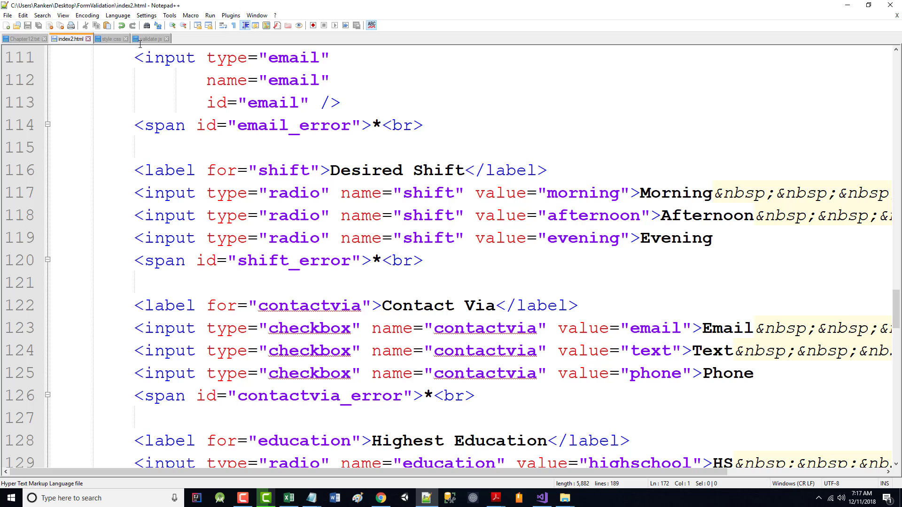
- Back in validate.js, paste a copy of the validateState block below it and retitle its comment Validate Zip
click(148, 38)
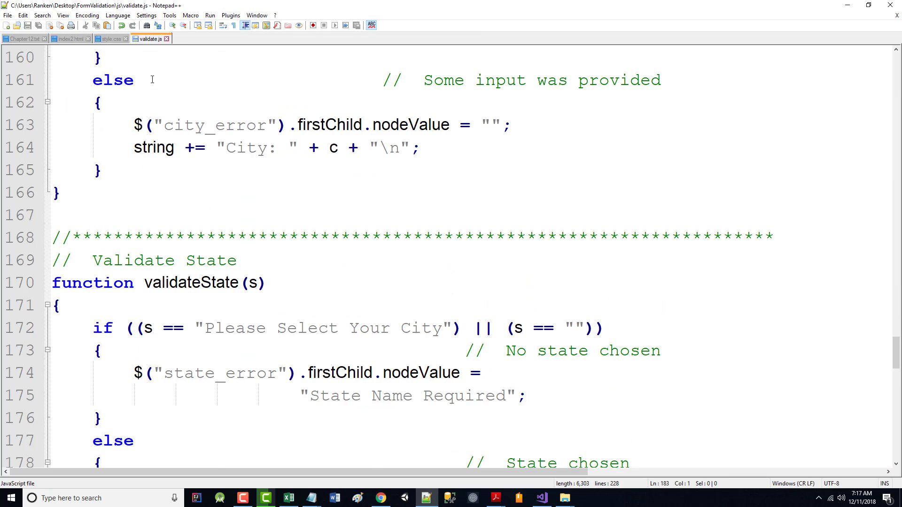
scroll(down, 3)
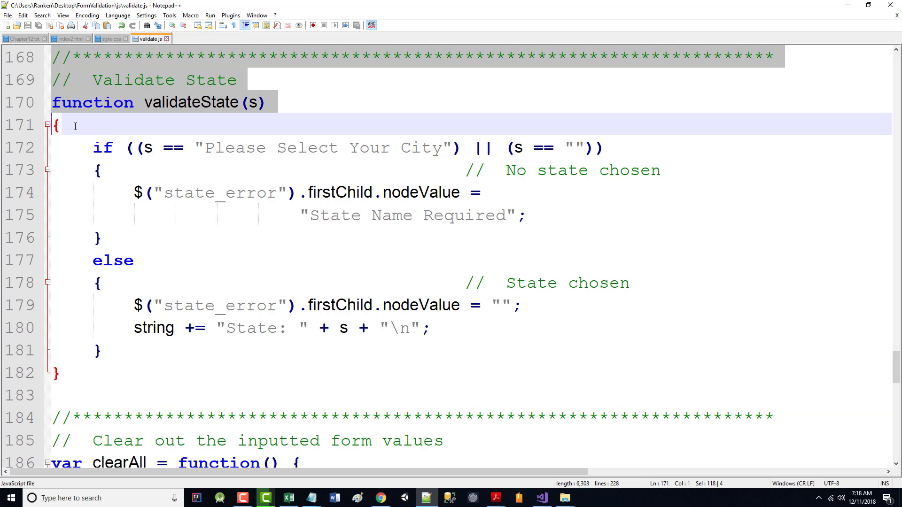
click(69, 394)
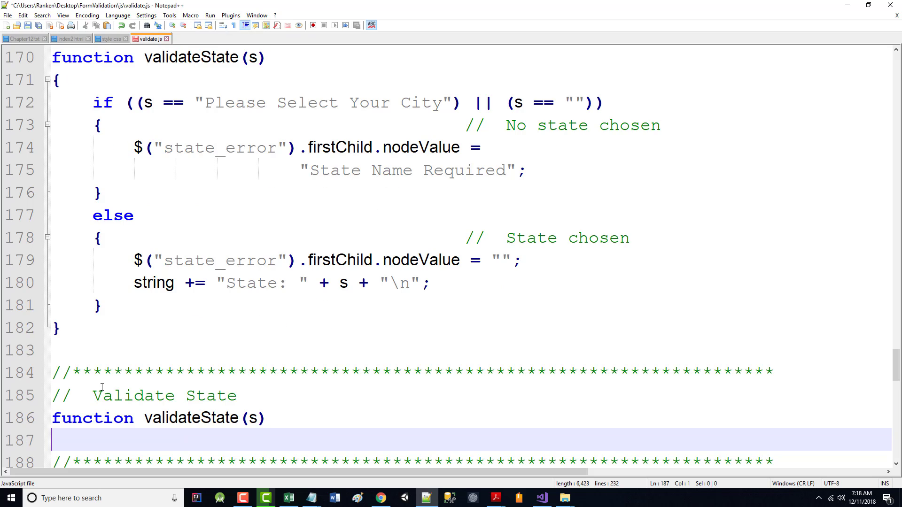
double_click(212, 395)
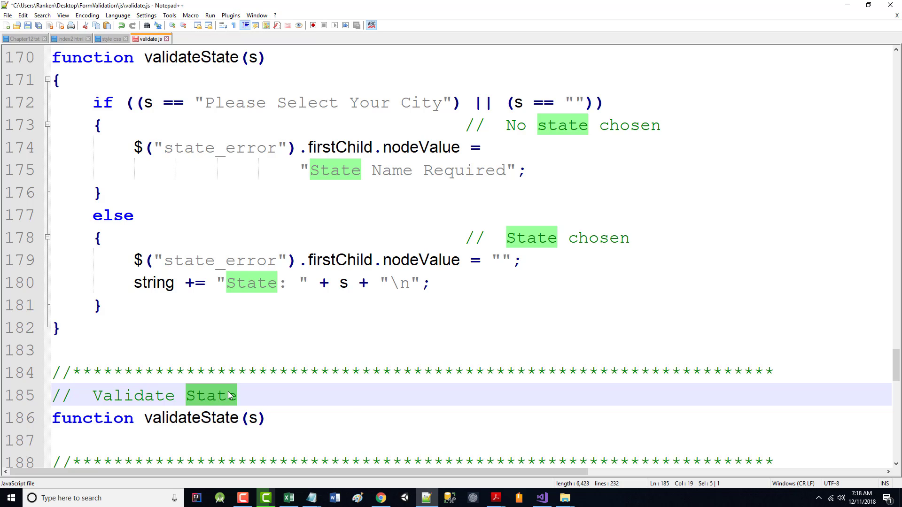
text(Zip)
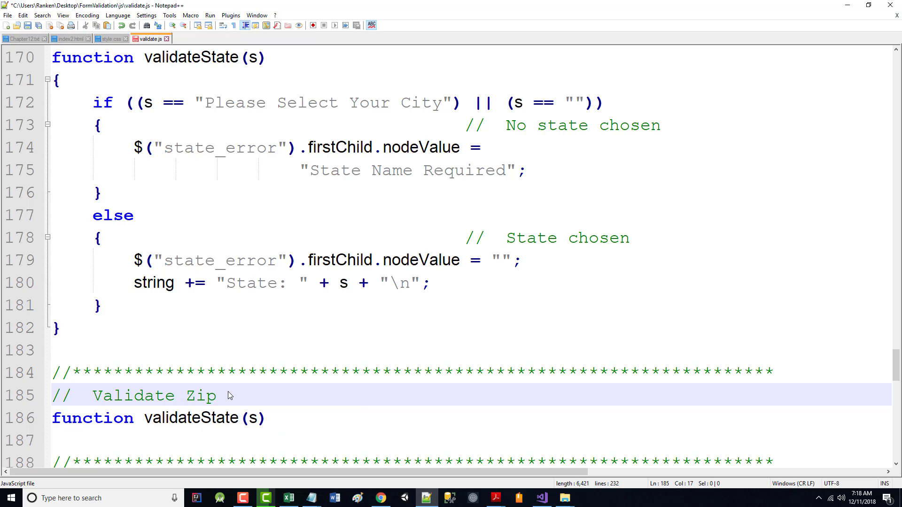
mouse_move(210, 418)
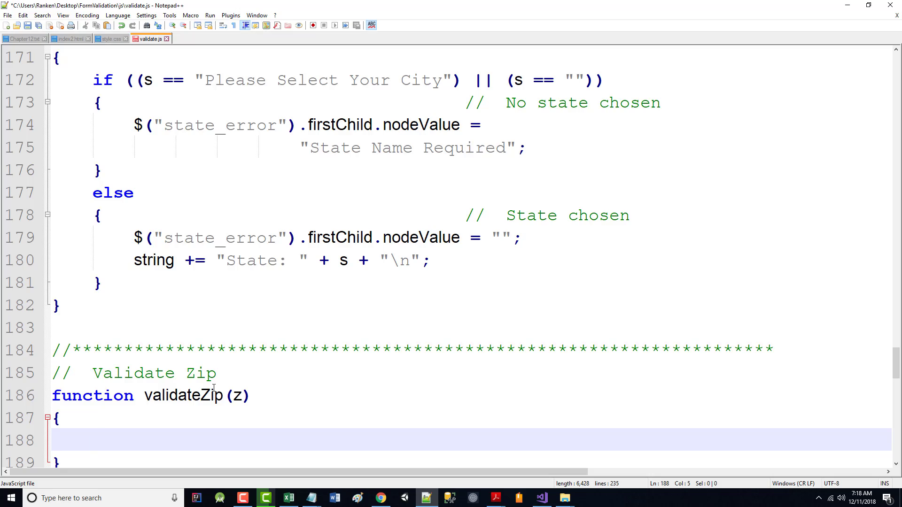
- Copy the validateSSN body from above and paste it into validateZip
scroll(up, 3)
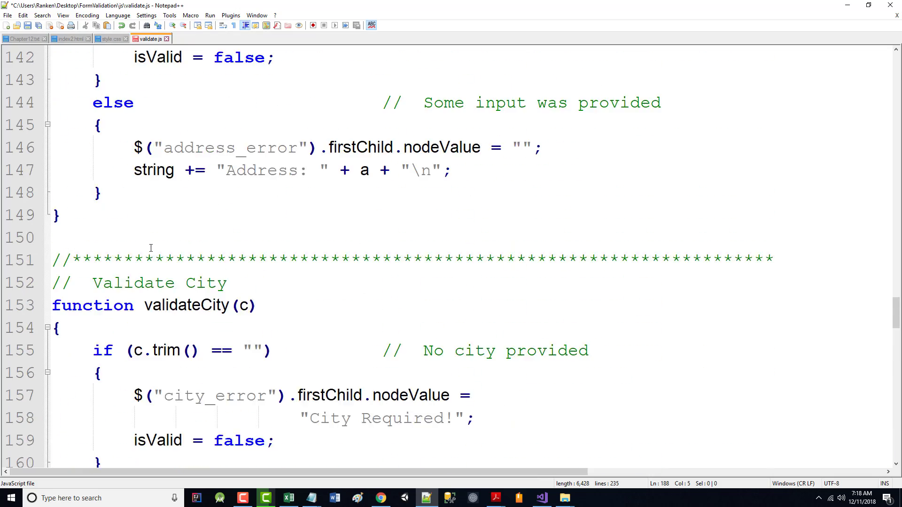
scroll(up, 3)
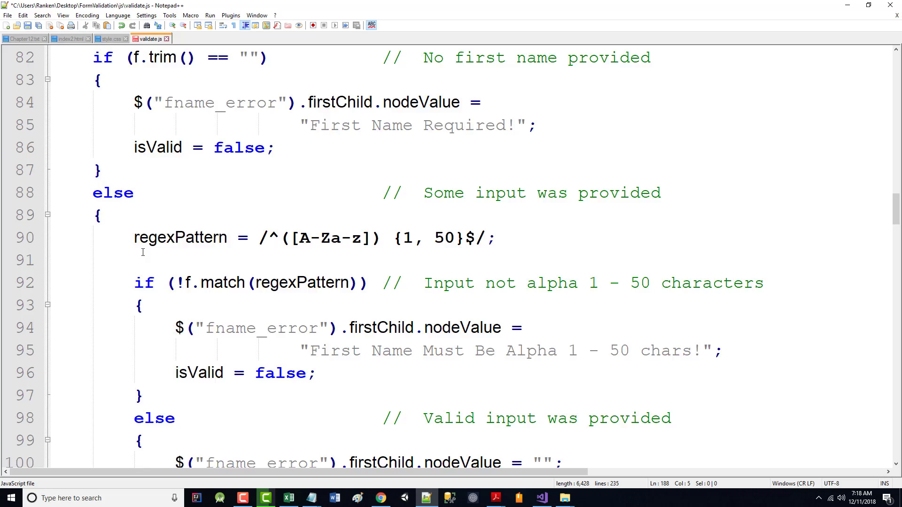
scroll(up, 3)
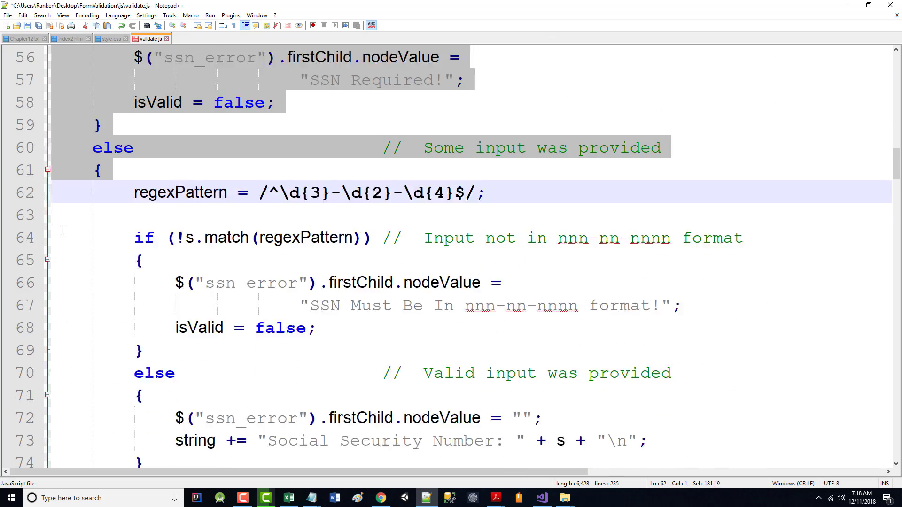
scroll(down, 3)
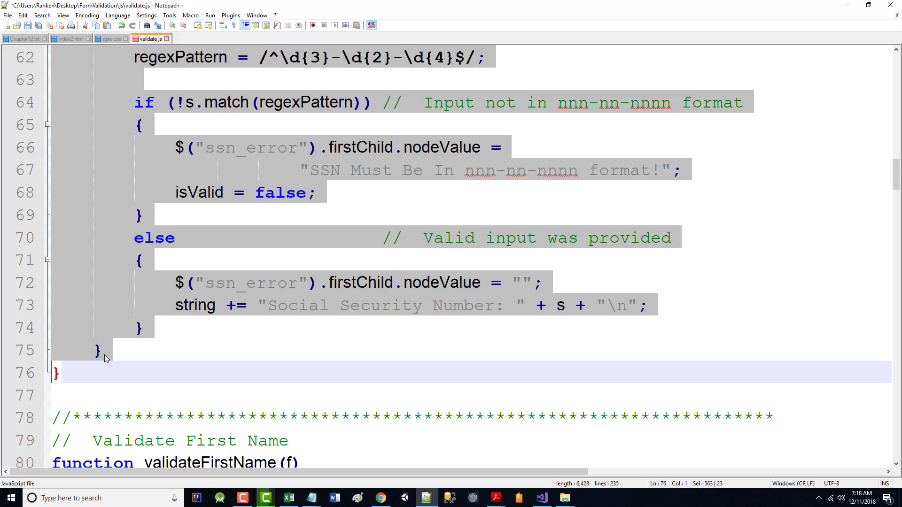
scroll(down, 3)
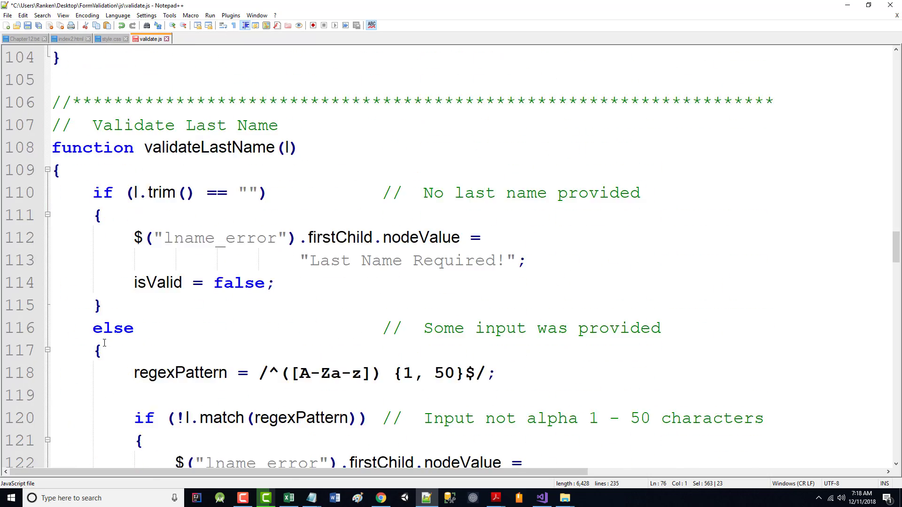
scroll(down, 3)
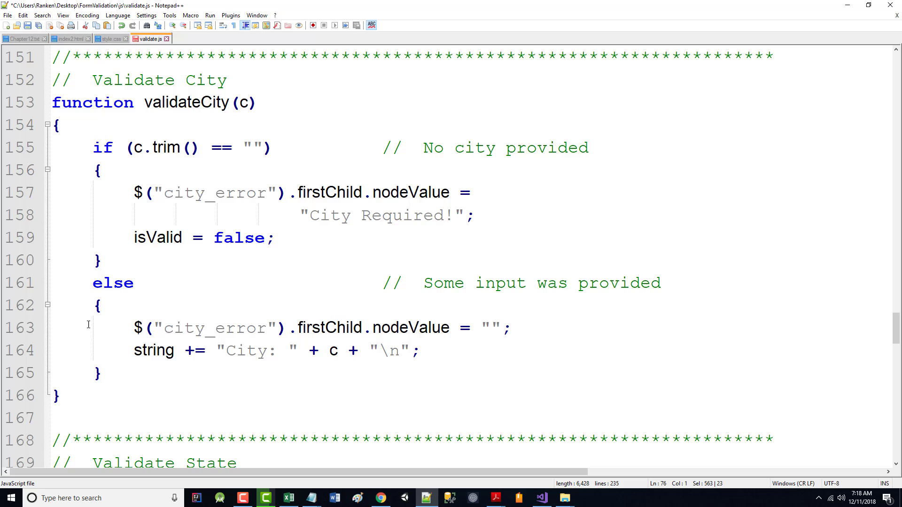
scroll(down, 3)
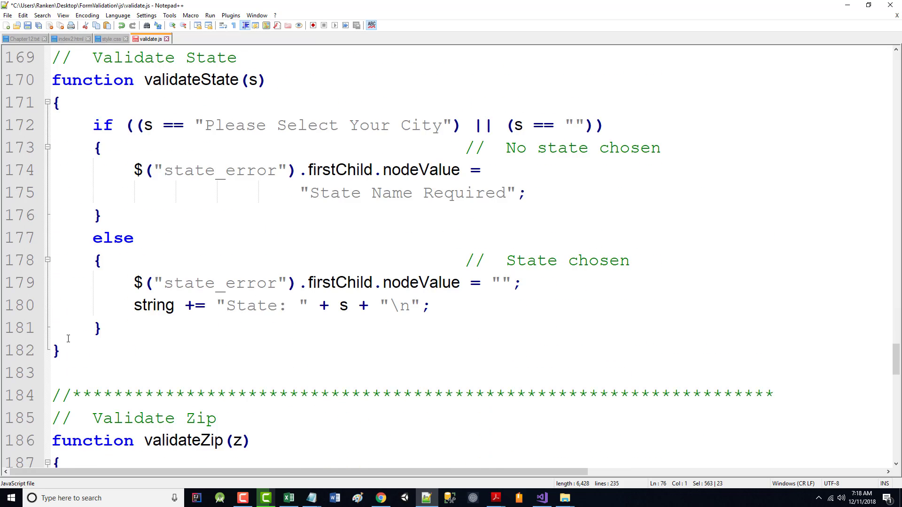
scroll(down, 3)
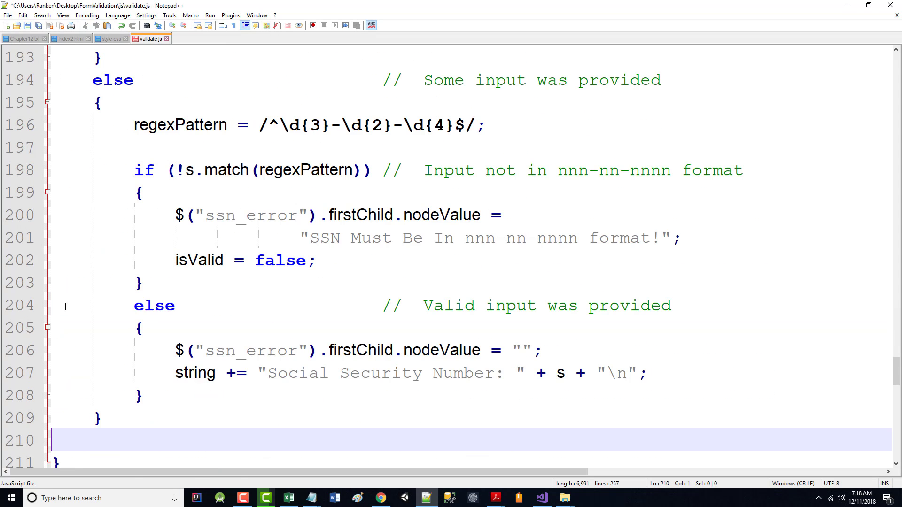
scroll(up, 3)
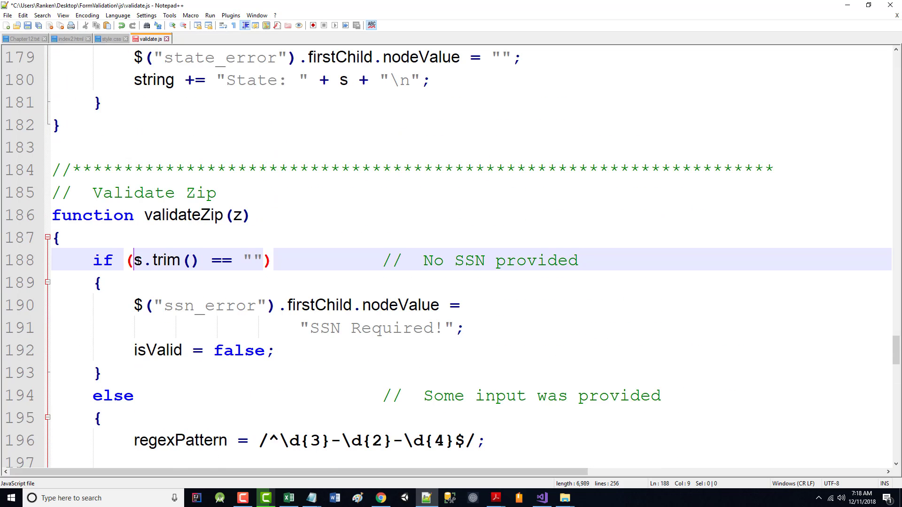
- Change the copied body to use z.trim(), zip_error and the message "Zip Code Required!"
text(z)
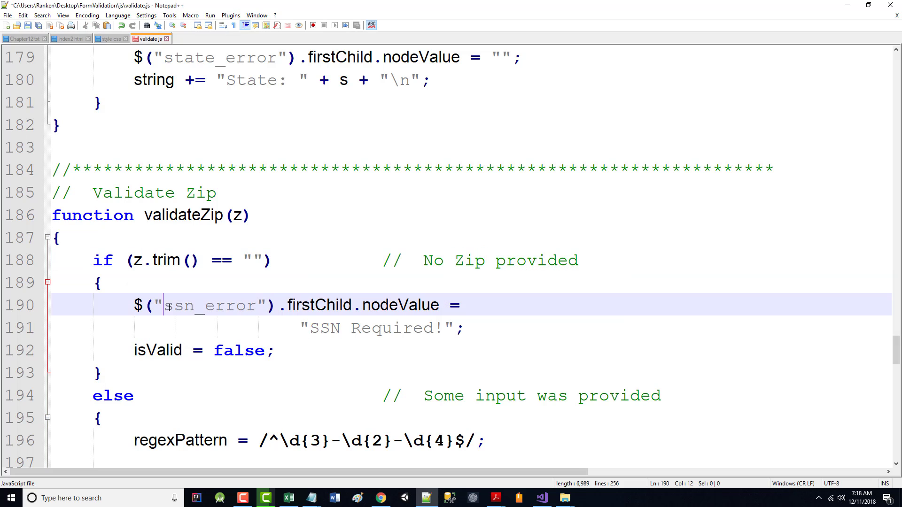
text(zip)
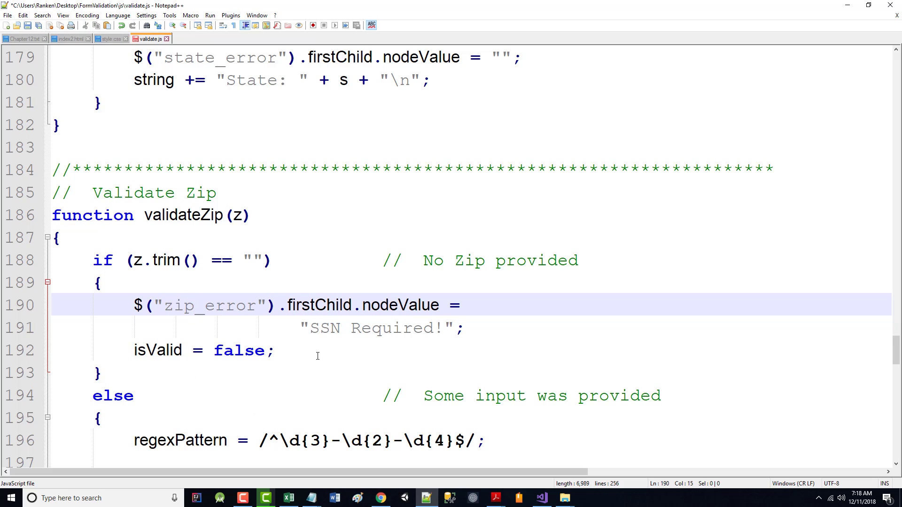
text(Zip Code)
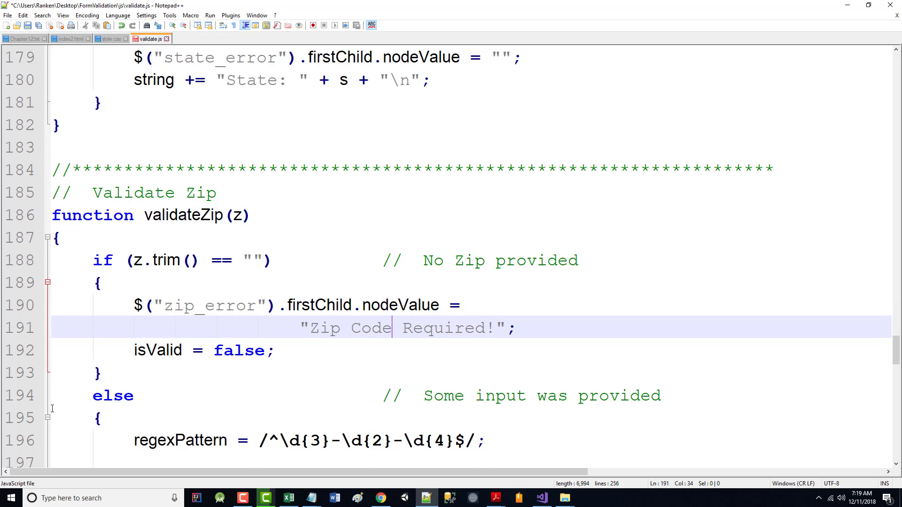
- Edit line 196's regexPattern to /^\d{5}([\-]\d{4})$/; replacing the old SSN pattern
scroll(down, 3)
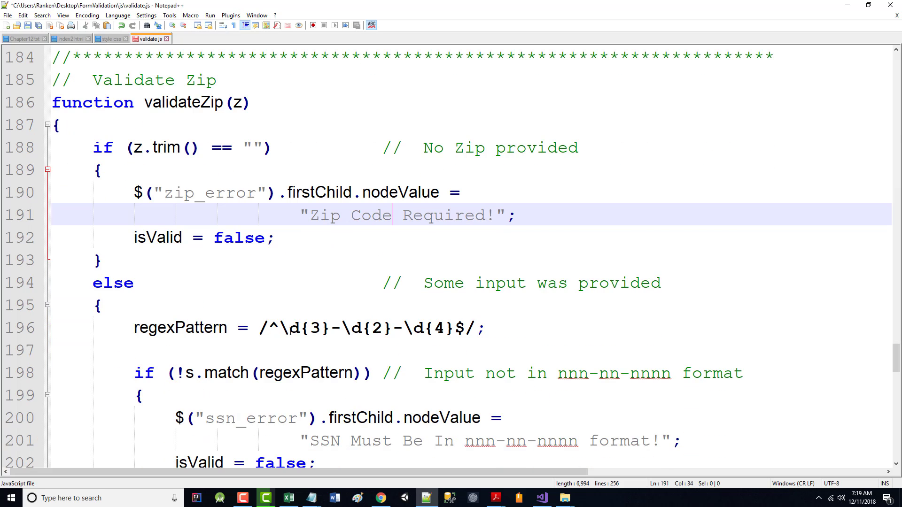
click(319, 328)
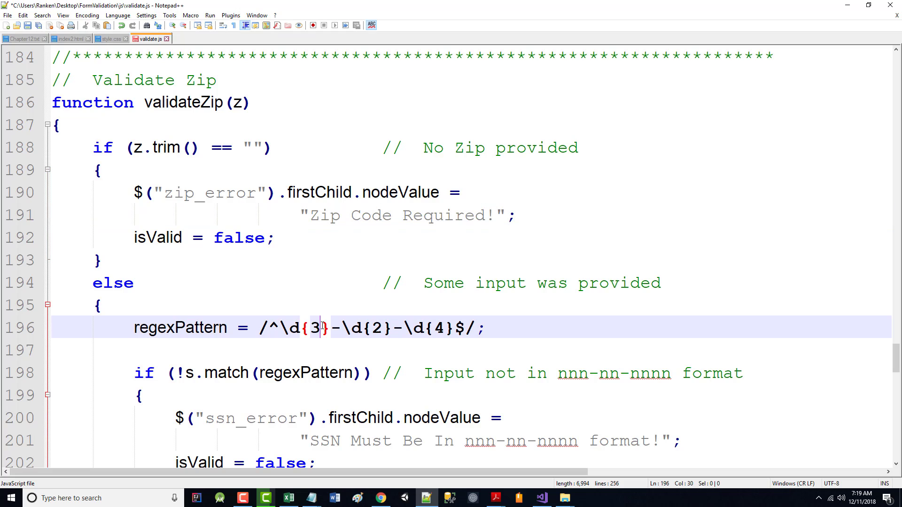
text(5)
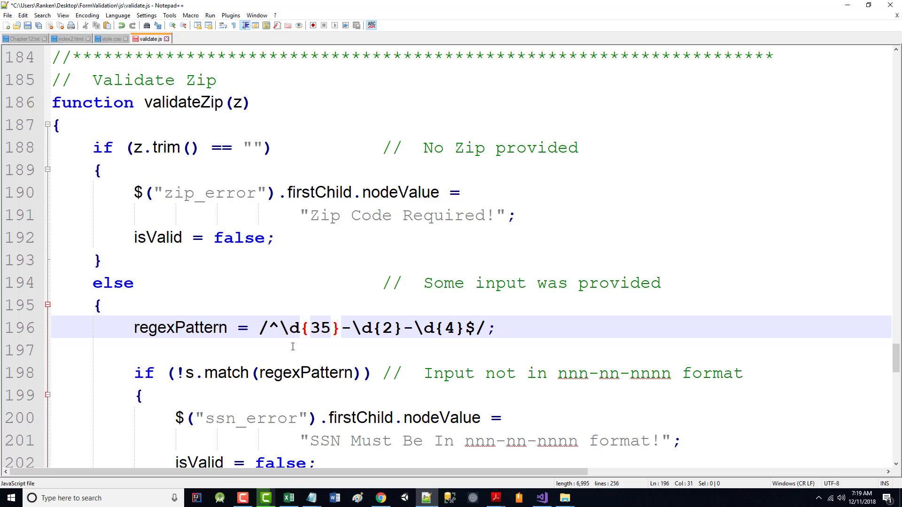
key(Backspace)
text(([)
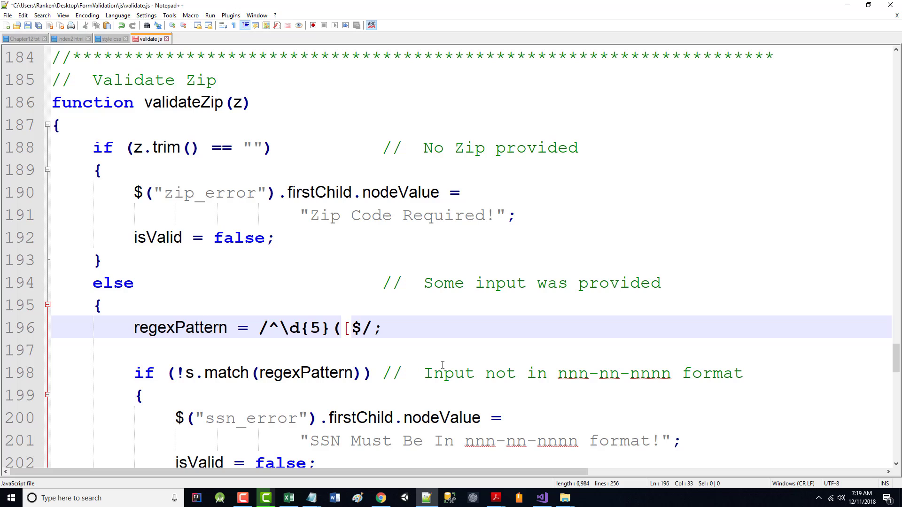
text(-)
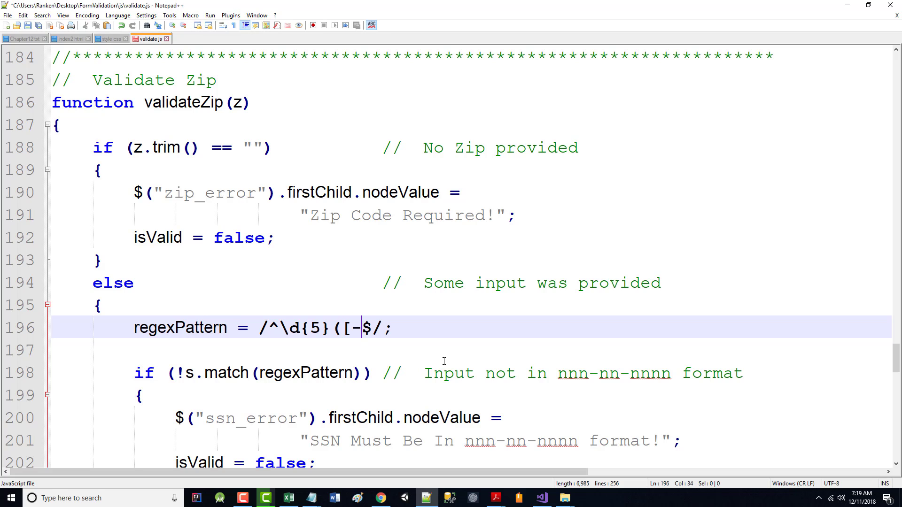
text(\)
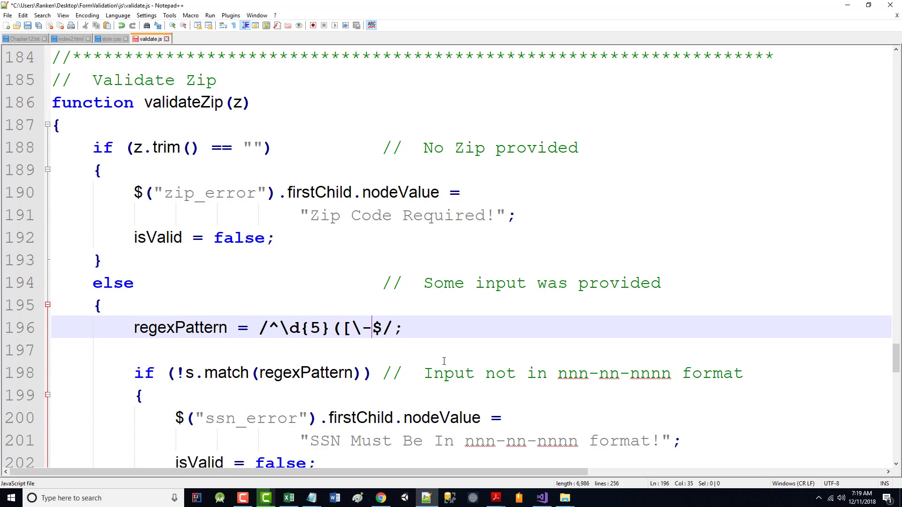
text(])
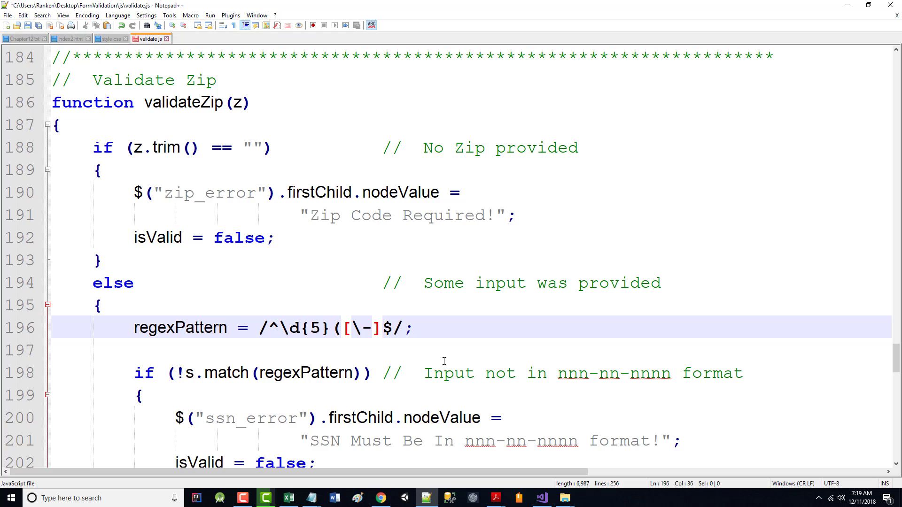
text(\d{4)
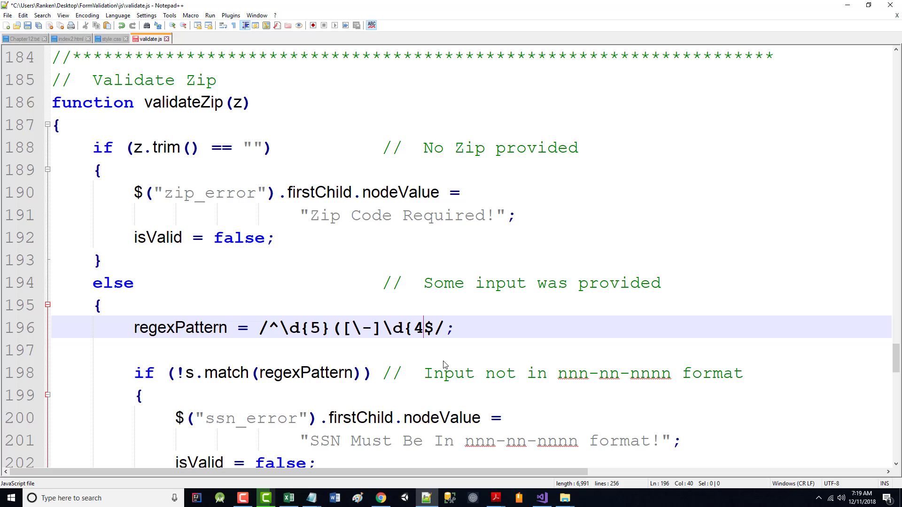
text(}))
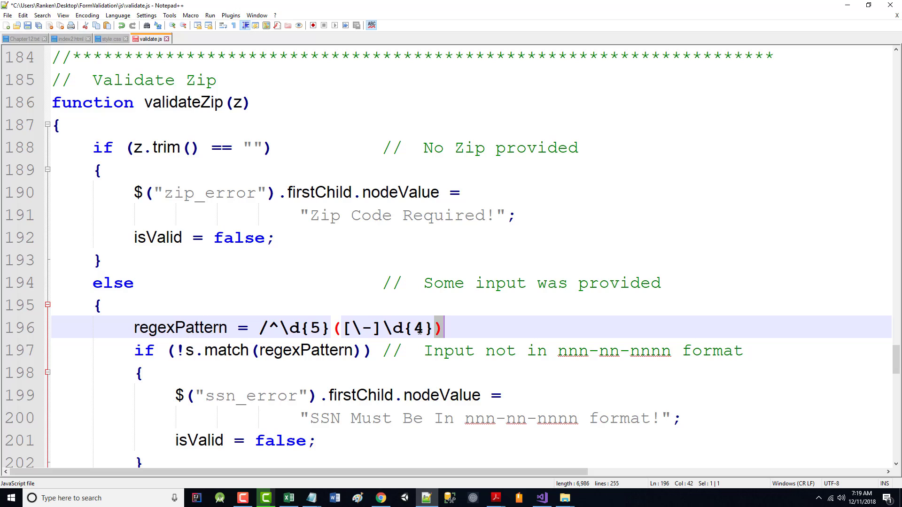
mouse_move(448, 329)
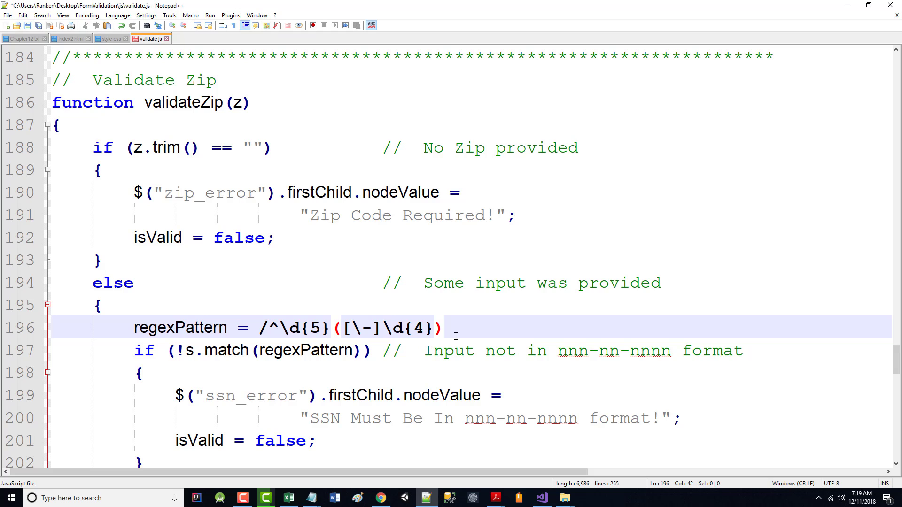
text(s)
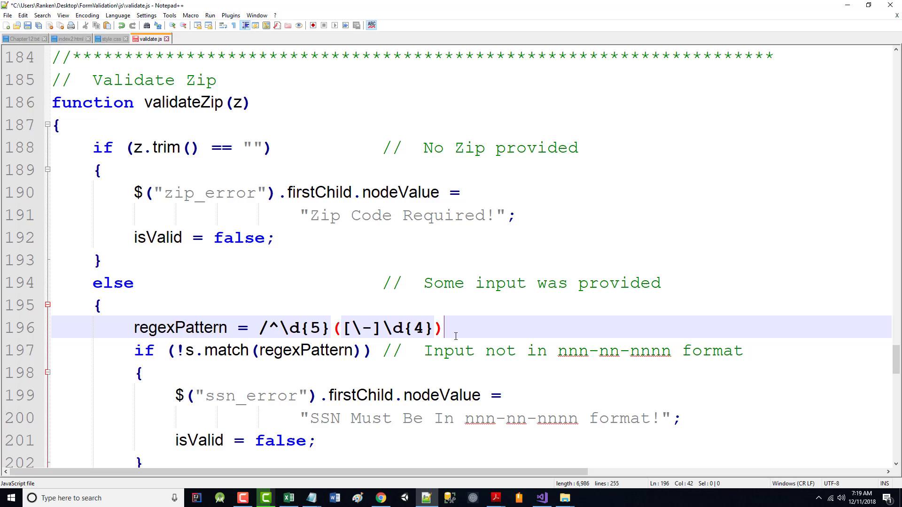
text($)
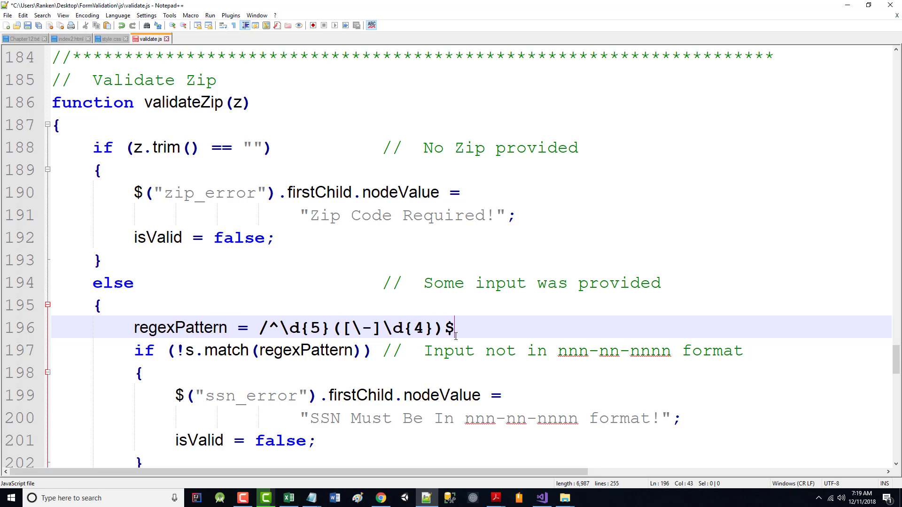
text(/;)
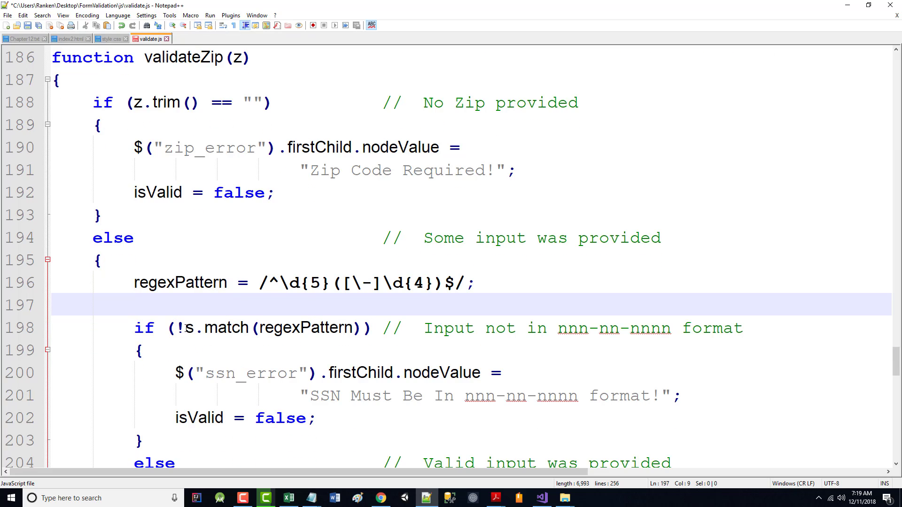
- Make the match test z, note nnnnn format, rename ssn_error to zip_error and label the message Zip Code
text(z)
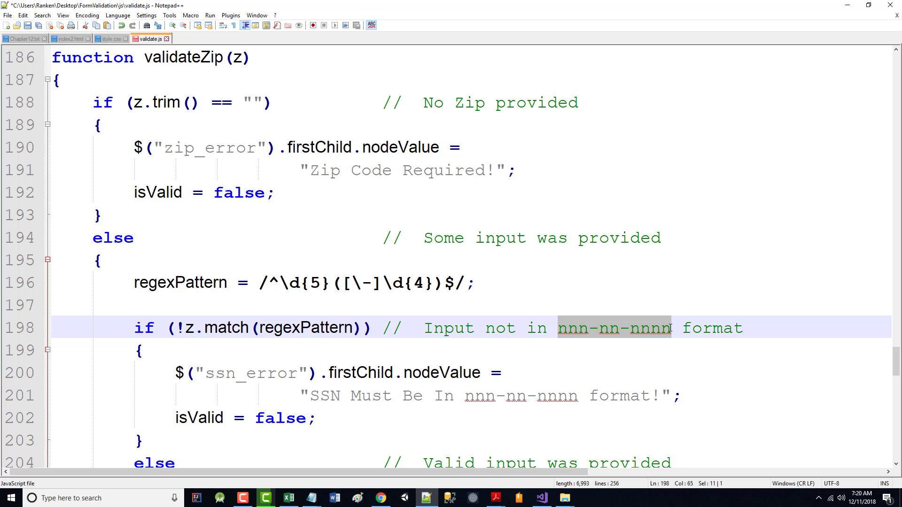
text(nnnnn or nnn)
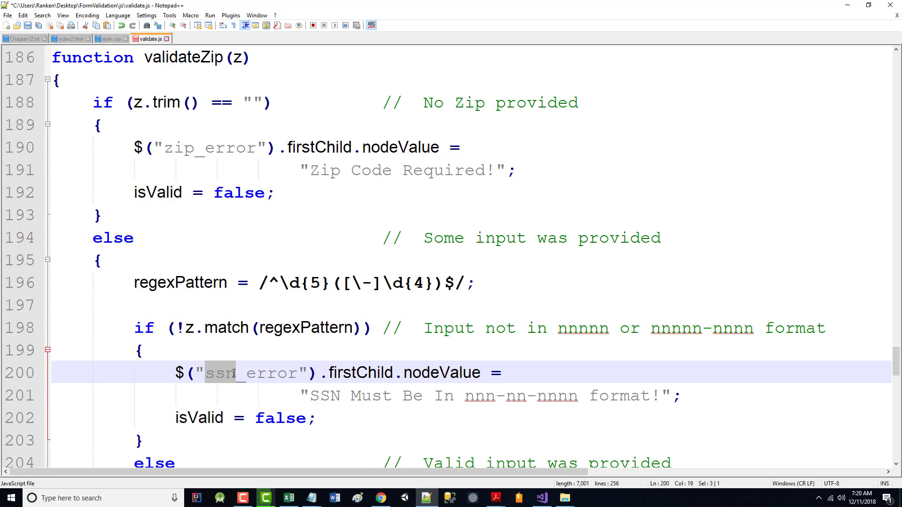
text(zip)
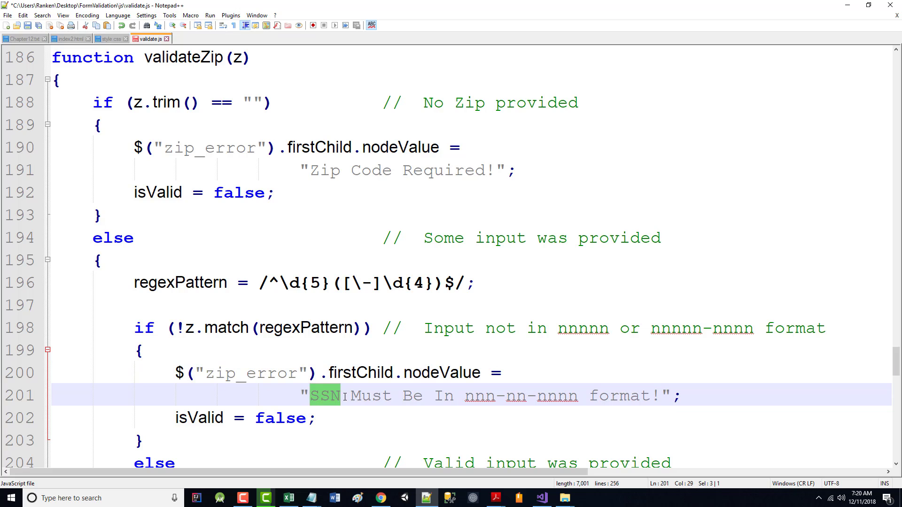
text(Zip Code)
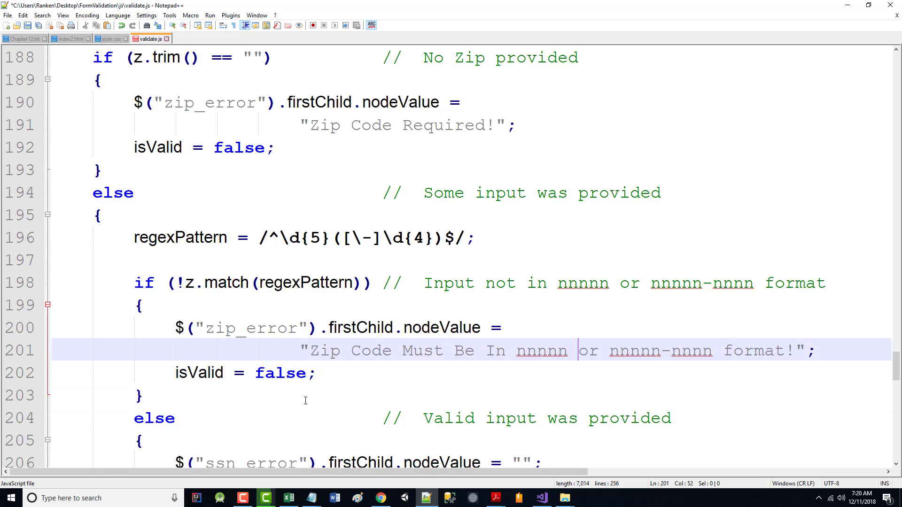
- Rename the cleared error id to zip_error and change the output label to "Zip Code:"
scroll(down, 3)
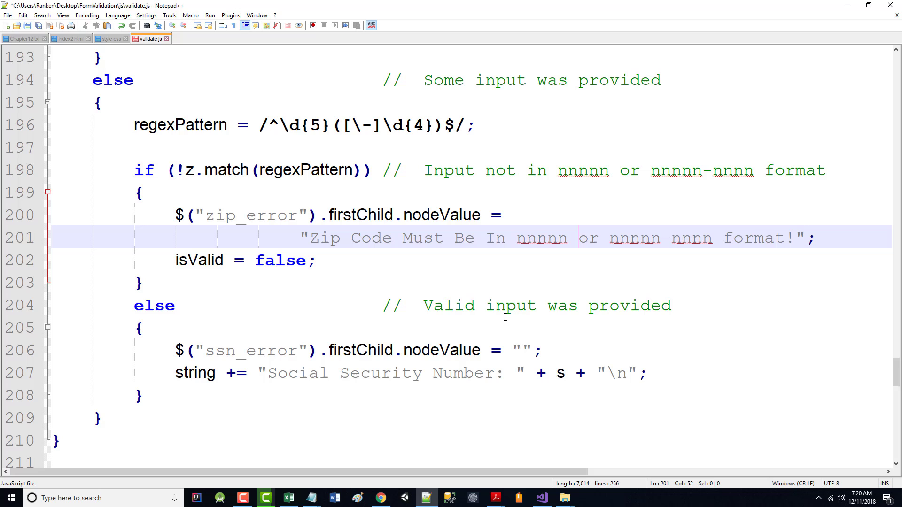
double_click(214, 351)
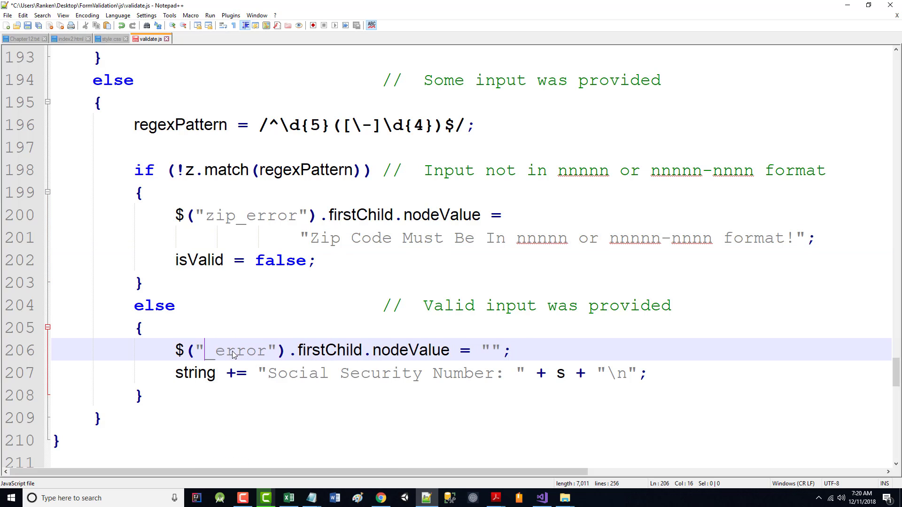
text(zip)
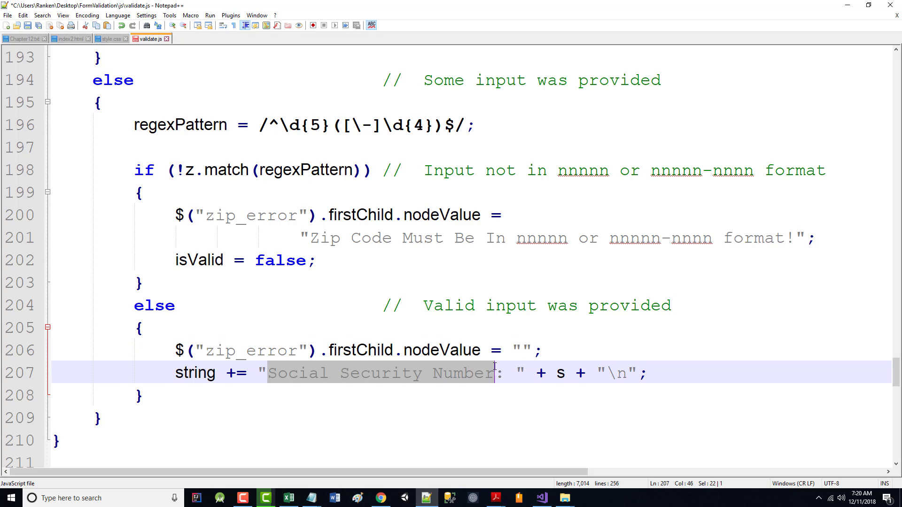
text(Zip Cod)
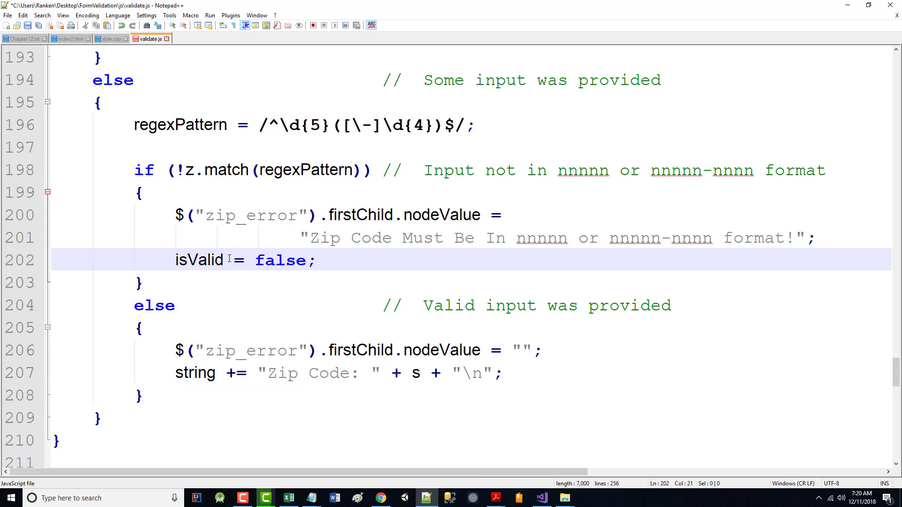
scroll(up, 3)
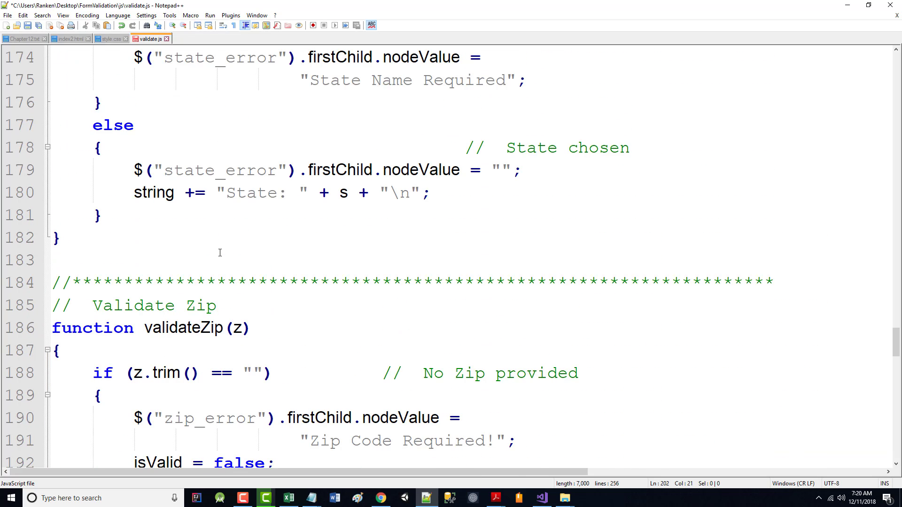
scroll(down, 3)
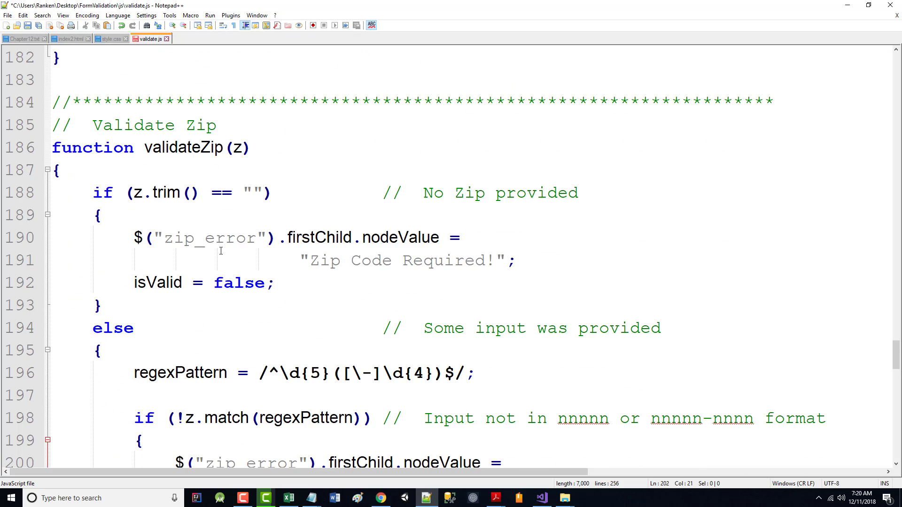
mouse_move(125, 276)
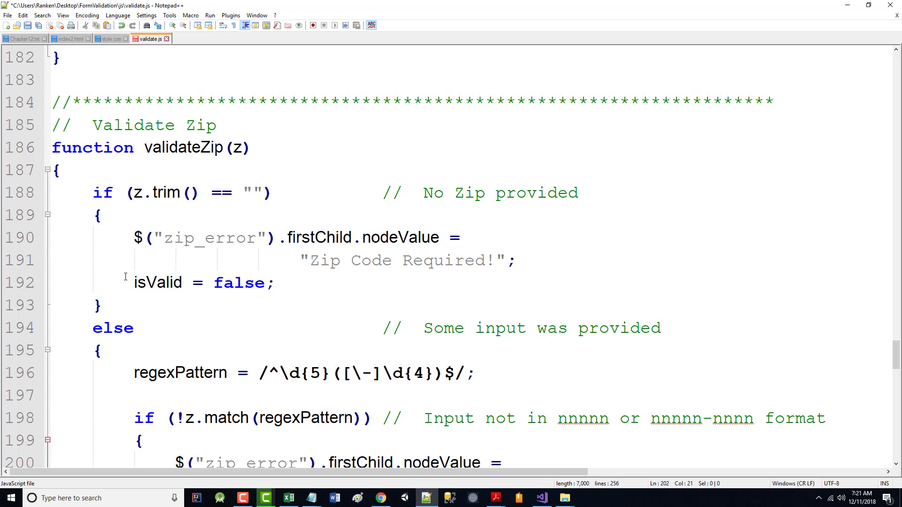
mouse_move(3, 414)
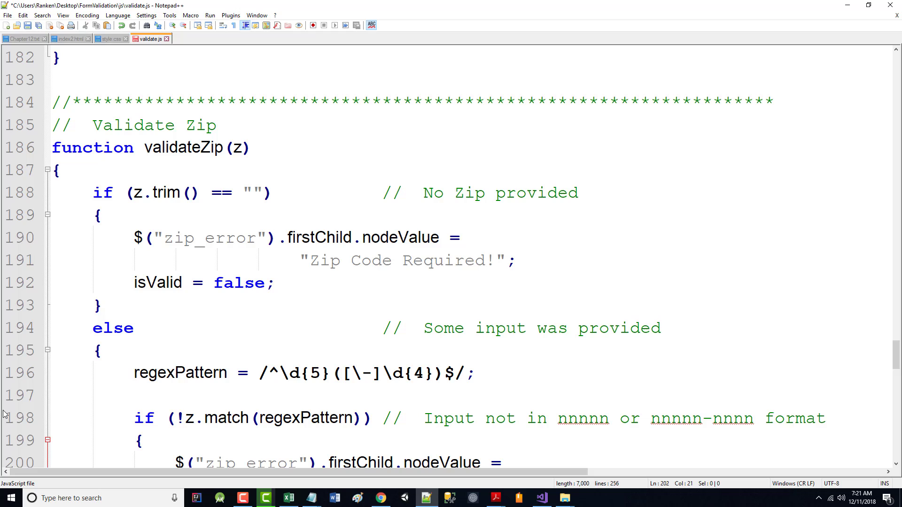
click(242, 497)
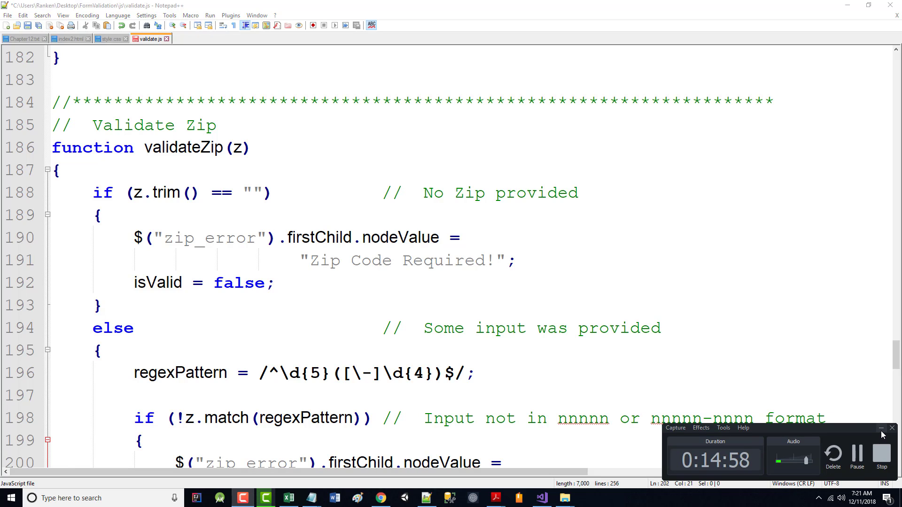
scroll(up, 3)
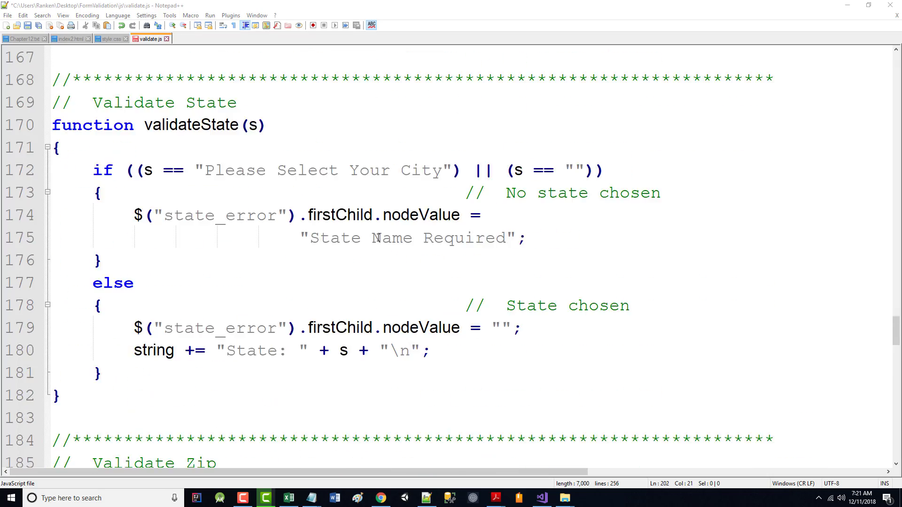
scroll(up, 3)
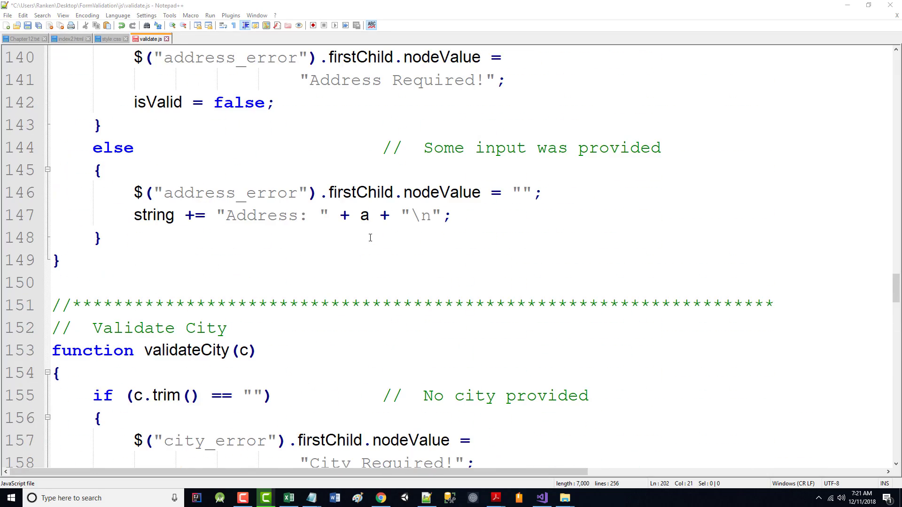
scroll(up, 3)
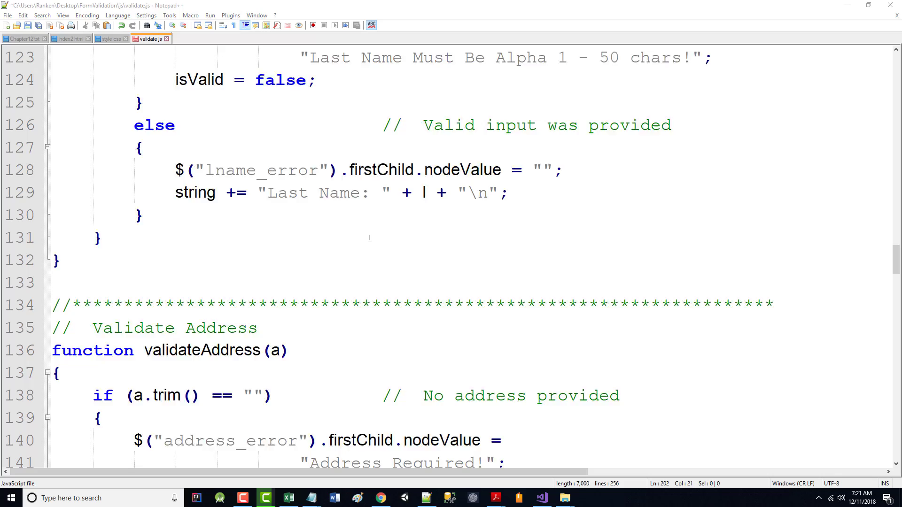
scroll(up, 3)
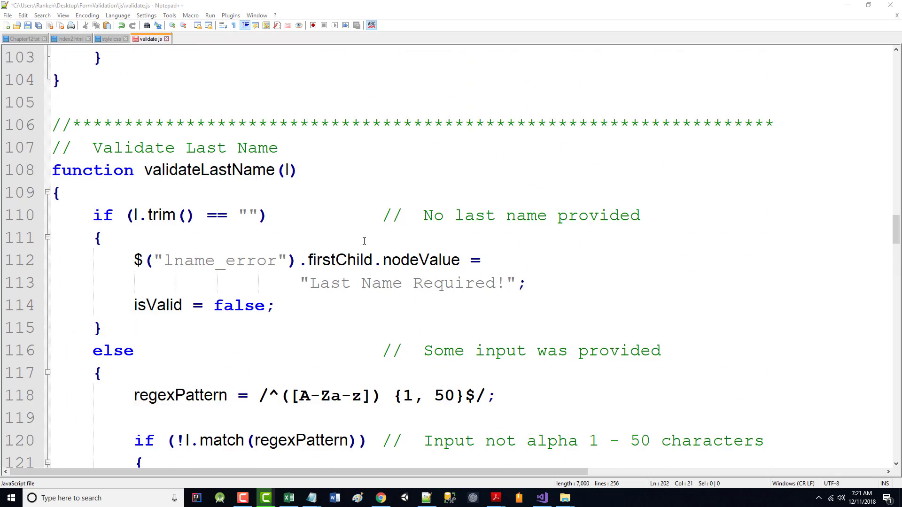
scroll(down, 3)
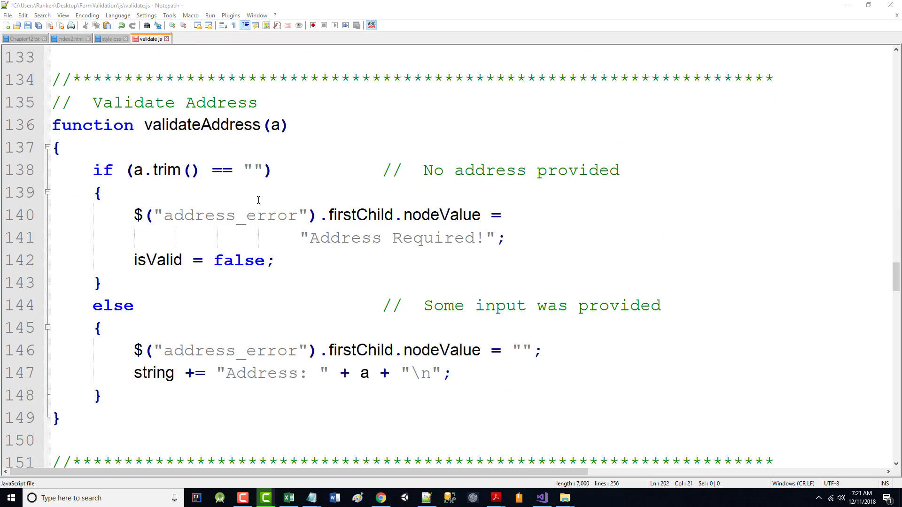
scroll(down, 3)
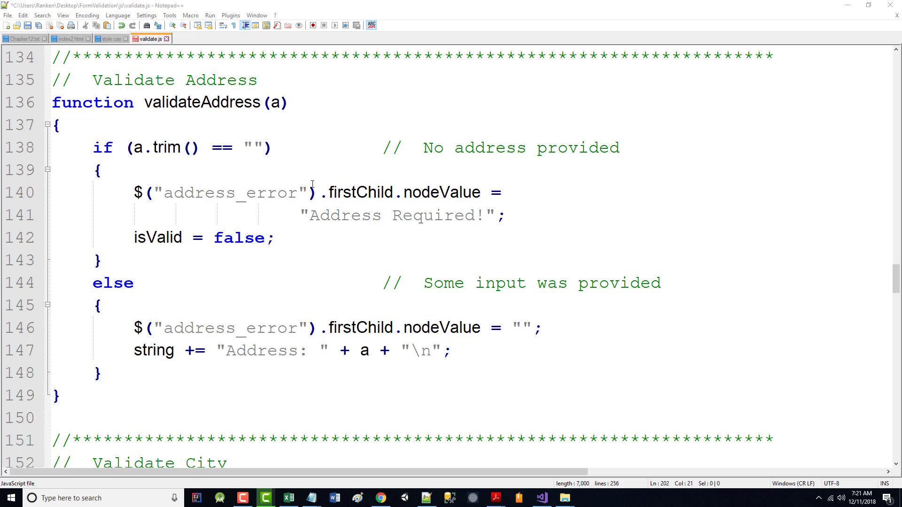
mouse_move(175, 332)
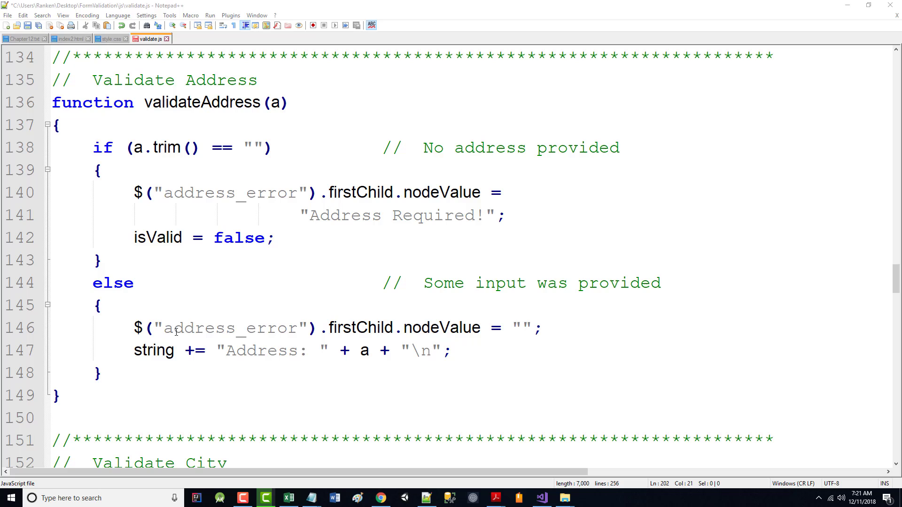
mouse_move(326, 338)
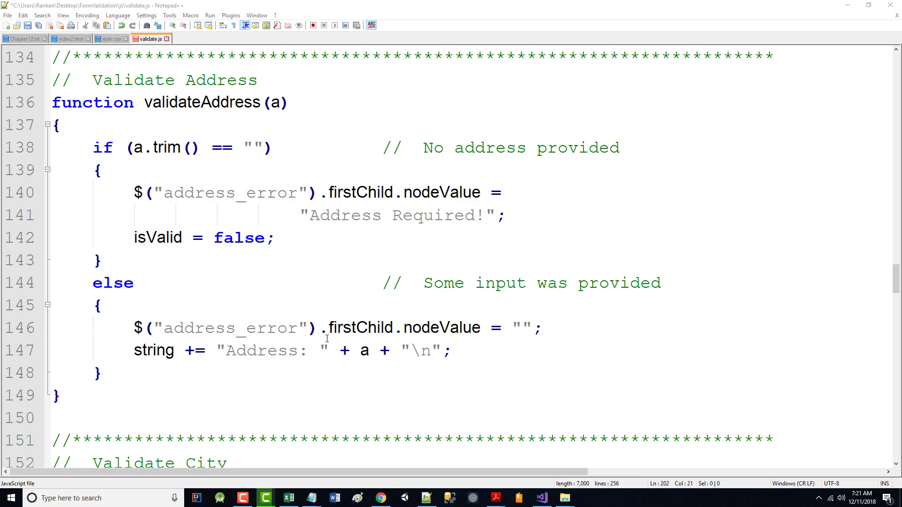
mouse_move(248, 119)
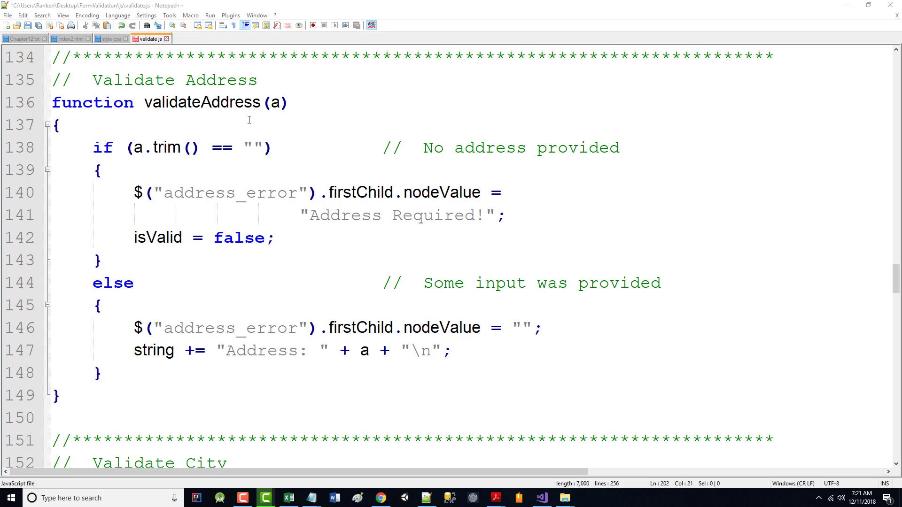
double_click(278, 102)
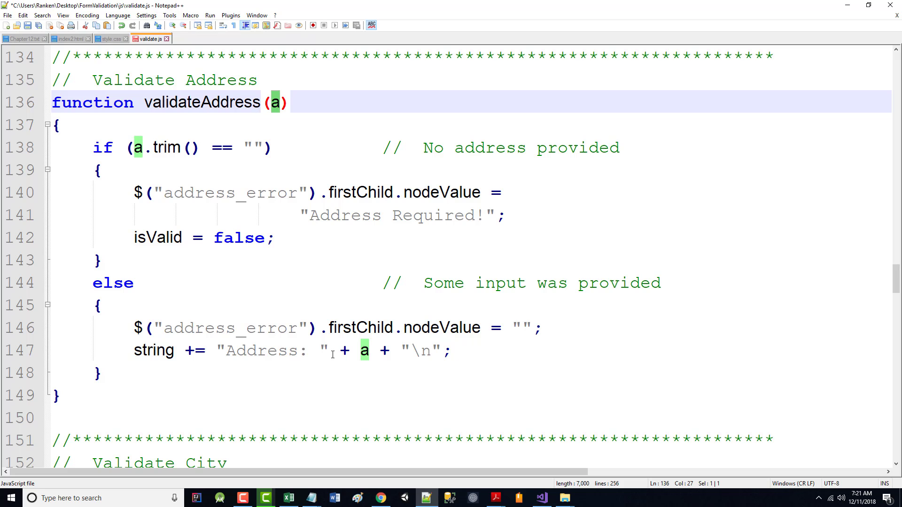
scroll(down, 3)
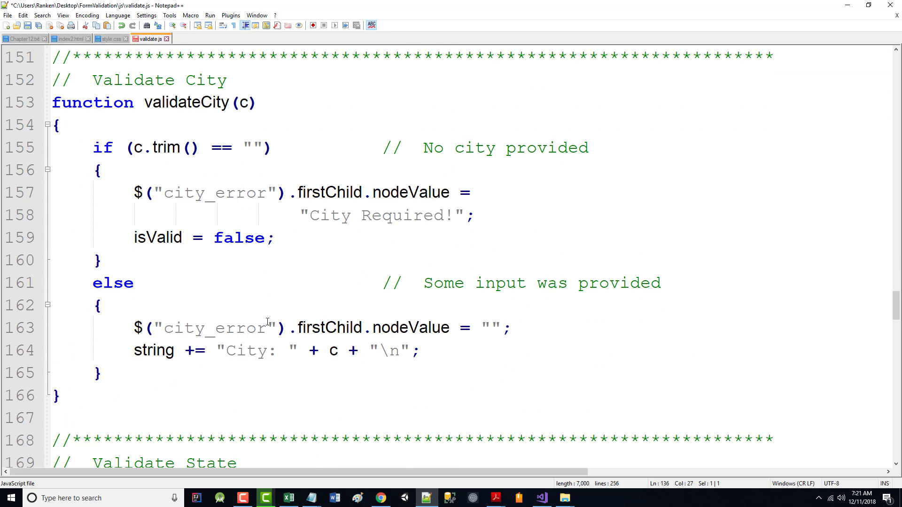
double_click(244, 103)
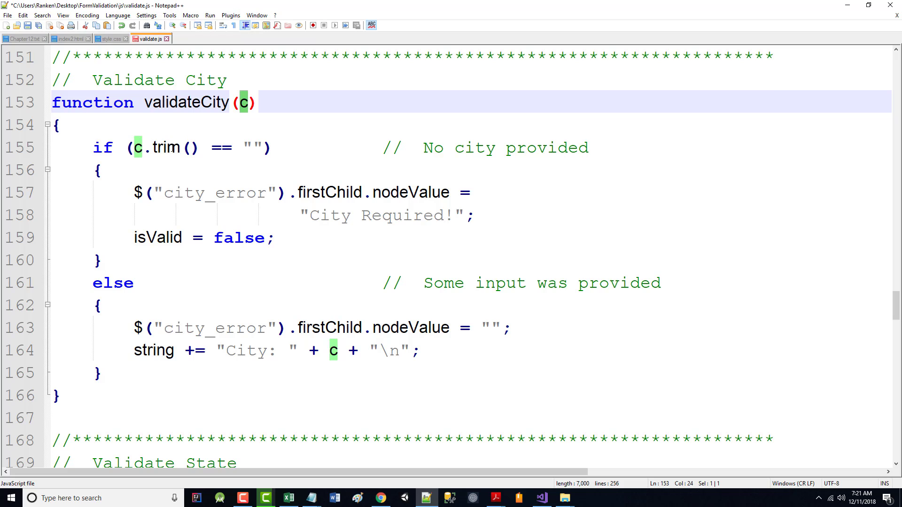
mouse_move(500, 147)
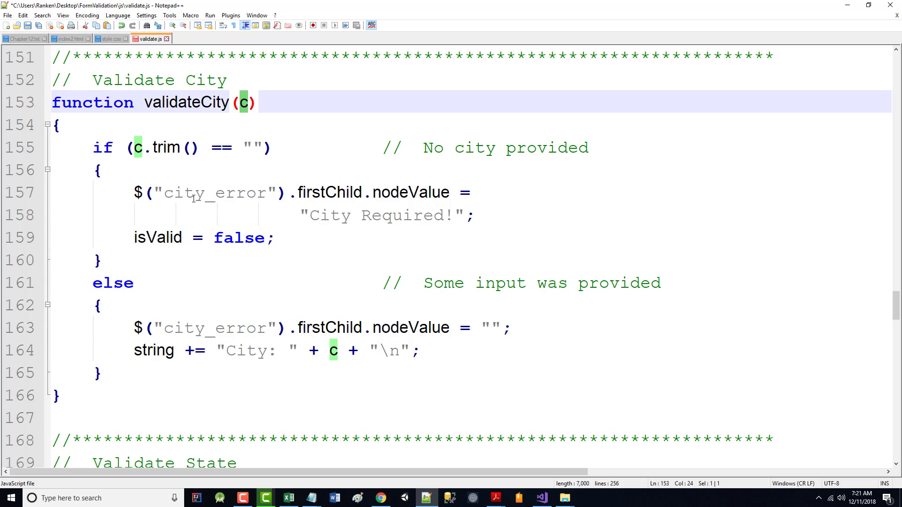
mouse_move(331, 222)
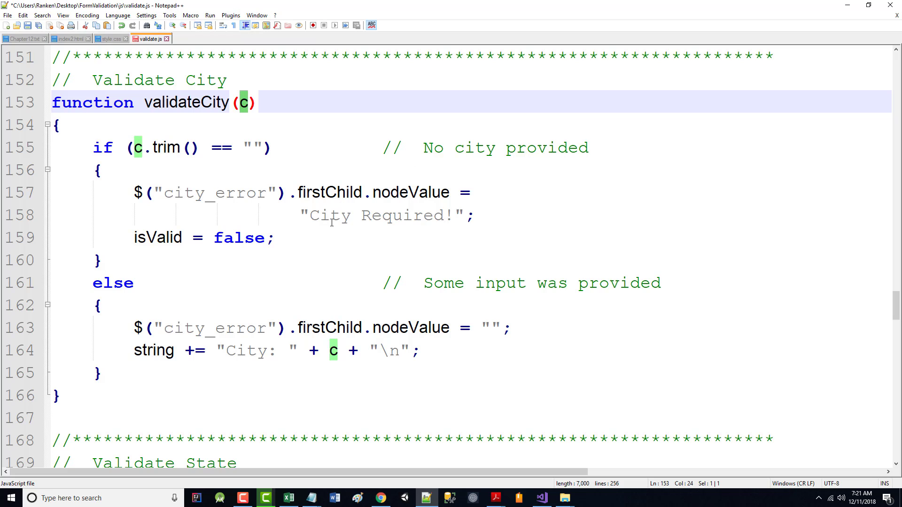
mouse_move(303, 234)
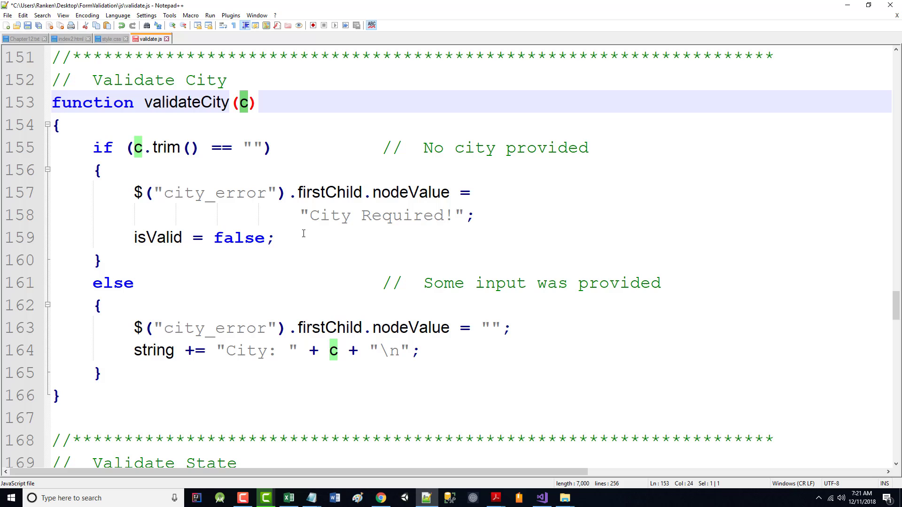
scroll(down, 3)
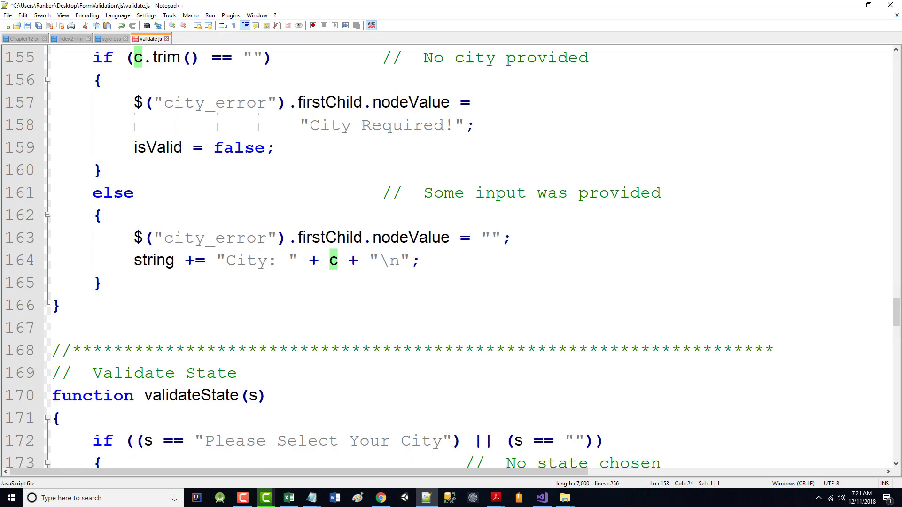
scroll(down, 3)
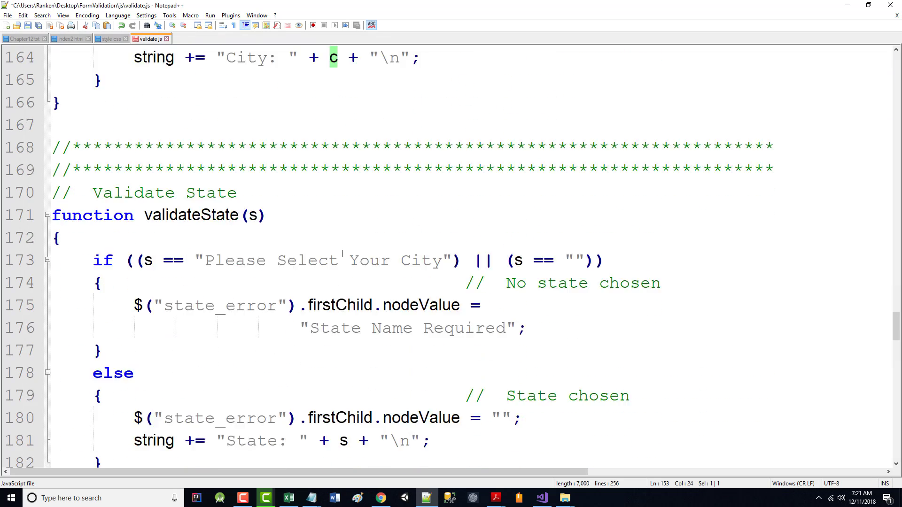
scroll(down, 3)
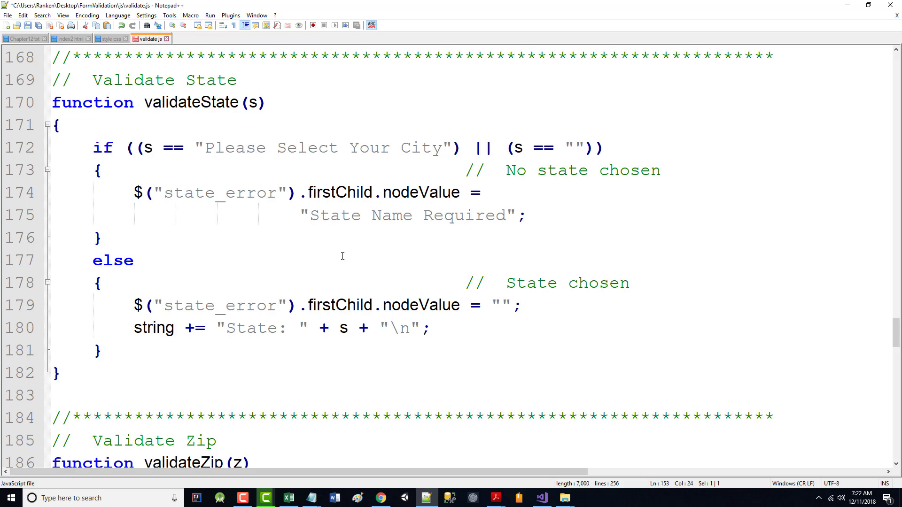
mouse_move(404, 148)
text(State)
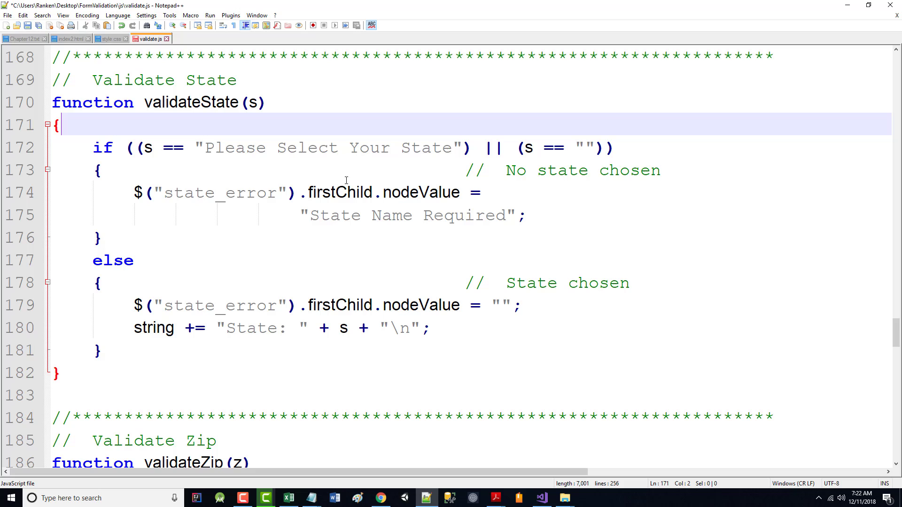
mouse_move(206, 139)
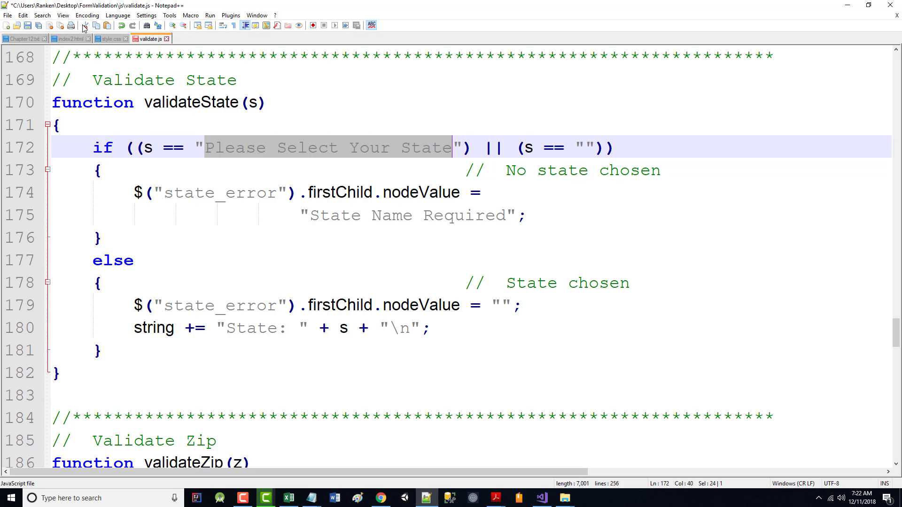
click(68, 39)
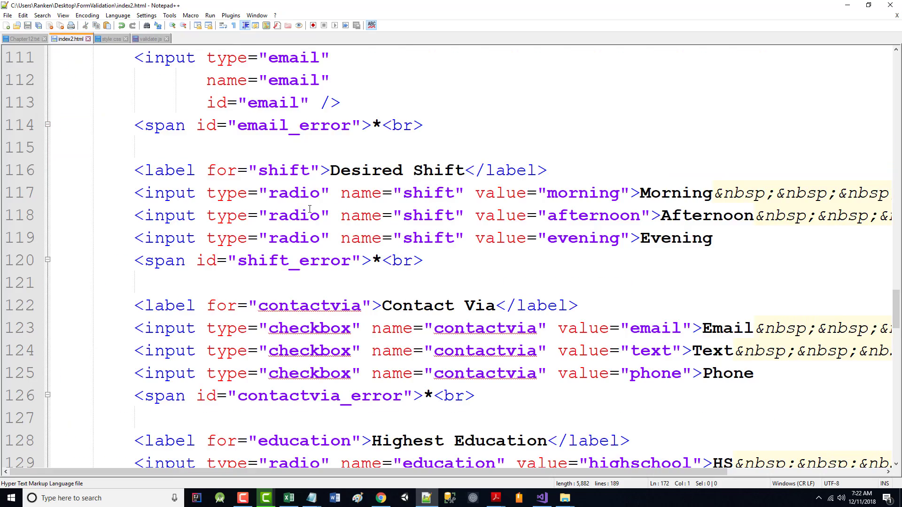
scroll(up, 3)
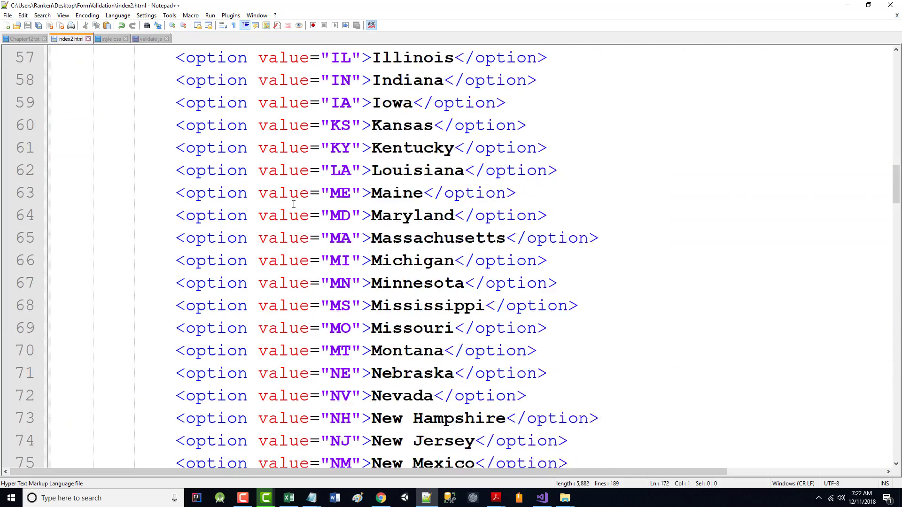
scroll(up, 3)
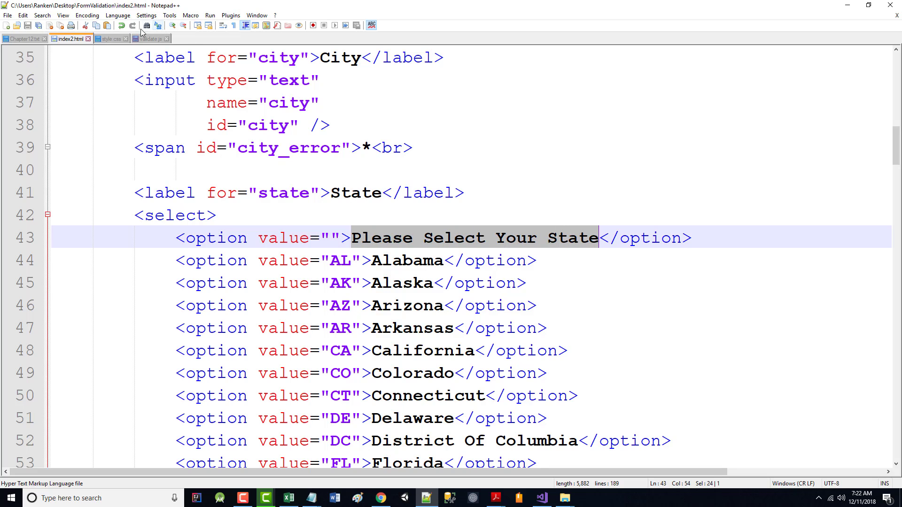
click(150, 38)
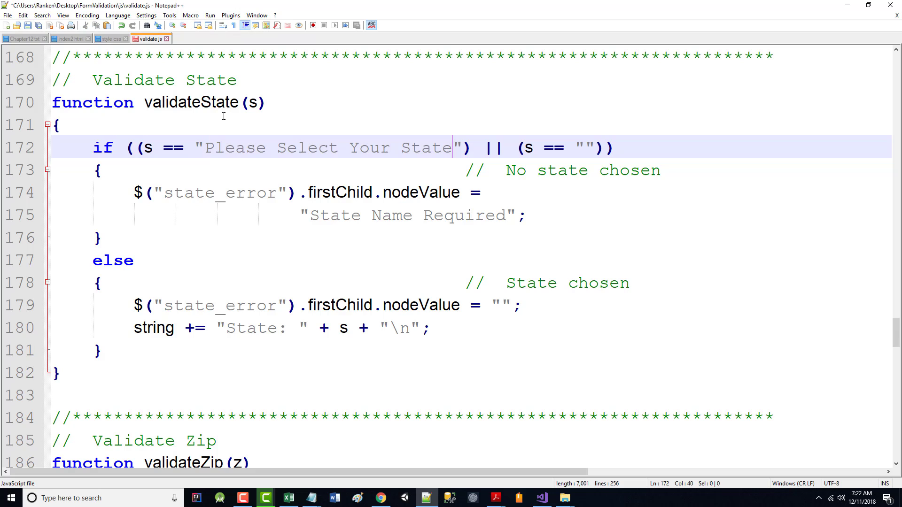
mouse_move(341, 195)
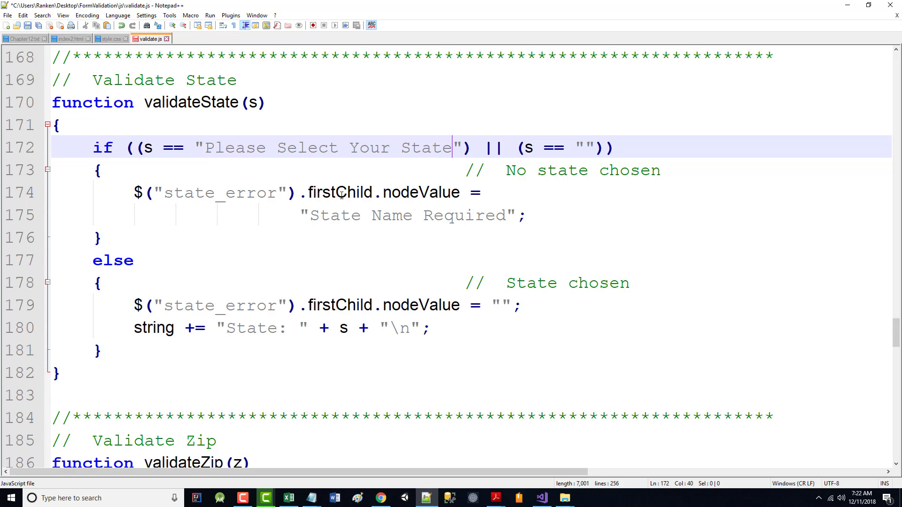
mouse_move(422, 155)
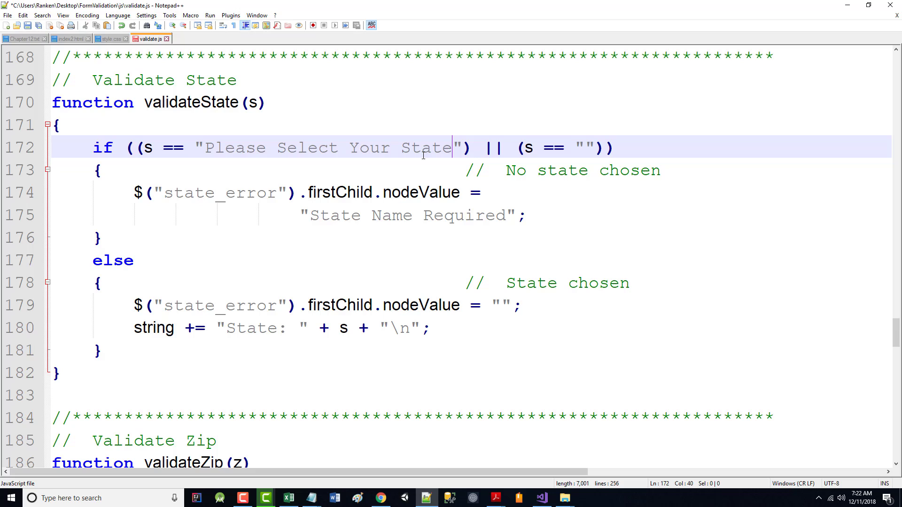
mouse_move(575, 148)
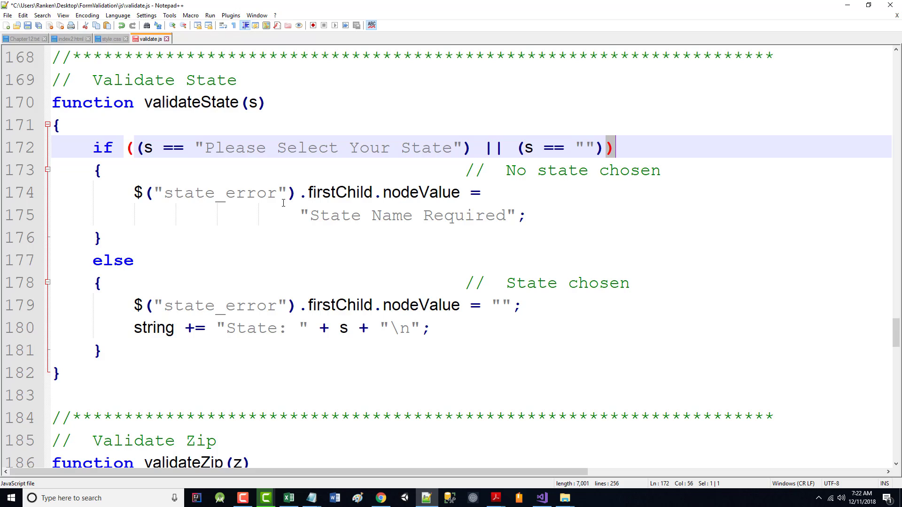
mouse_move(148, 273)
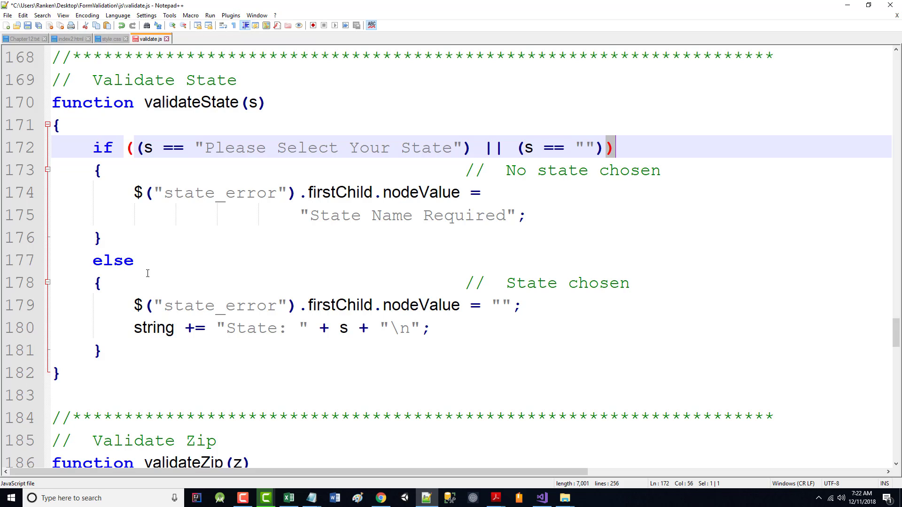
mouse_move(344, 316)
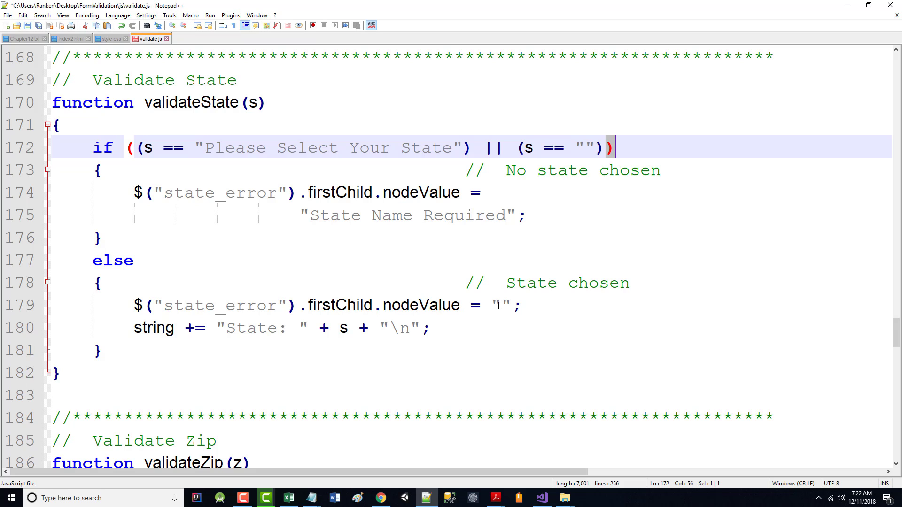
click(511, 304)
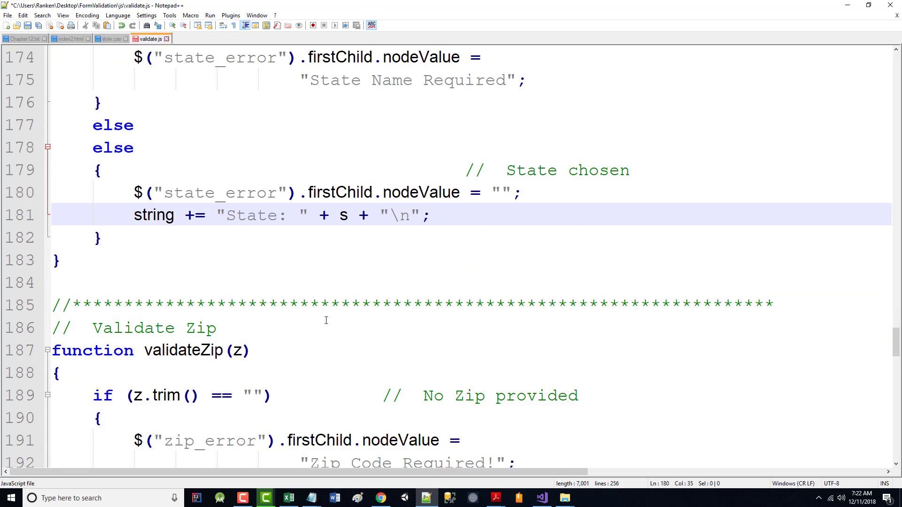
scroll(down, 3)
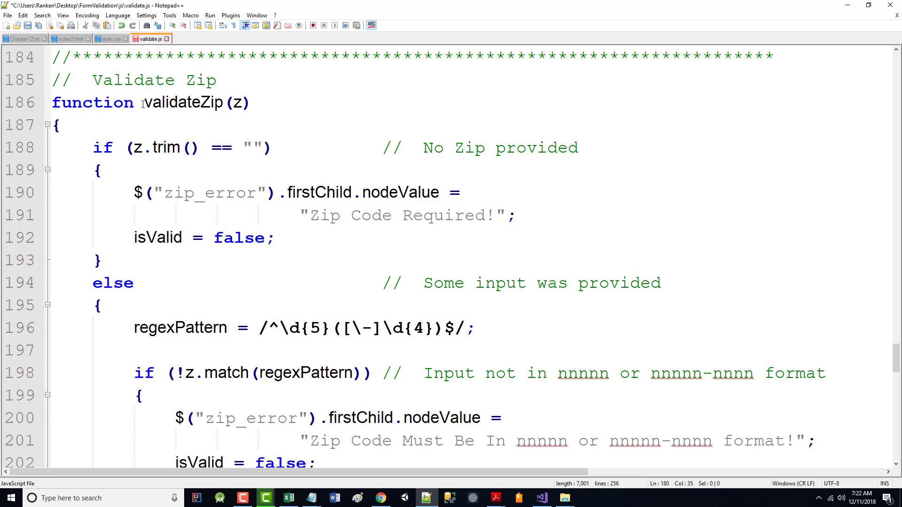
mouse_move(233, 152)
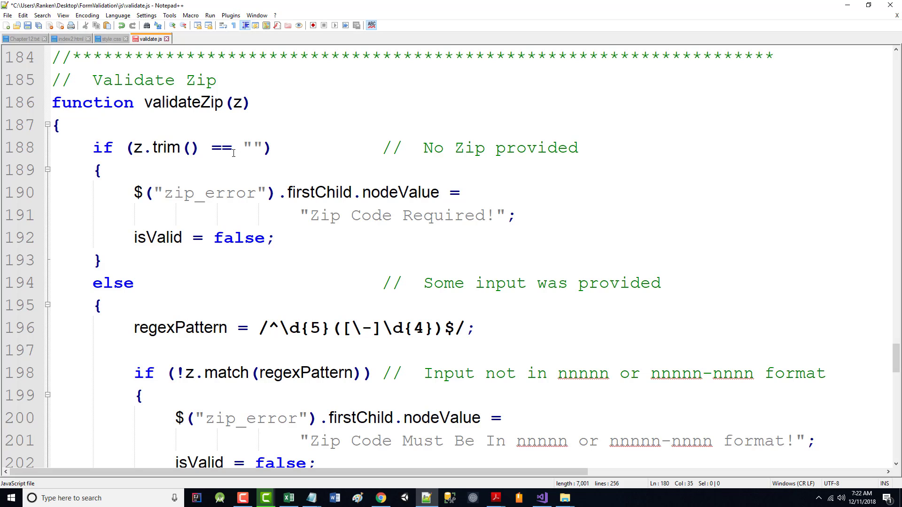
double_click(237, 102)
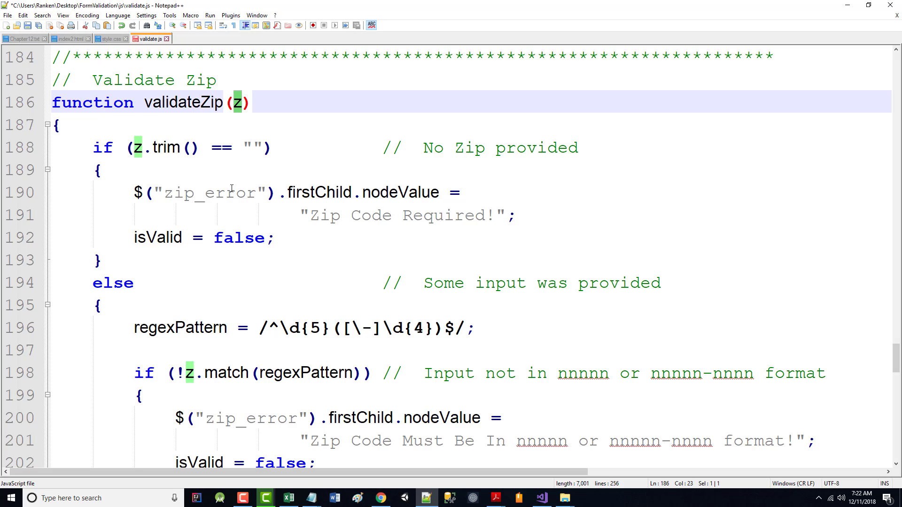
mouse_move(407, 152)
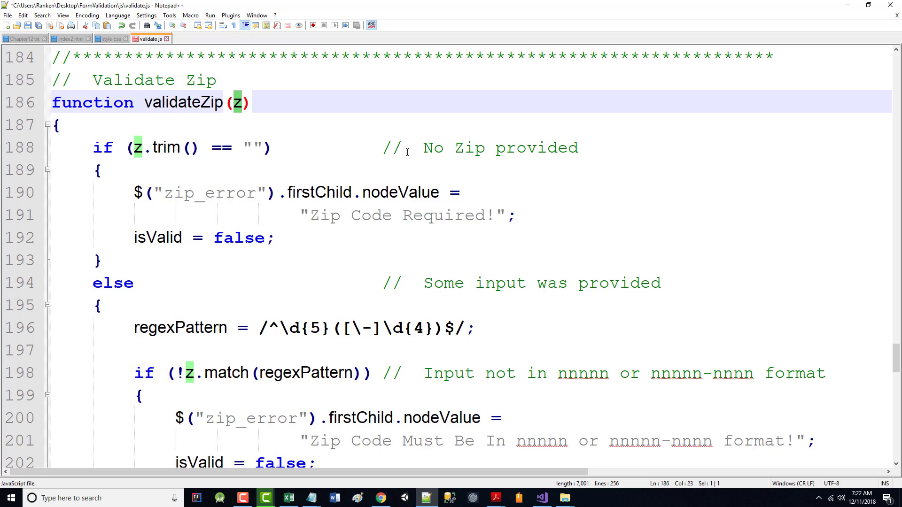
mouse_move(344, 212)
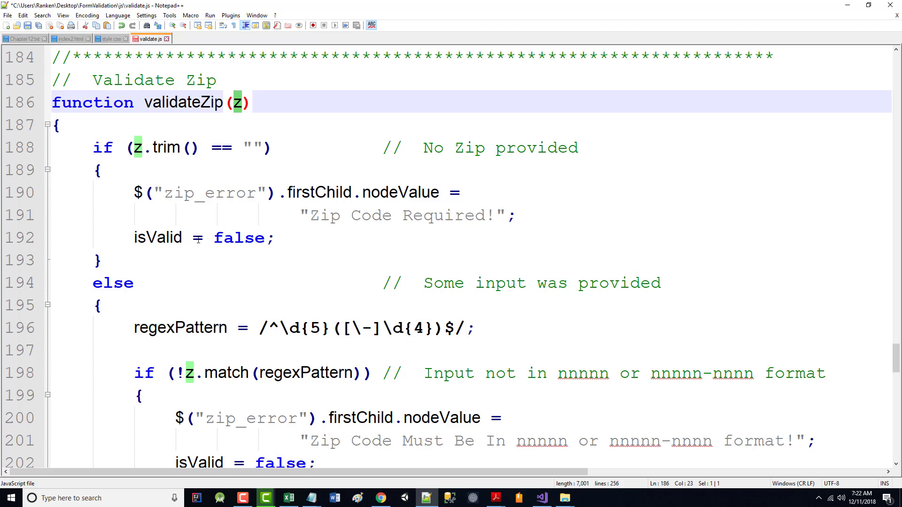
scroll(down, 3)
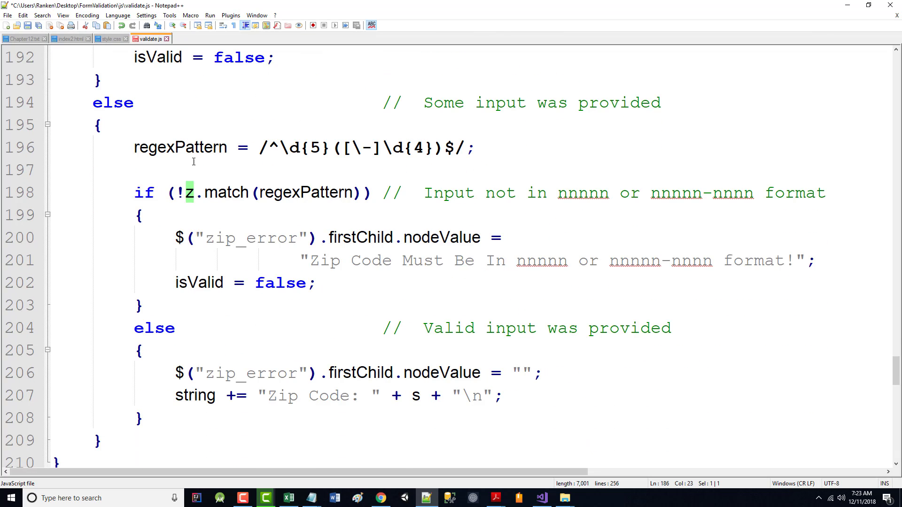
click(413, 396)
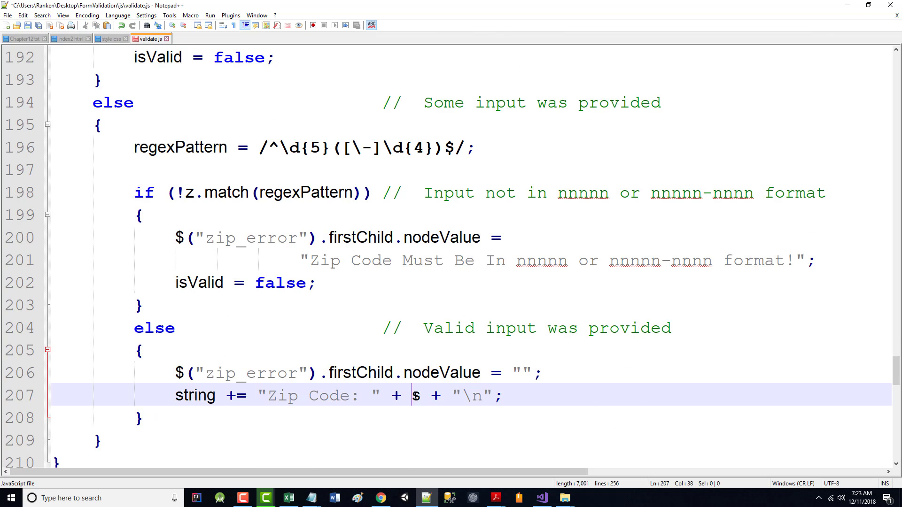
text(z)
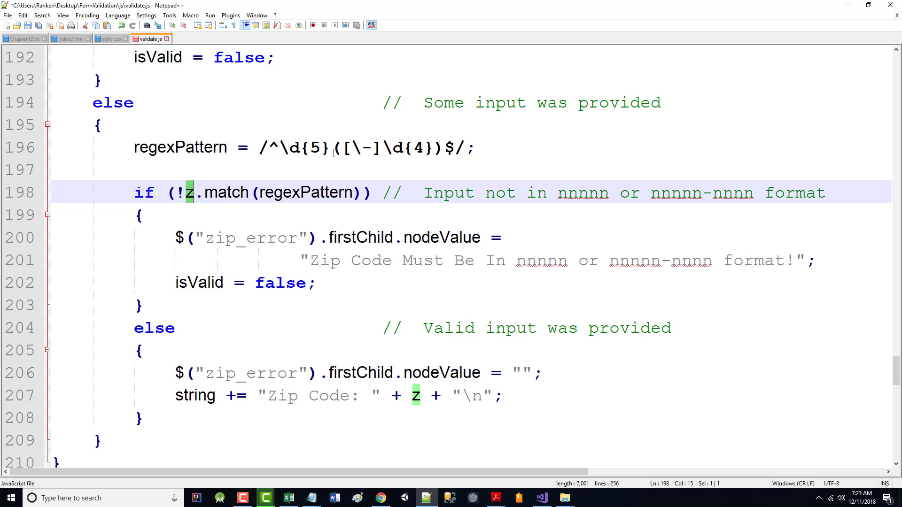
mouse_move(422, 153)
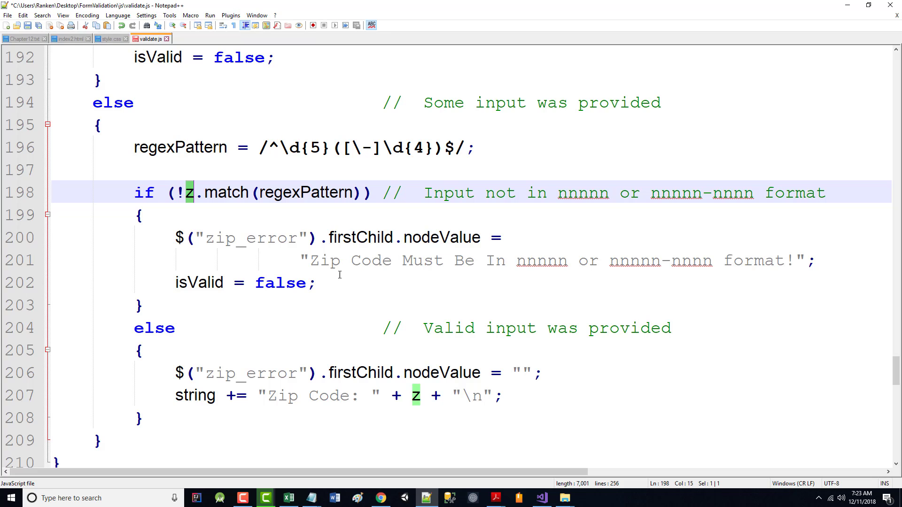
mouse_move(229, 333)
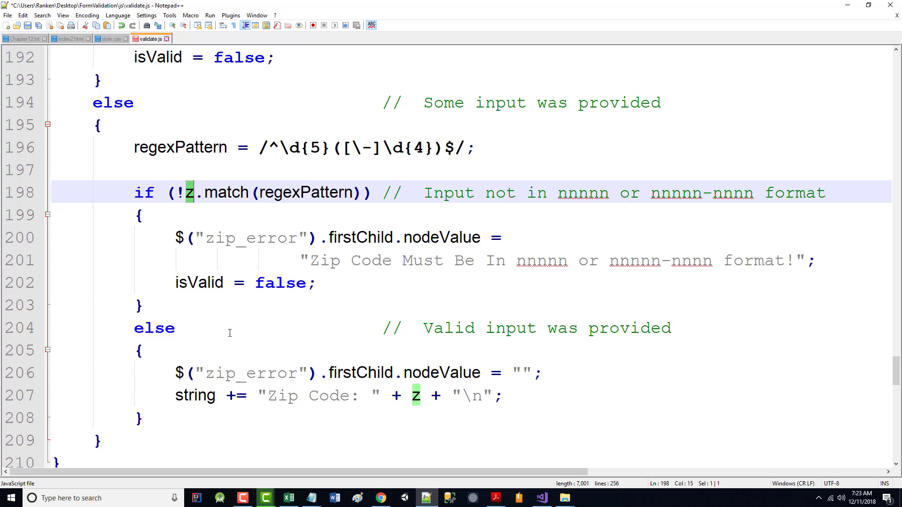
mouse_move(336, 396)
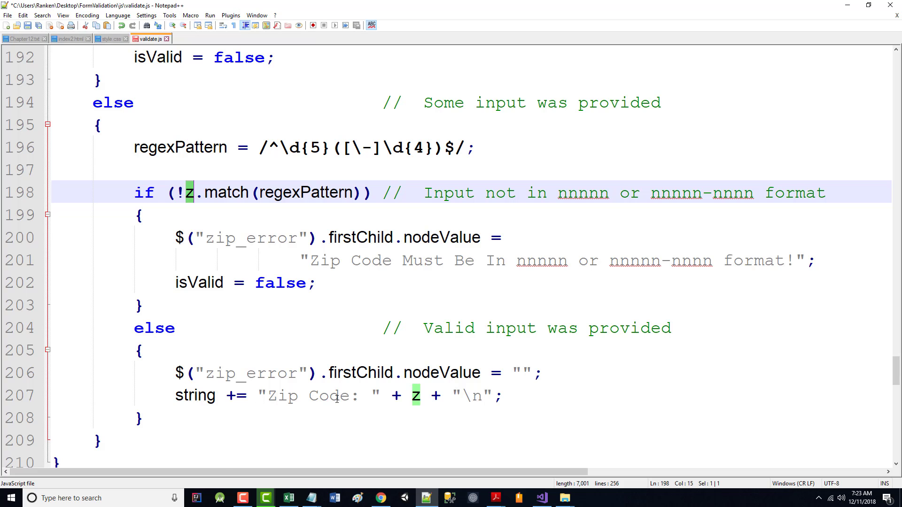
scroll(up, 3)
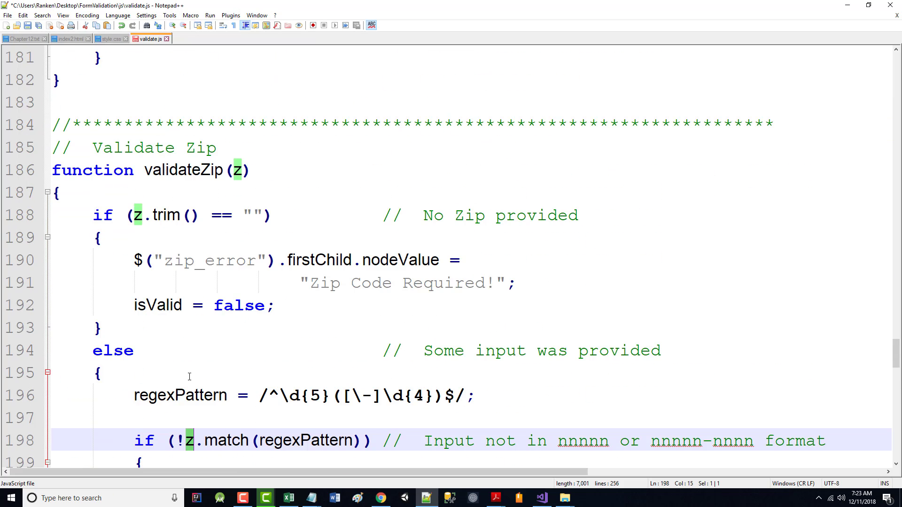
- Uncomment the address, city, state and zip var lines at the top of validate.js, then switch to index2.html
key(ctrl+Home)
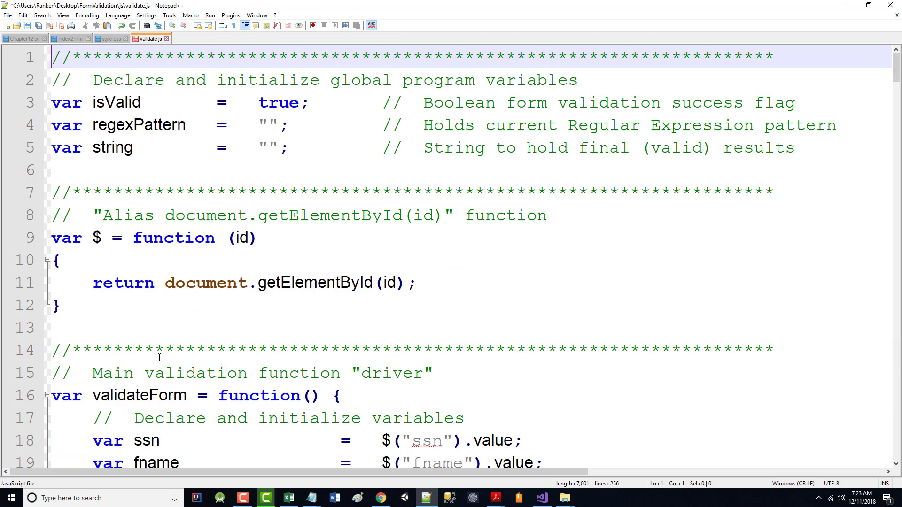
scroll(down, 3)
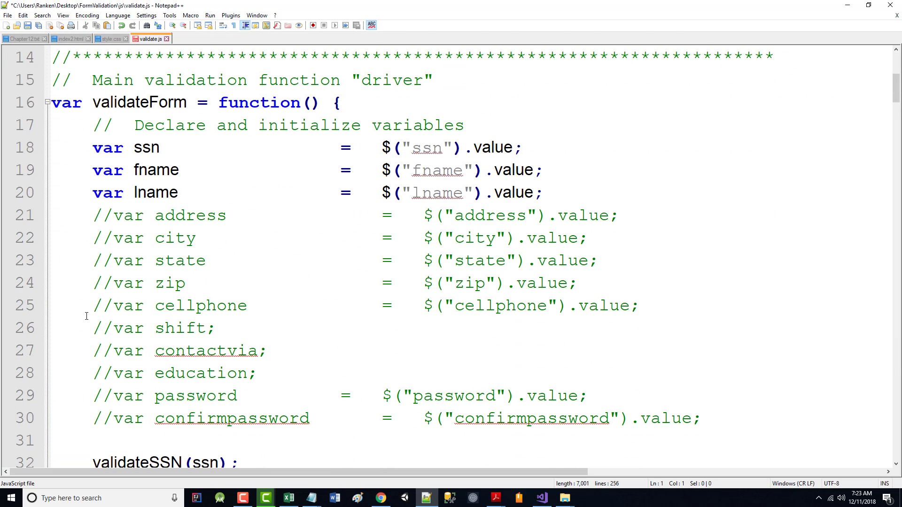
click(103, 215)
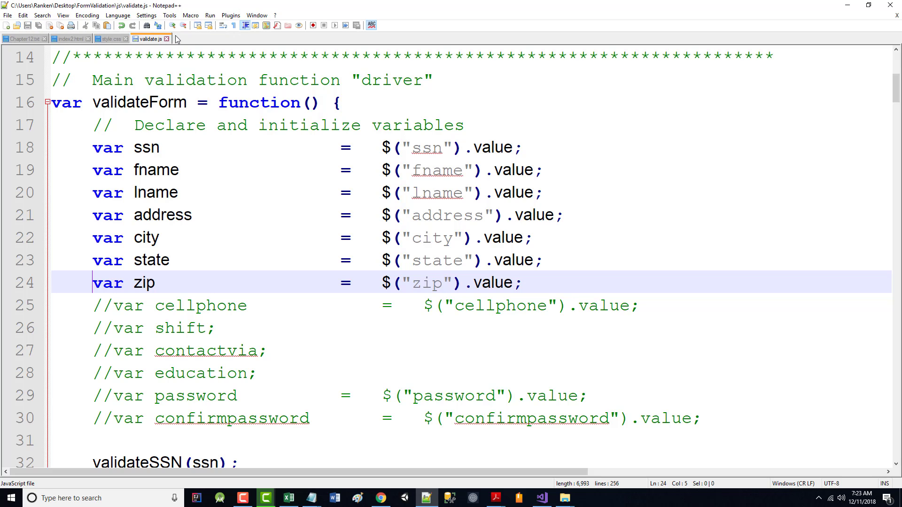
mouse_move(105, 44)
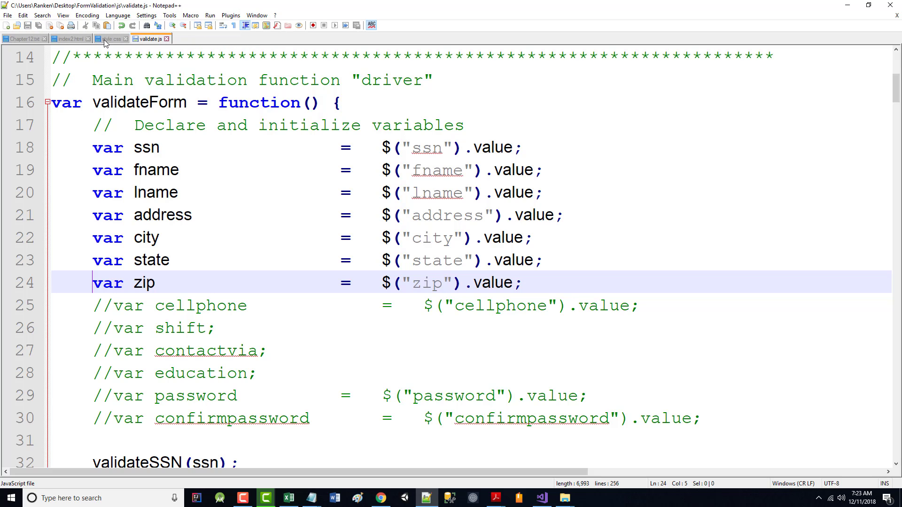
click(210, 15)
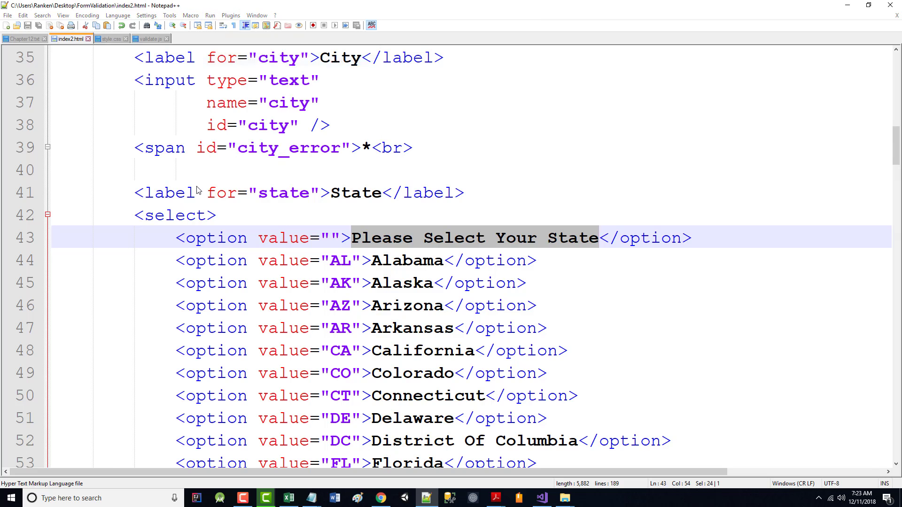
- Submit the form in Chrome and view the 'Cannot read property value of null' console error at validate.js:23
click(380, 497)
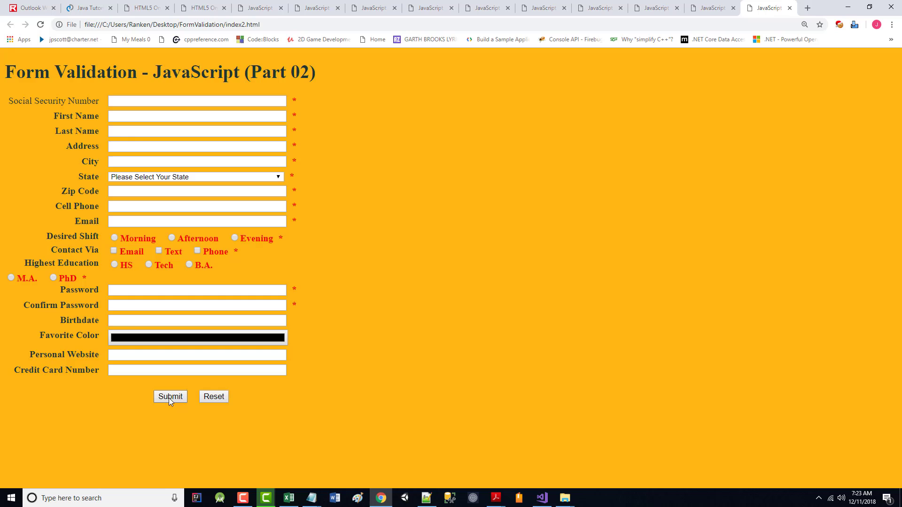
click(170, 396)
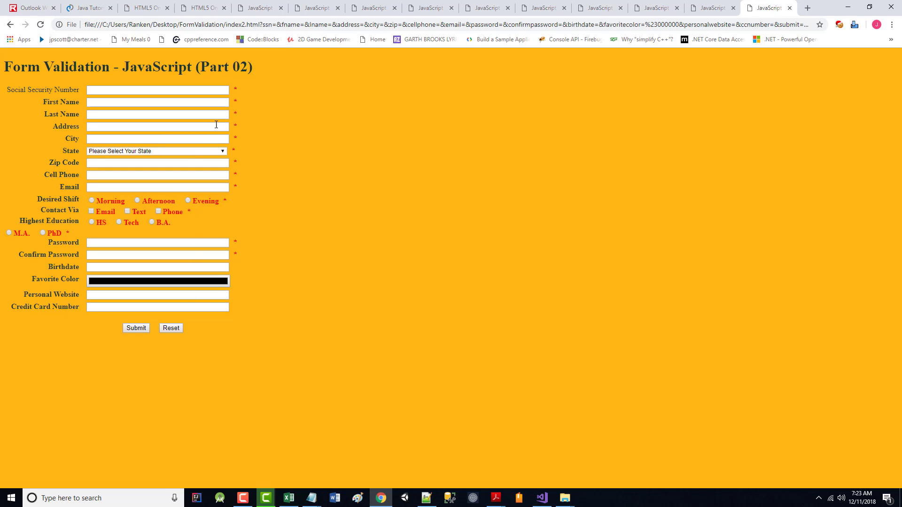
mouse_move(341, 305)
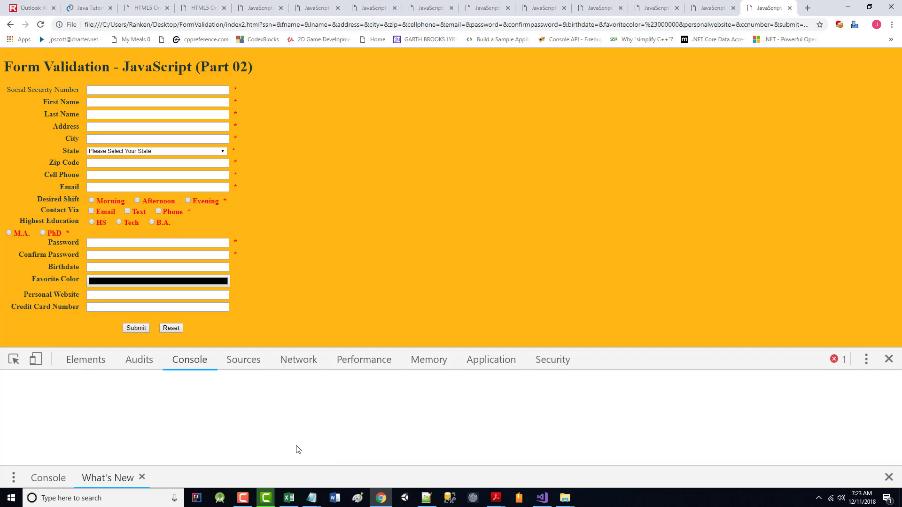
click(189, 360)
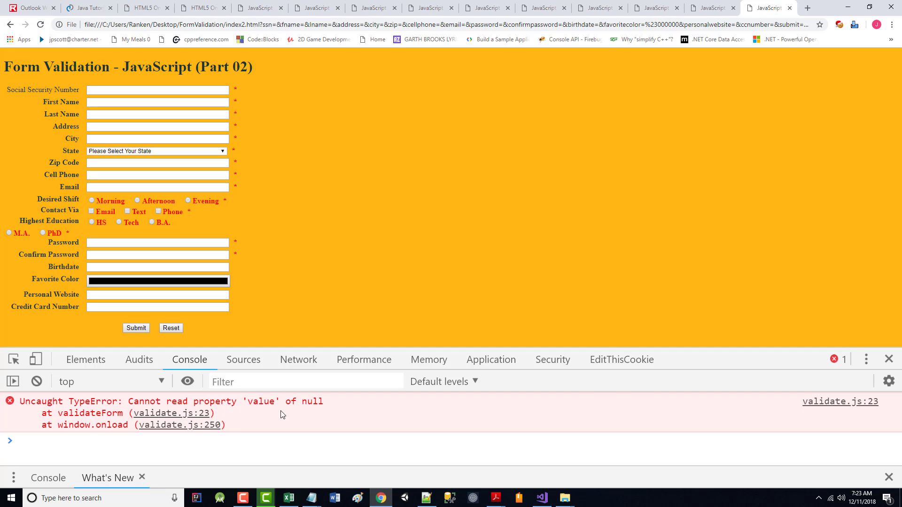
mouse_move(661, 418)
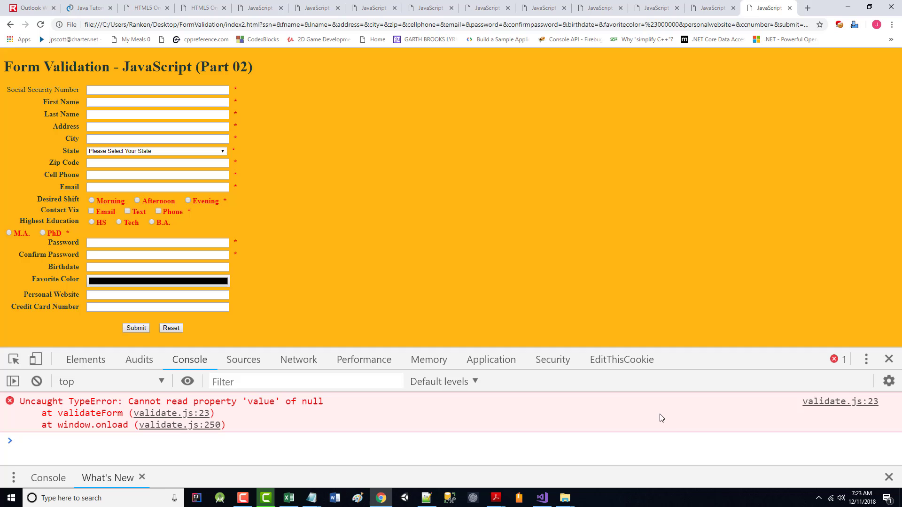
mouse_move(658, 115)
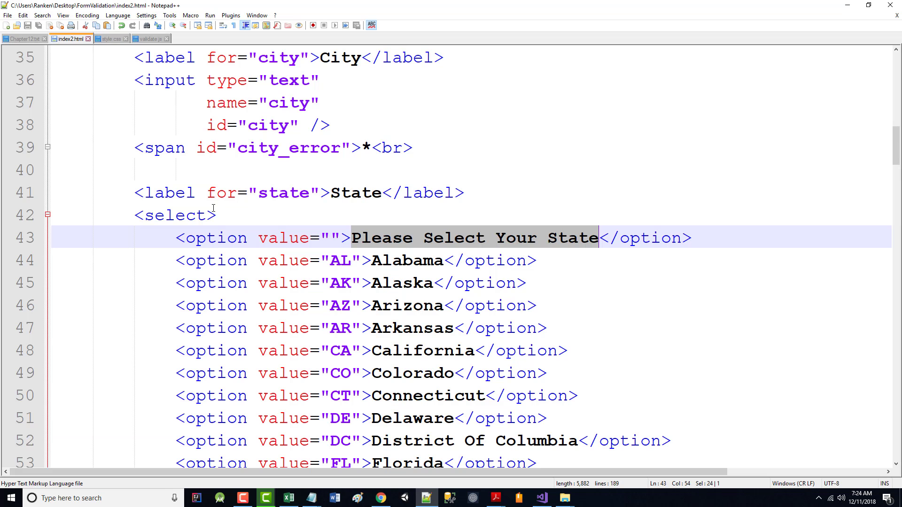
- Compare index2.html's state select with validate.js line 23's $("state") lookup, then return to Chrome's console
scroll(up, 3)
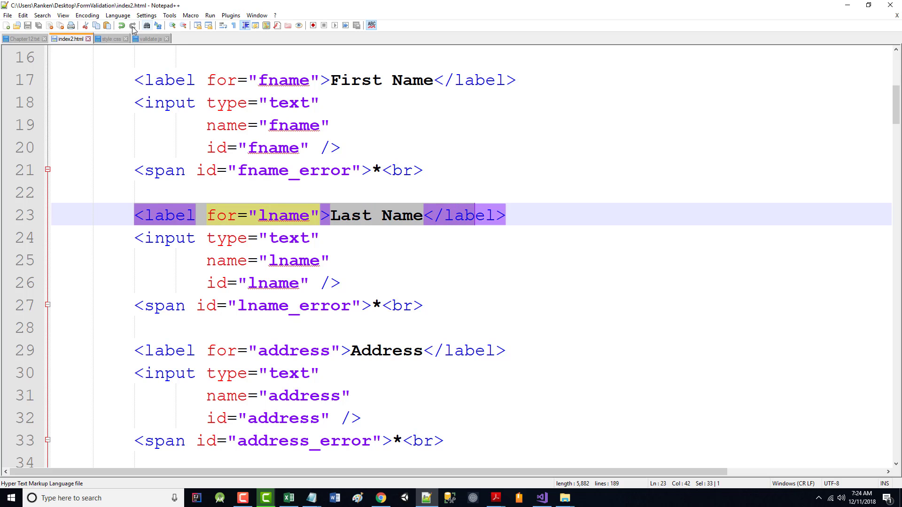
click(147, 38)
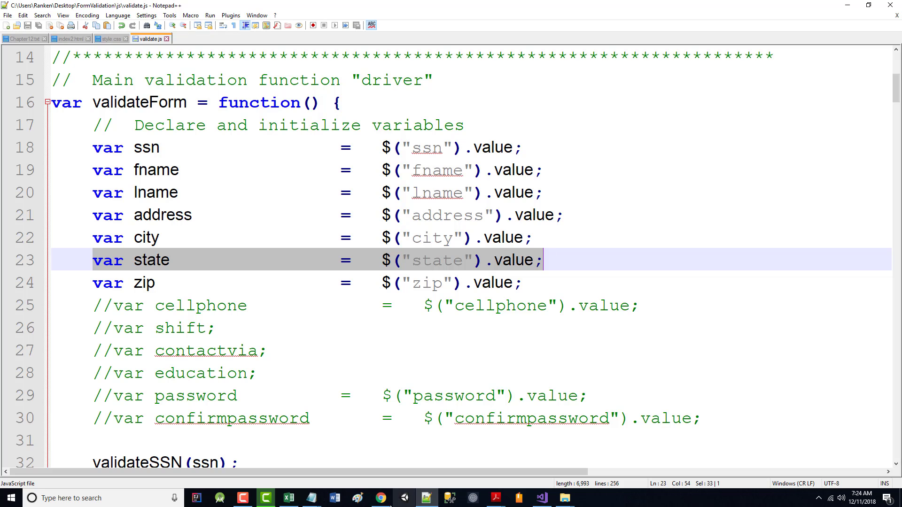
click(381, 498)
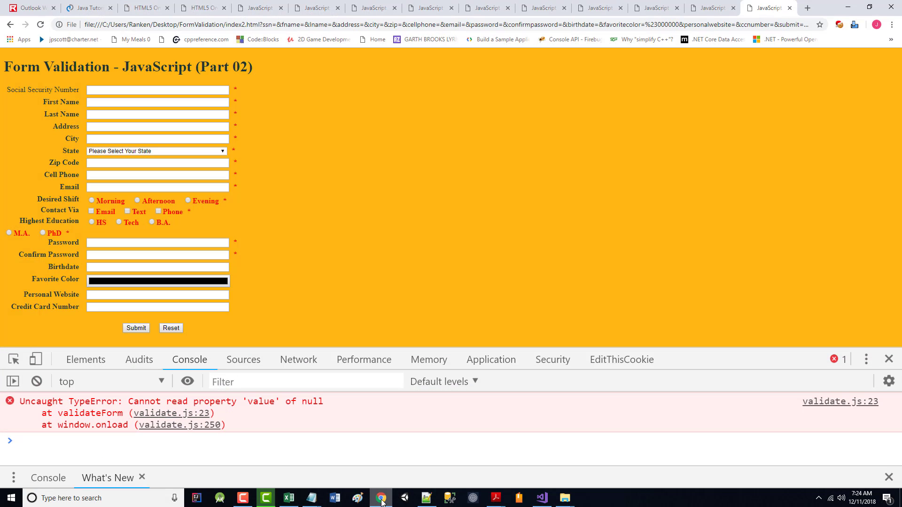
- Scroll through validate.js and remove the // before validateZip(zip); on line 38
click(425, 498)
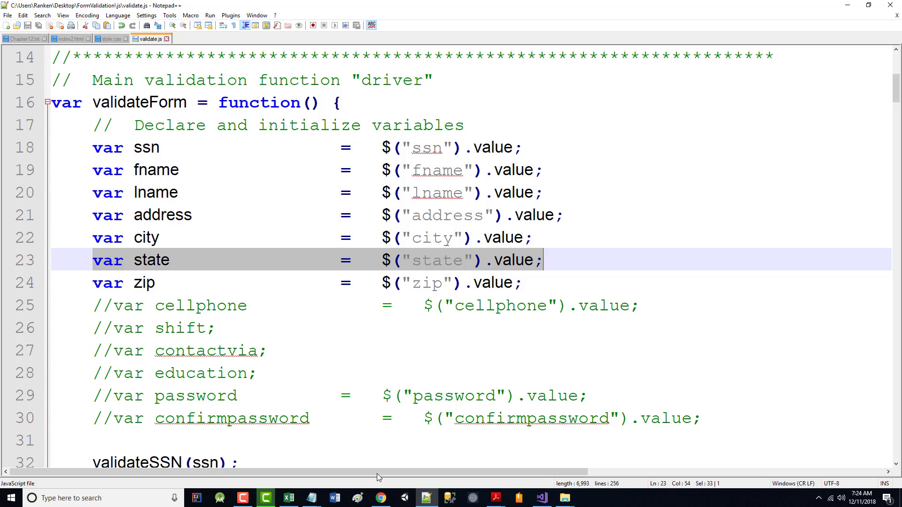
scroll(down, 3)
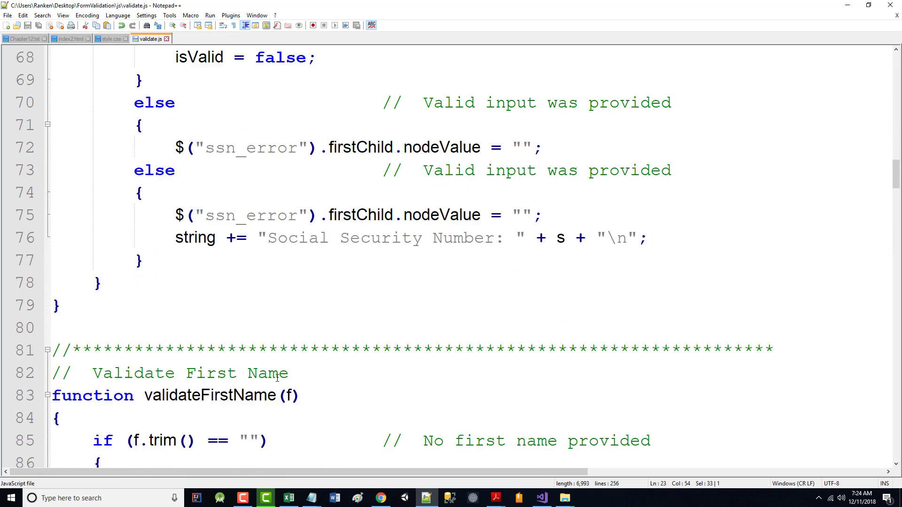
scroll(down, 3)
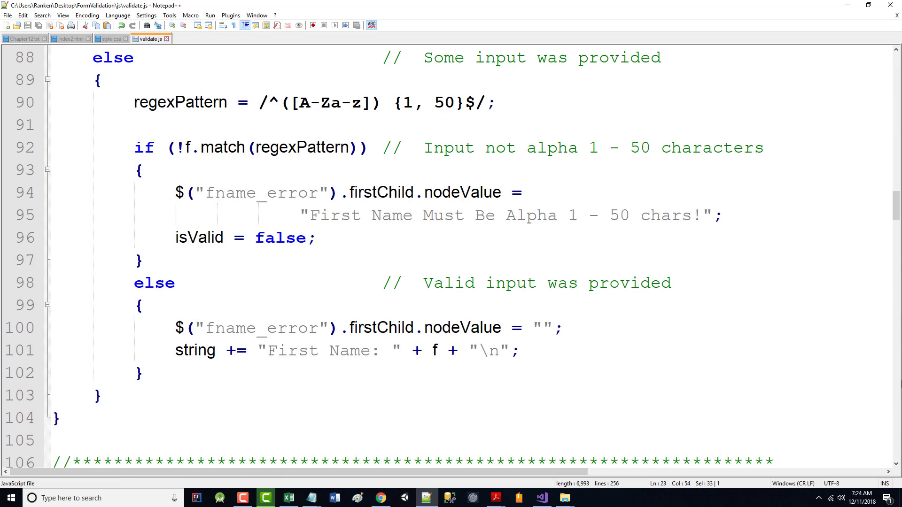
scroll(down, 3)
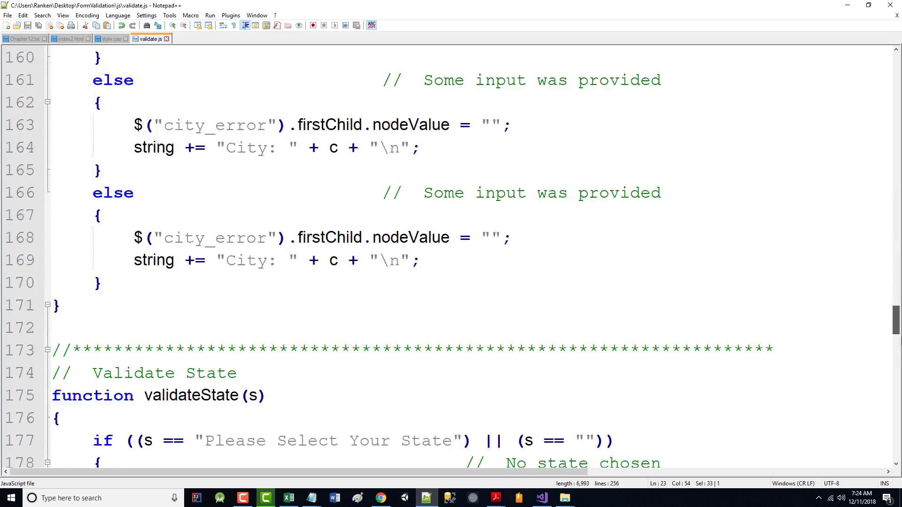
scroll(down, 3)
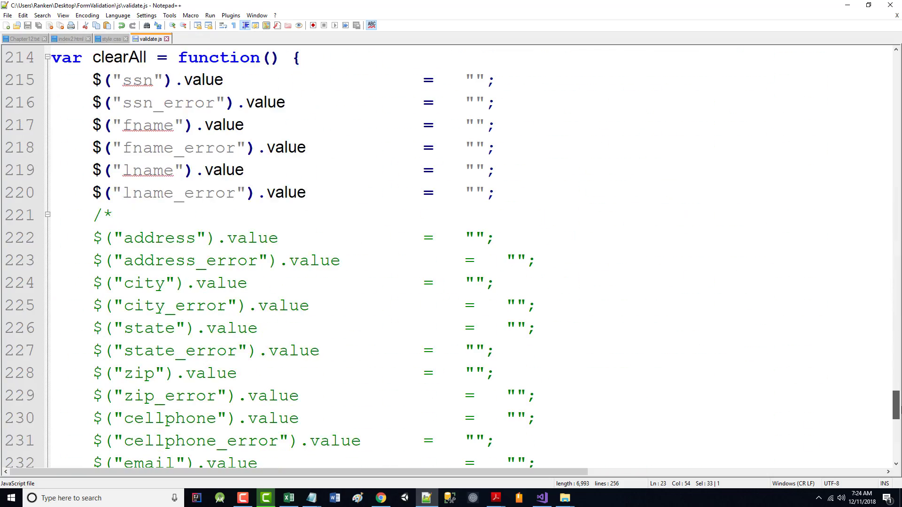
scroll(down, 3)
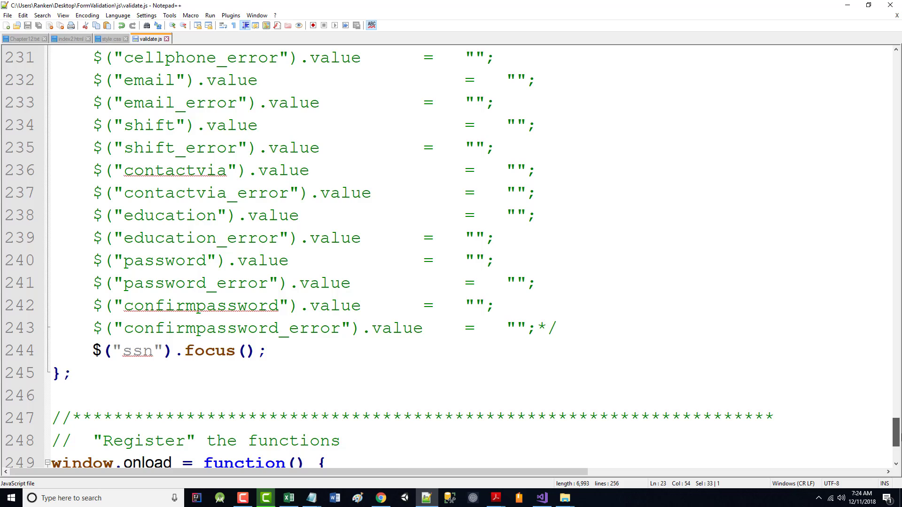
scroll(down, 3)
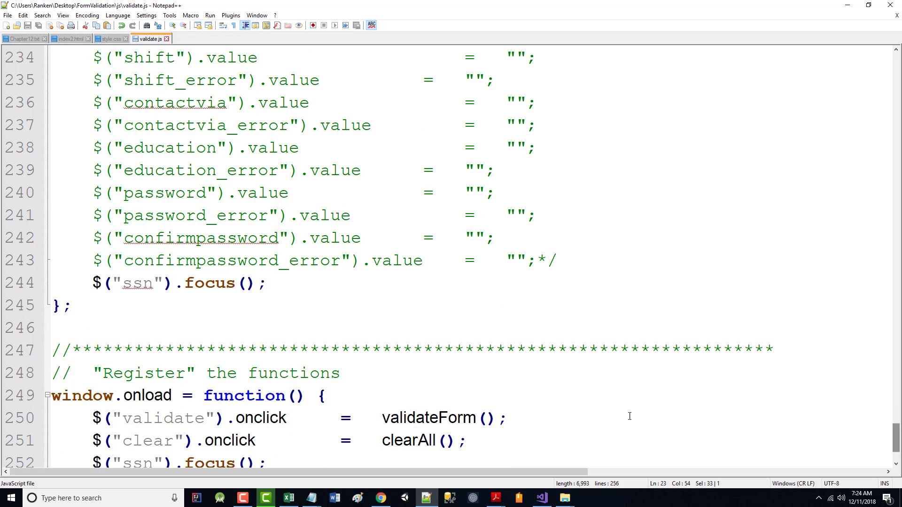
scroll(up, 3)
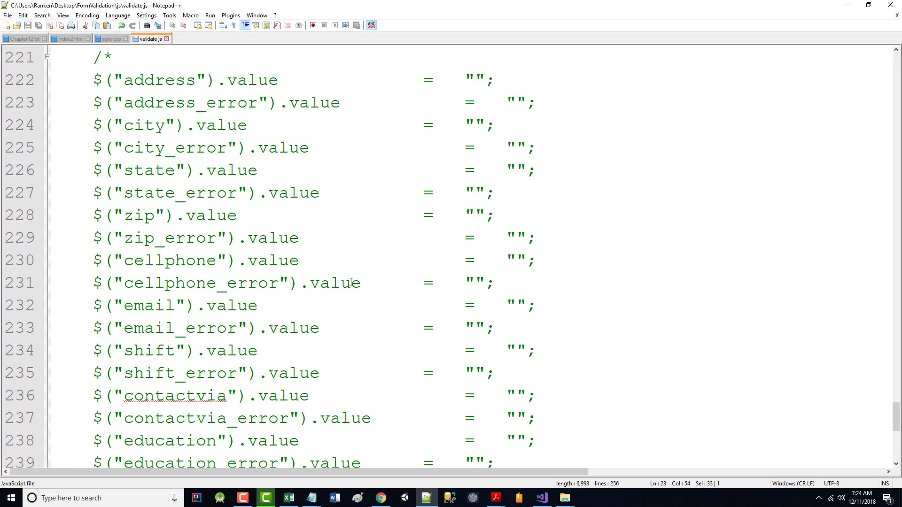
scroll(up, 3)
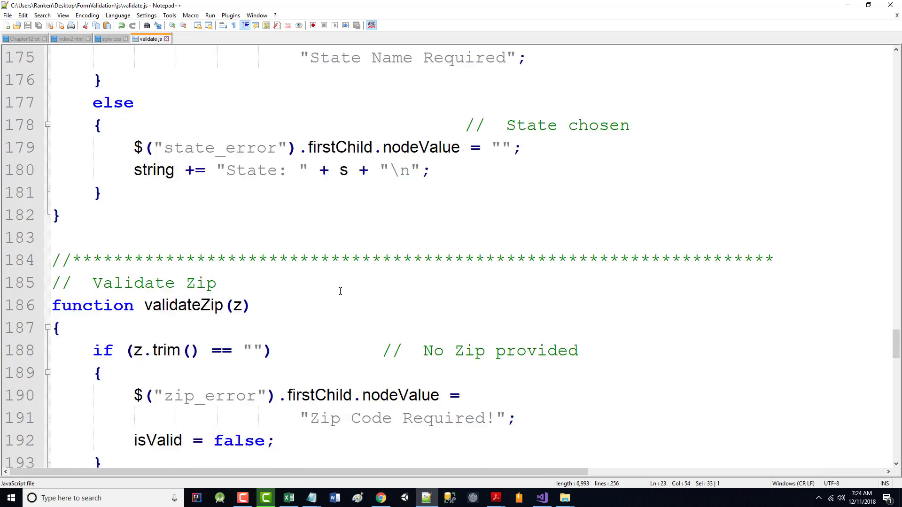
scroll(up, 3)
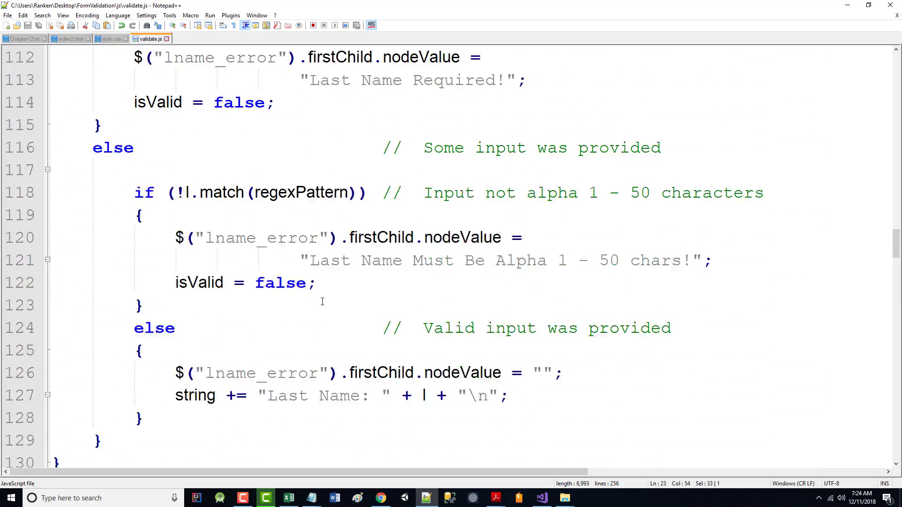
scroll(up, 3)
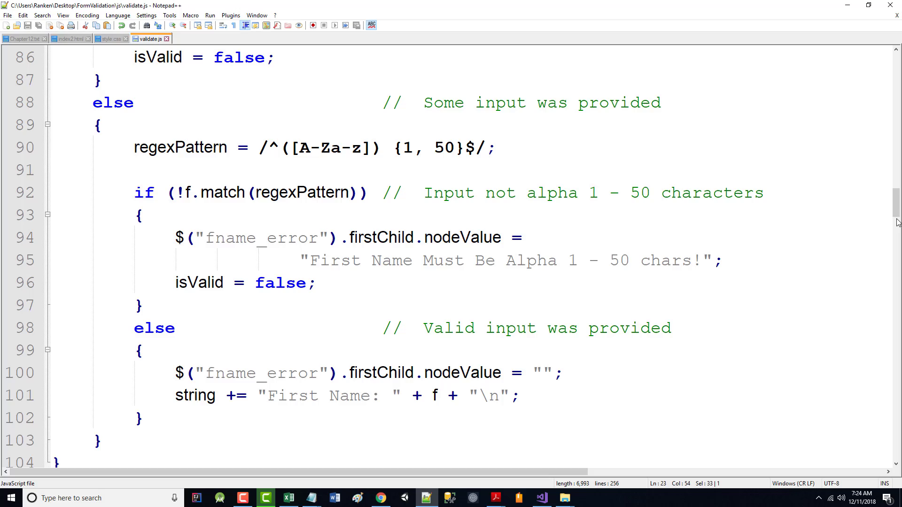
scroll(up, 3)
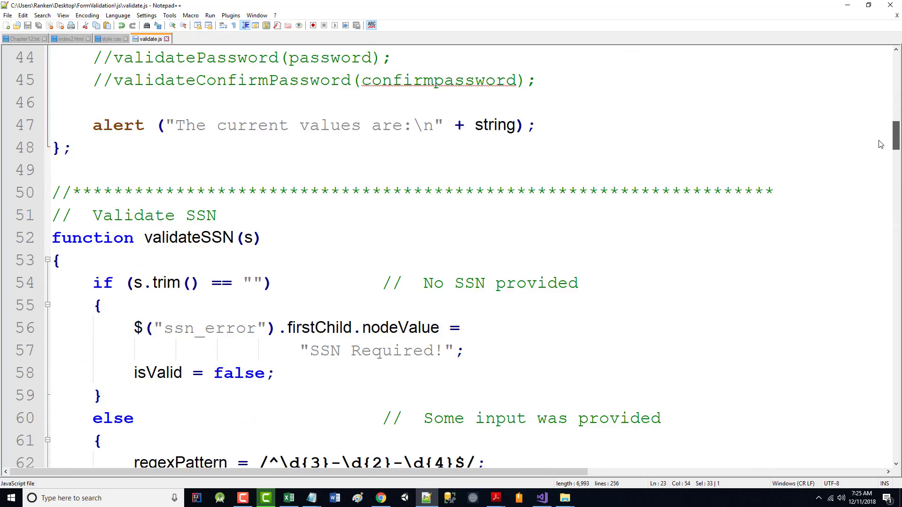
scroll(up, 3)
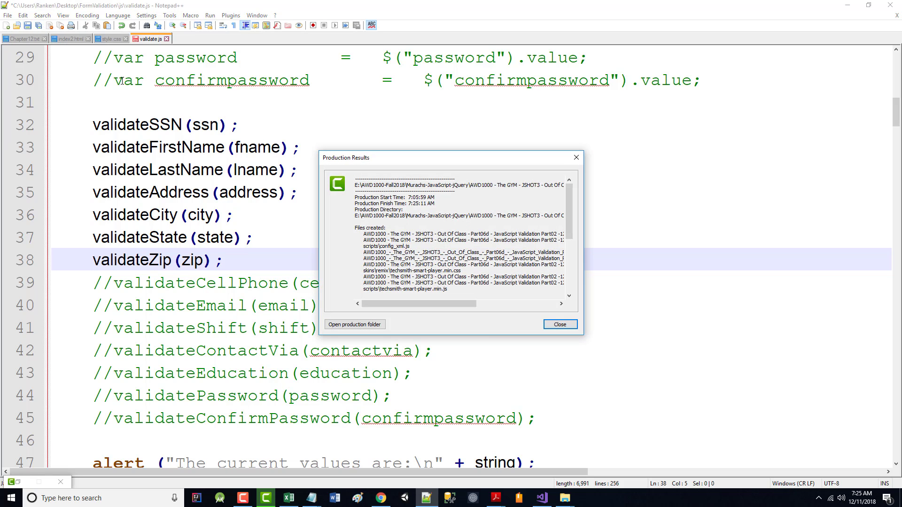
- Delete the recording clip from Camtasia's timeline and media bin, then return to the code editor
click(557, 324)
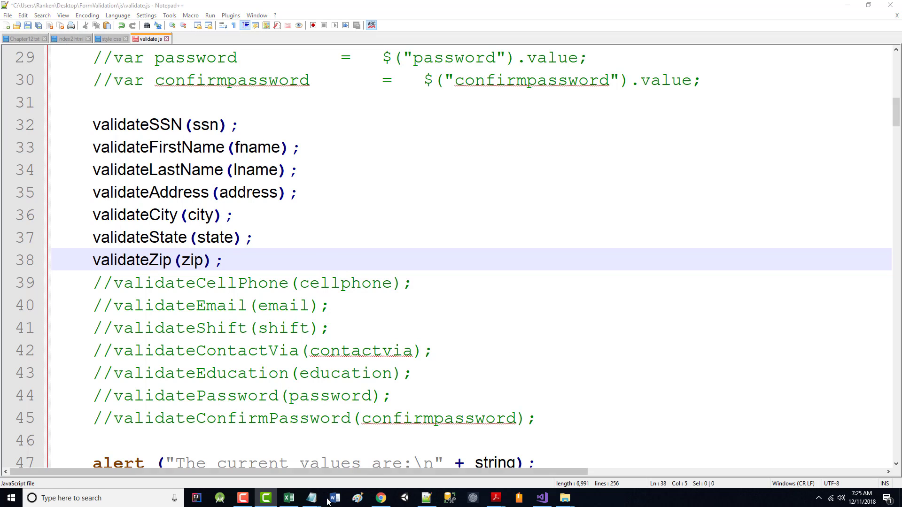
click(266, 497)
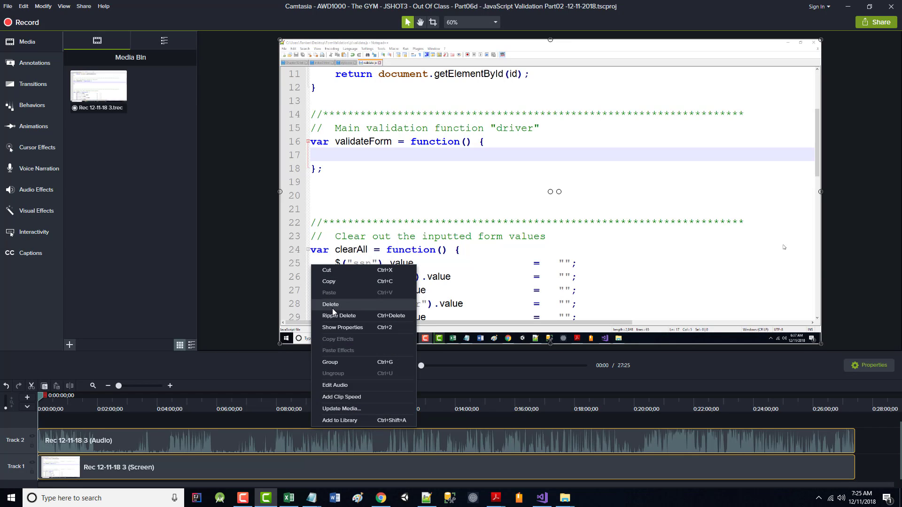
right_click(97, 87)
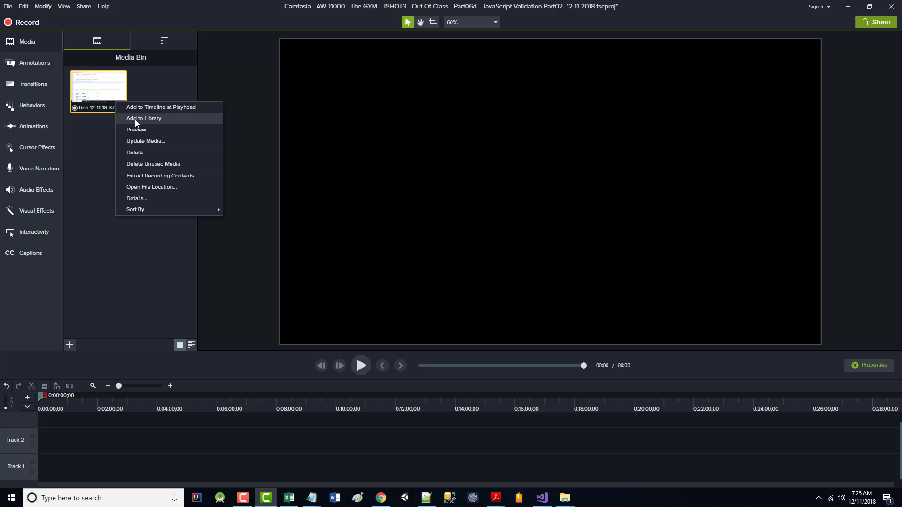
click(134, 152)
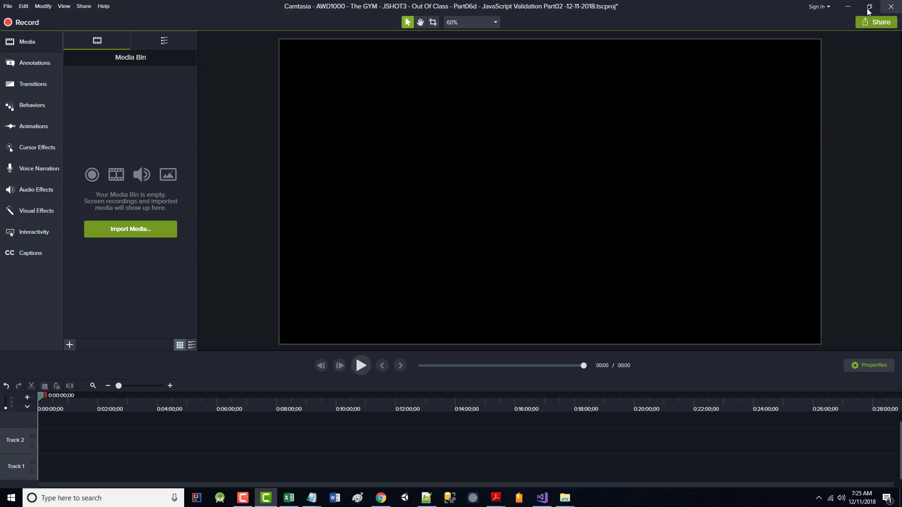
click(424, 498)
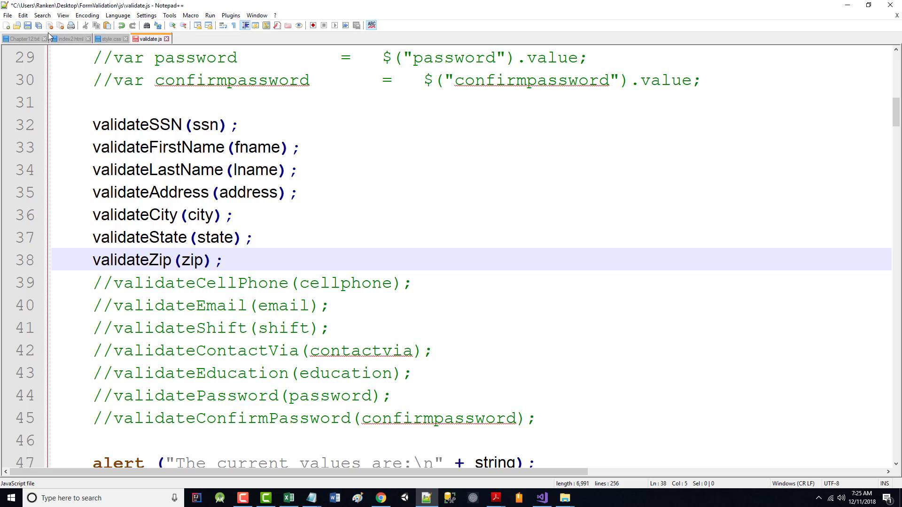
- Bring up the Form Validation page in Chrome and submit the empty form to test it
click(110, 39)
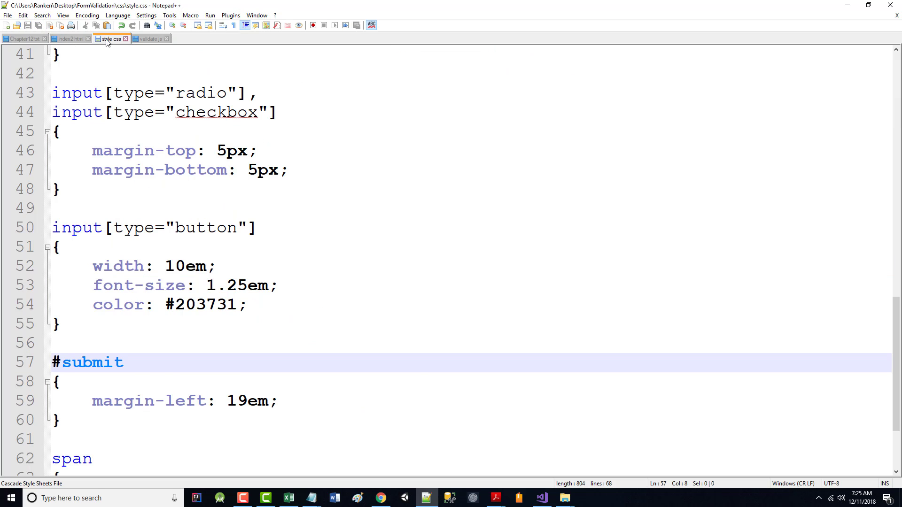
click(209, 15)
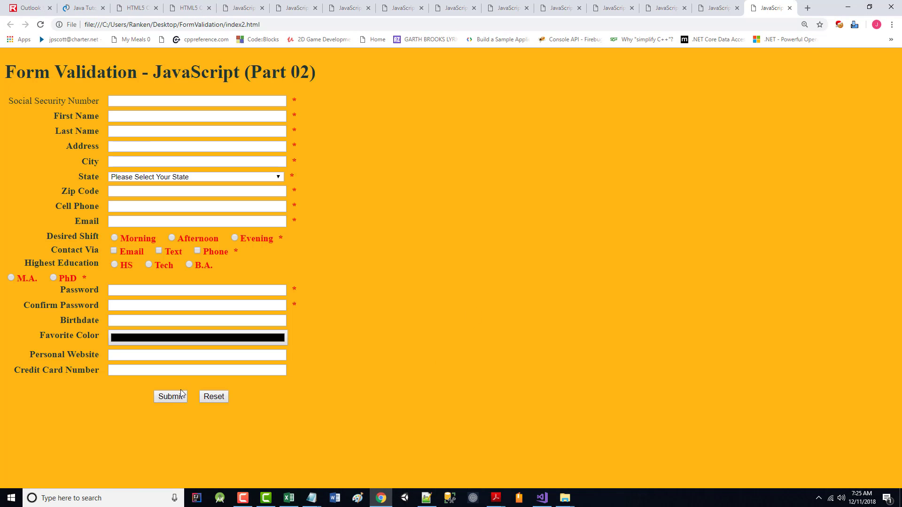
click(170, 397)
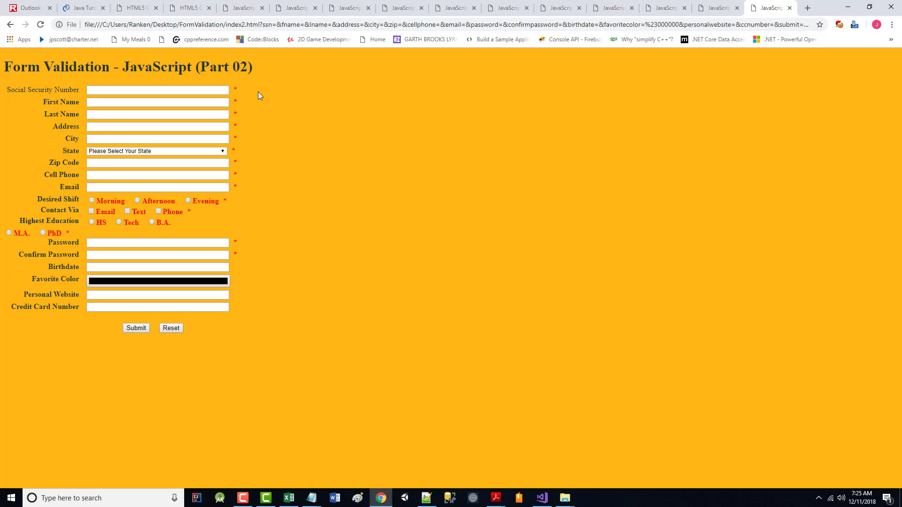
mouse_move(465, 410)
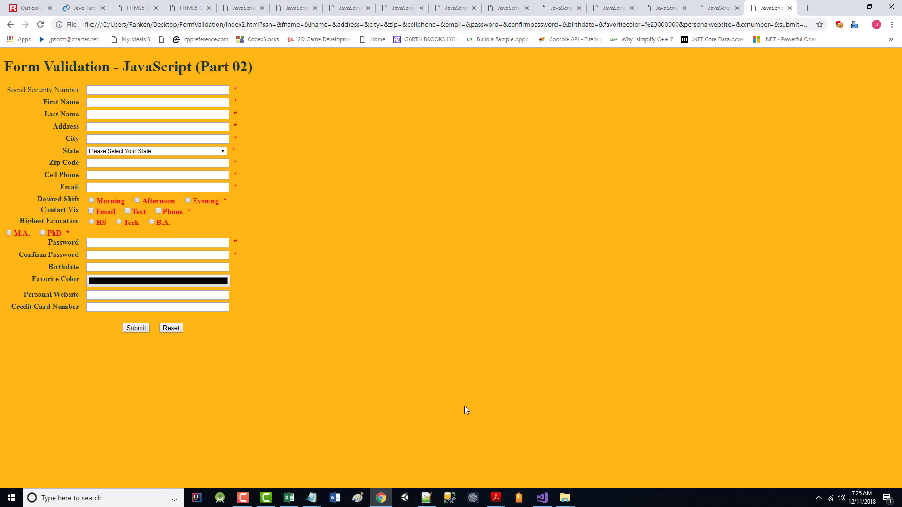
mouse_move(895, 104)
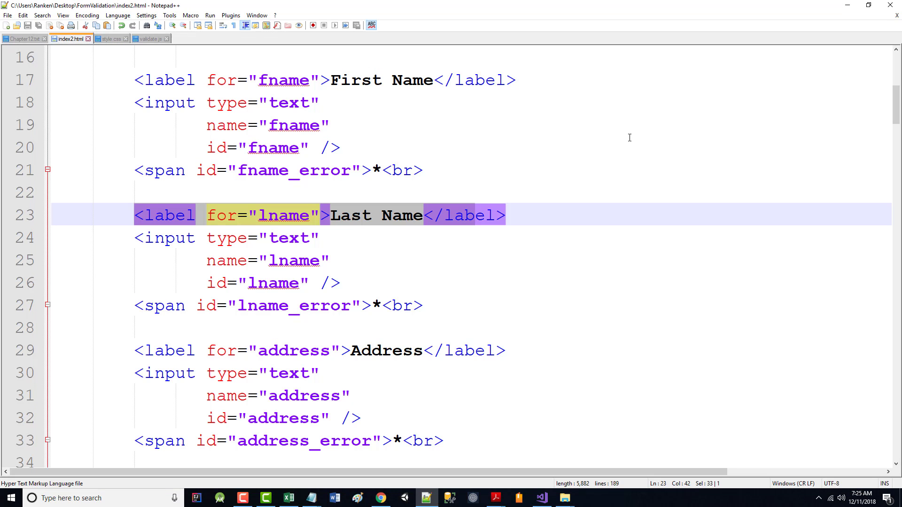
- Select the commented cellphone, email and remaining validation calls on lines 39–45 of validate.js
click(148, 39)
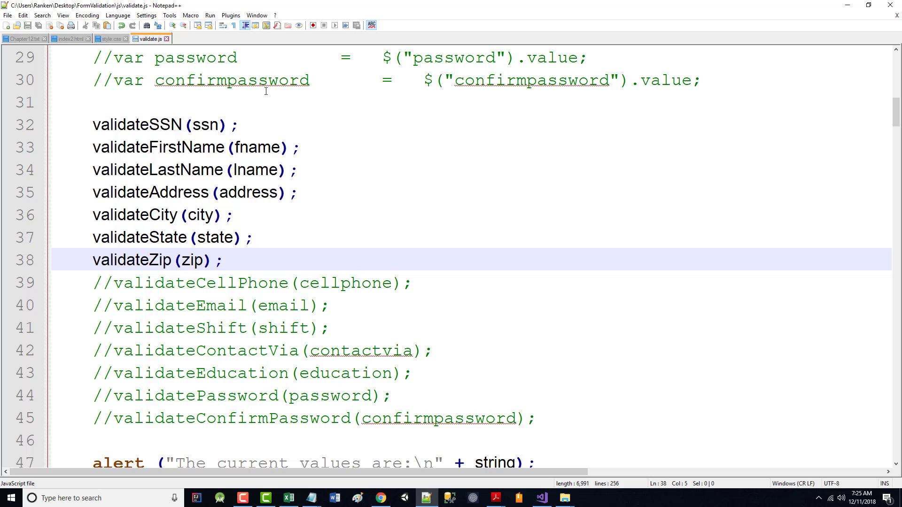
scroll(down, 3)
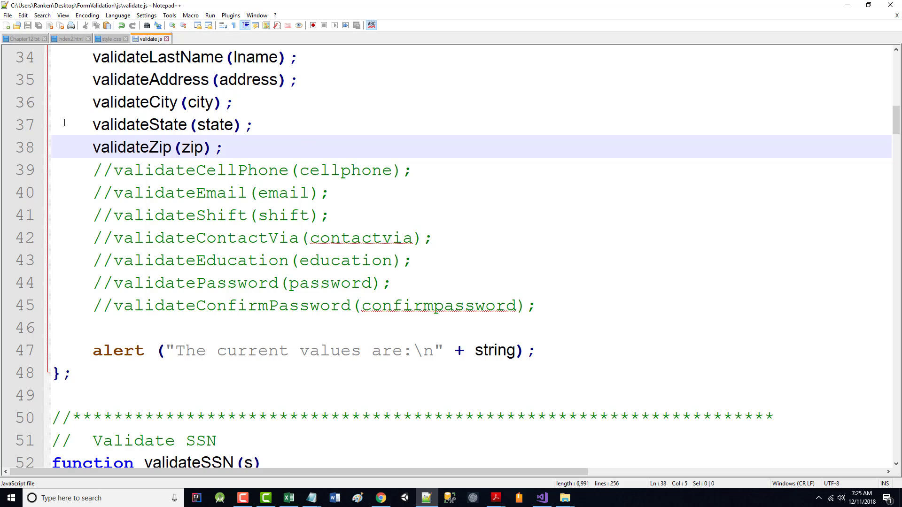
drag(93, 170, 329, 193)
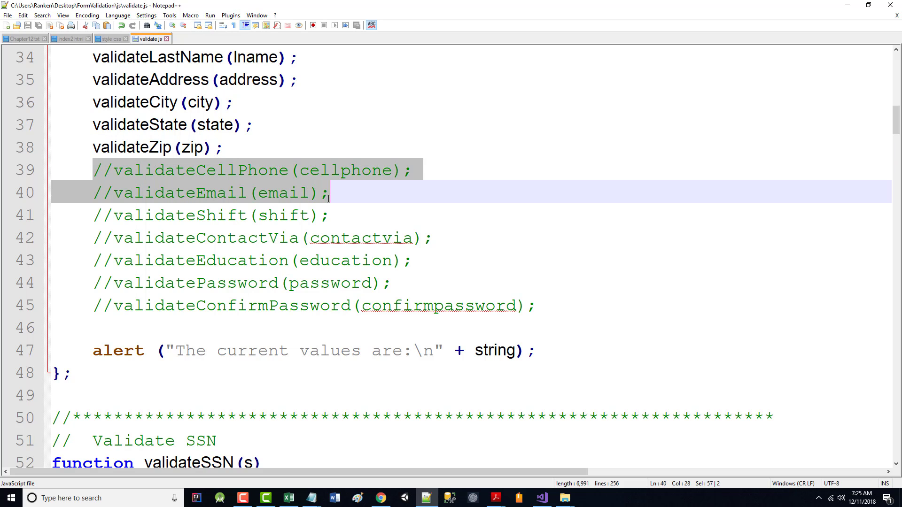
mouse_move(339, 198)
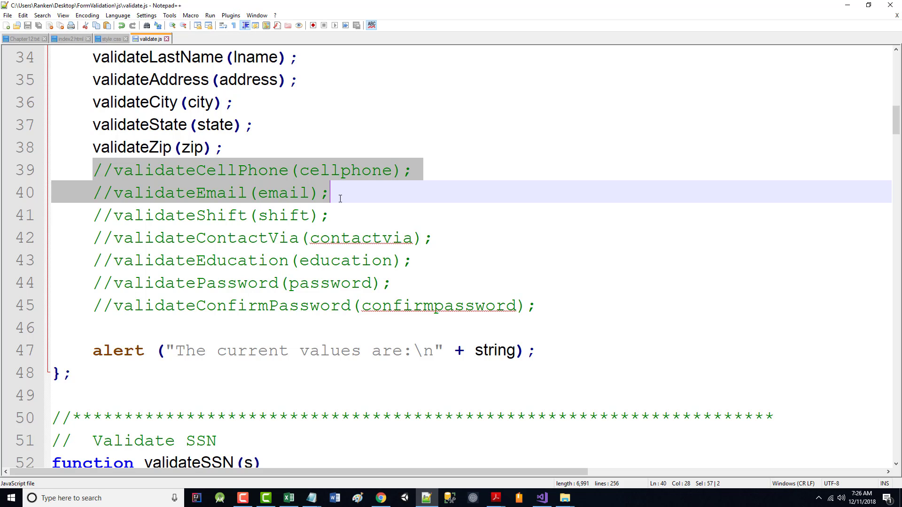
mouse_move(249, 177)
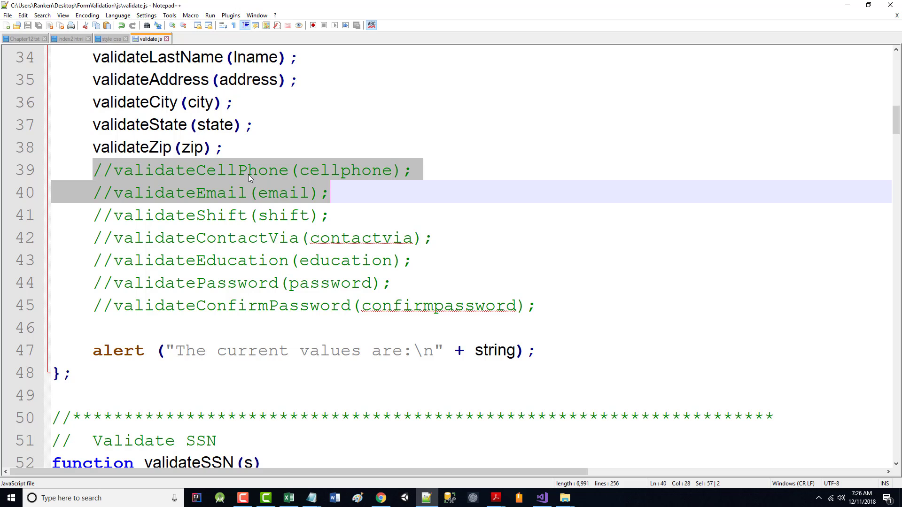
mouse_move(232, 178)
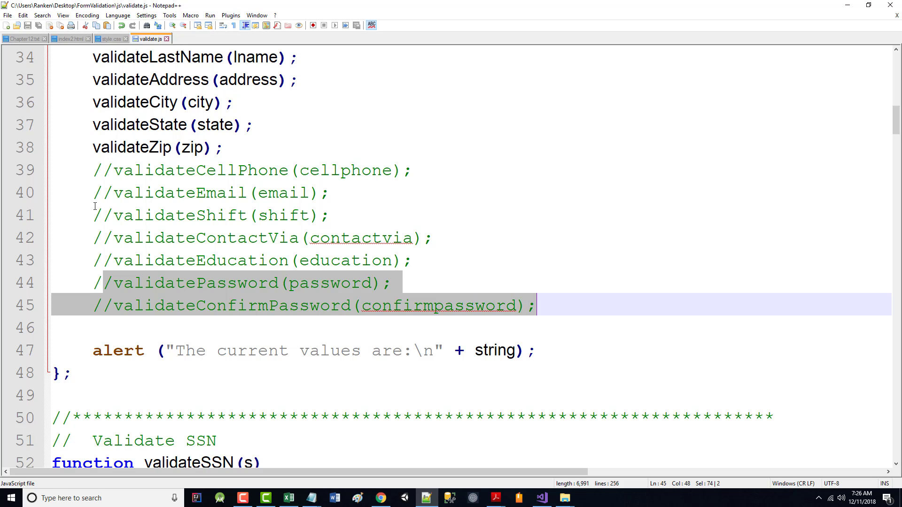
mouse_move(91, 209)
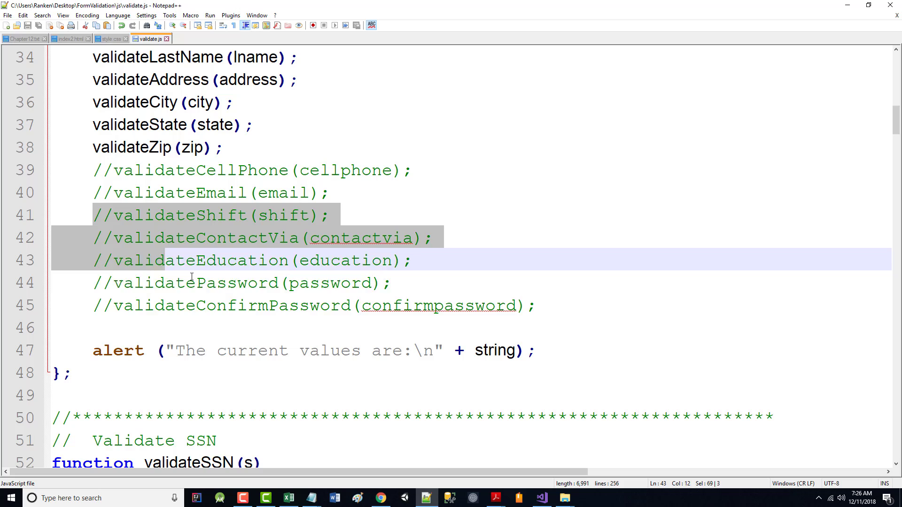
click(569, 305)
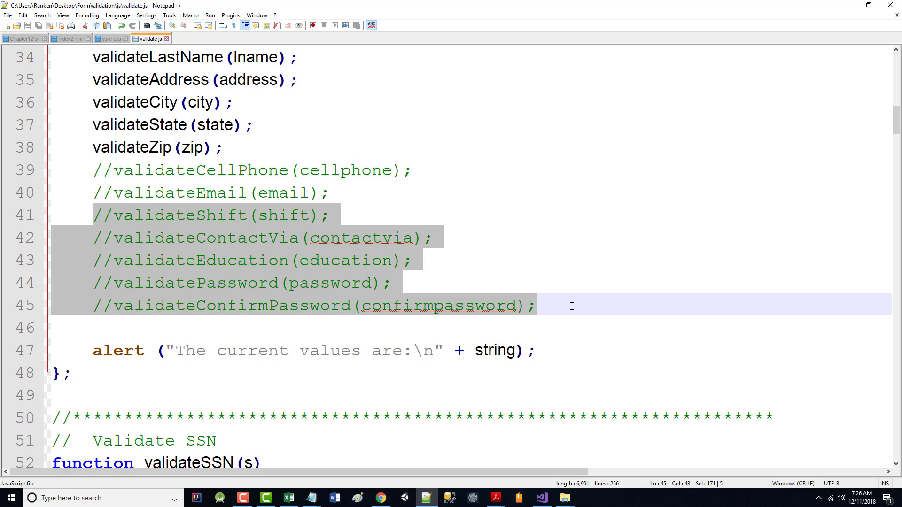
mouse_move(512, 280)
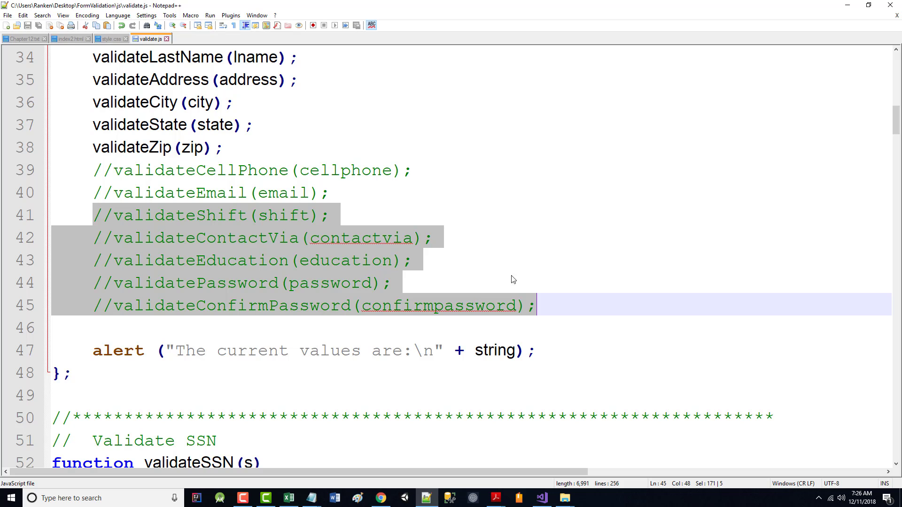
mouse_move(322, 363)
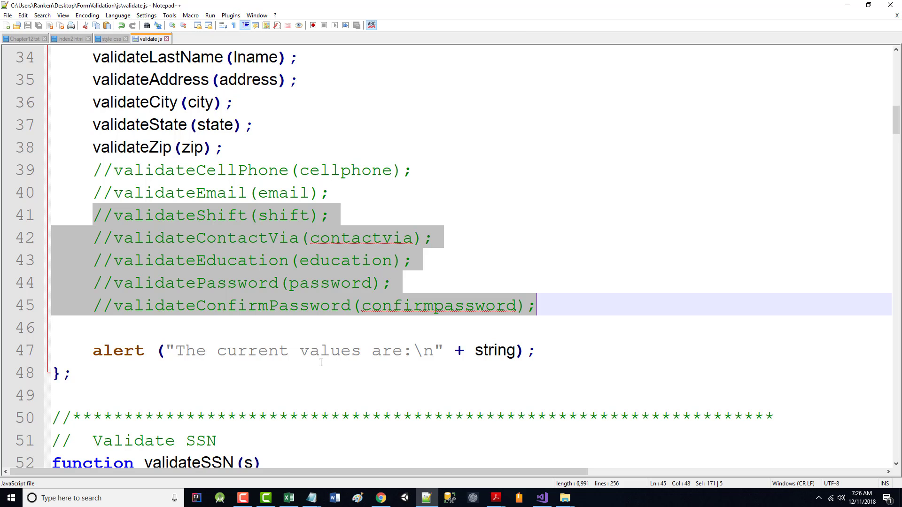
- Scroll through validateSSN and validateFirstName and back to validateForm's call list
scroll(down, 3)
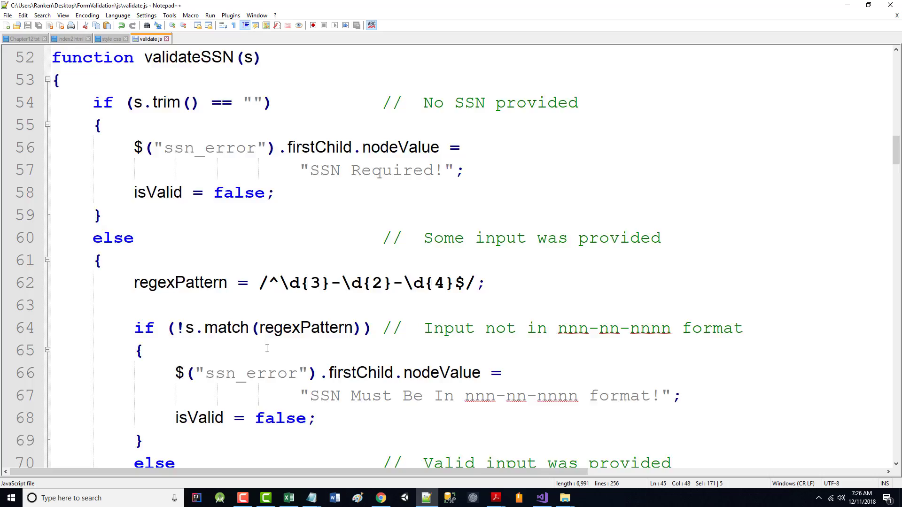
scroll(down, 3)
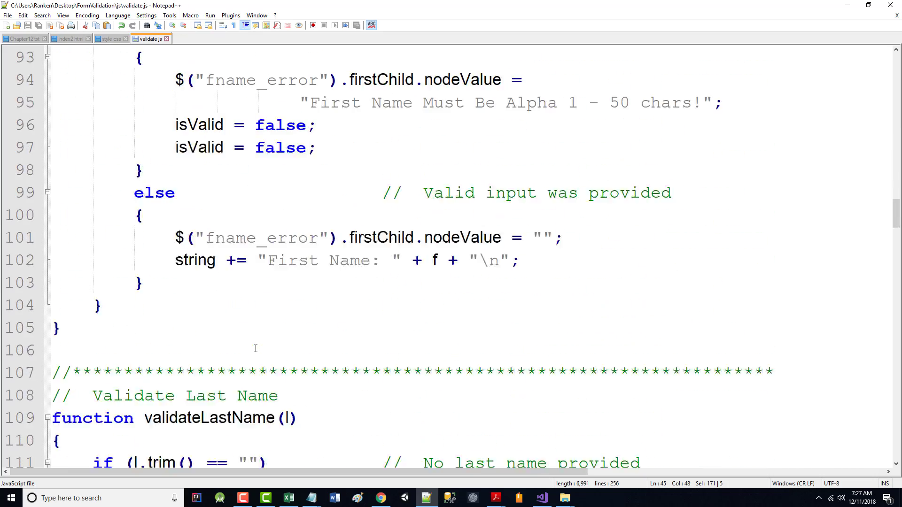
scroll(up, 3)
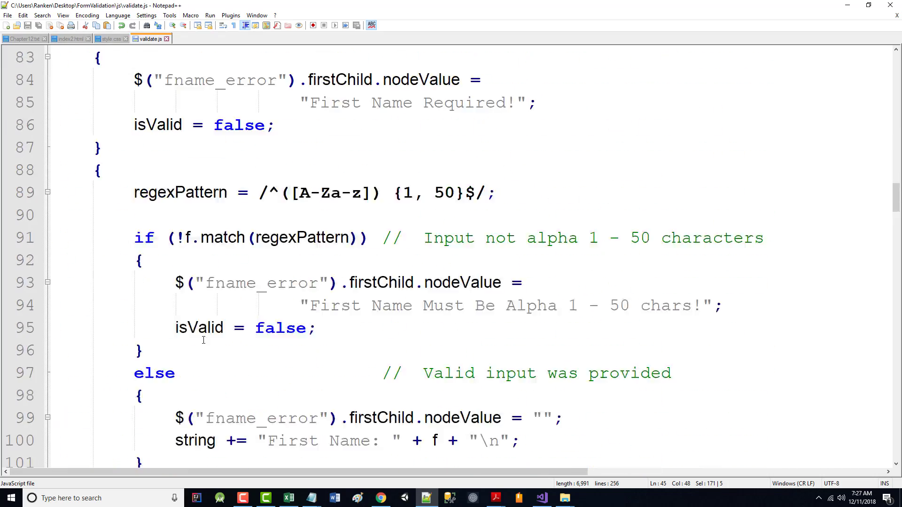
scroll(up, 3)
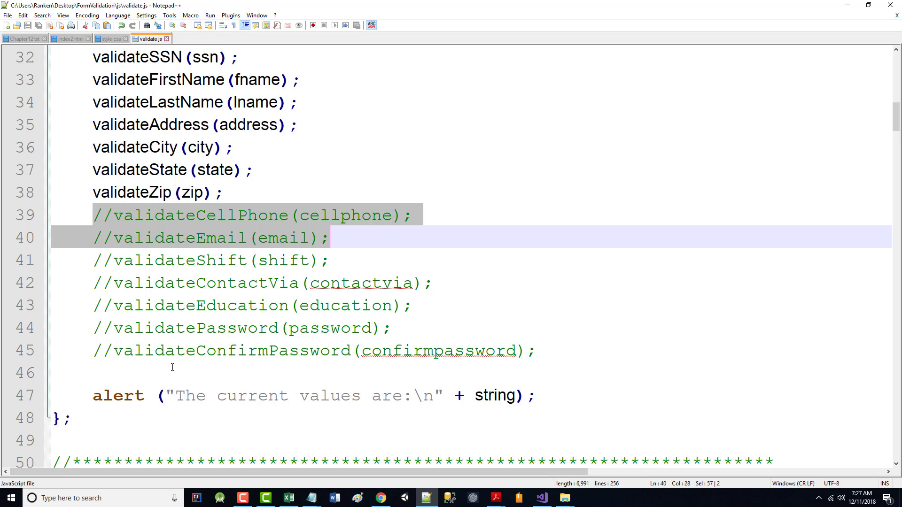
mouse_move(317, 365)
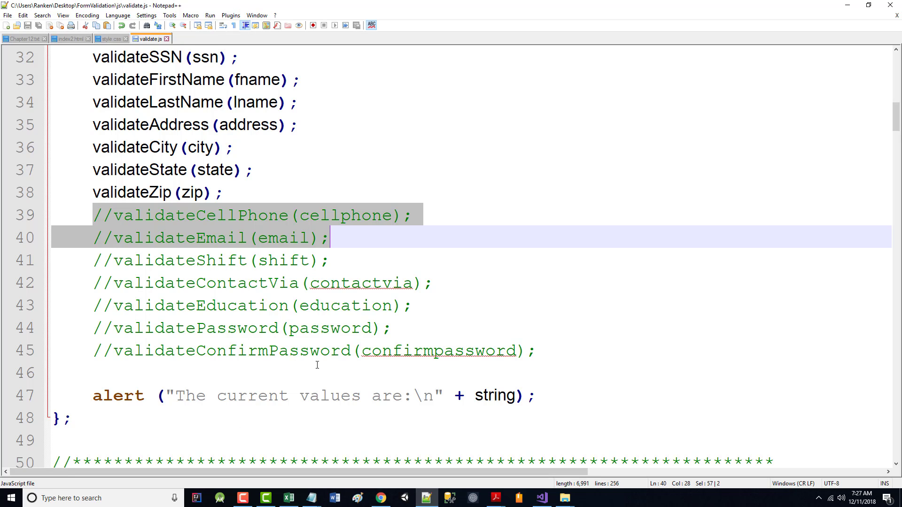
mouse_move(233, 250)
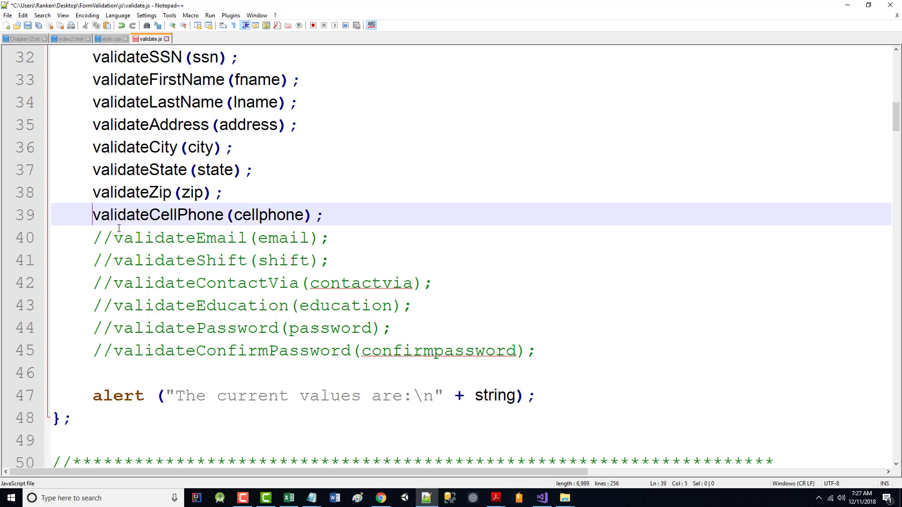
- Confirm var cellphone, var email, validateCellPhone(cellphone) and validateEmail(email) are uncommented in validateForm
scroll(up, 3)
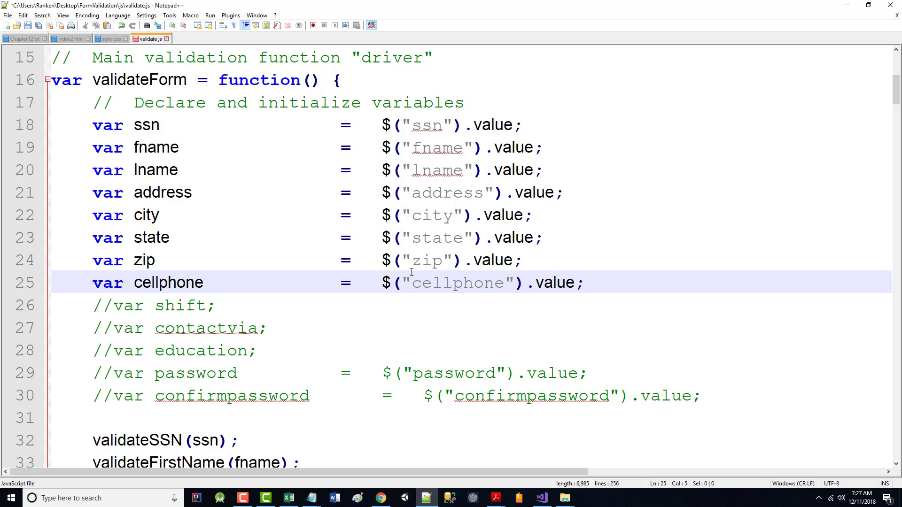
mouse_move(237, 294)
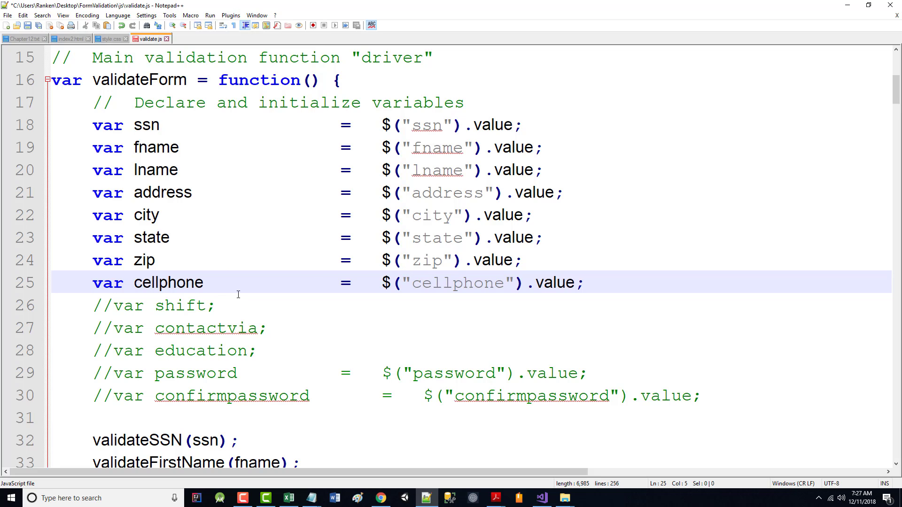
mouse_move(211, 300)
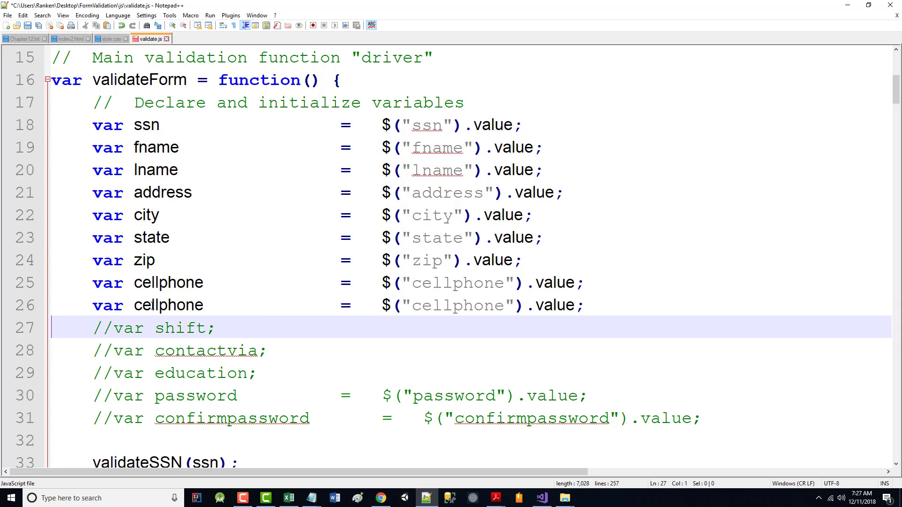
text(email)
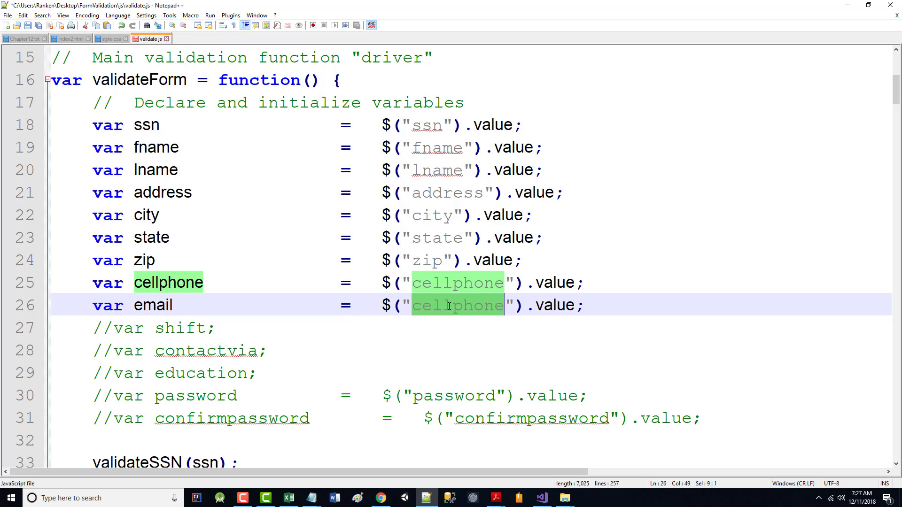
text(email)
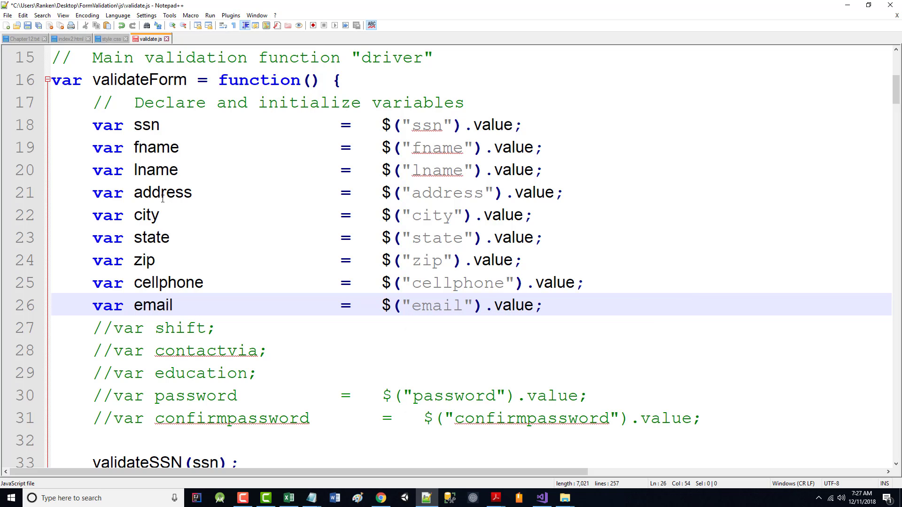
mouse_move(114, 102)
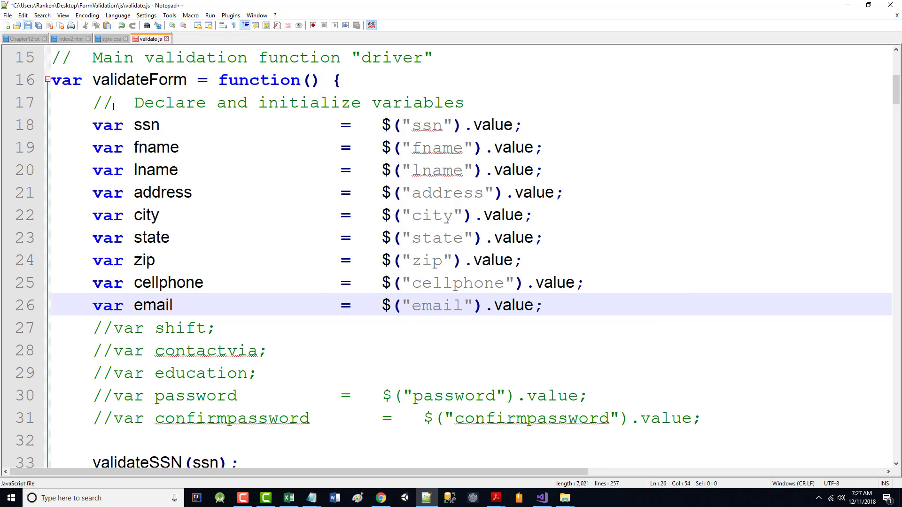
scroll(down, 3)
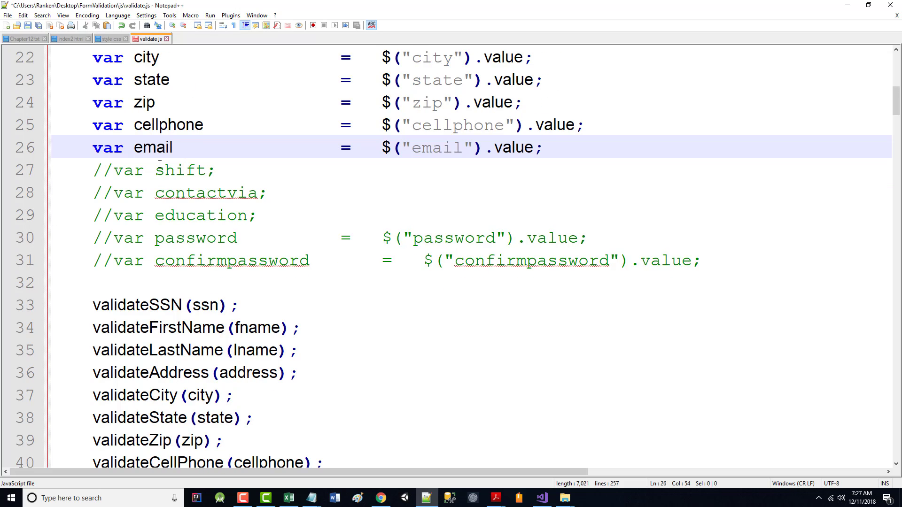
mouse_move(226, 304)
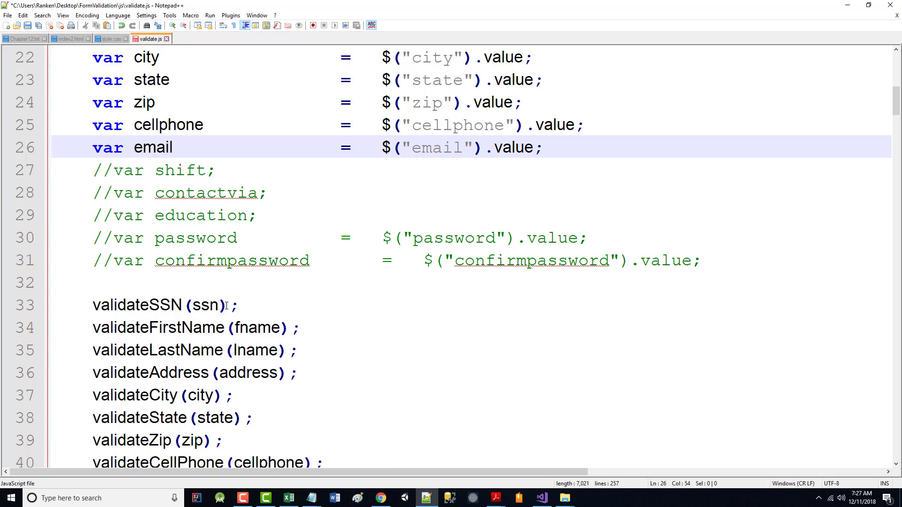
scroll(down, 3)
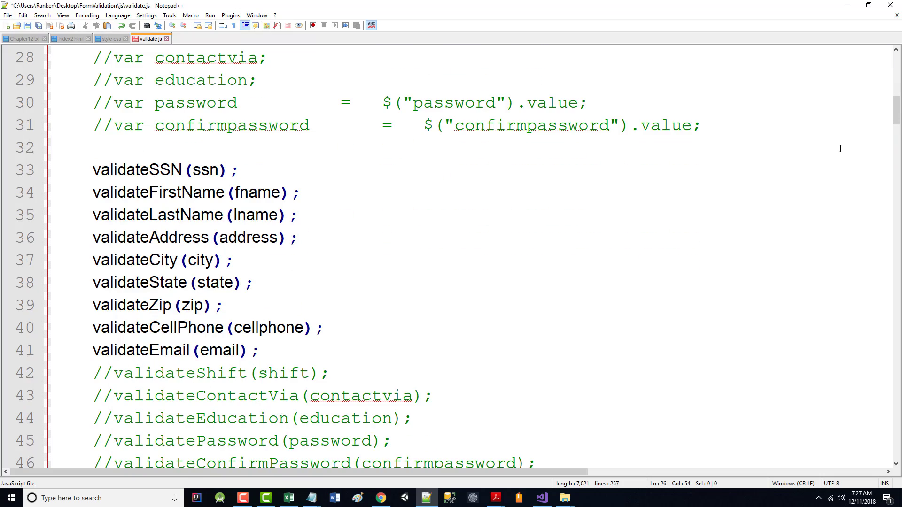
- Copy the validateZip comment header and opening brace and paste it below the function
scroll(down, 3)
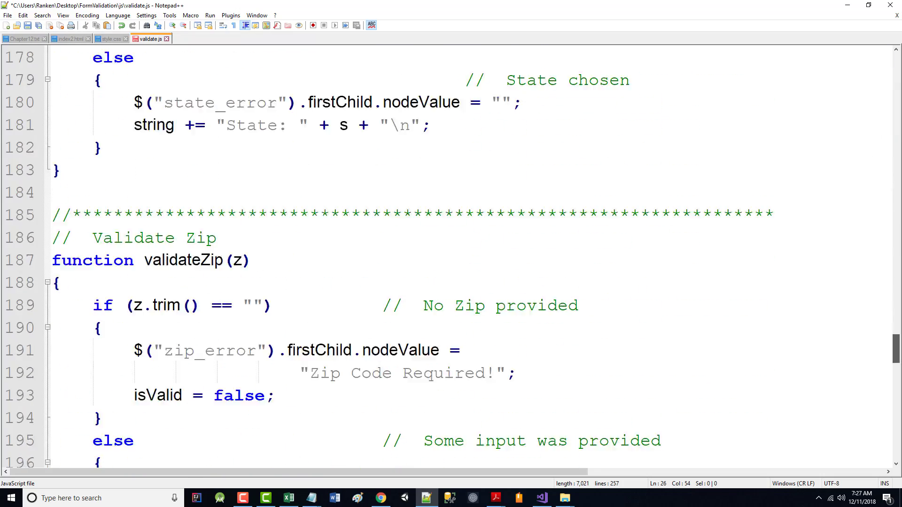
scroll(down, 3)
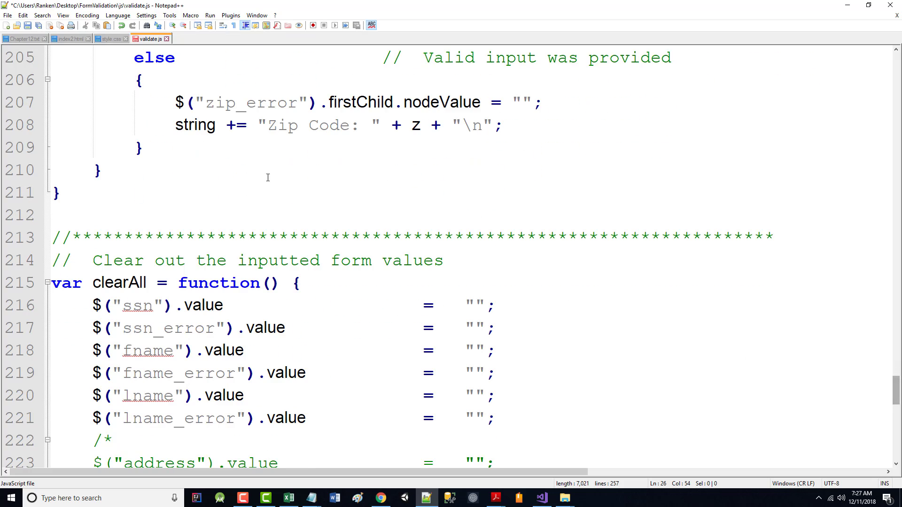
scroll(up, 3)
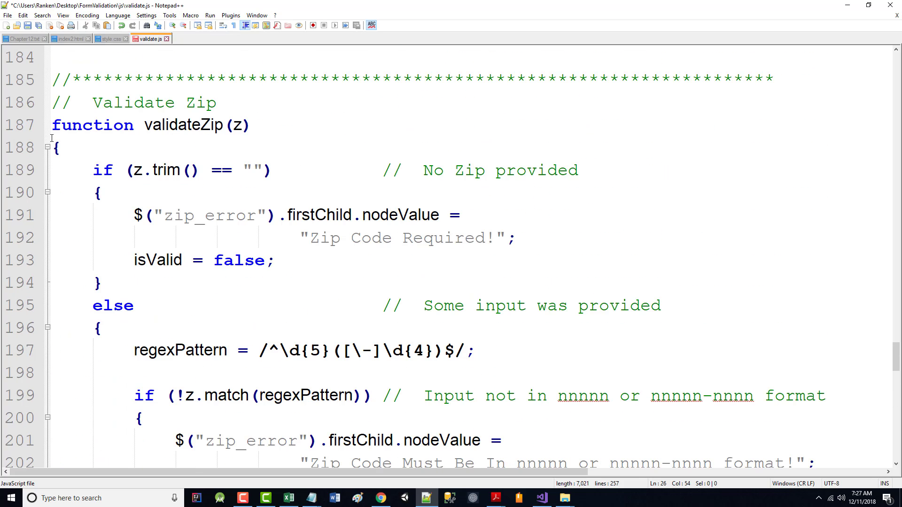
drag(75, 78, 54, 170)
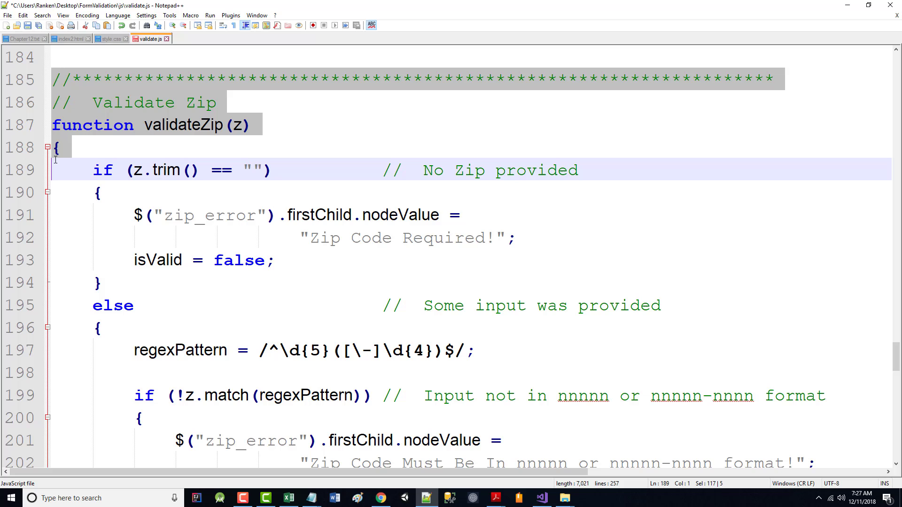
scroll(down, 3)
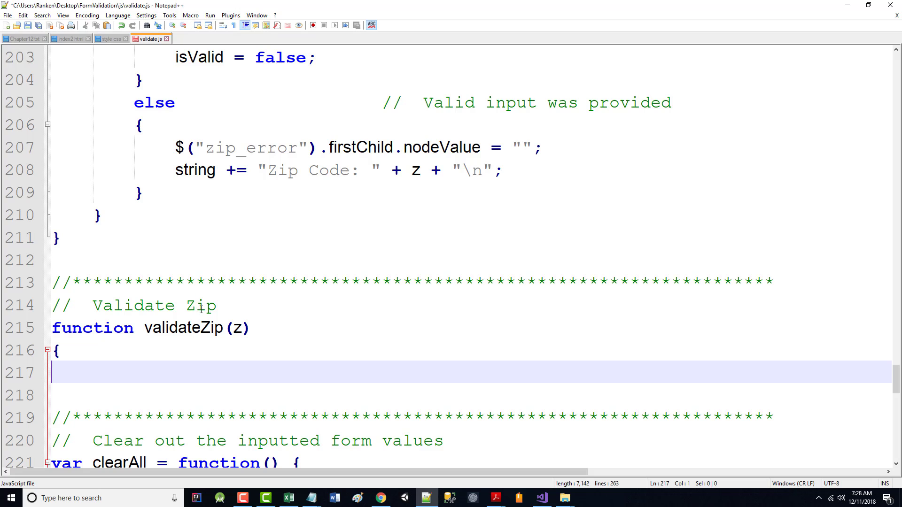
- Retitle the pasted block Validate Cell Phone and make it an empty validatecellphone(cp) stub
text(Cell)
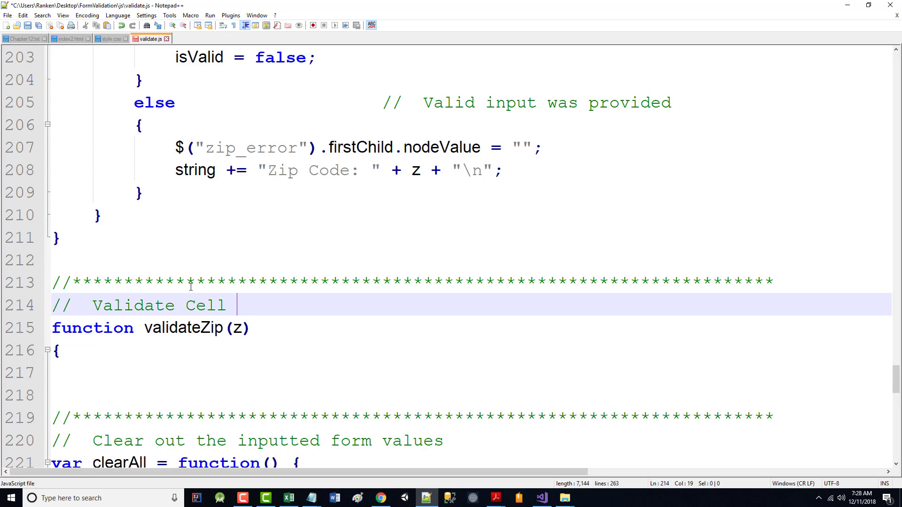
text(Phone)
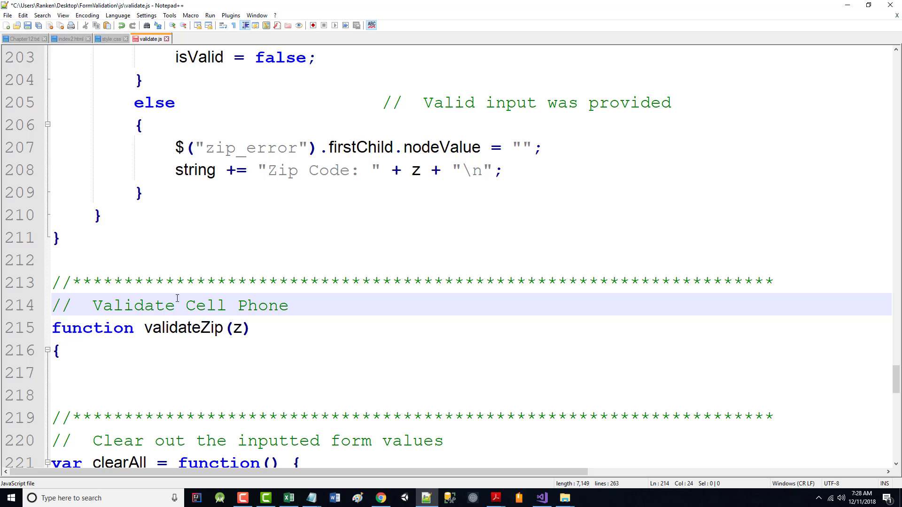
double_click(211, 328)
text(cellphone)
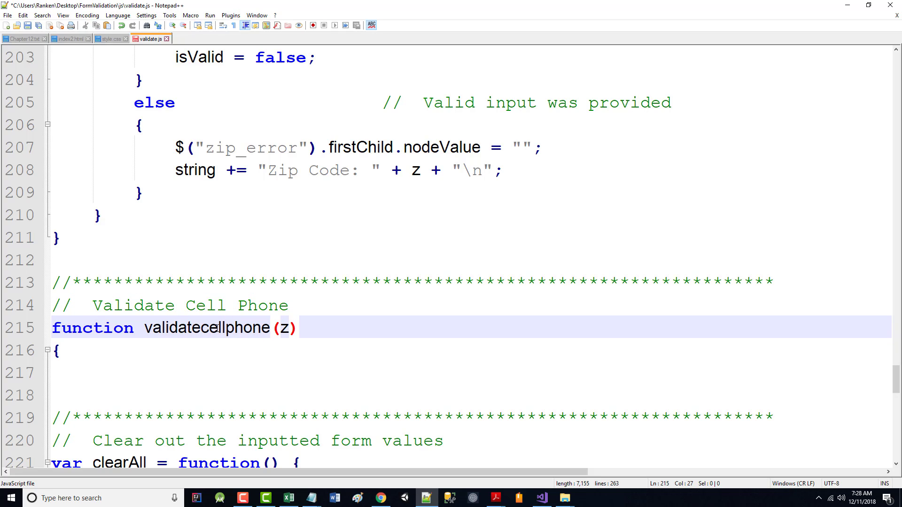
double_click(282, 328)
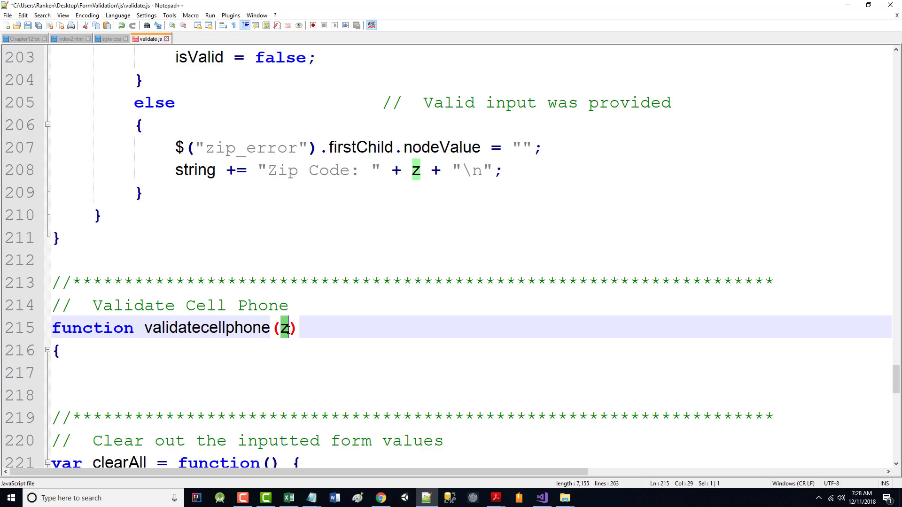
text(cp)
click(470, 395)
text(})
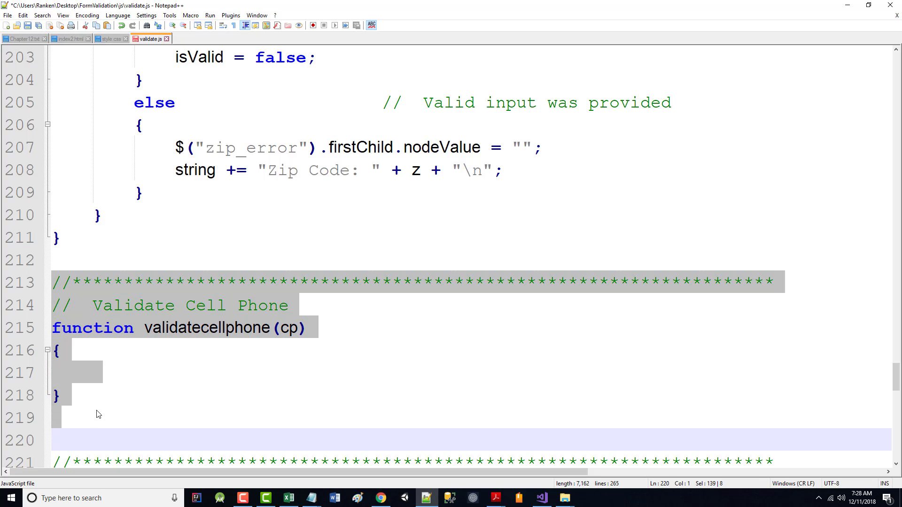
click(134, 428)
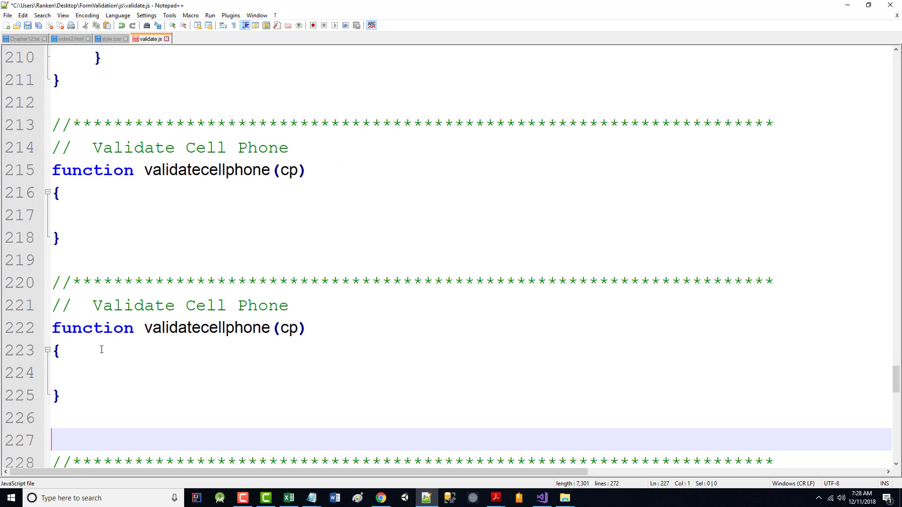
- Turn the duplicate into an empty validateEmail(e) headed Validate Email, and capitalize validateCellphone
double_click(233, 328)
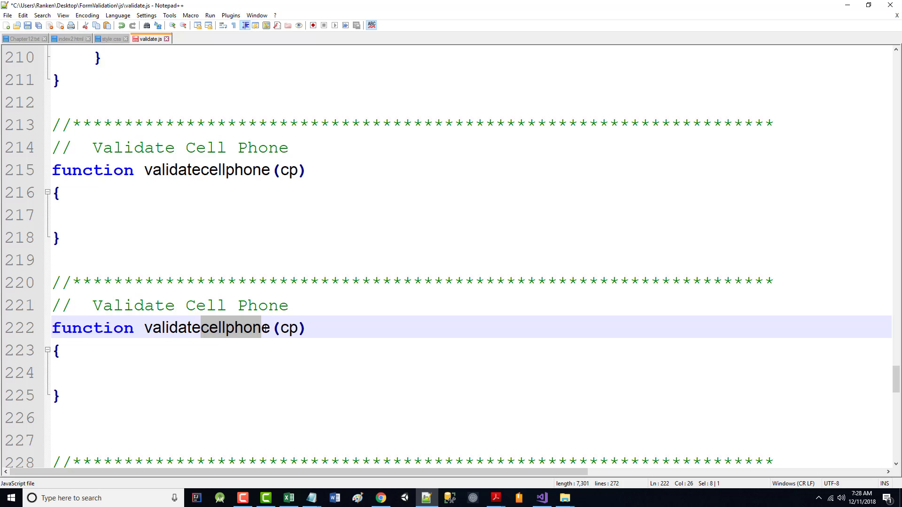
text(Emai)
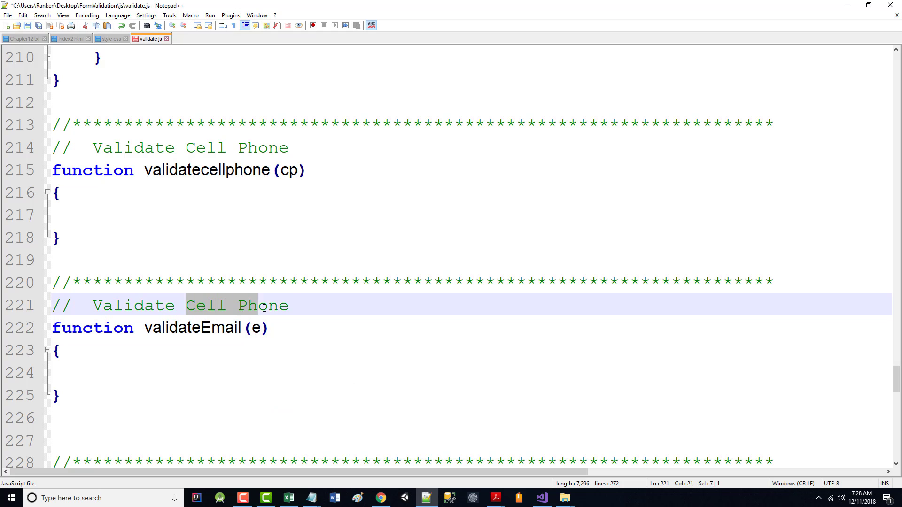
text(Email)
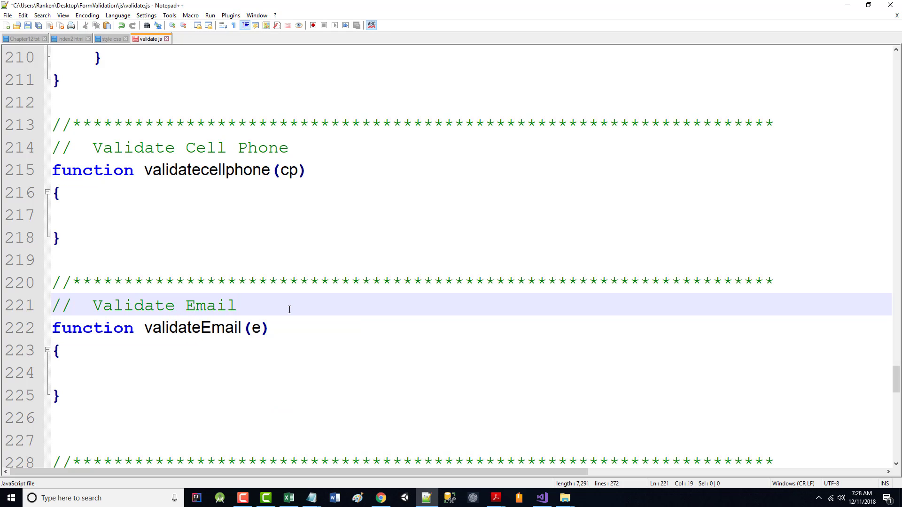
click(203, 170)
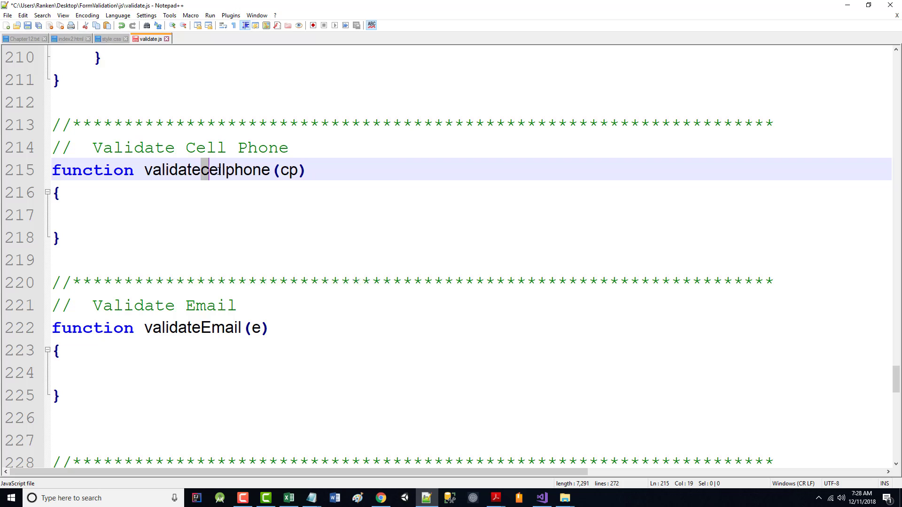
text(C)
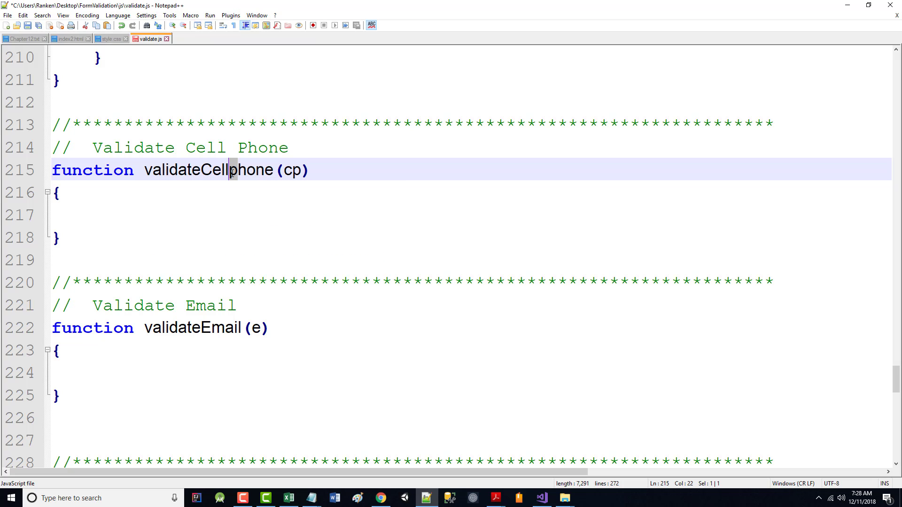